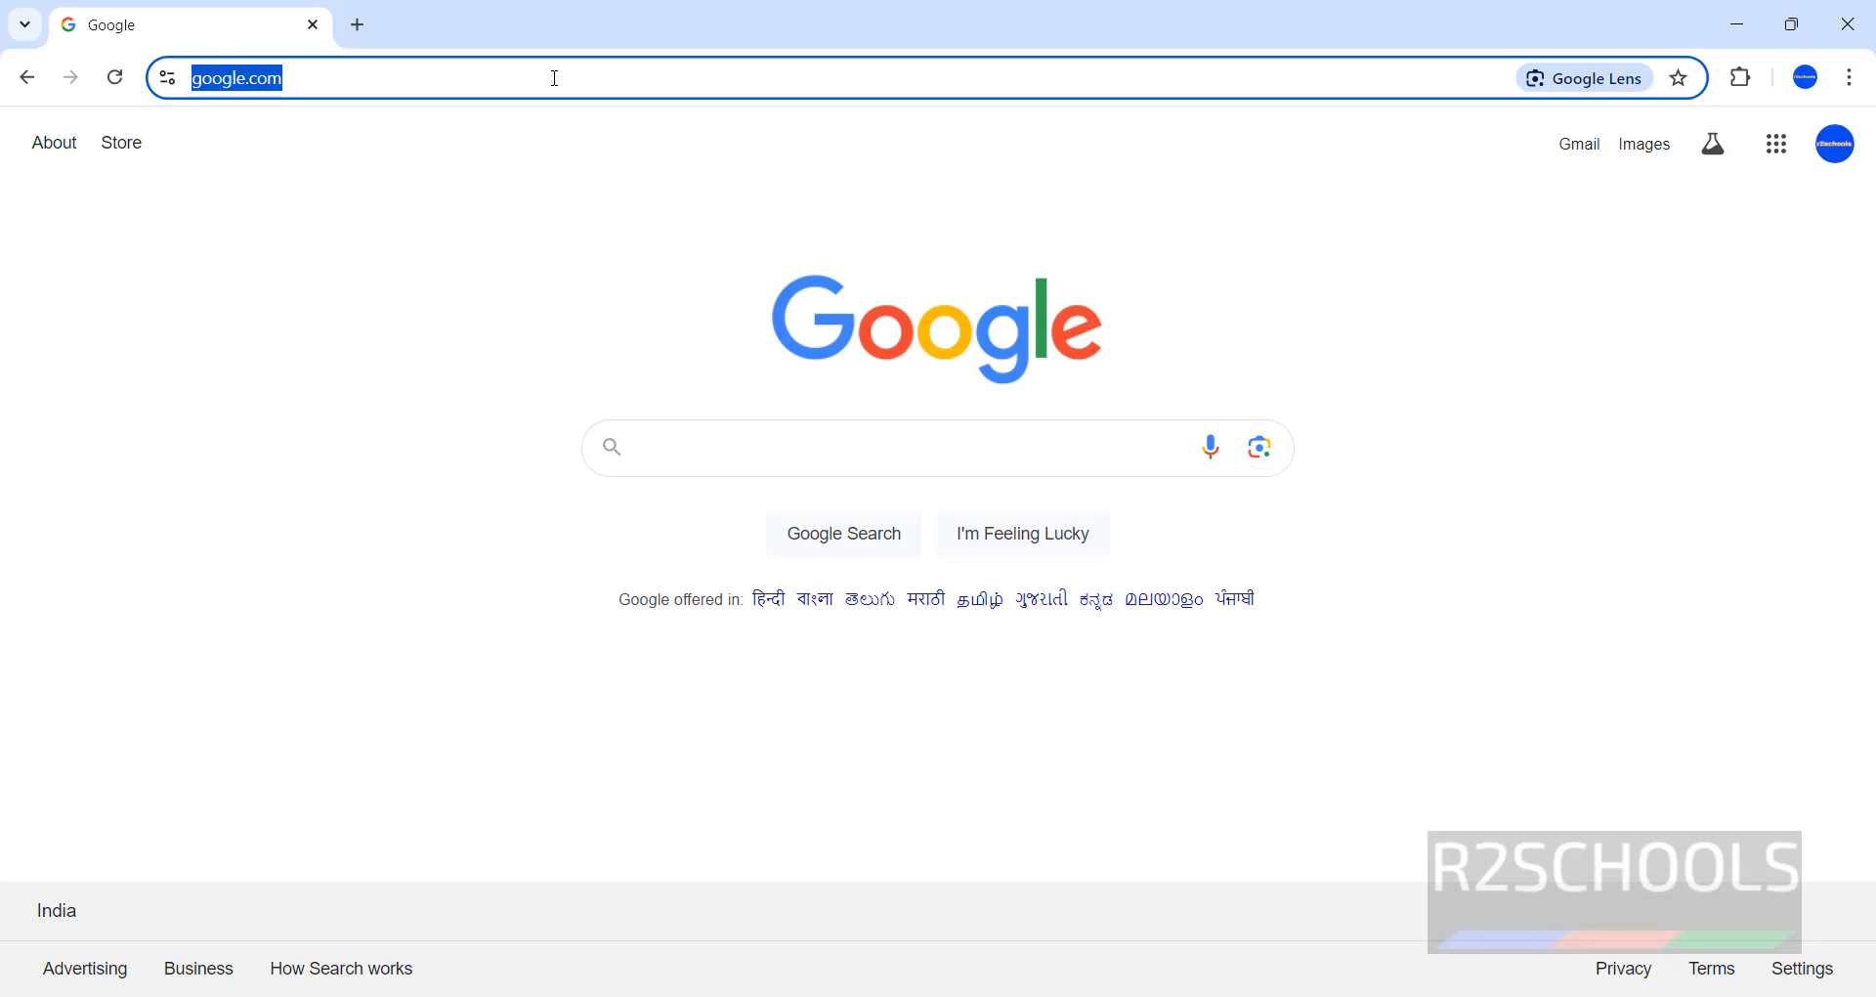
Reach the AWS console home and search for 'ec2' in the top search bar.
{"action": "type", "text": "aws.amazon"}
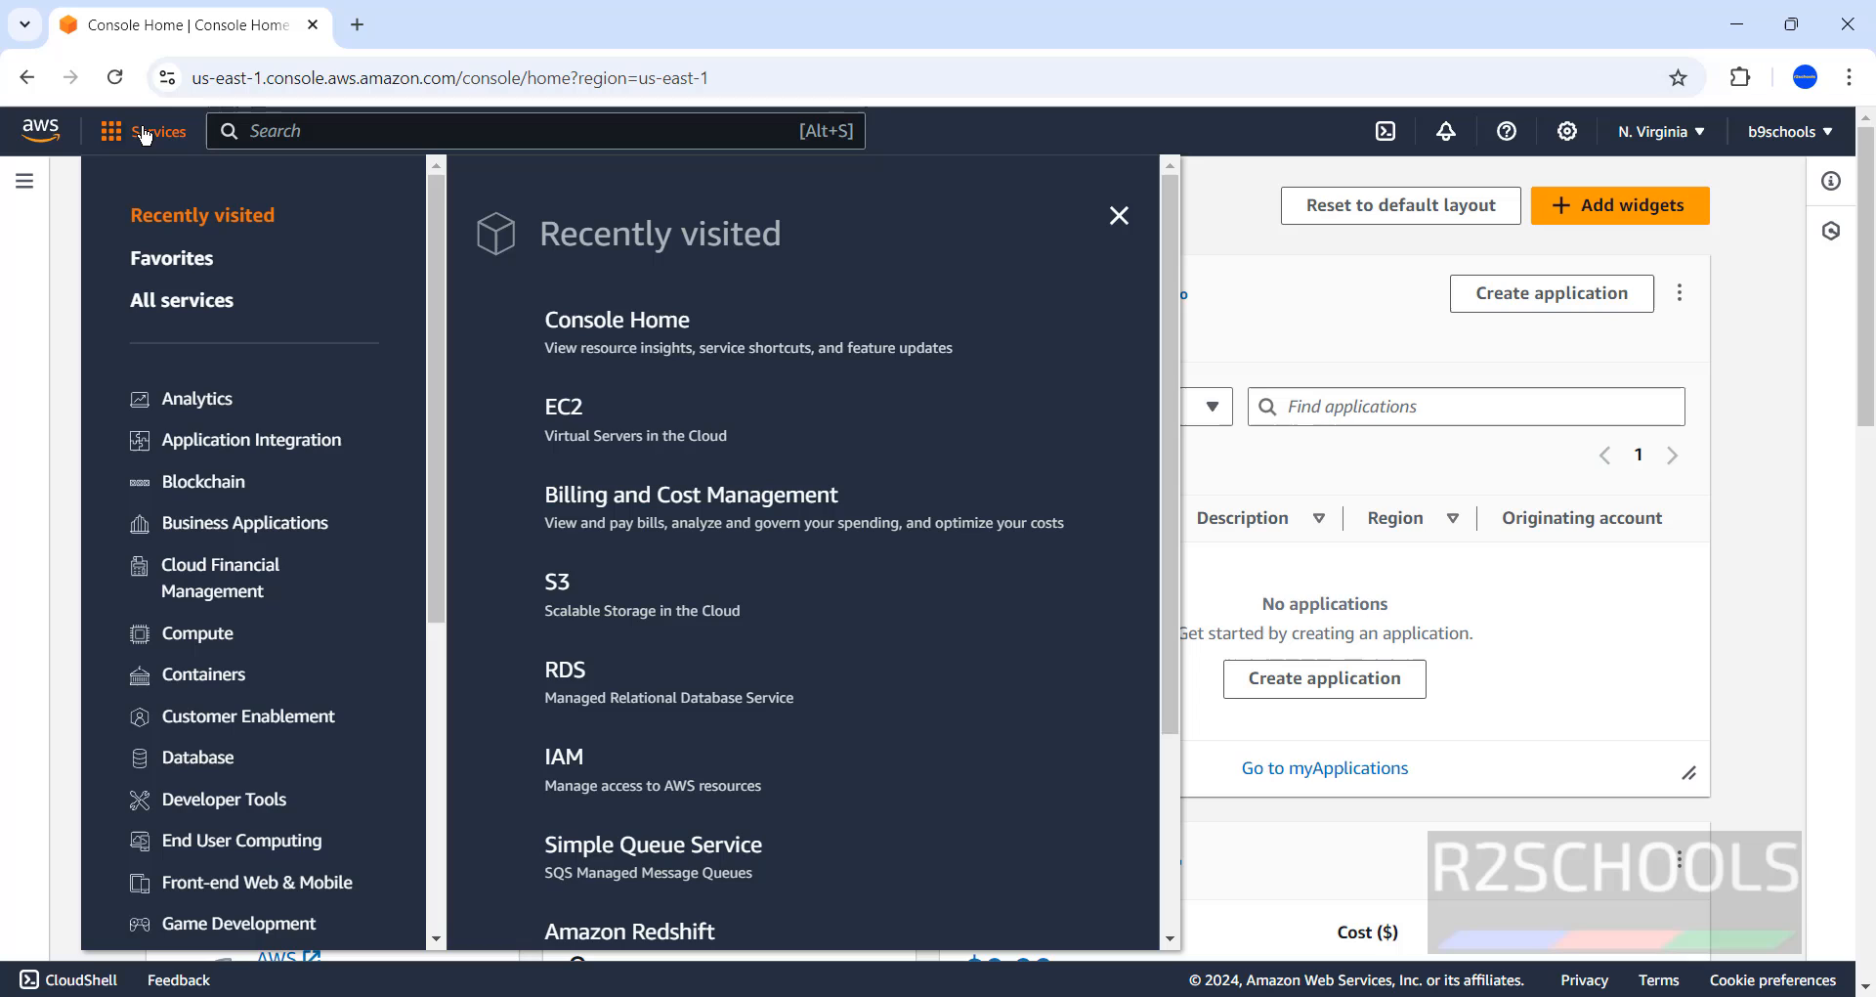
{"action": "scroll", "scroll_direction": "down", "scroll_amount": 3}
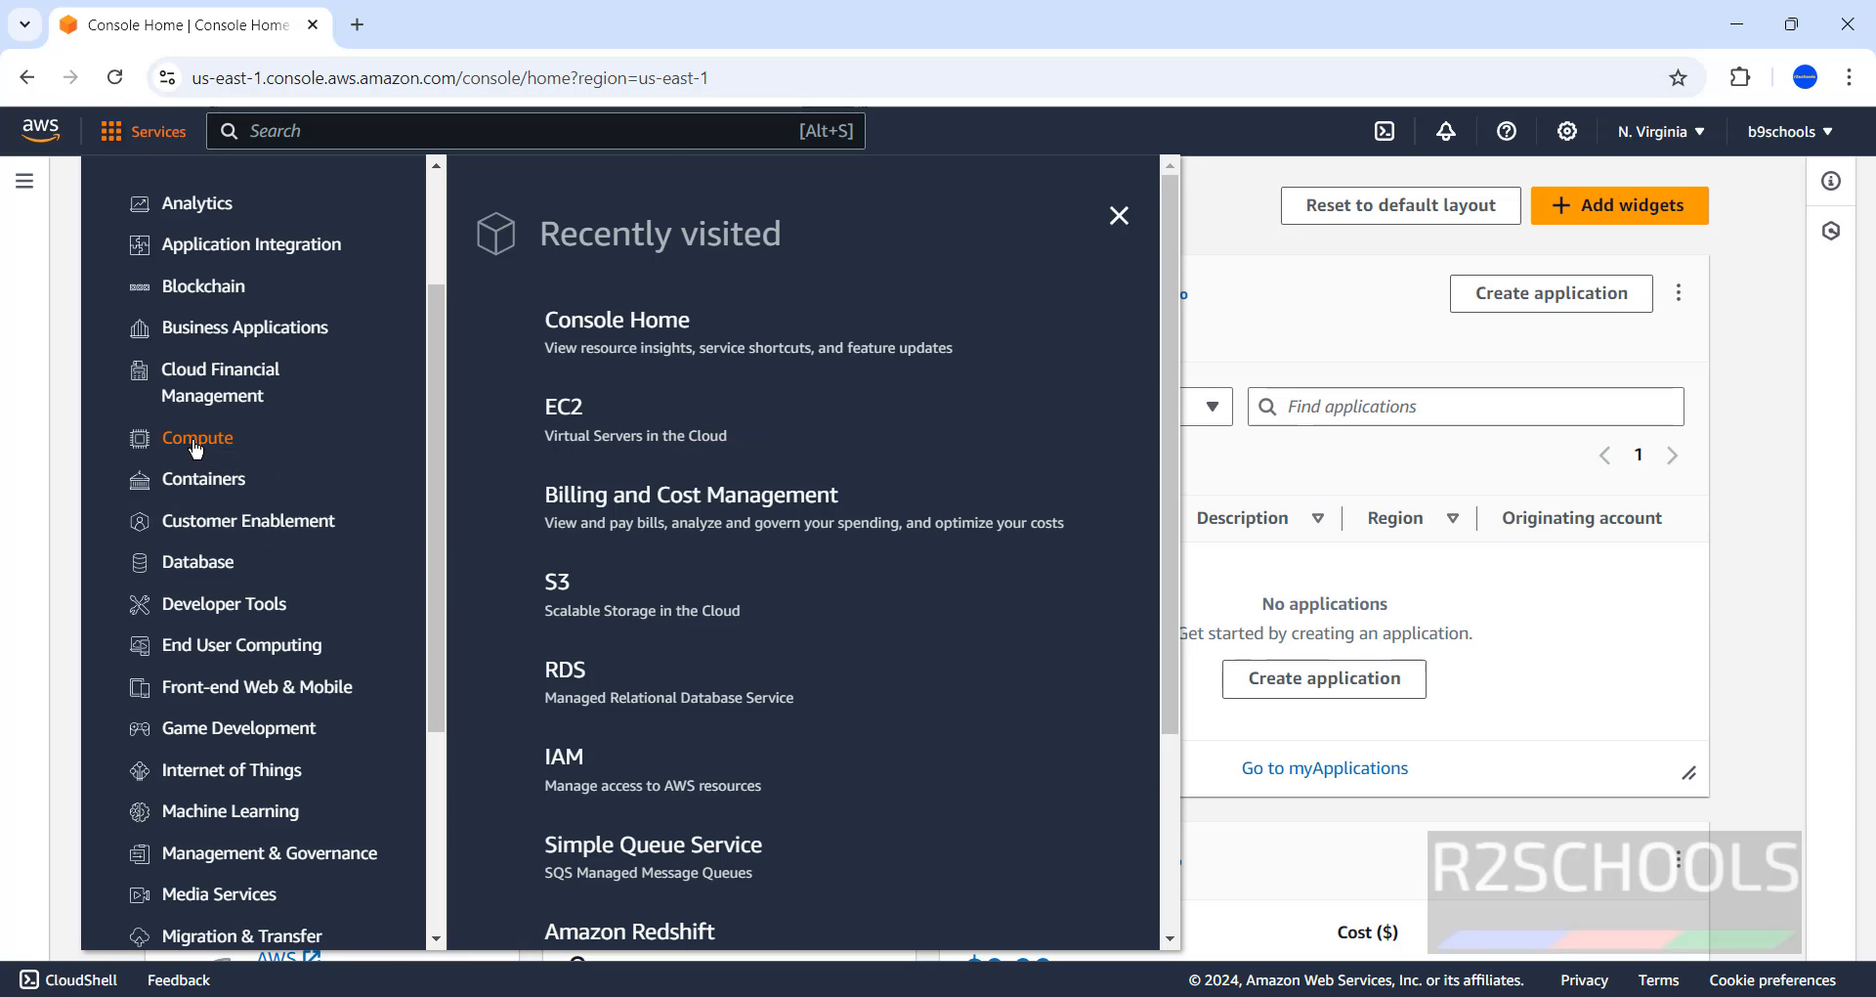
{"action": "left_click", "coordinate": [195, 436]}
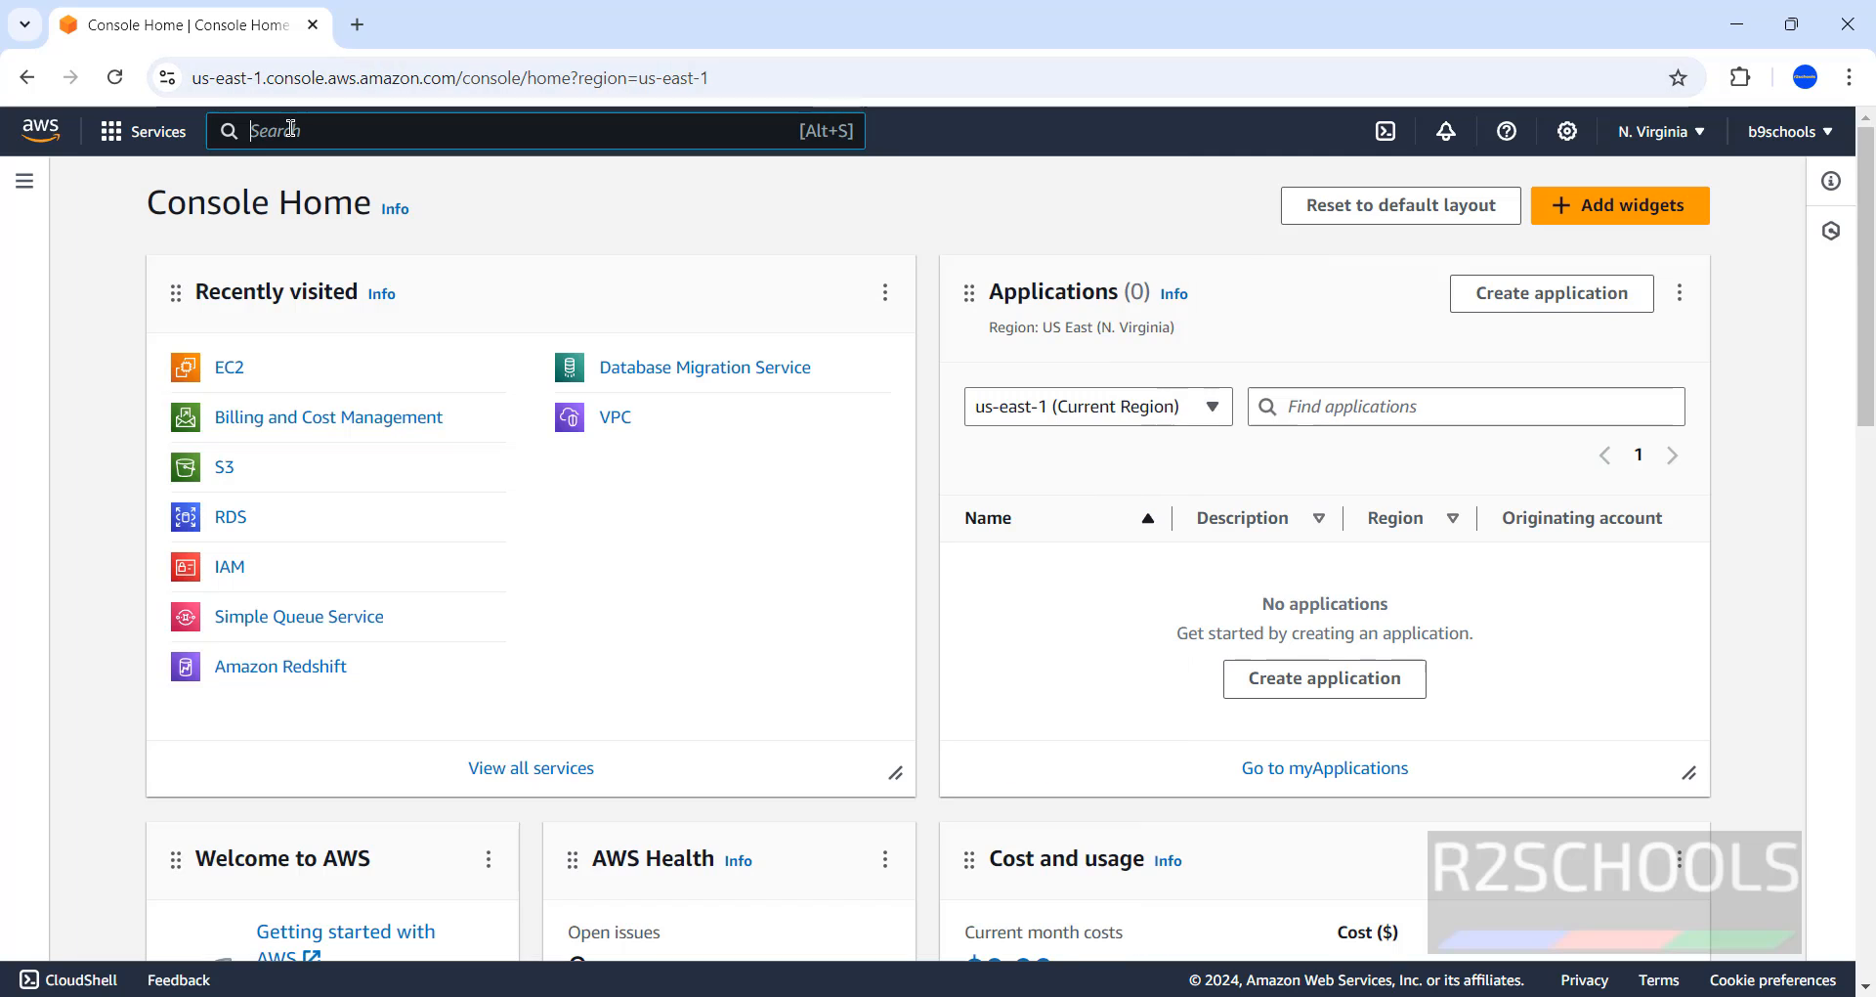
{"action": "type", "text": "ec2"}
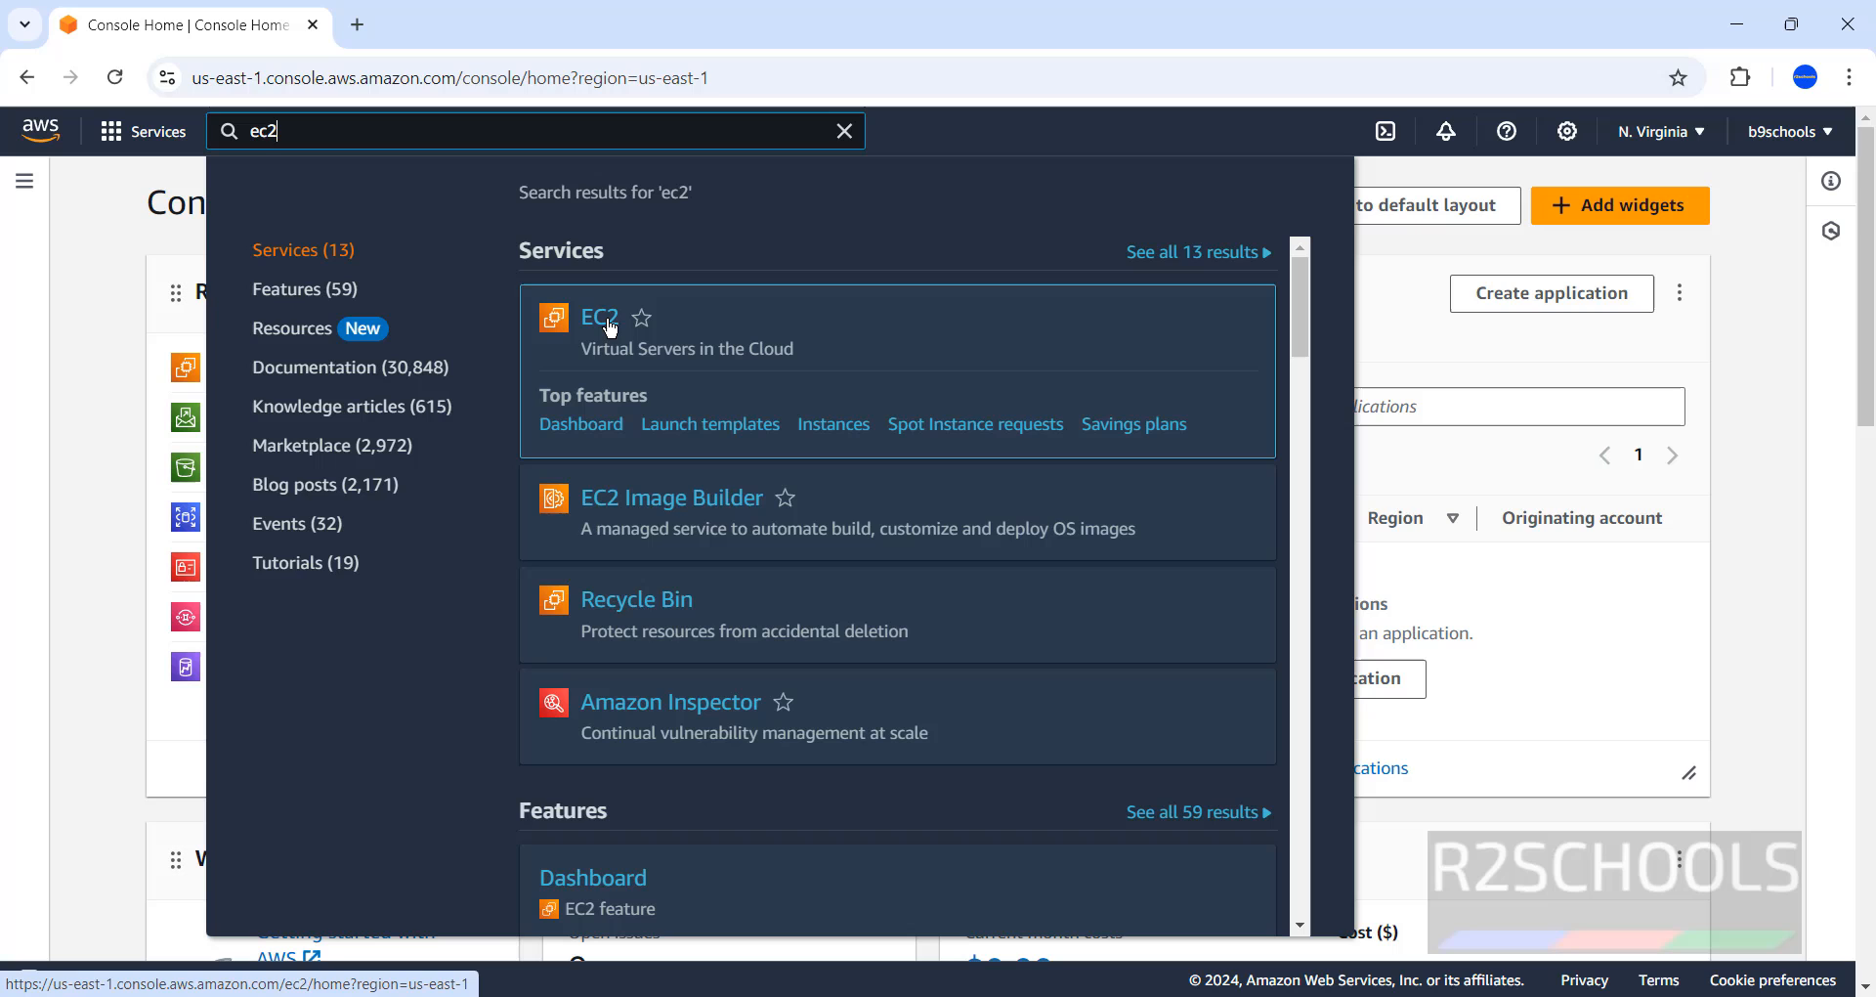
Go from the EC2 search result to the Instances list filtered to running instances.
{"action": "left_click", "coordinate": [598, 319]}
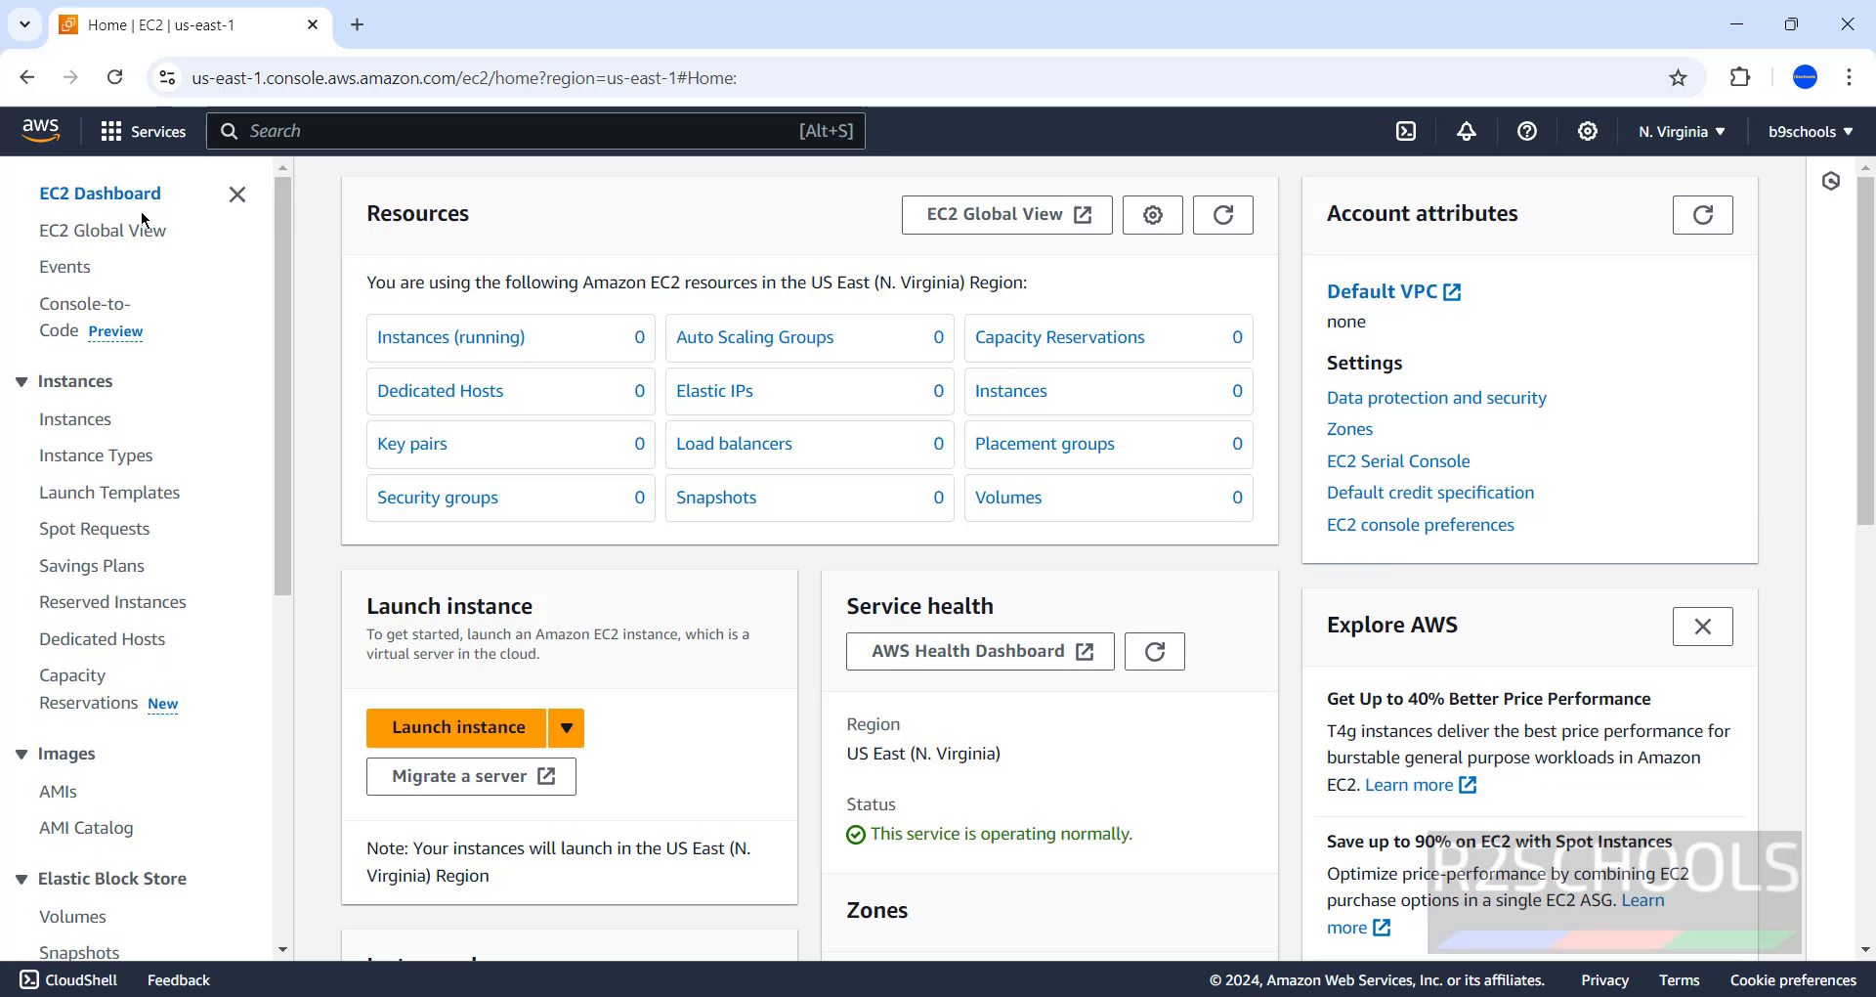
{"action": "mouse_move", "coordinate": [436, 496]}
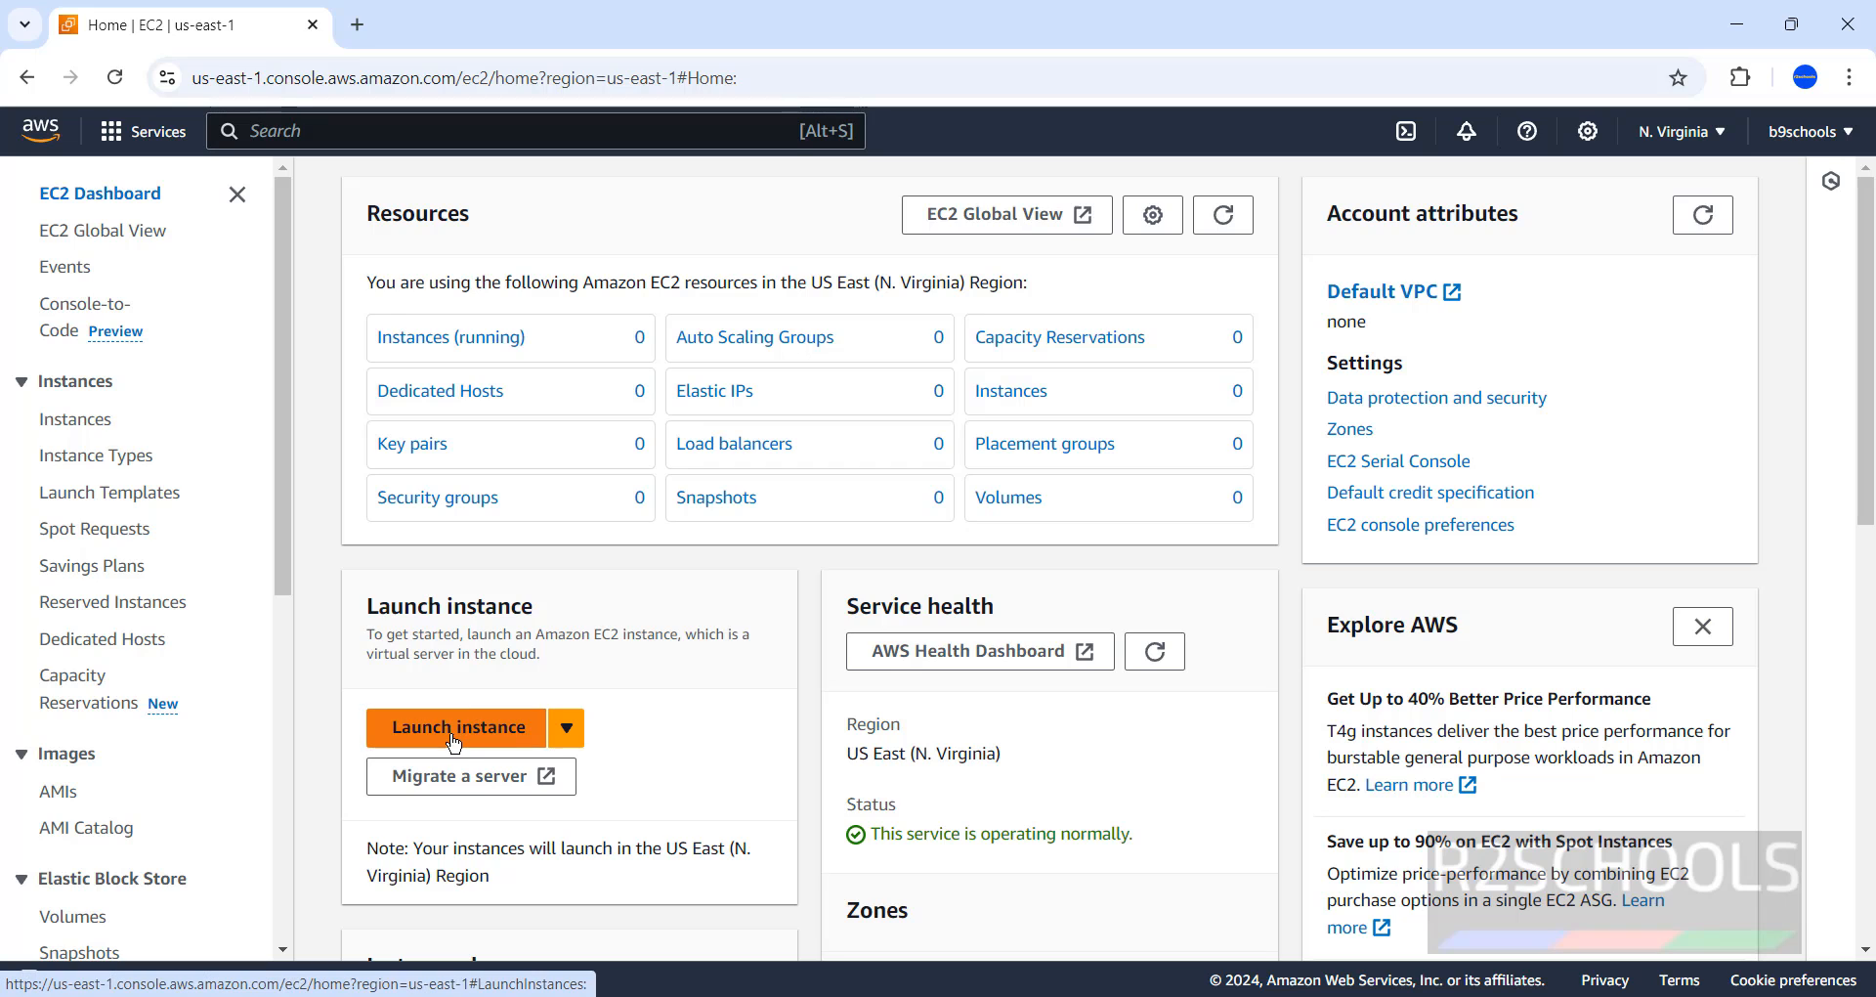
{"action": "mouse_move", "coordinate": [449, 336]}
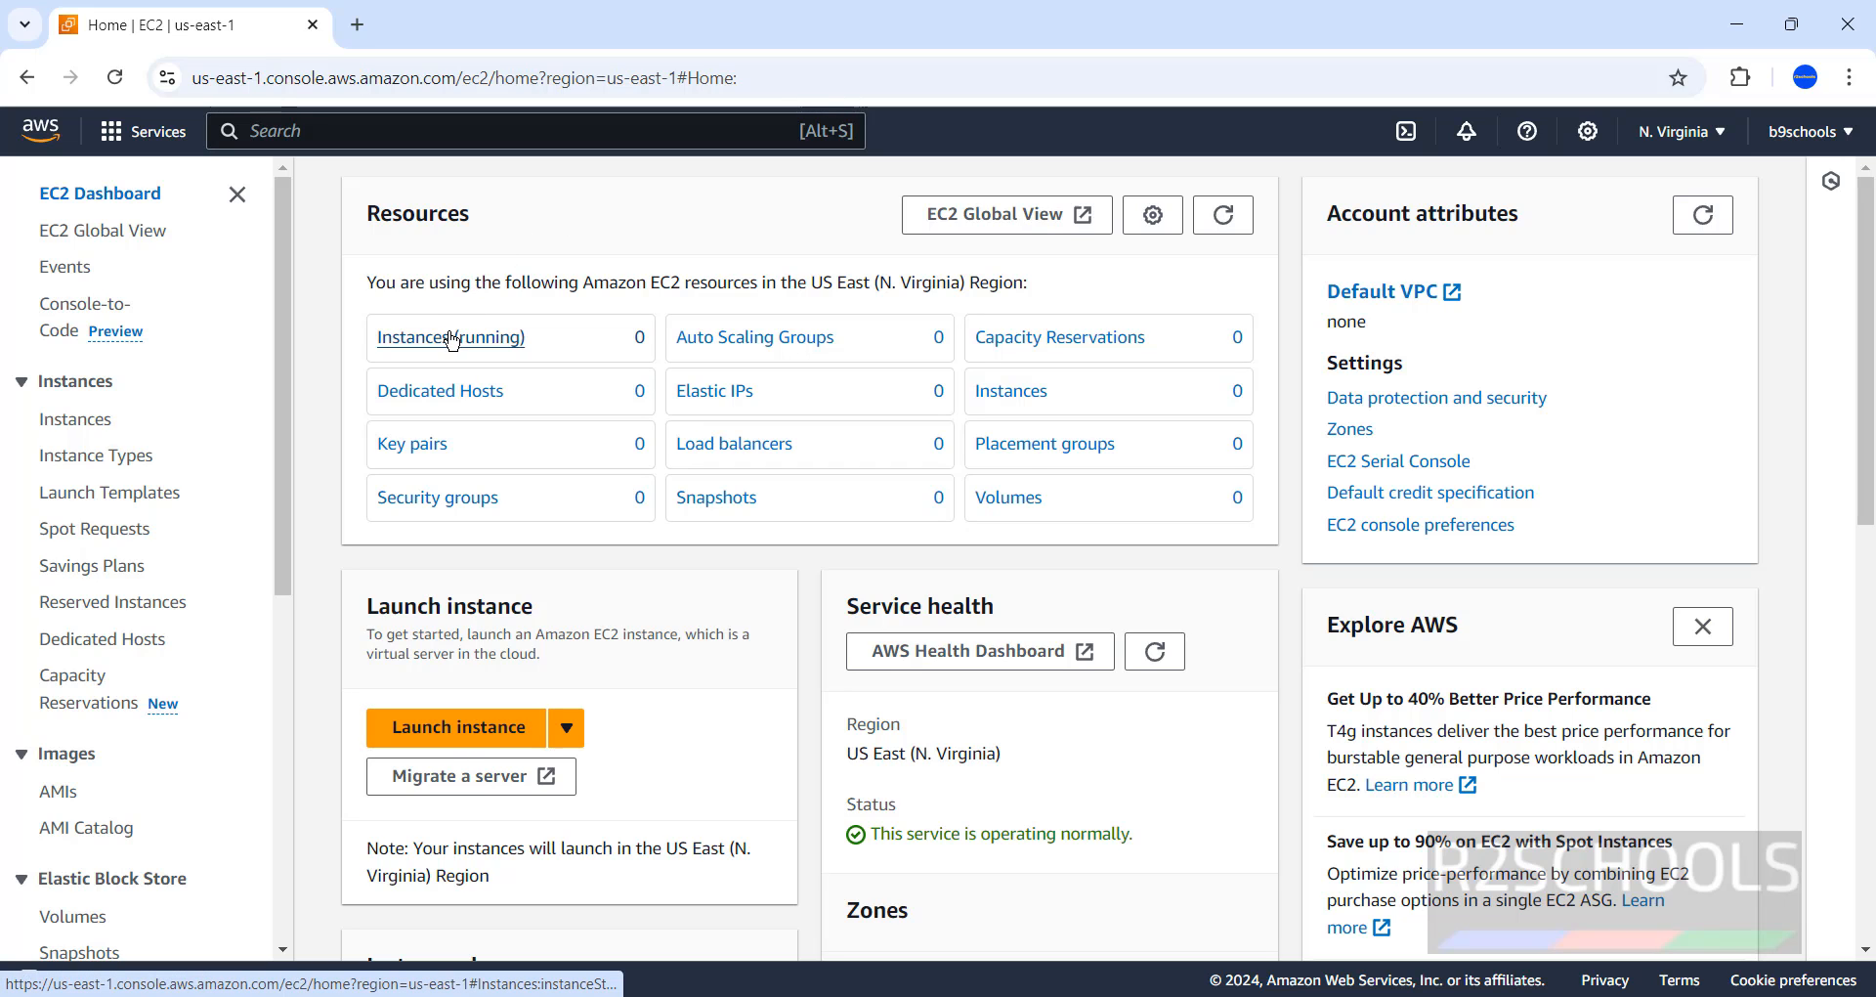
{"action": "left_click", "coordinate": [450, 336]}
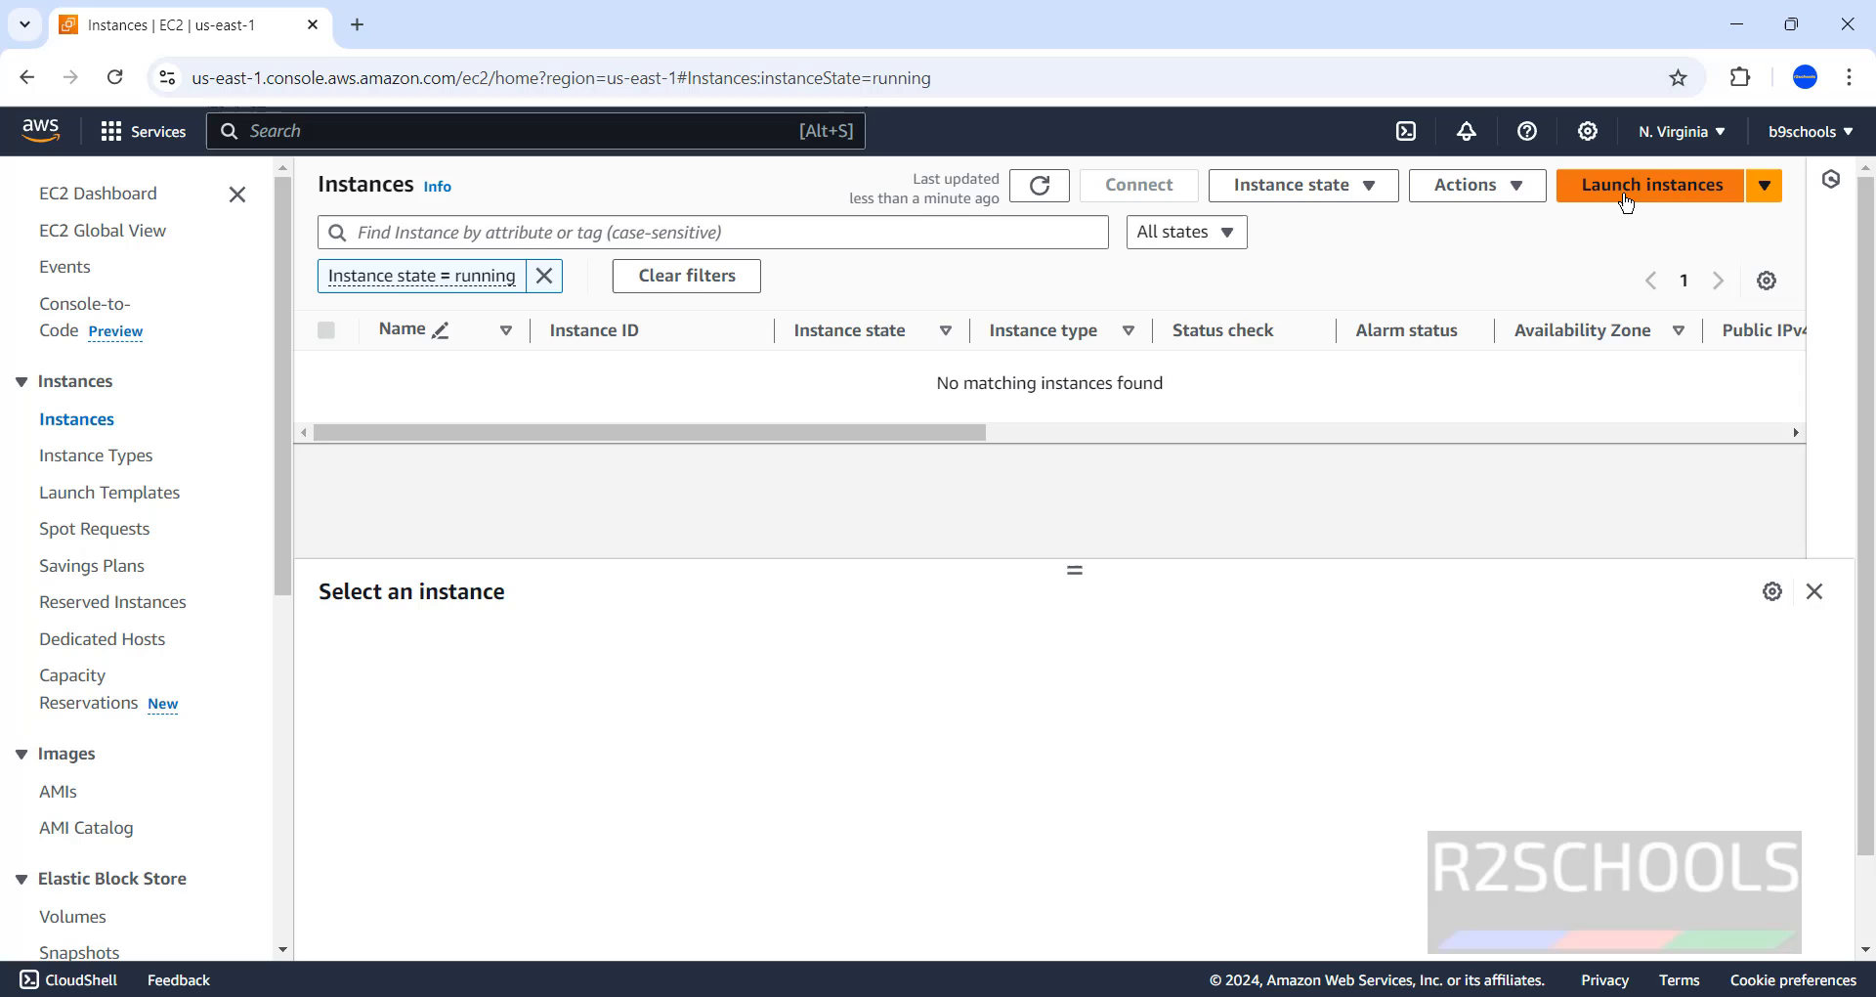
{"action": "mouse_move", "coordinate": [1662, 178]}
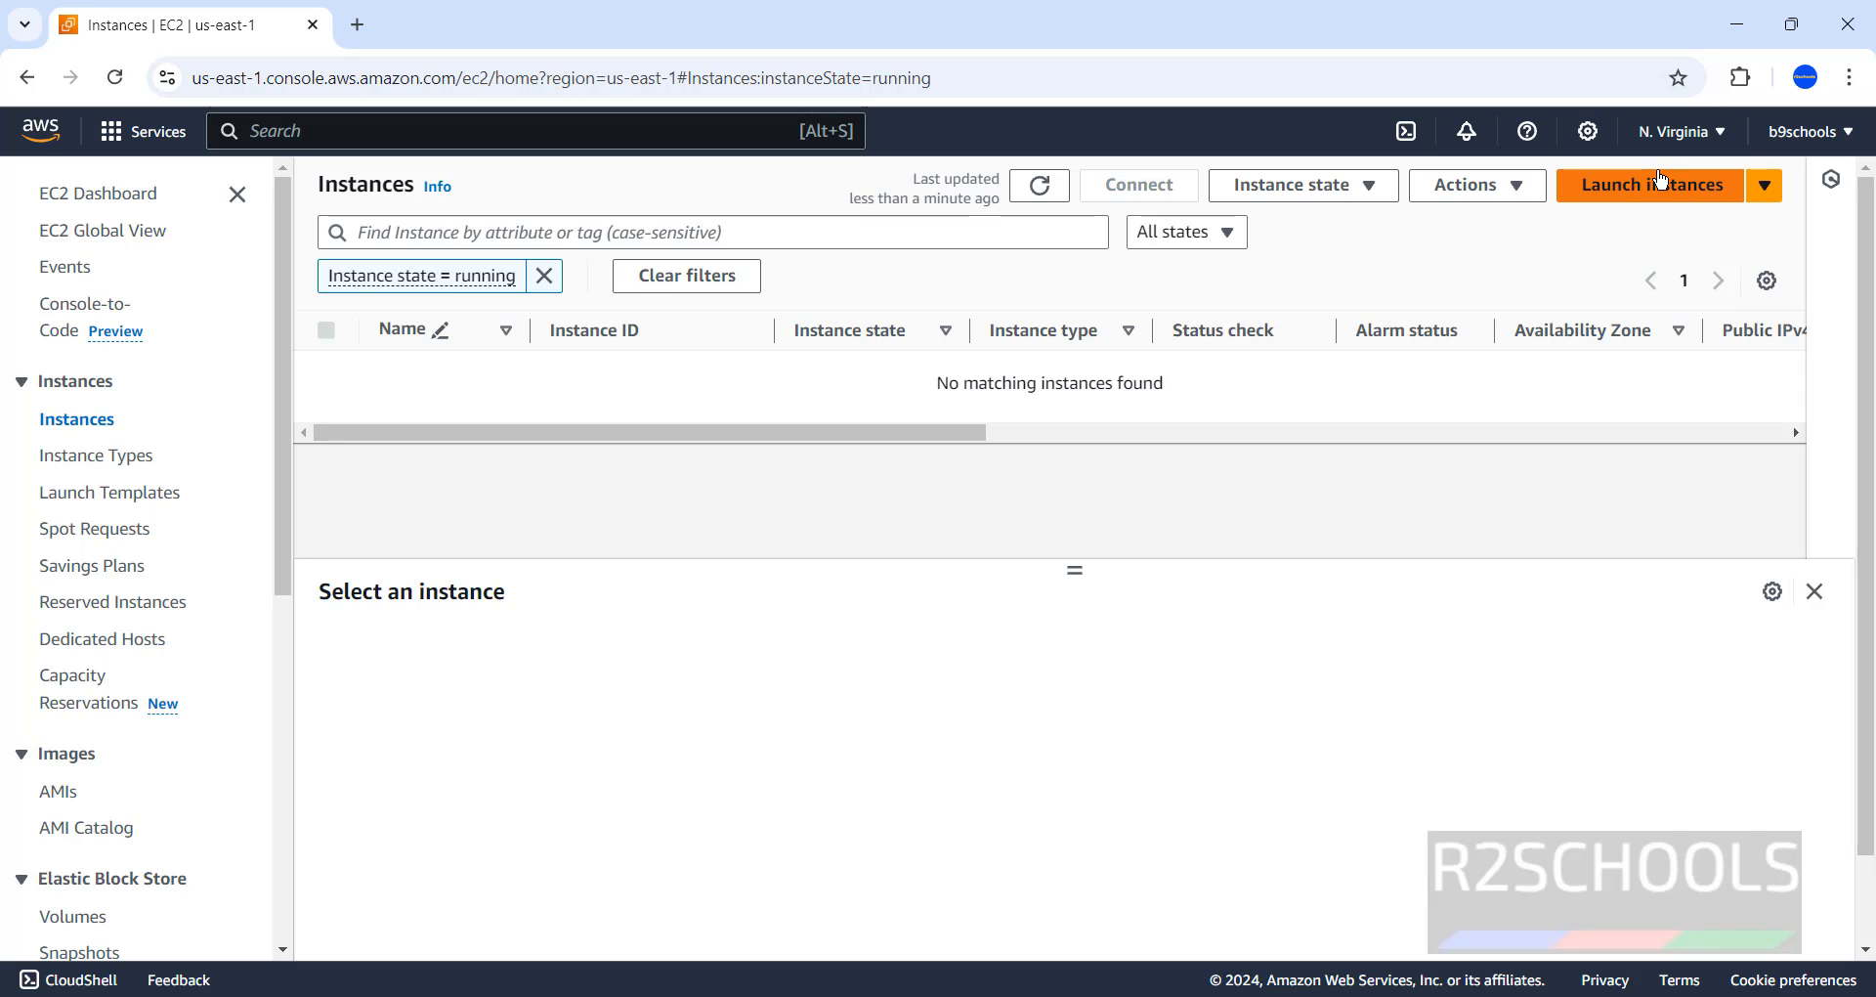
Start Launch instances and name the new instance AWSLinux2023EC2 with the Amazon Linux 2023 AMI.
{"action": "left_click", "coordinate": [1650, 183]}
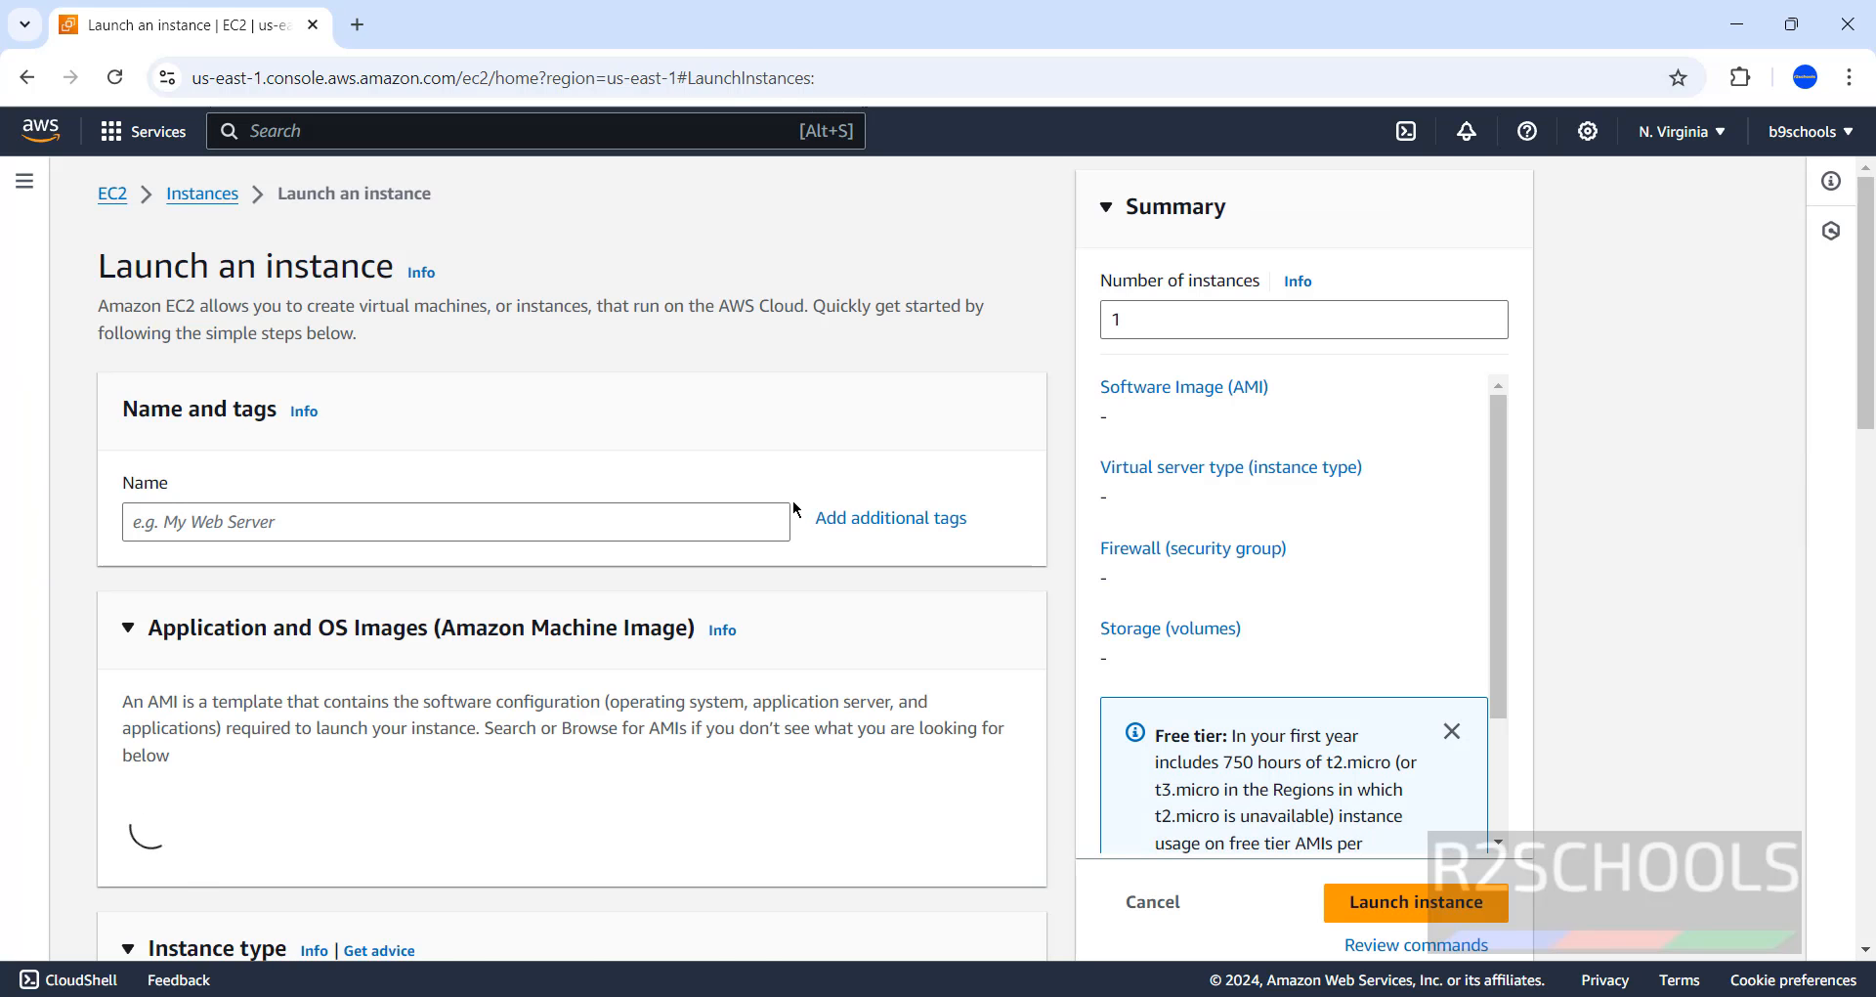
{"action": "scroll", "scroll_direction": "down", "scroll_amount": 3}
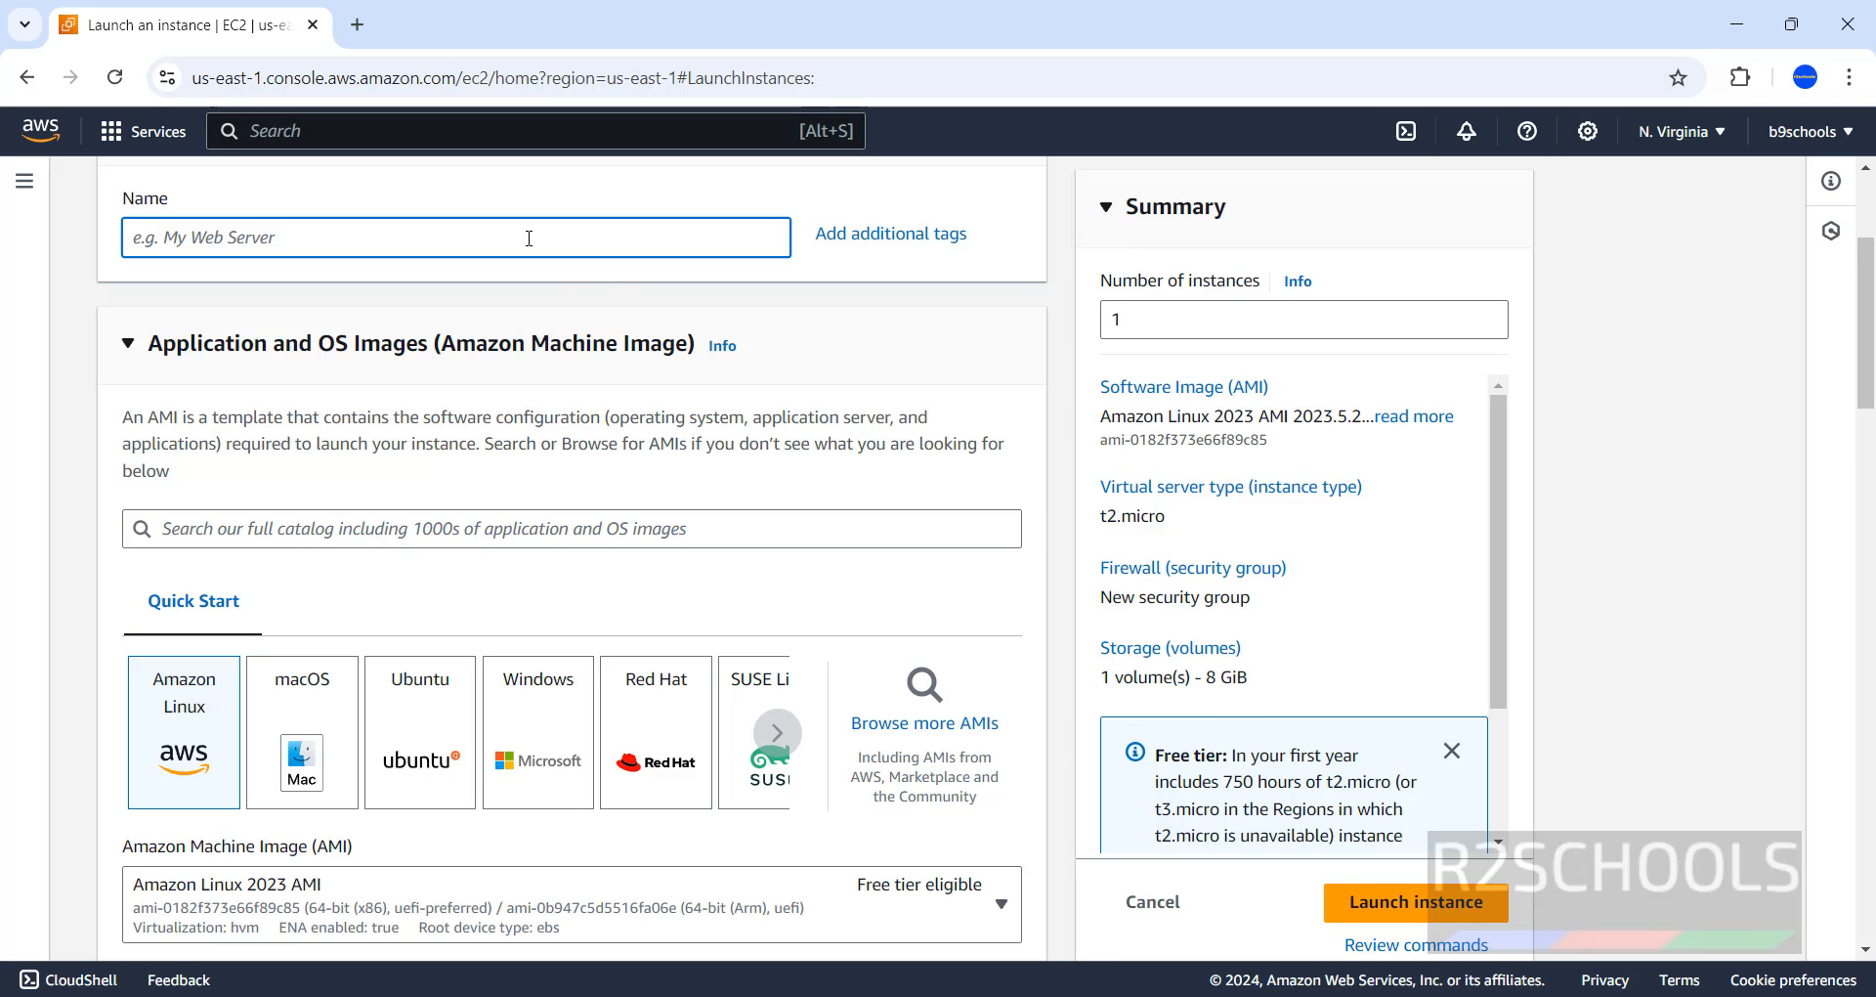
{"action": "type", "text": "AZ"}
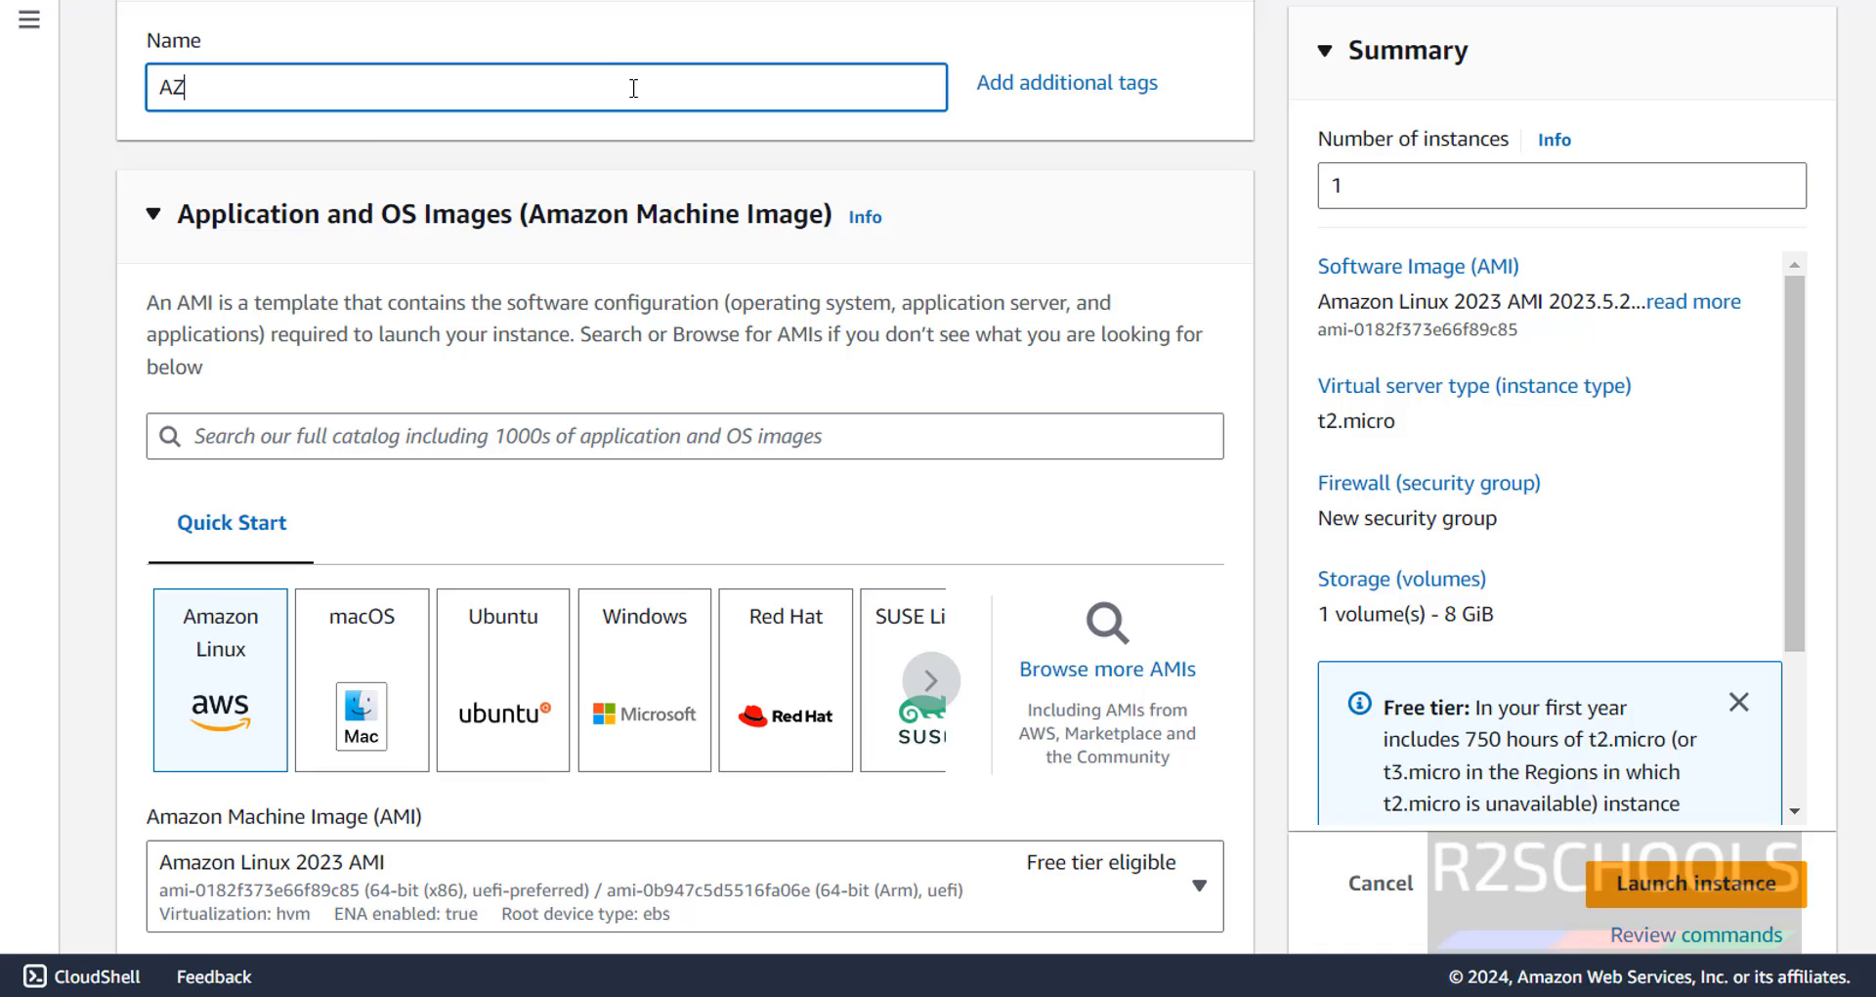
{"action": "type", "text": "AWS"}
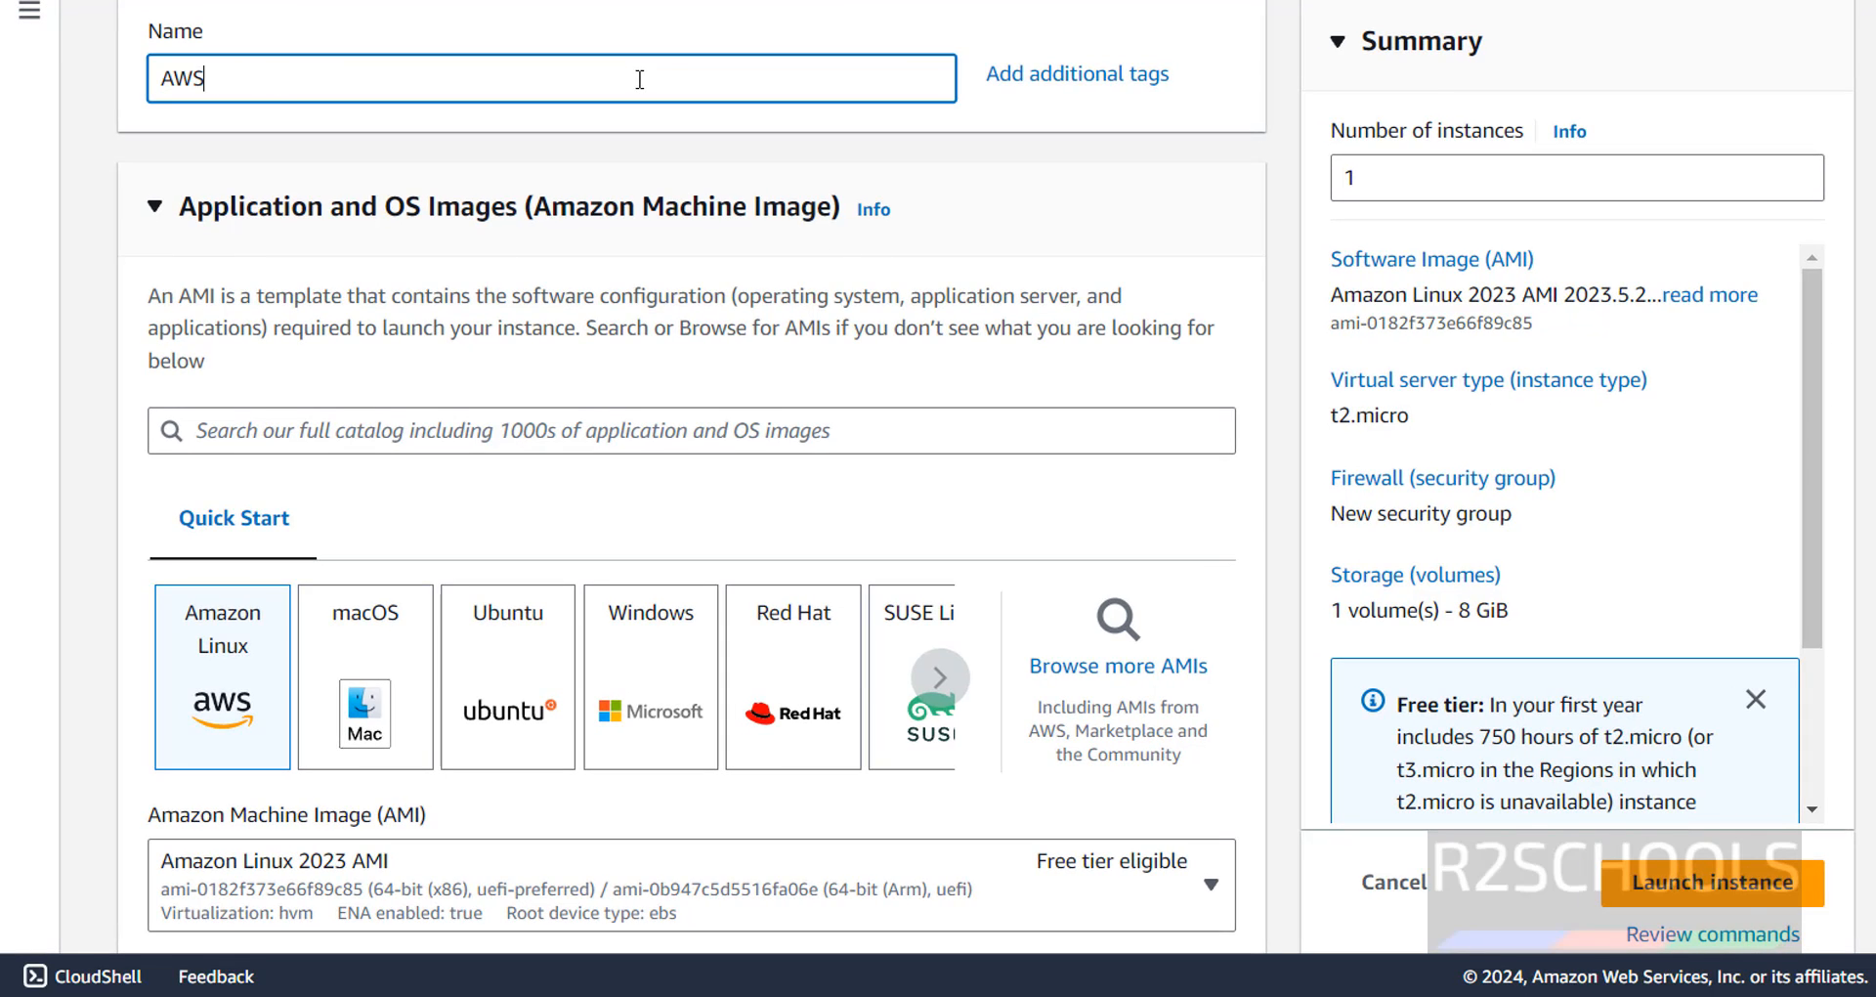
{"action": "type", "text": "Linux"}
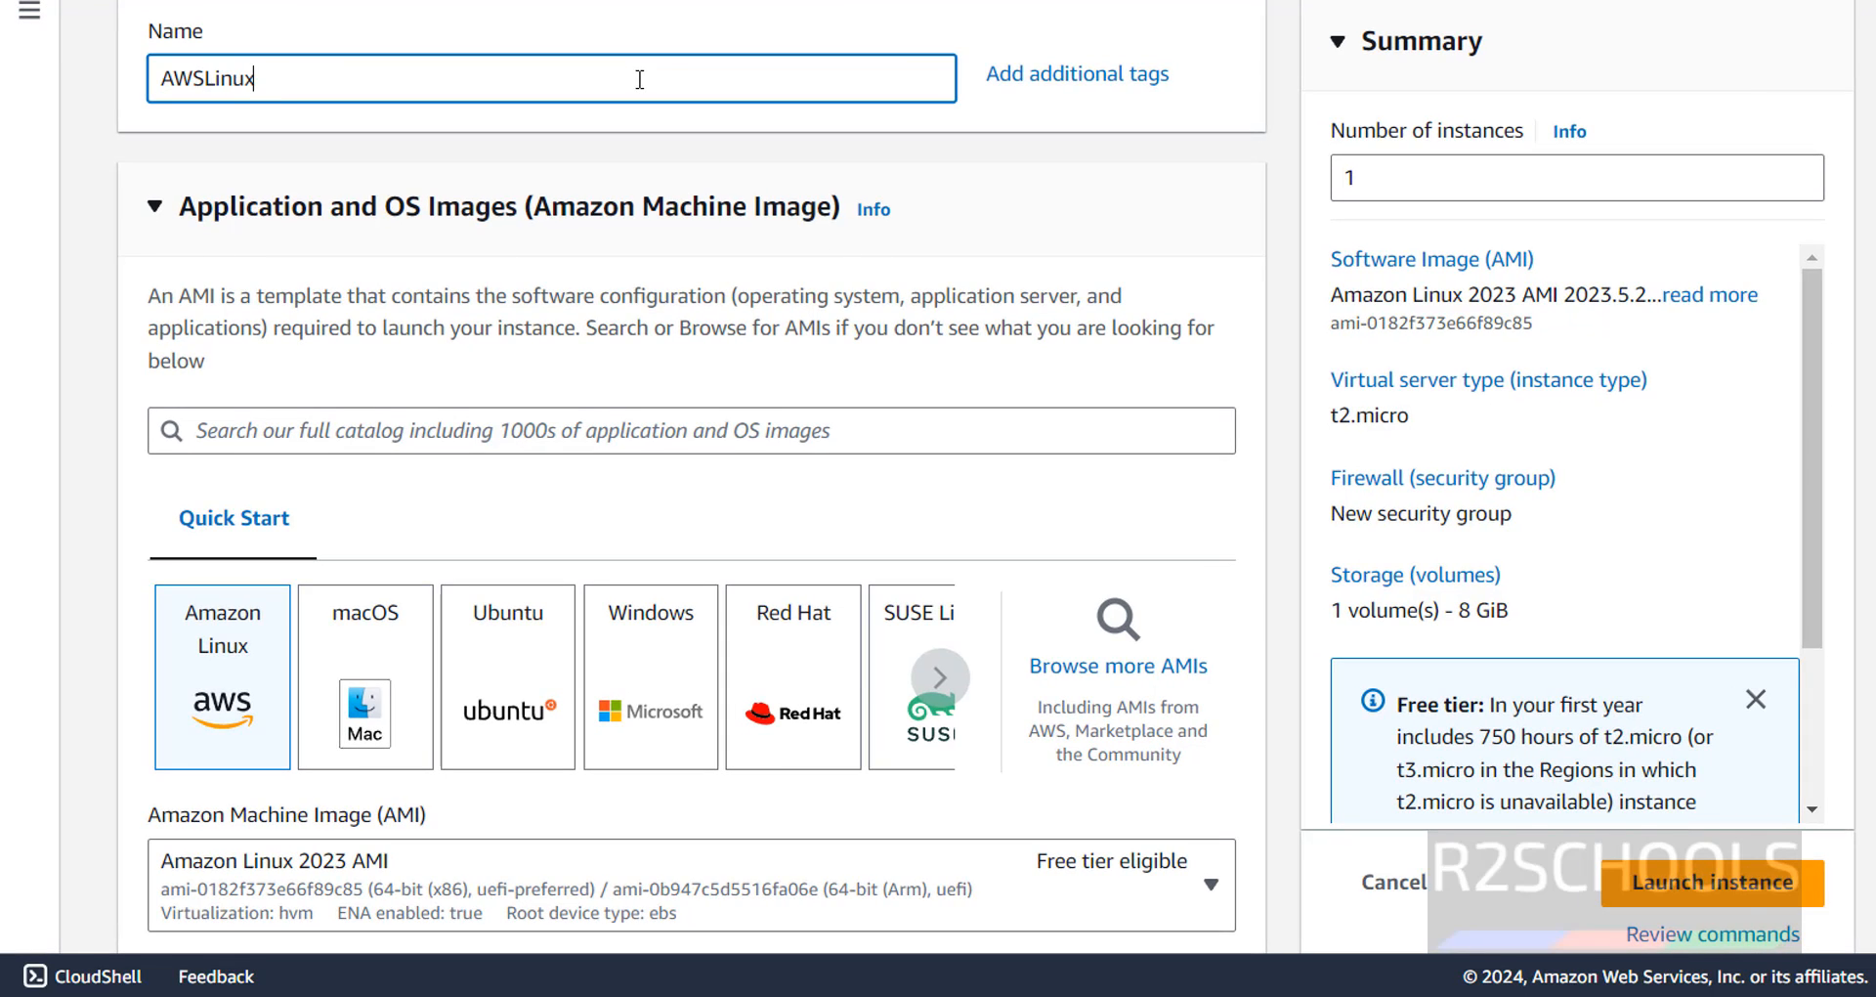
{"action": "type", "text": "2002"}
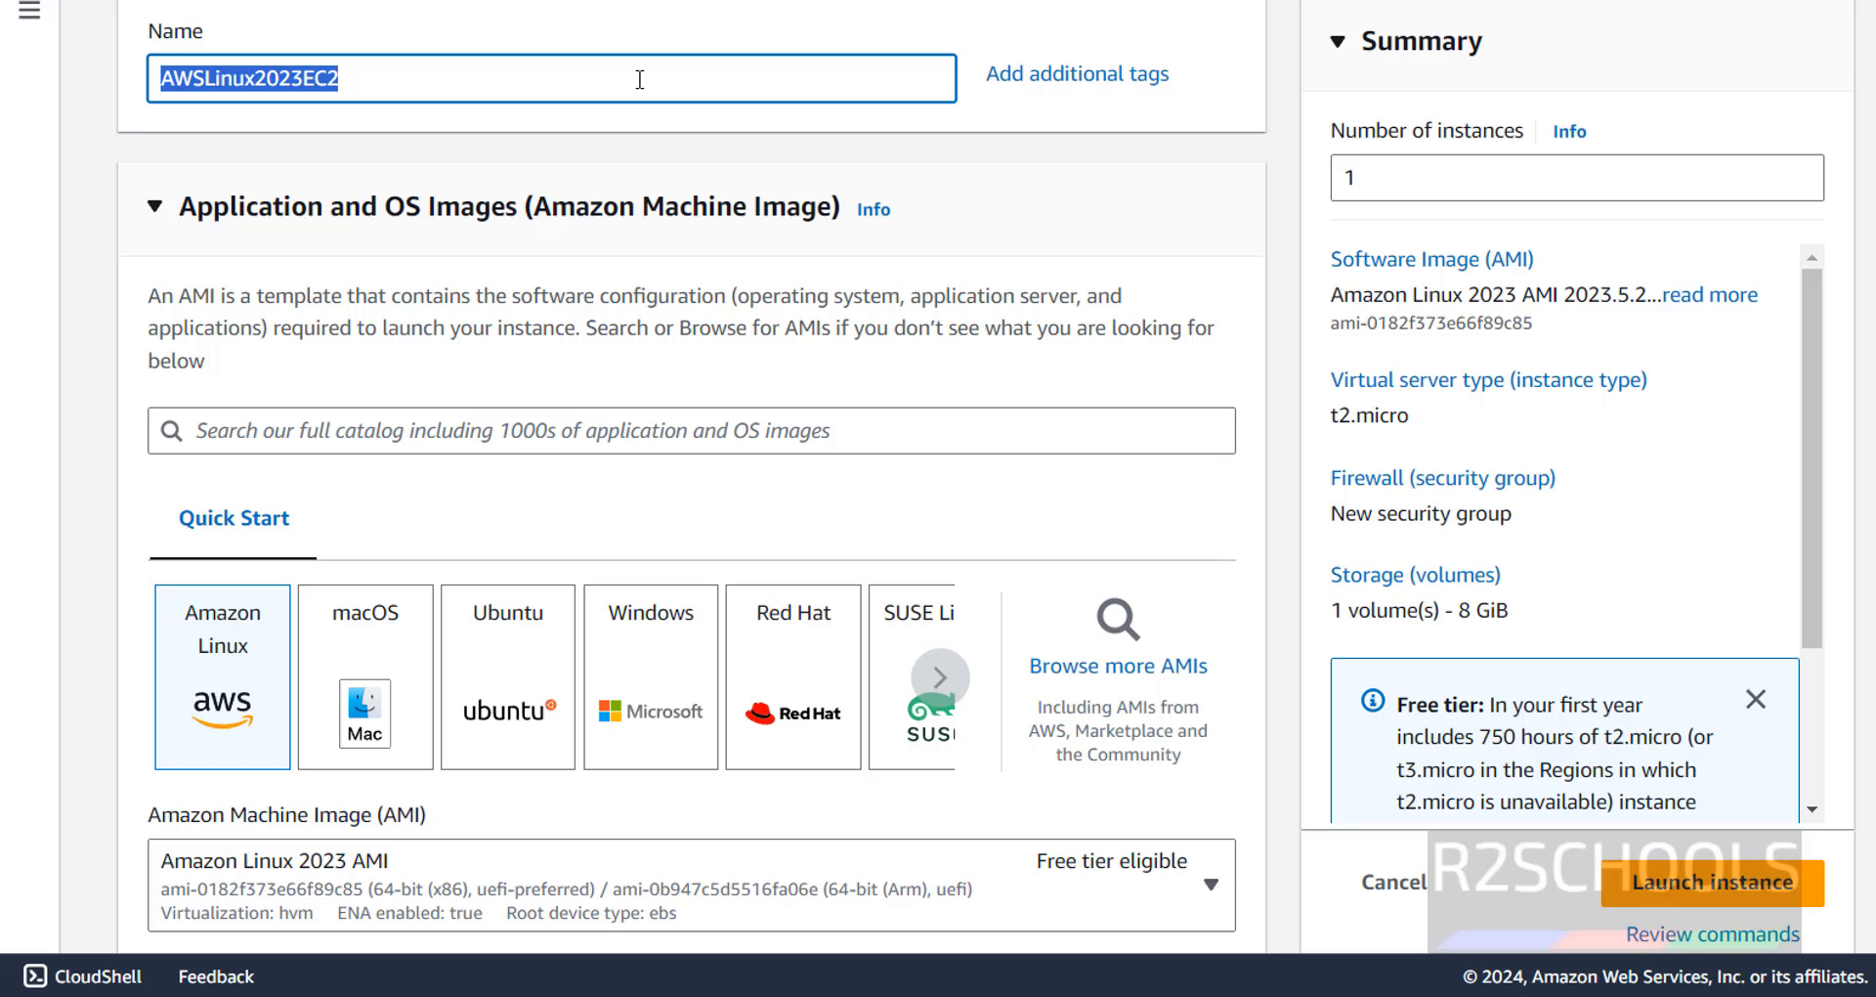
{"action": "mouse_move", "coordinate": [197, 798]}
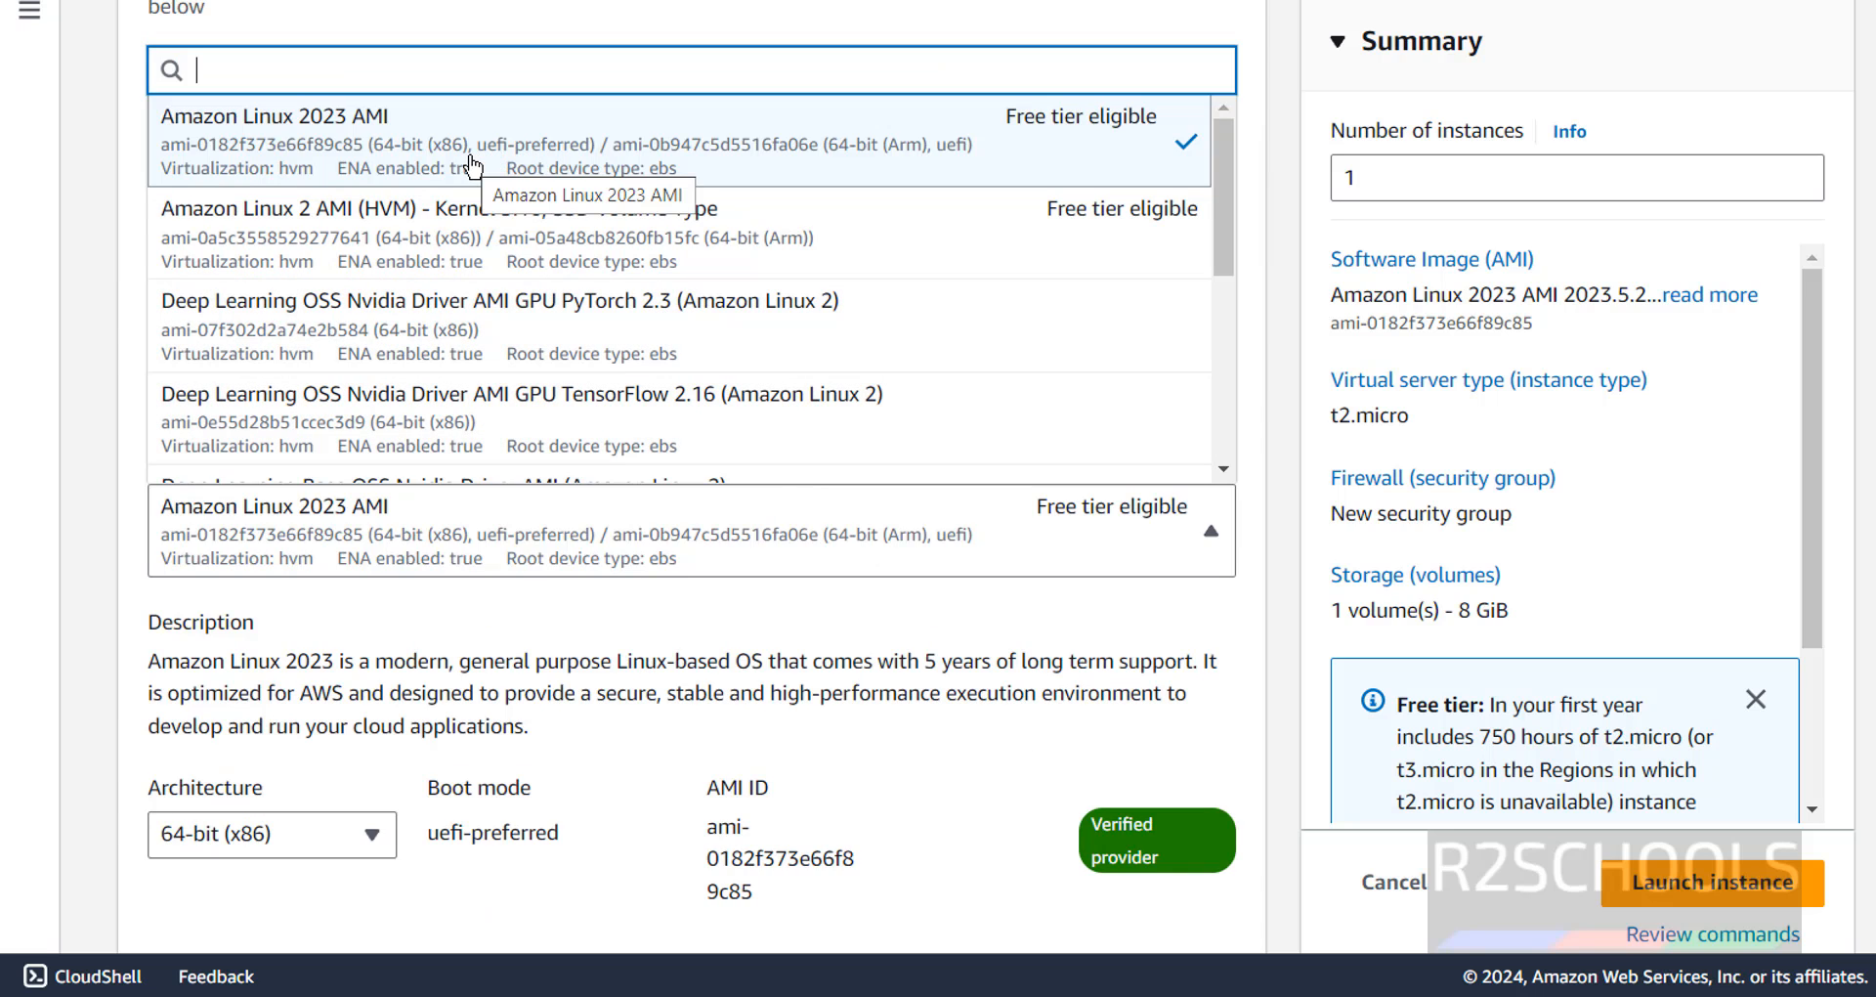
{"action": "mouse_move", "coordinate": [359, 236]}
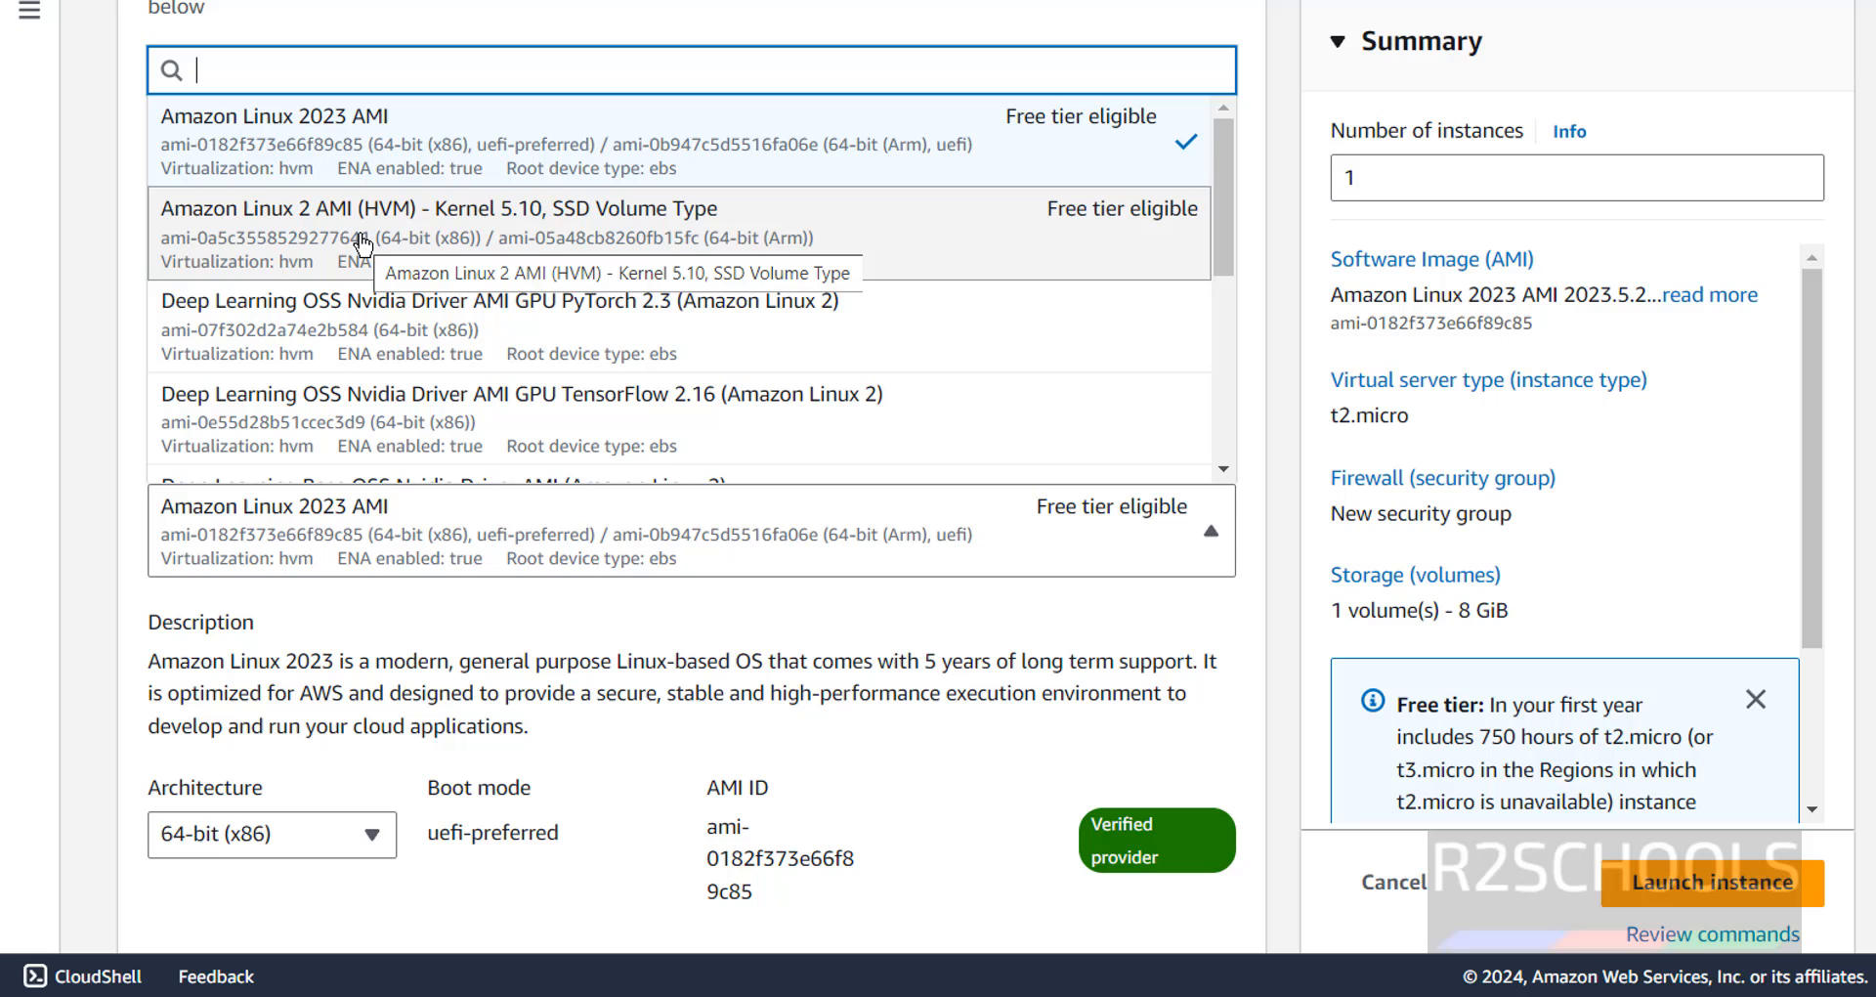
{"action": "mouse_move", "coordinate": [402, 189]}
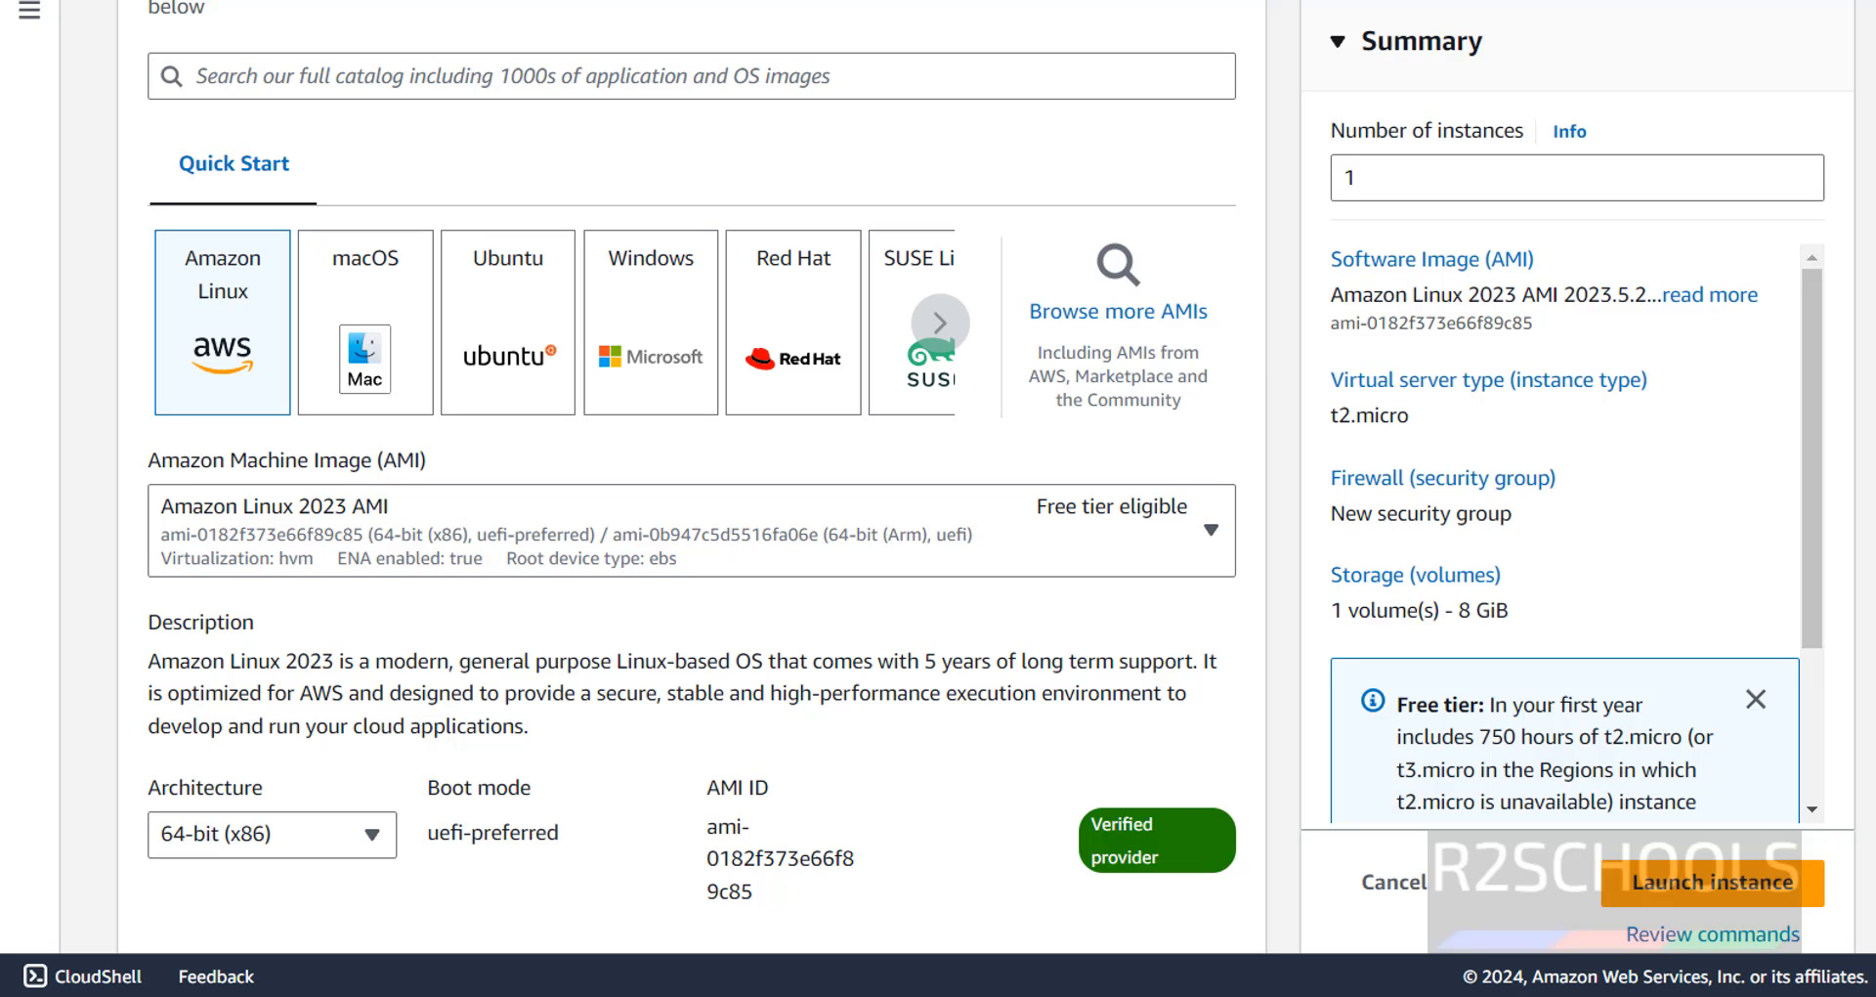
{"action": "scroll", "scroll_direction": "down", "scroll_amount": 3}
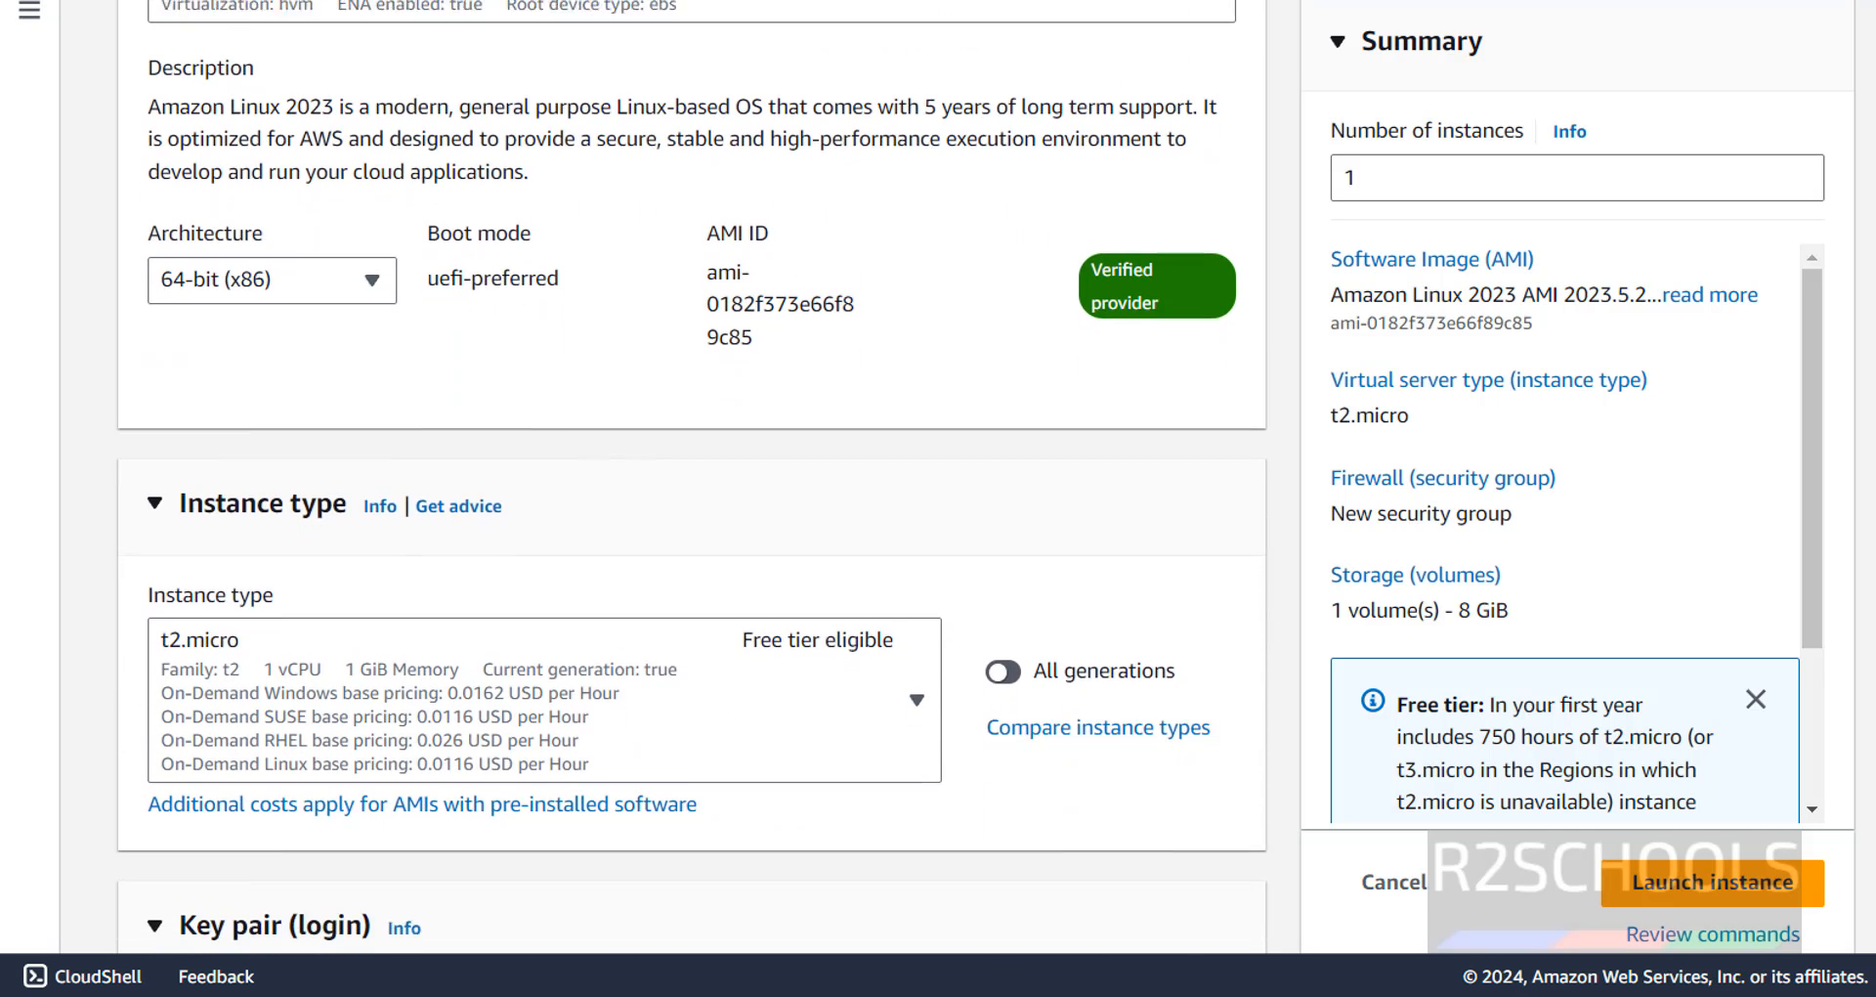
{"action": "scroll", "scroll_direction": "down", "scroll_amount": 3}
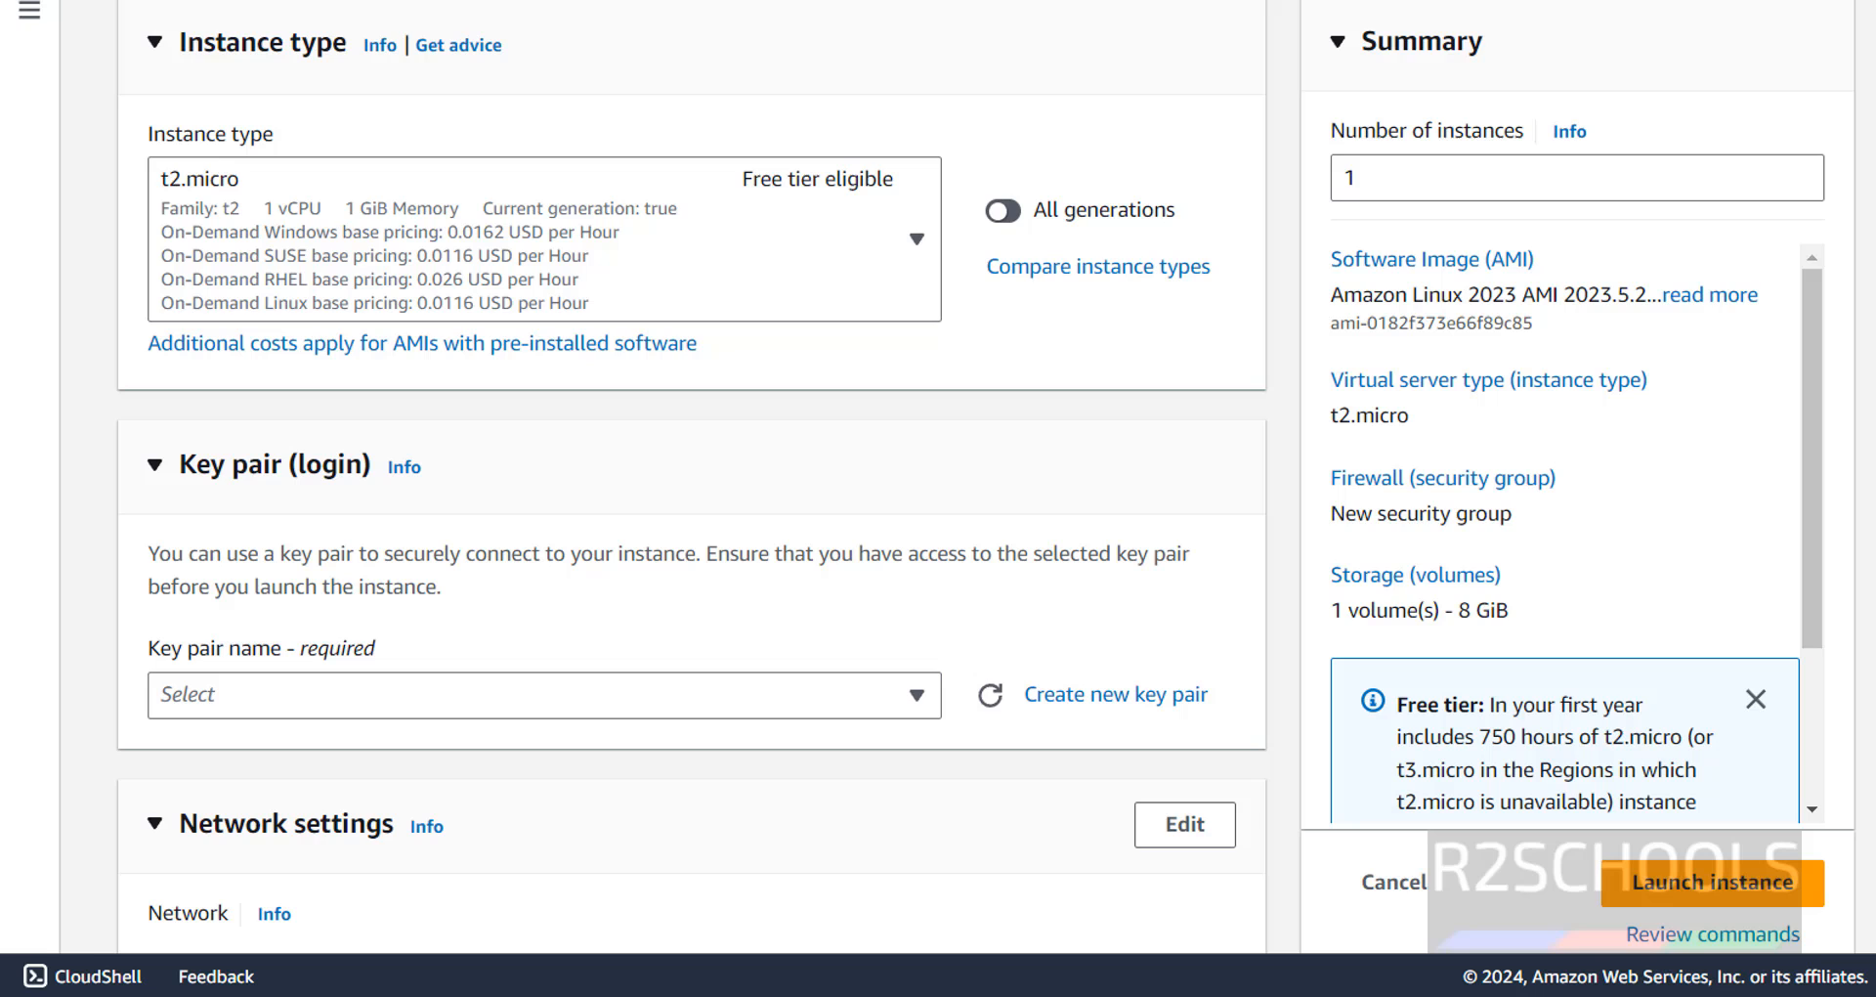
{"action": "mouse_move", "coordinate": [444, 221]}
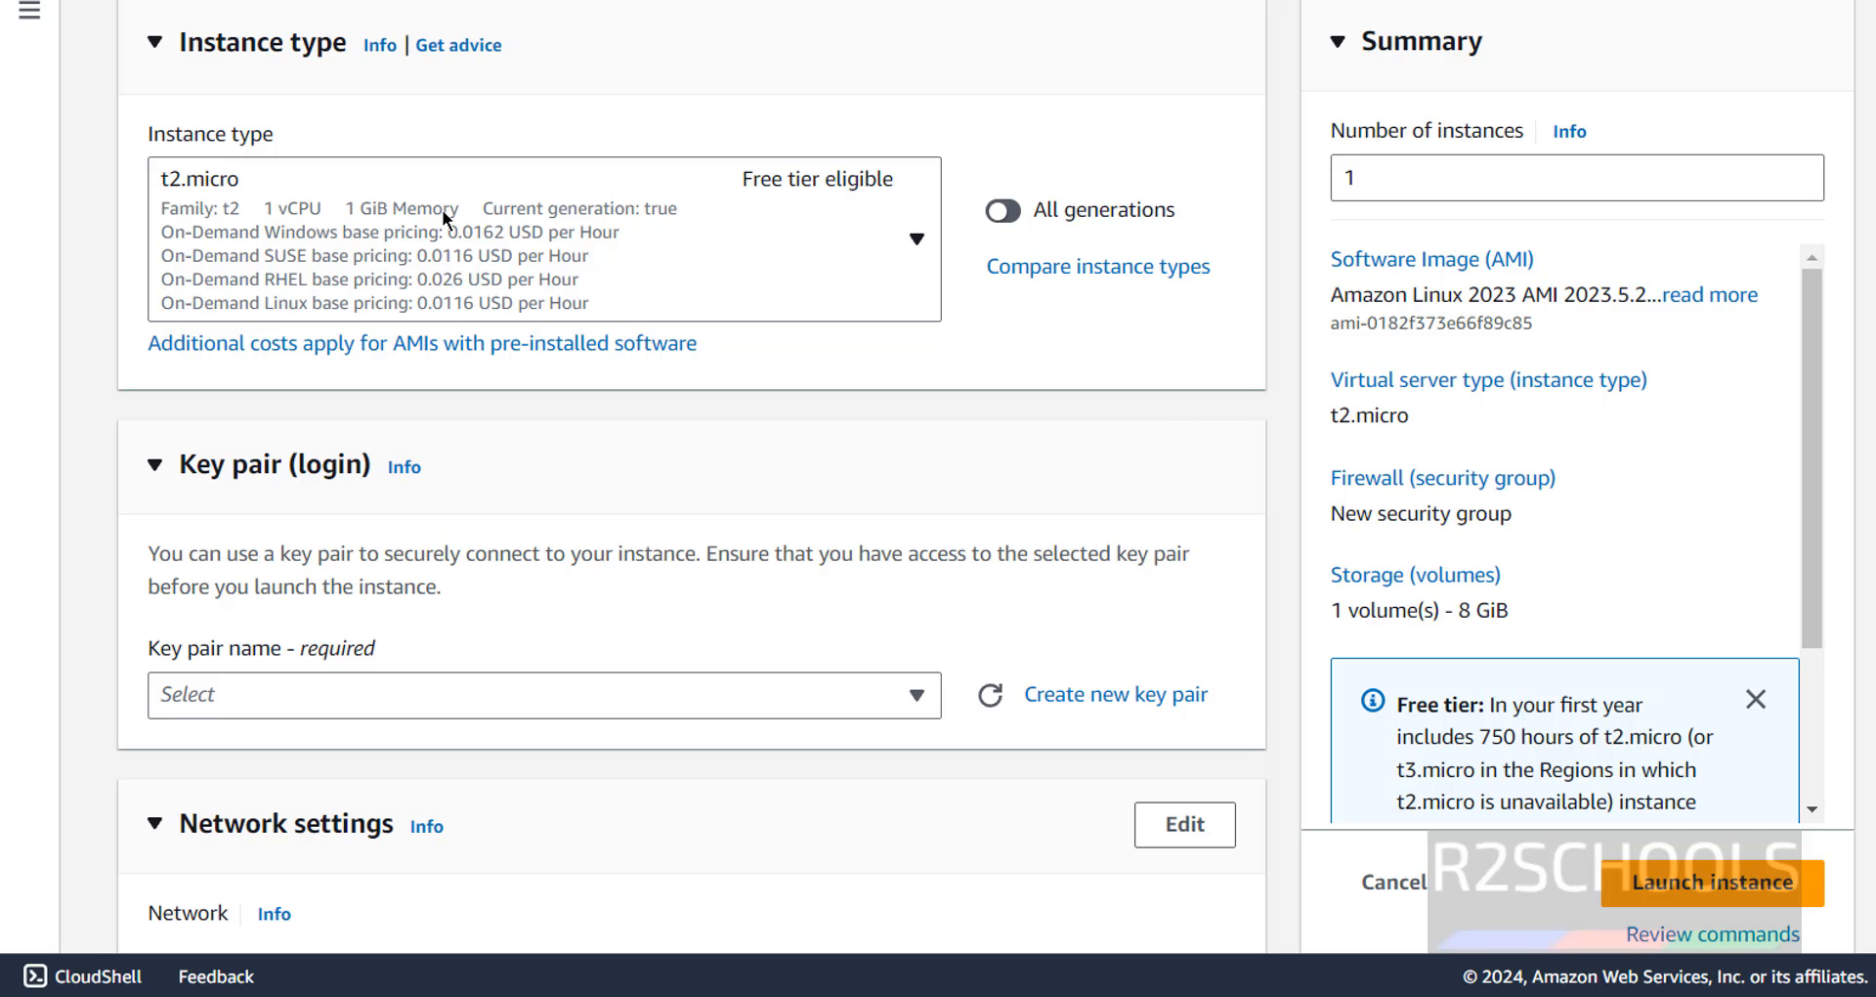
{"action": "left_click", "coordinate": [914, 238]}
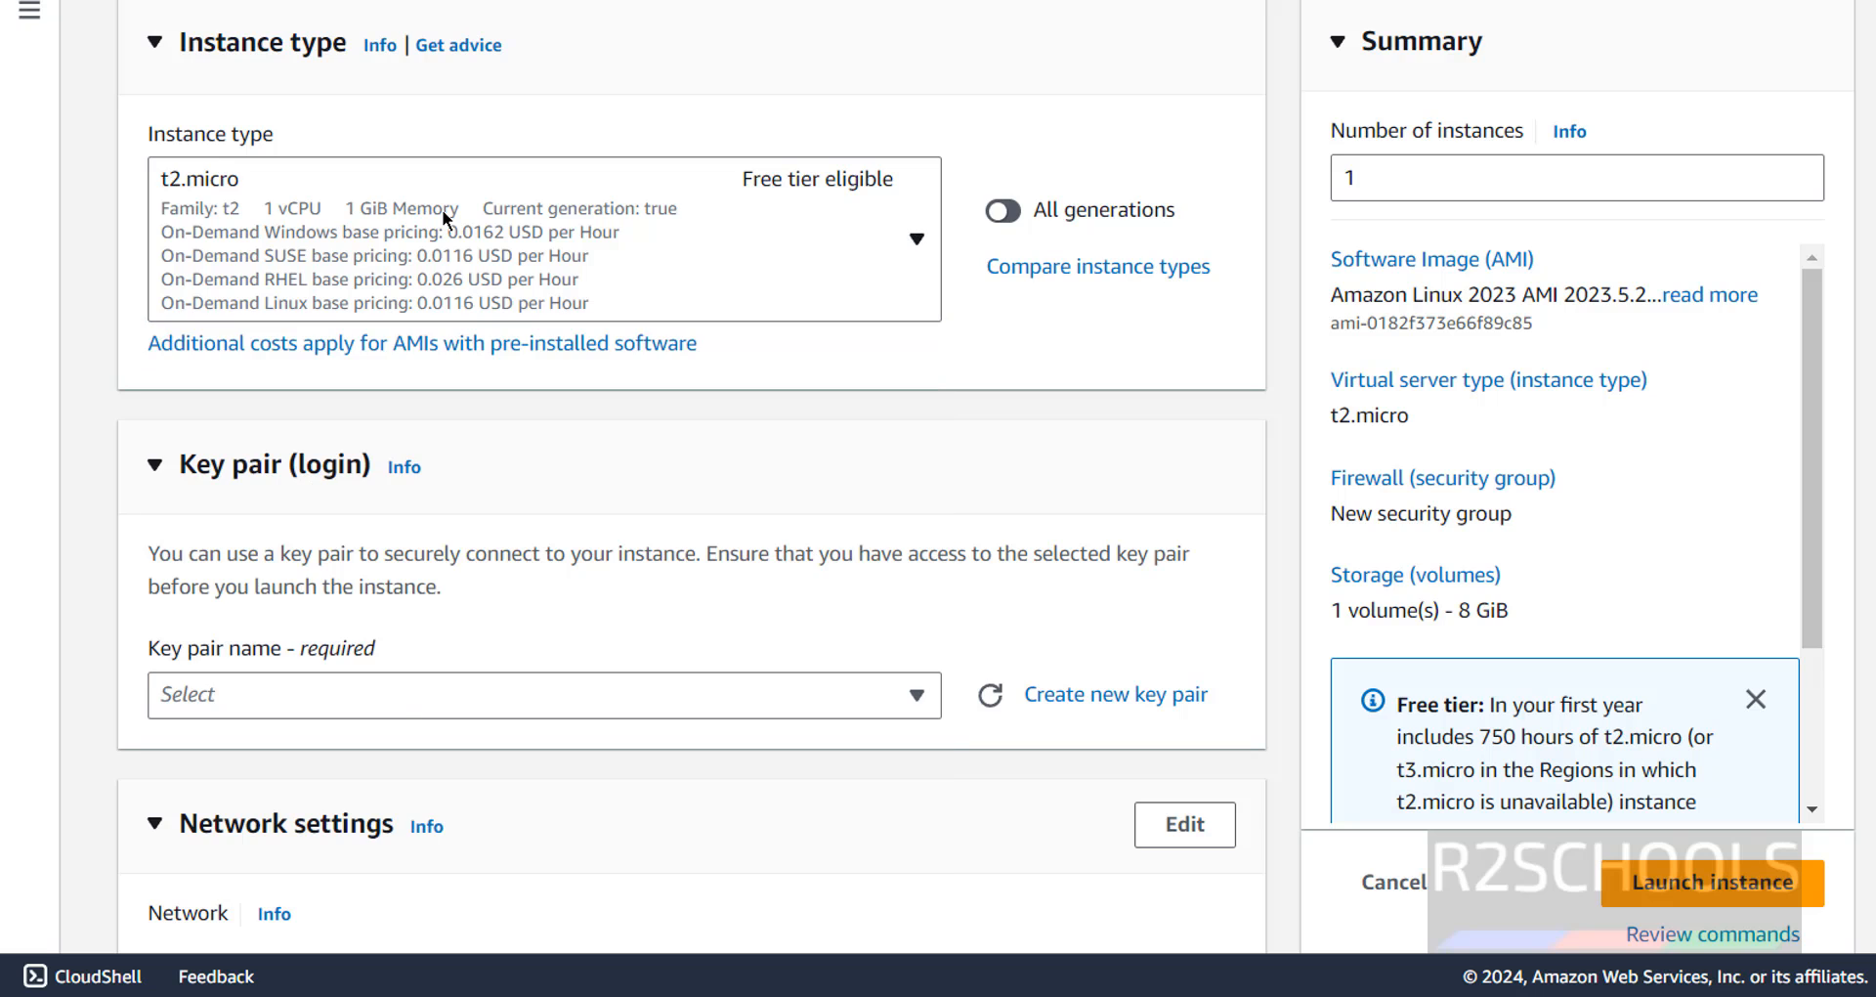
{"action": "left_click", "coordinate": [914, 239]}
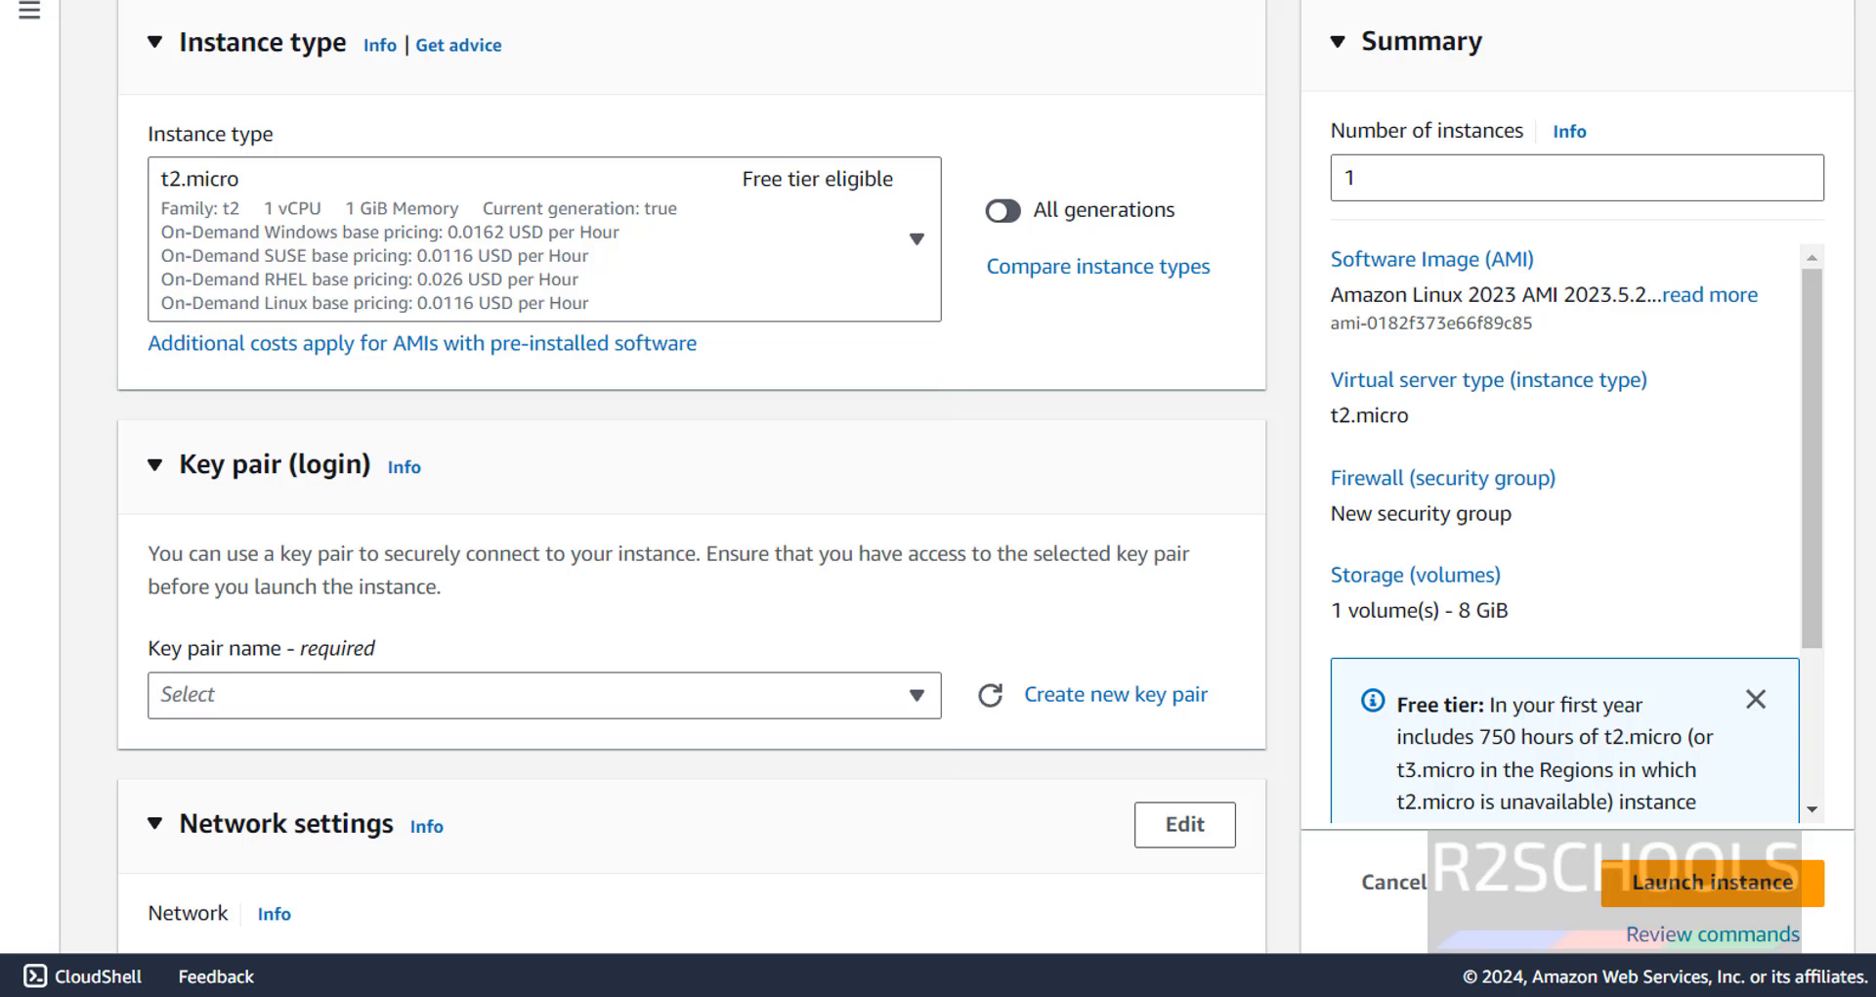
{"action": "scroll", "scroll_direction": "down", "scroll_amount": 3}
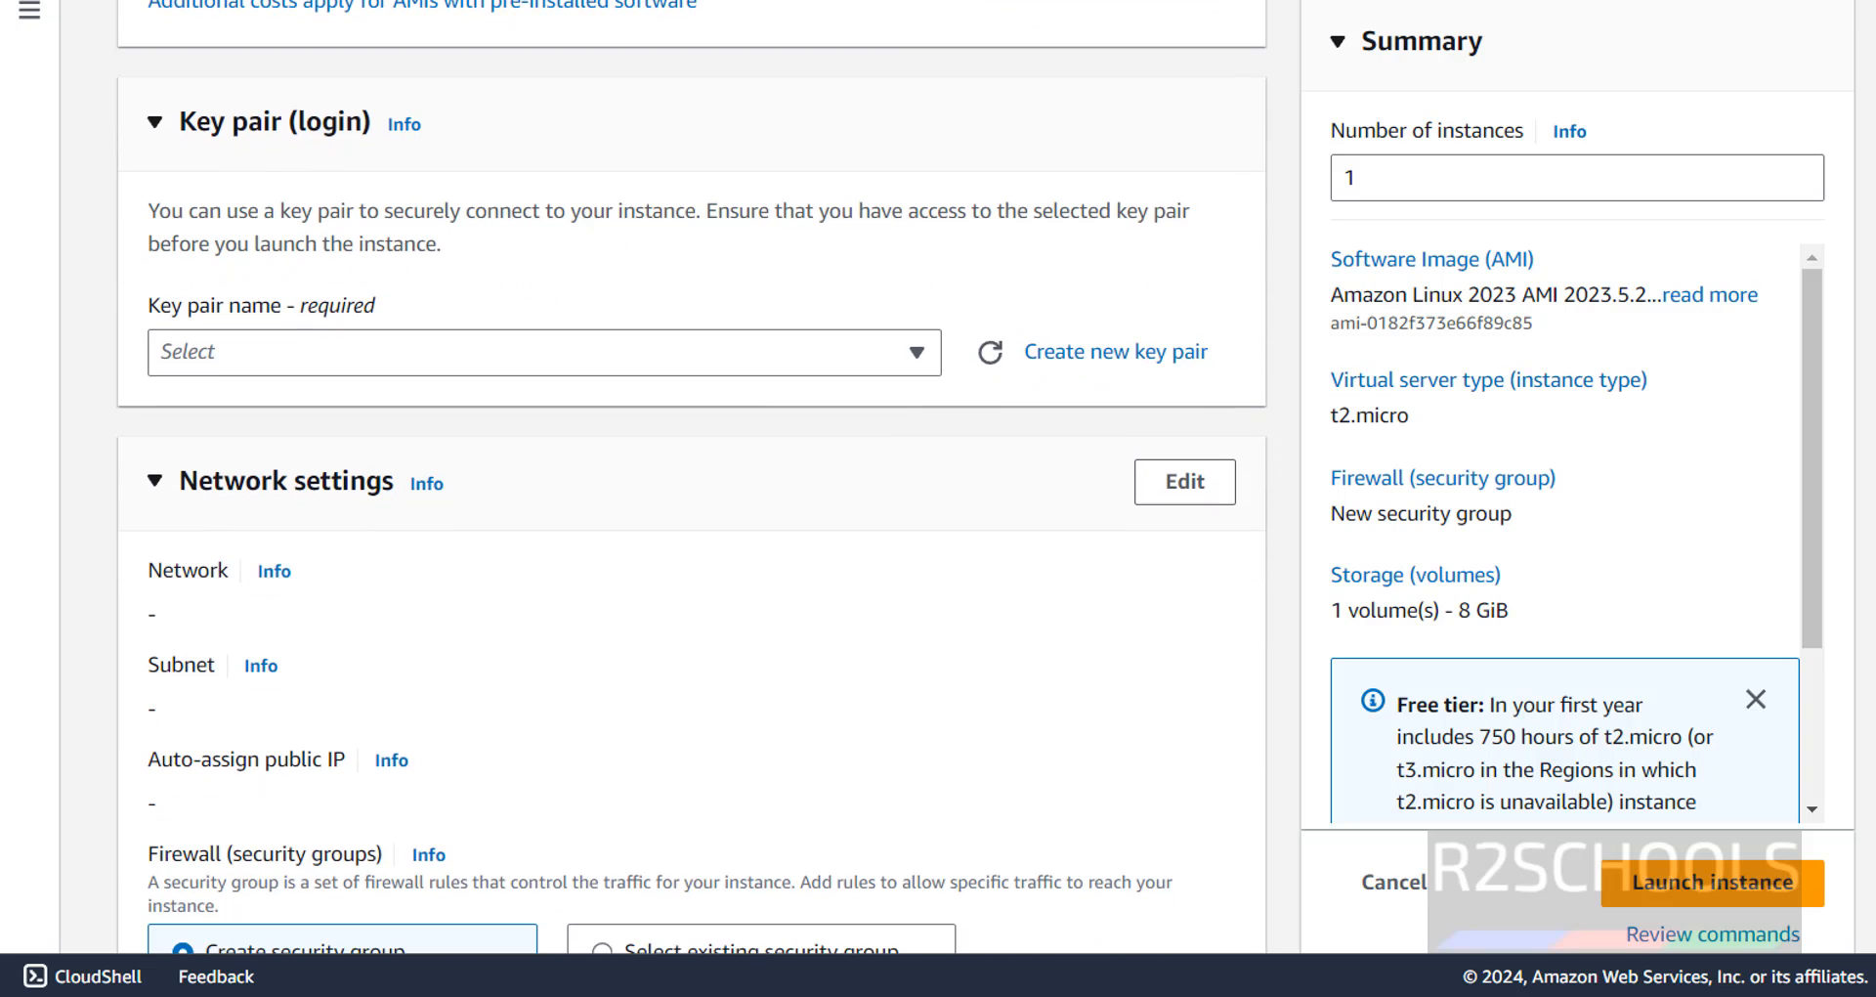
{"action": "mouse_move", "coordinate": [751, 347]}
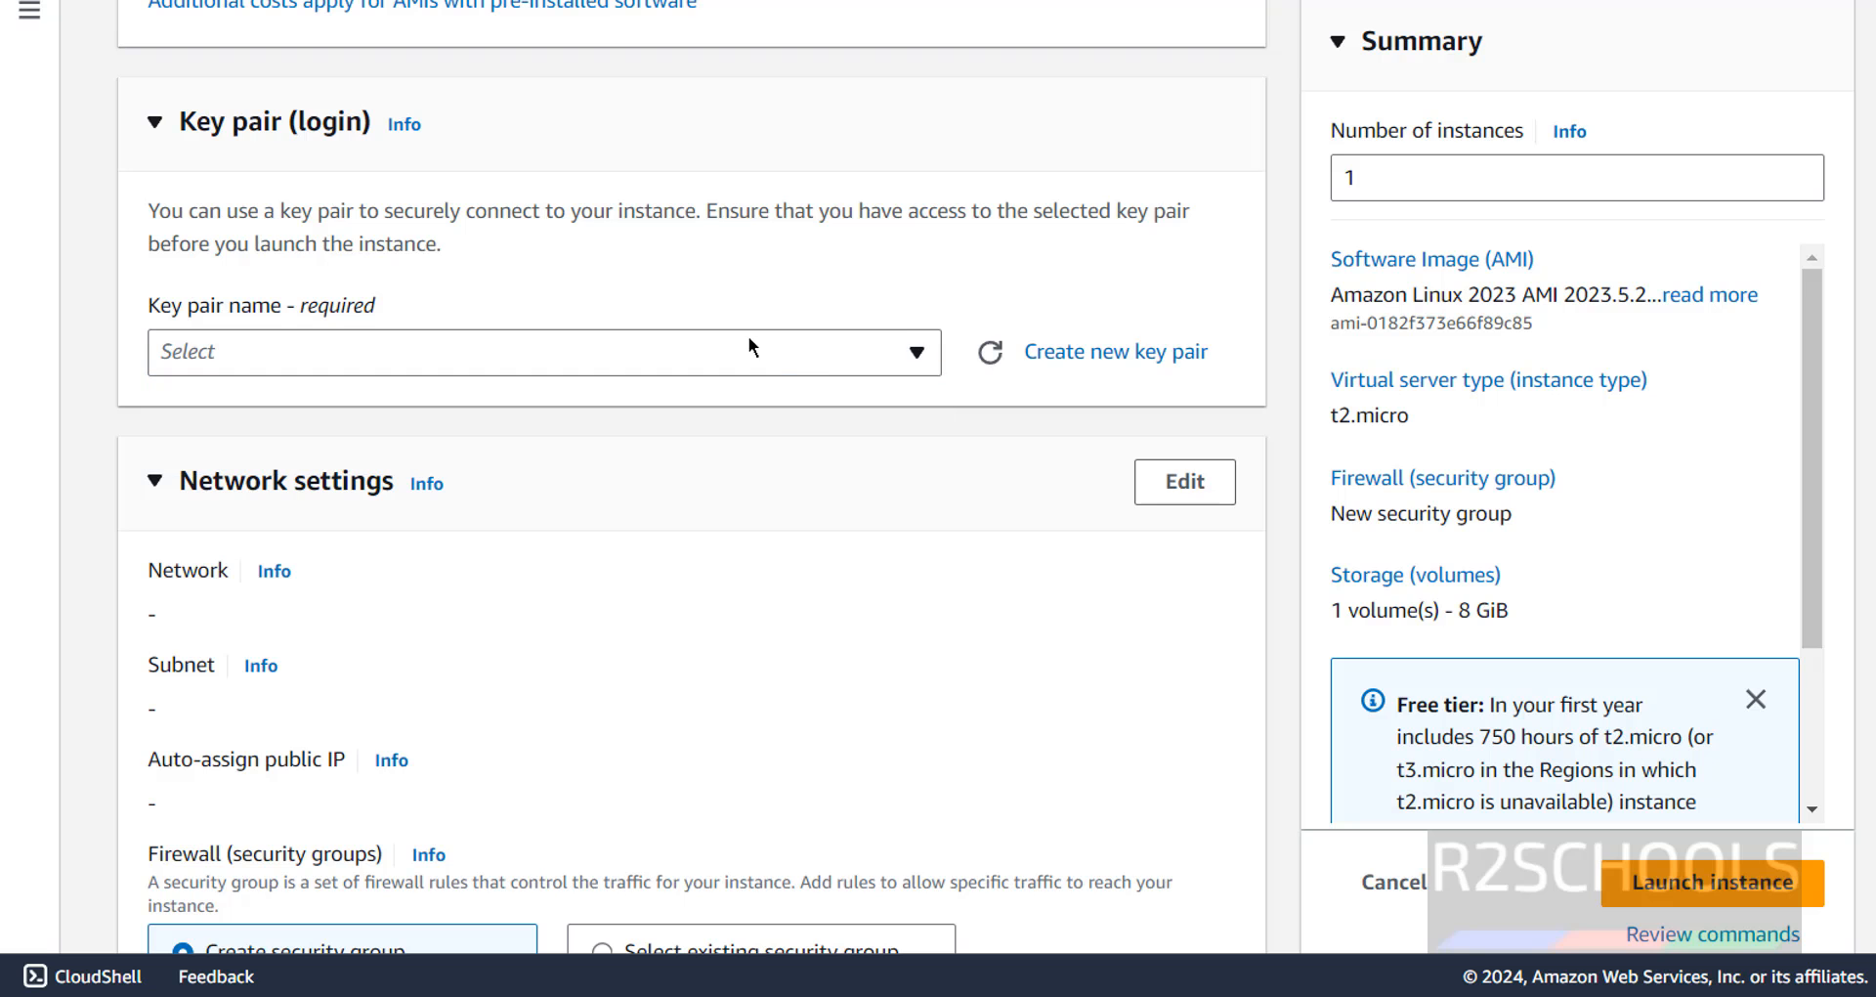
{"action": "mouse_move", "coordinate": [1114, 351]}
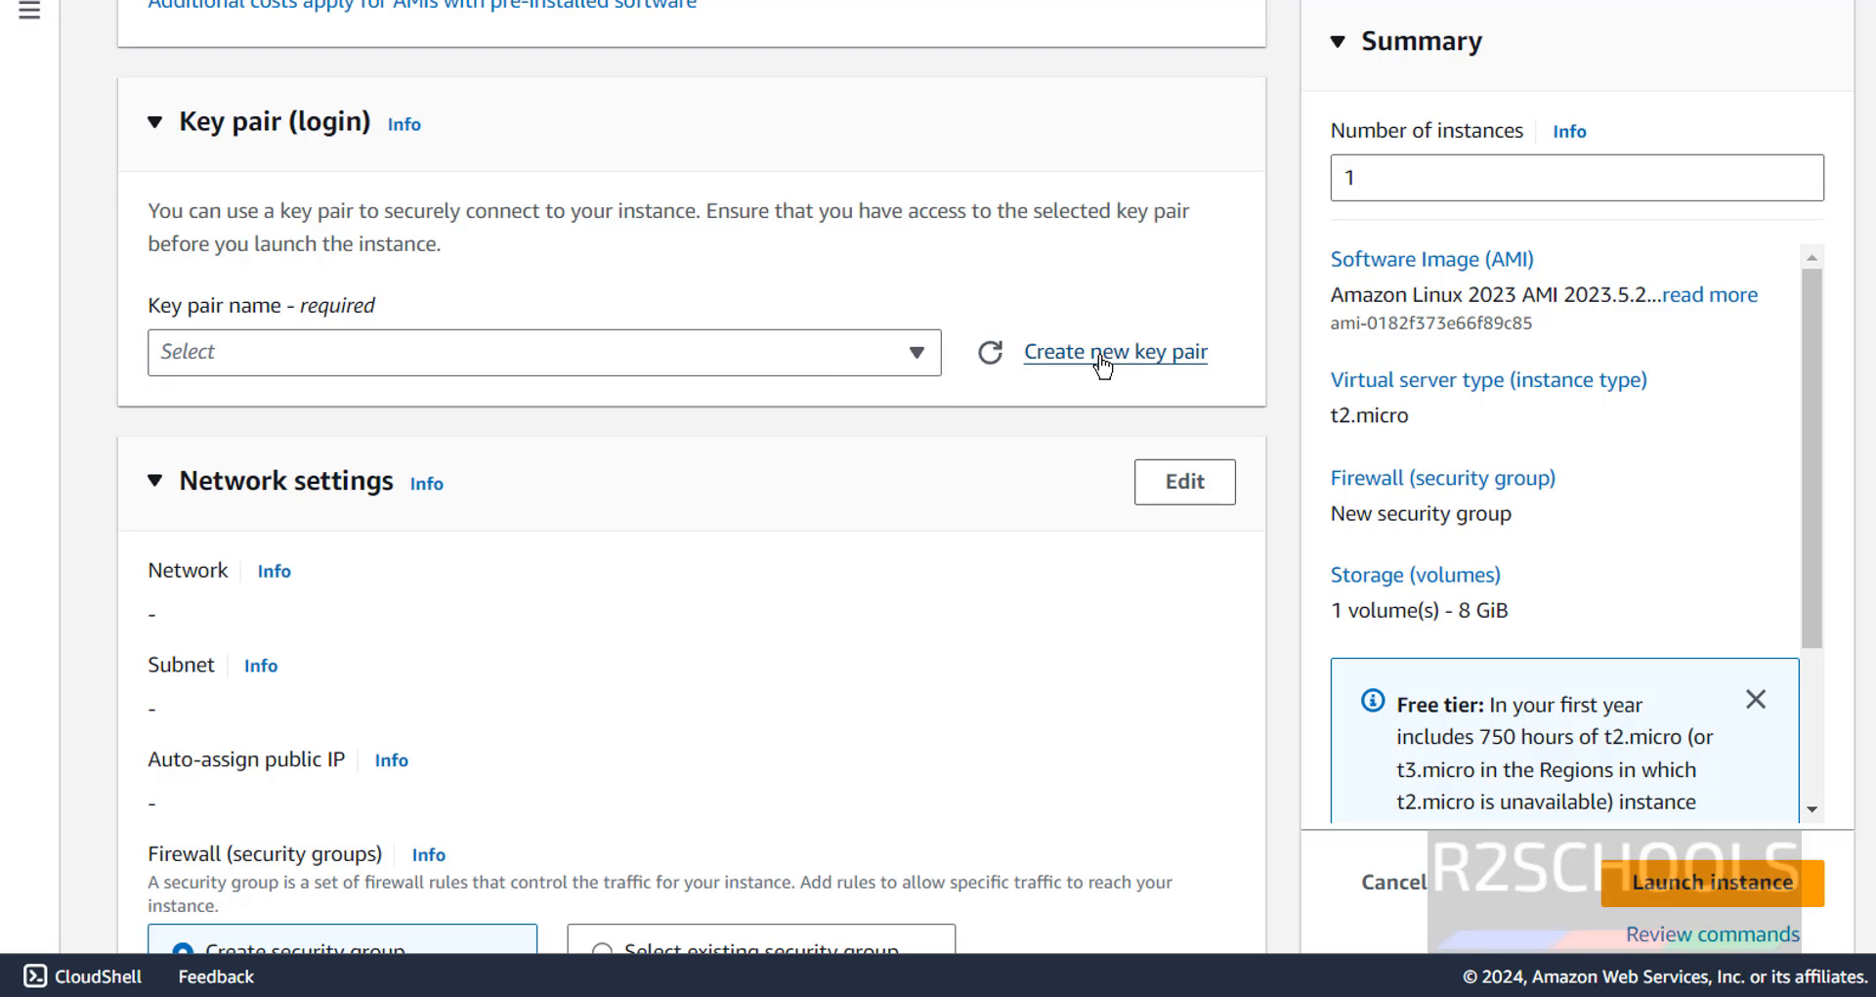
Create an RSA .pem key pair named AWSLinux2023EC2 and download it for the instance.
{"action": "left_click", "coordinate": [1114, 352]}
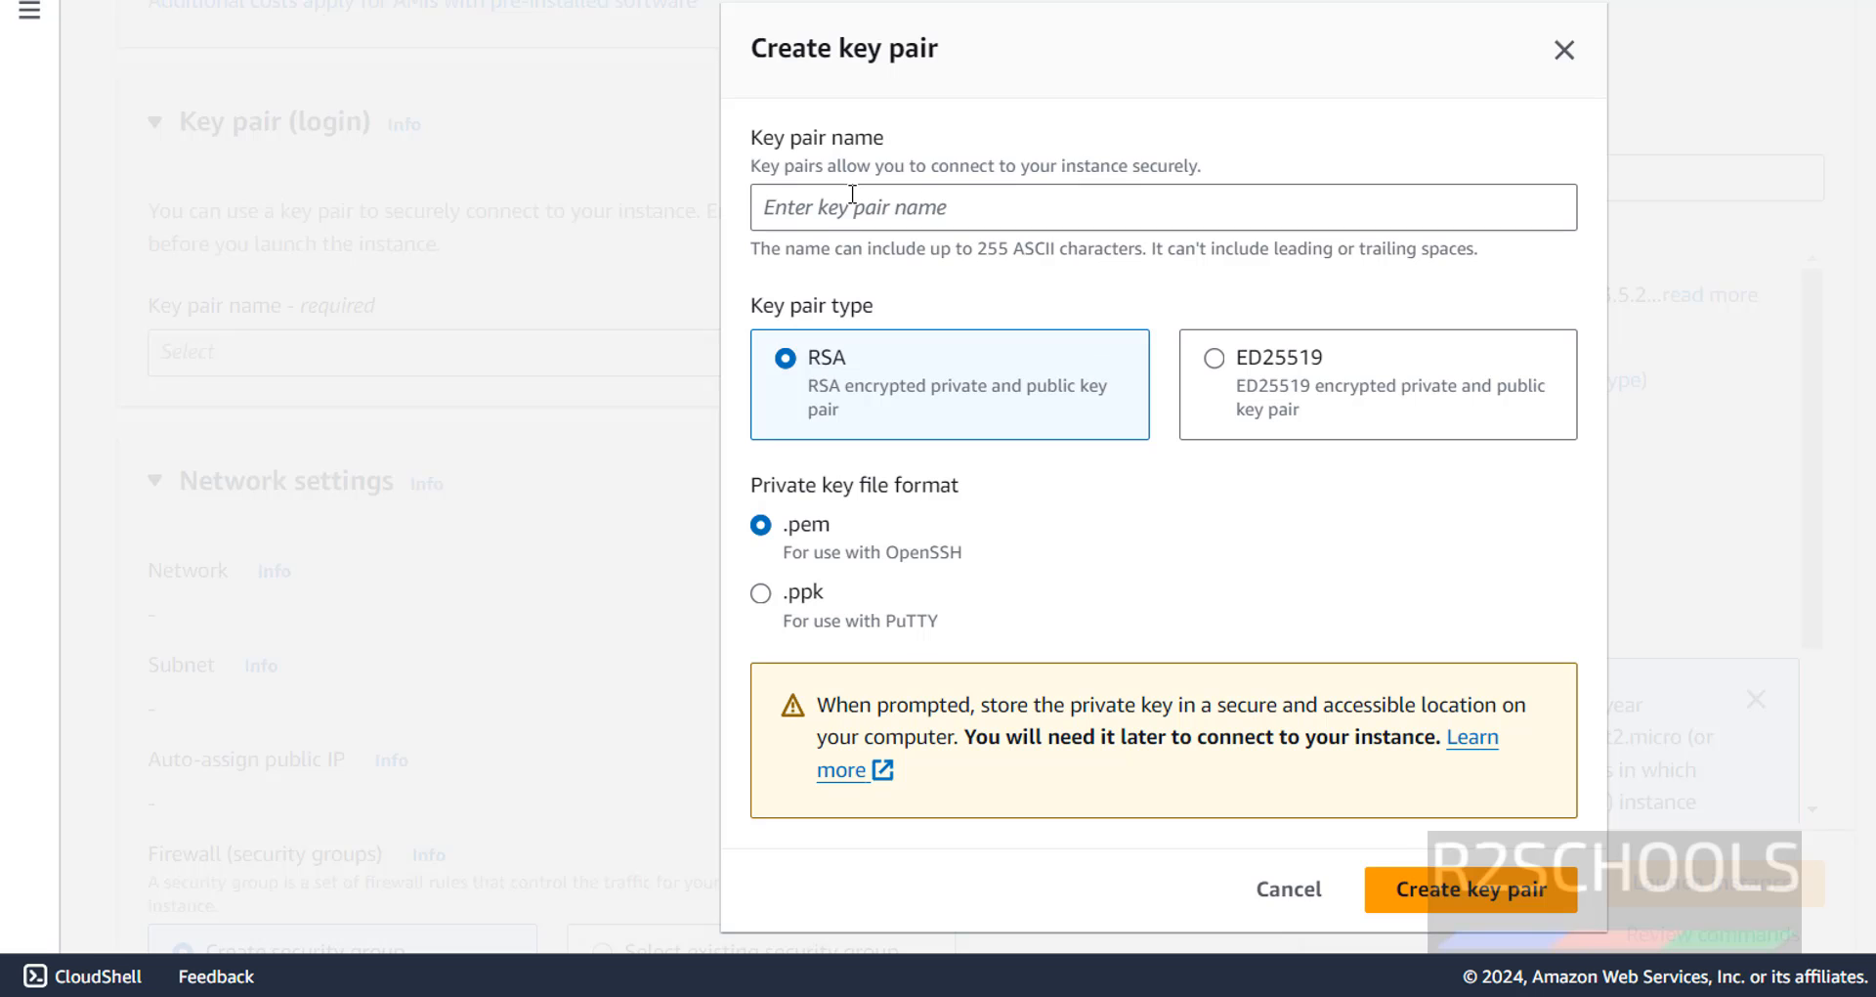
{"action": "type", "text": "AWSLinux2023EC2"}
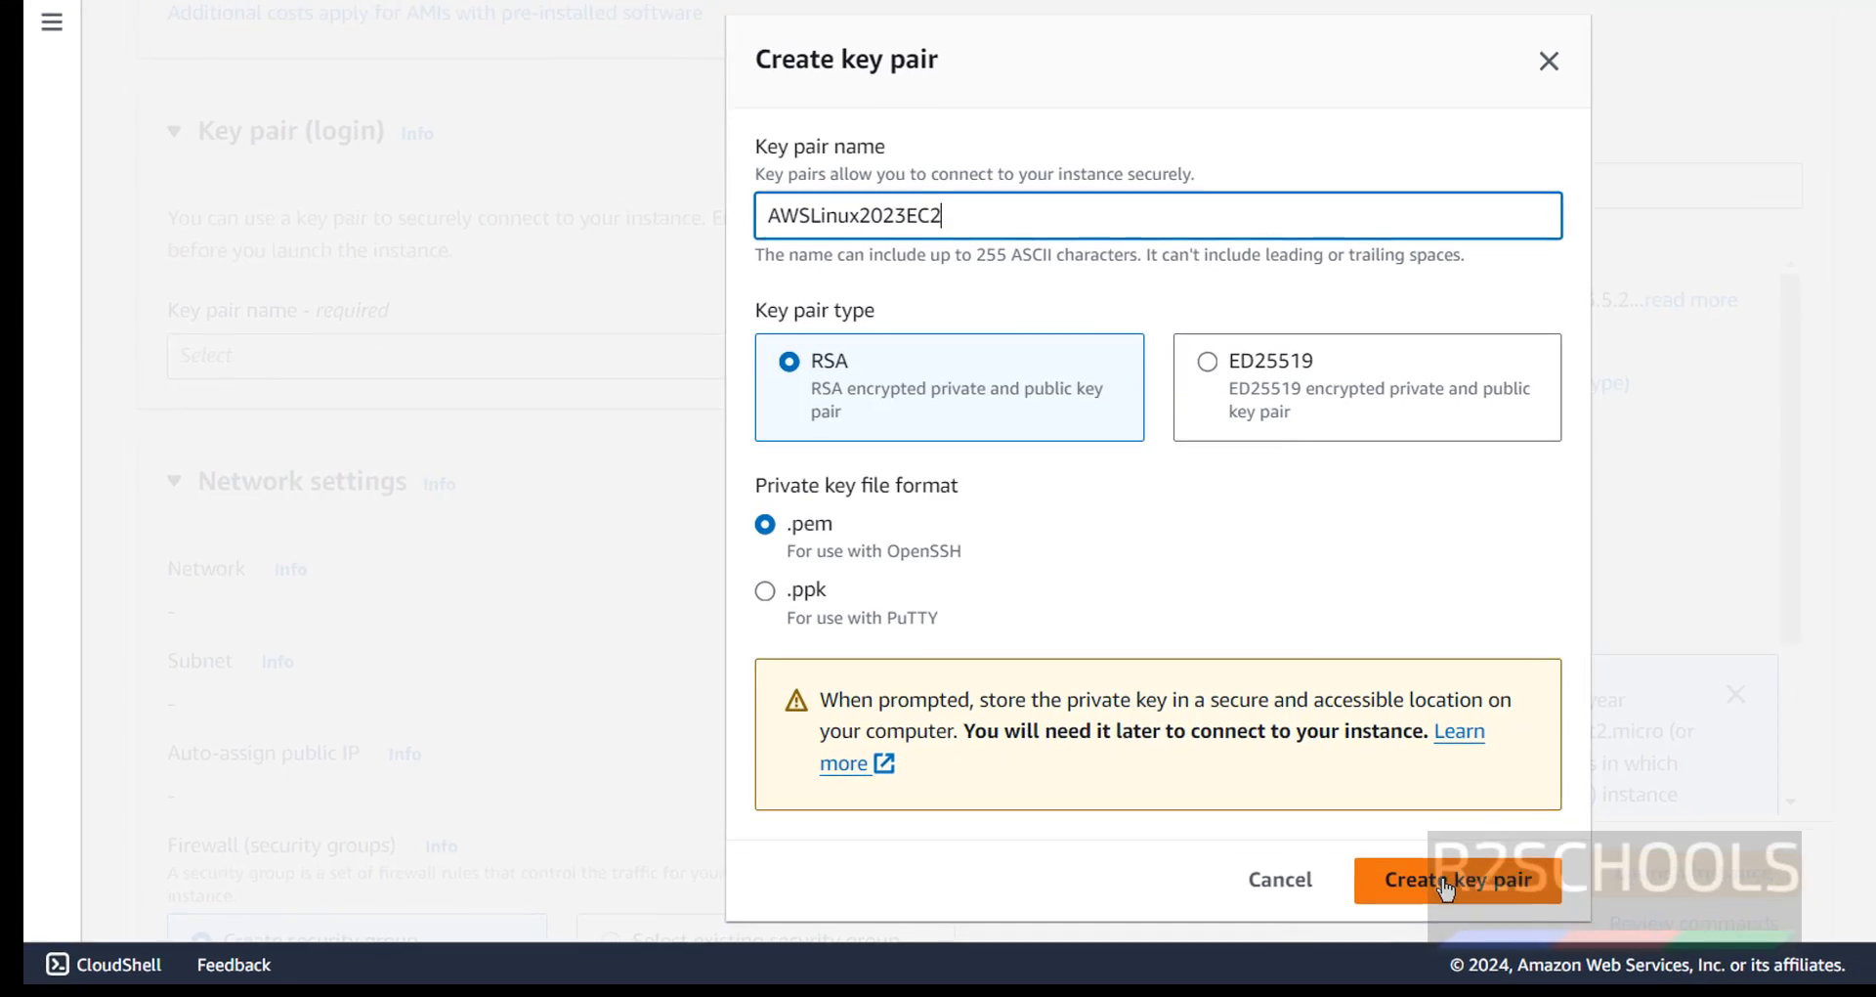
{"action": "left_click", "coordinate": [1458, 878]}
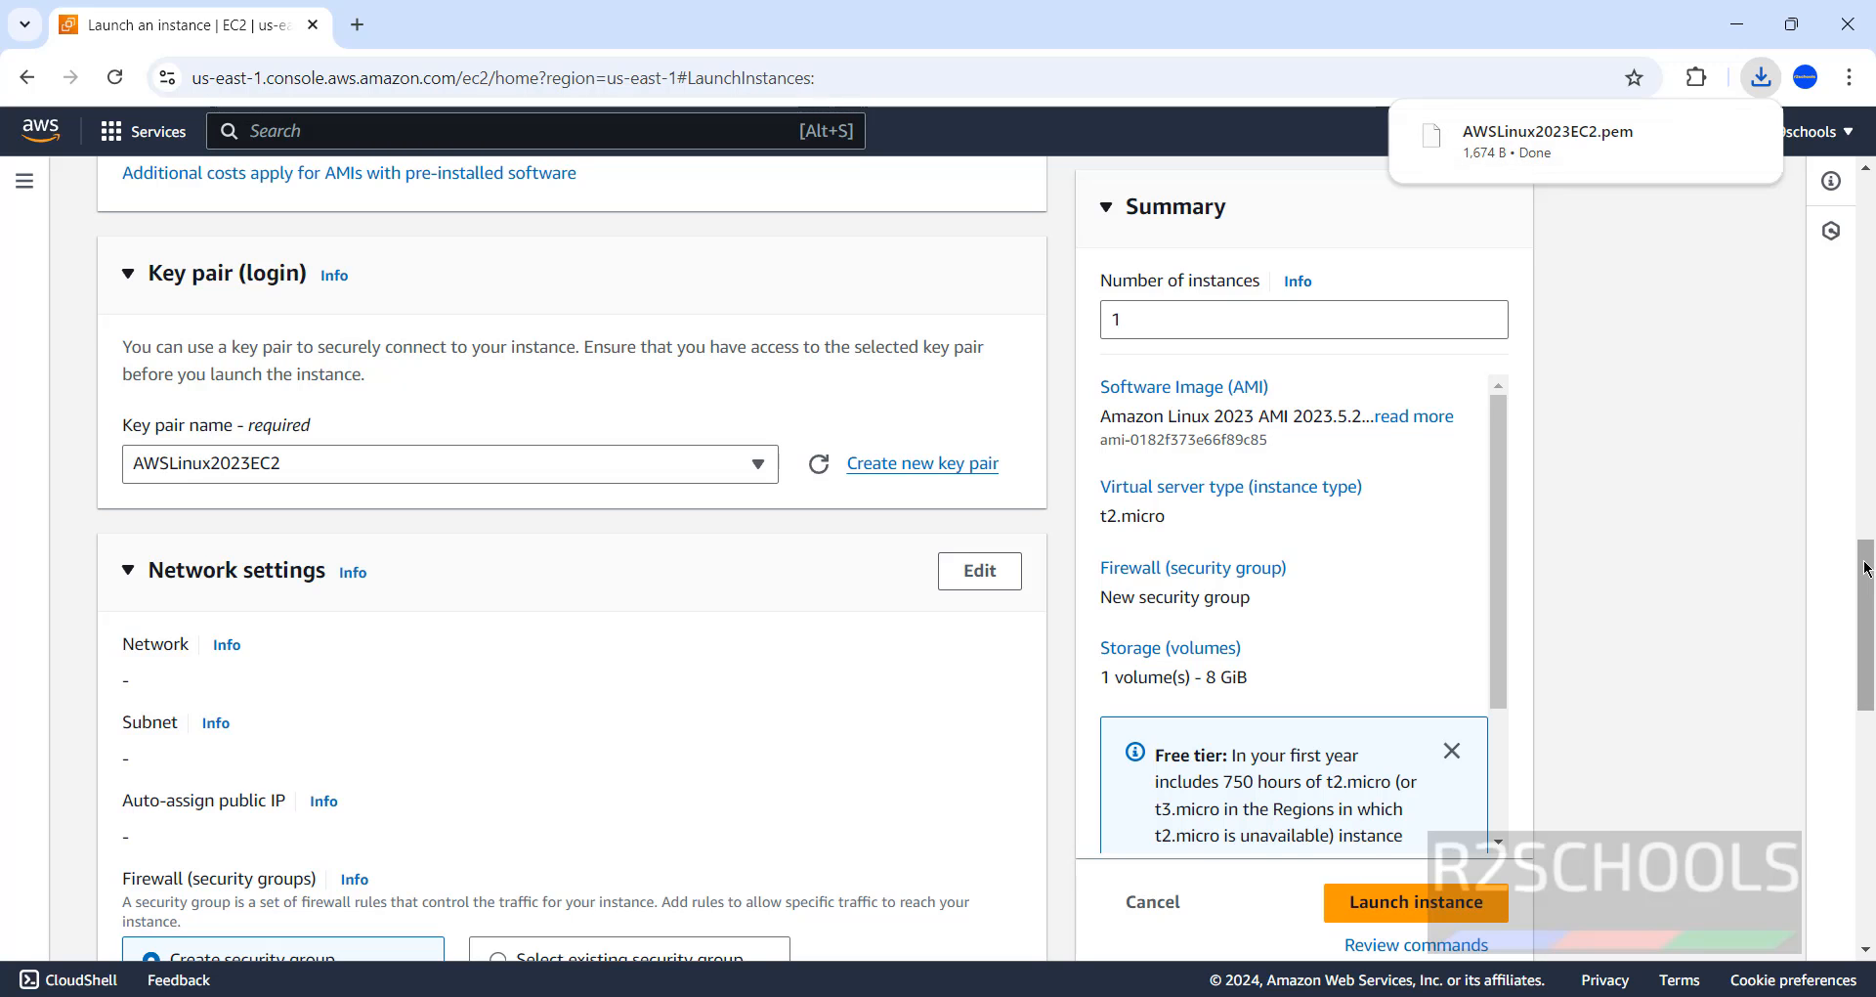
Make the Network settings section of the launch form editable.
{"action": "scroll", "scroll_direction": "down", "scroll_amount": 3}
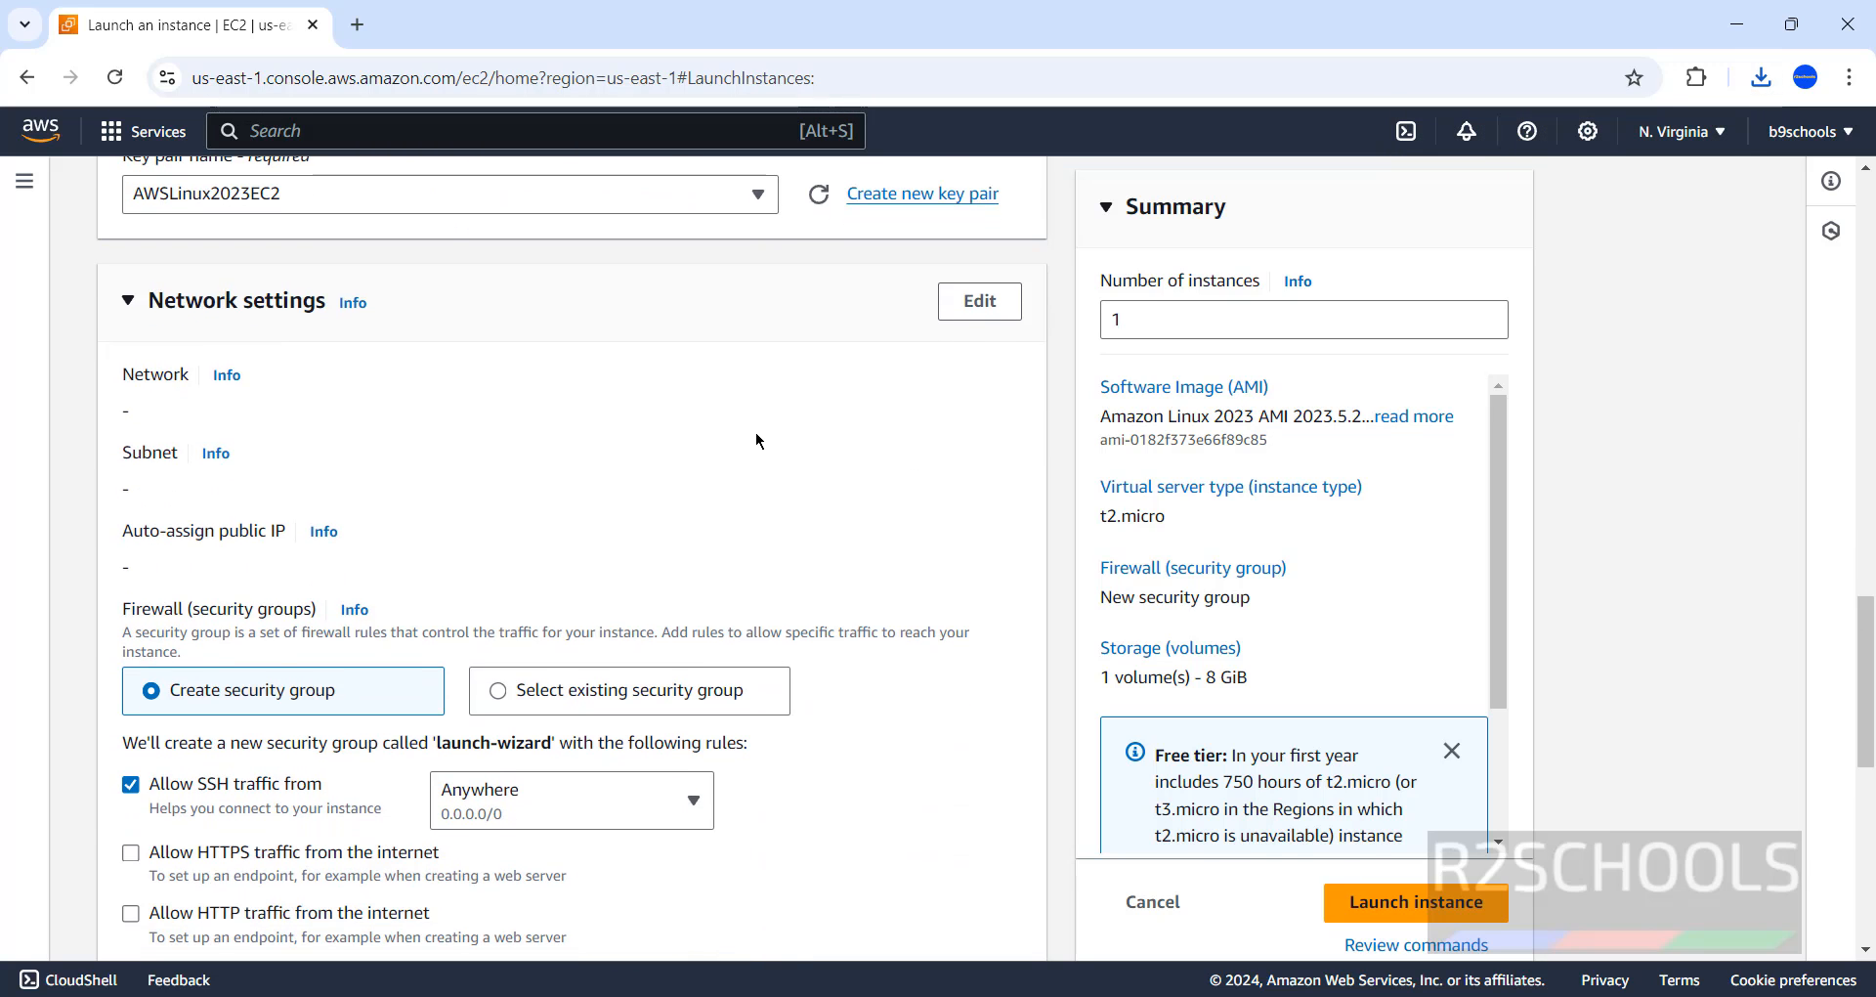
{"action": "mouse_move", "coordinate": [364, 330]}
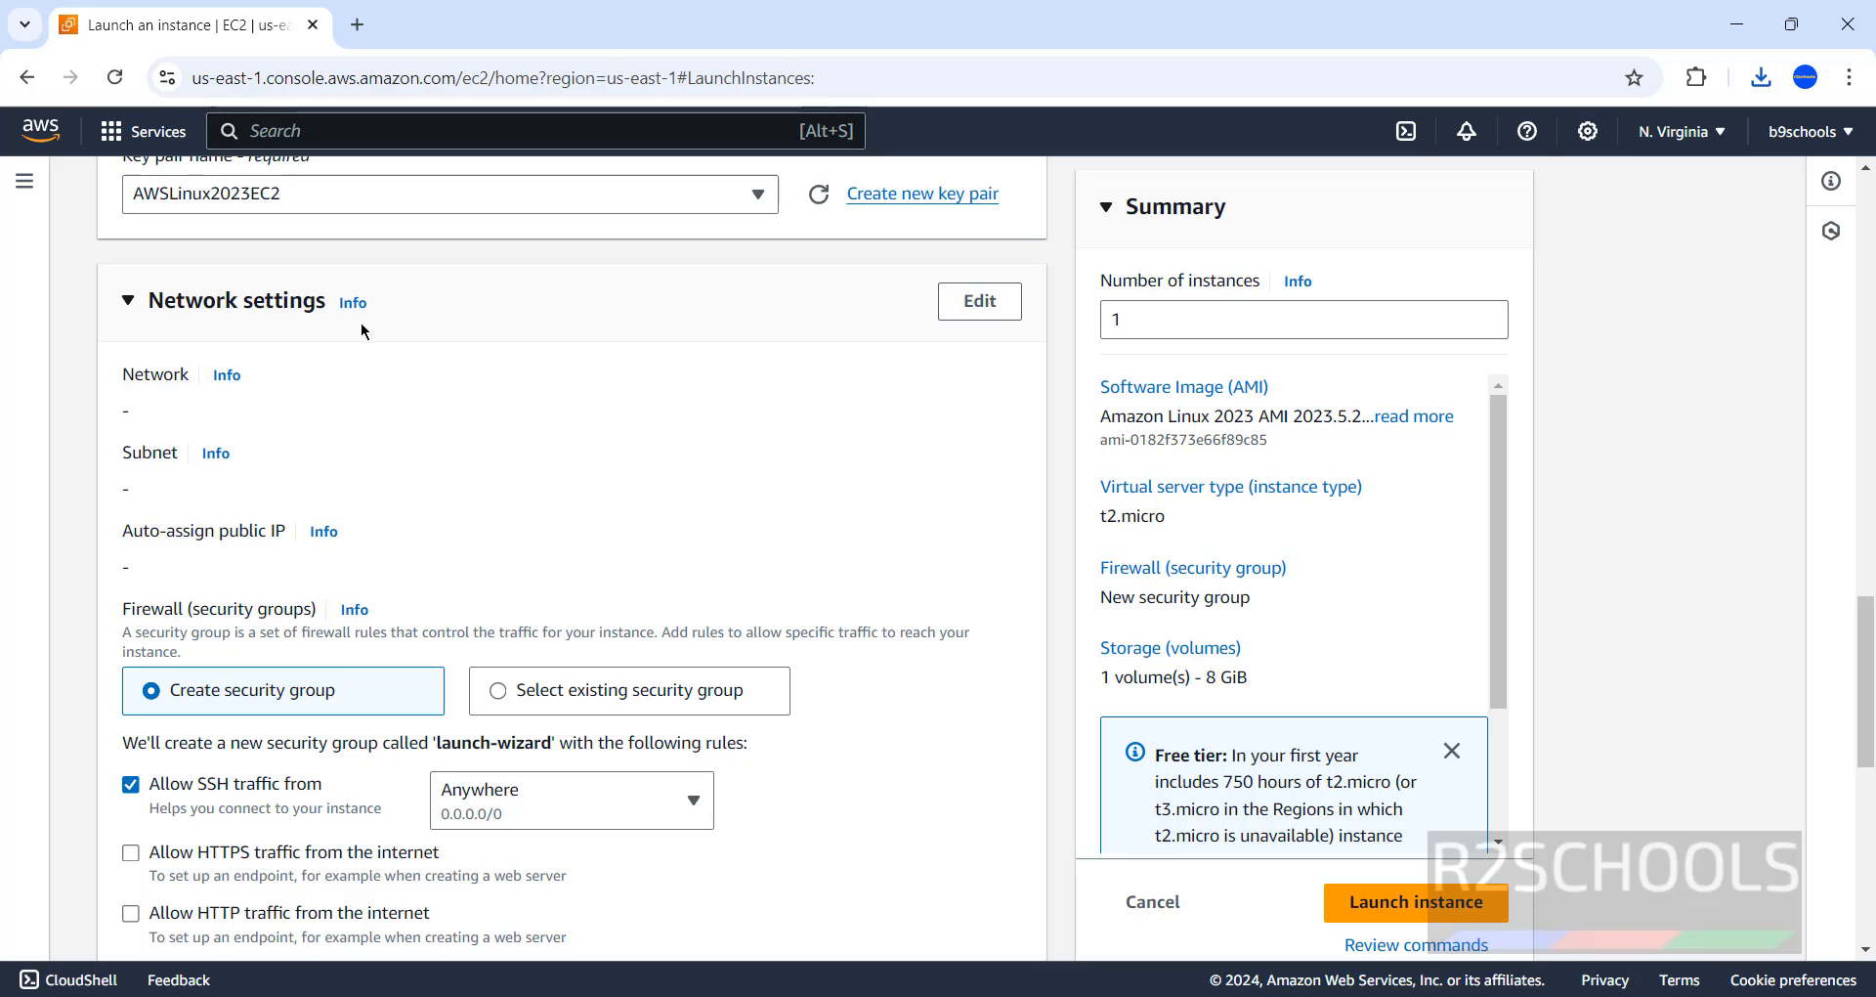
{"action": "mouse_move", "coordinate": [979, 301]}
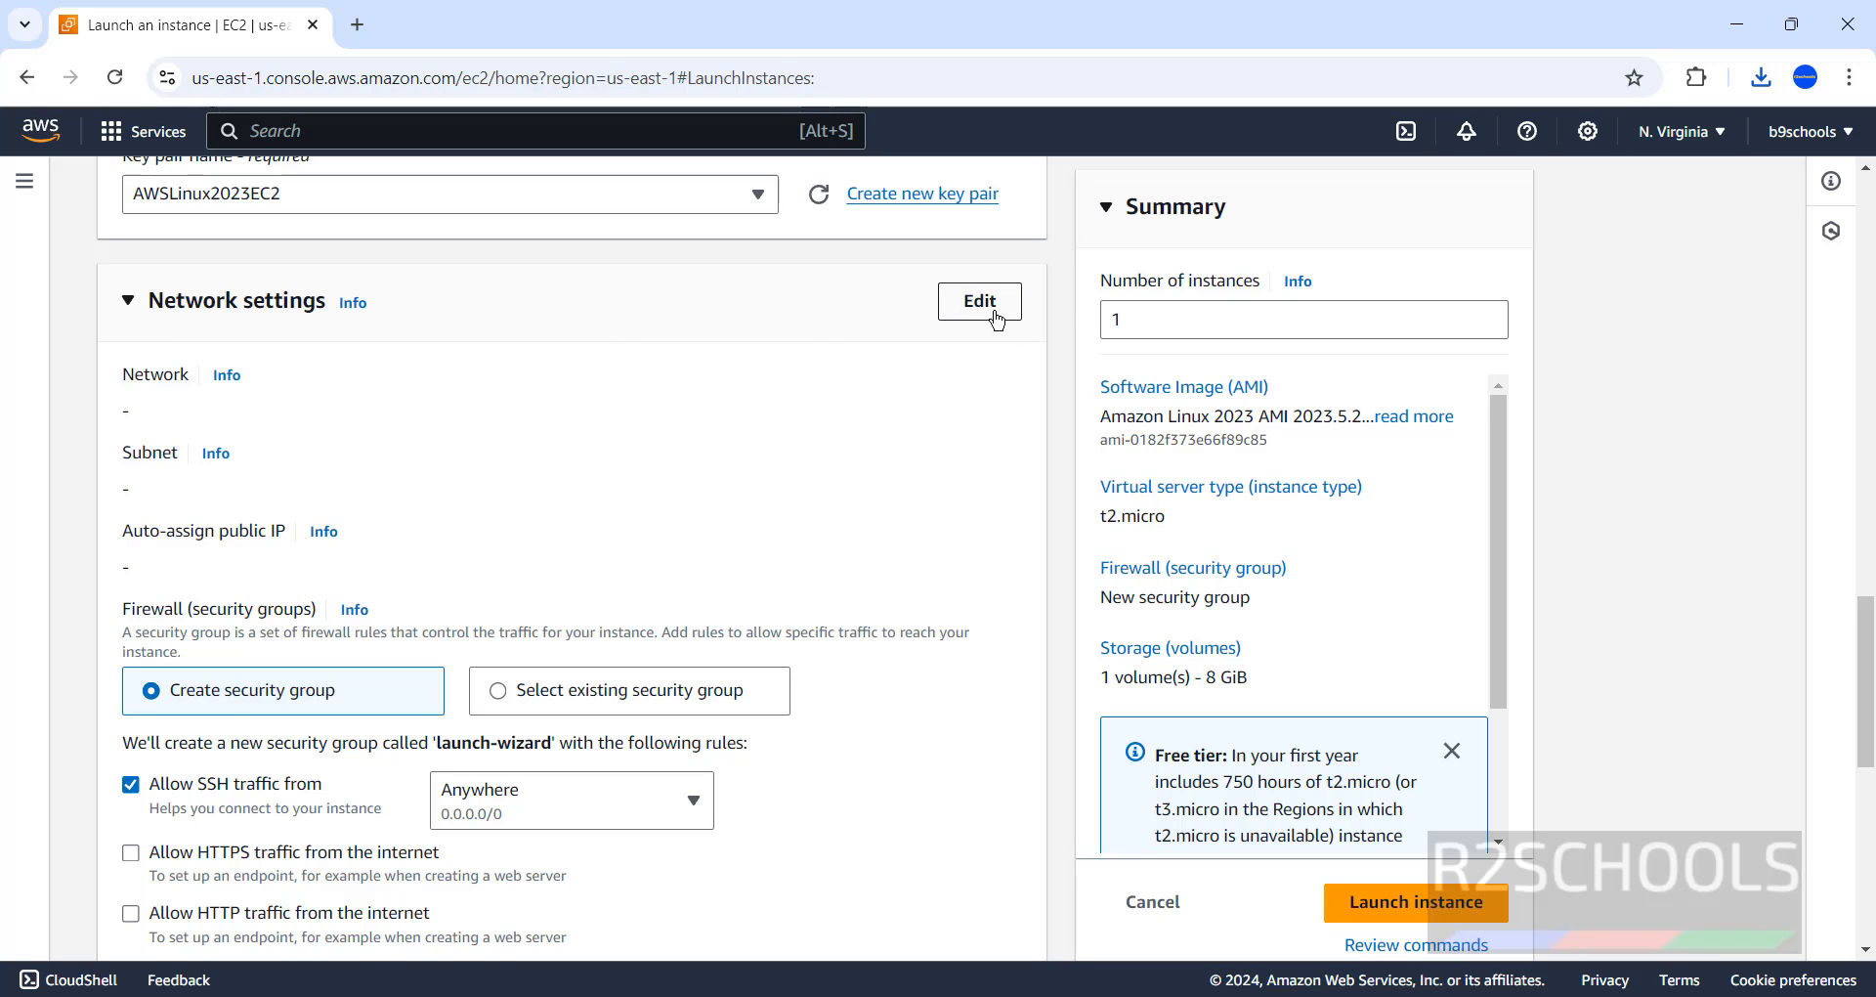
{"action": "left_click", "coordinate": [979, 301]}
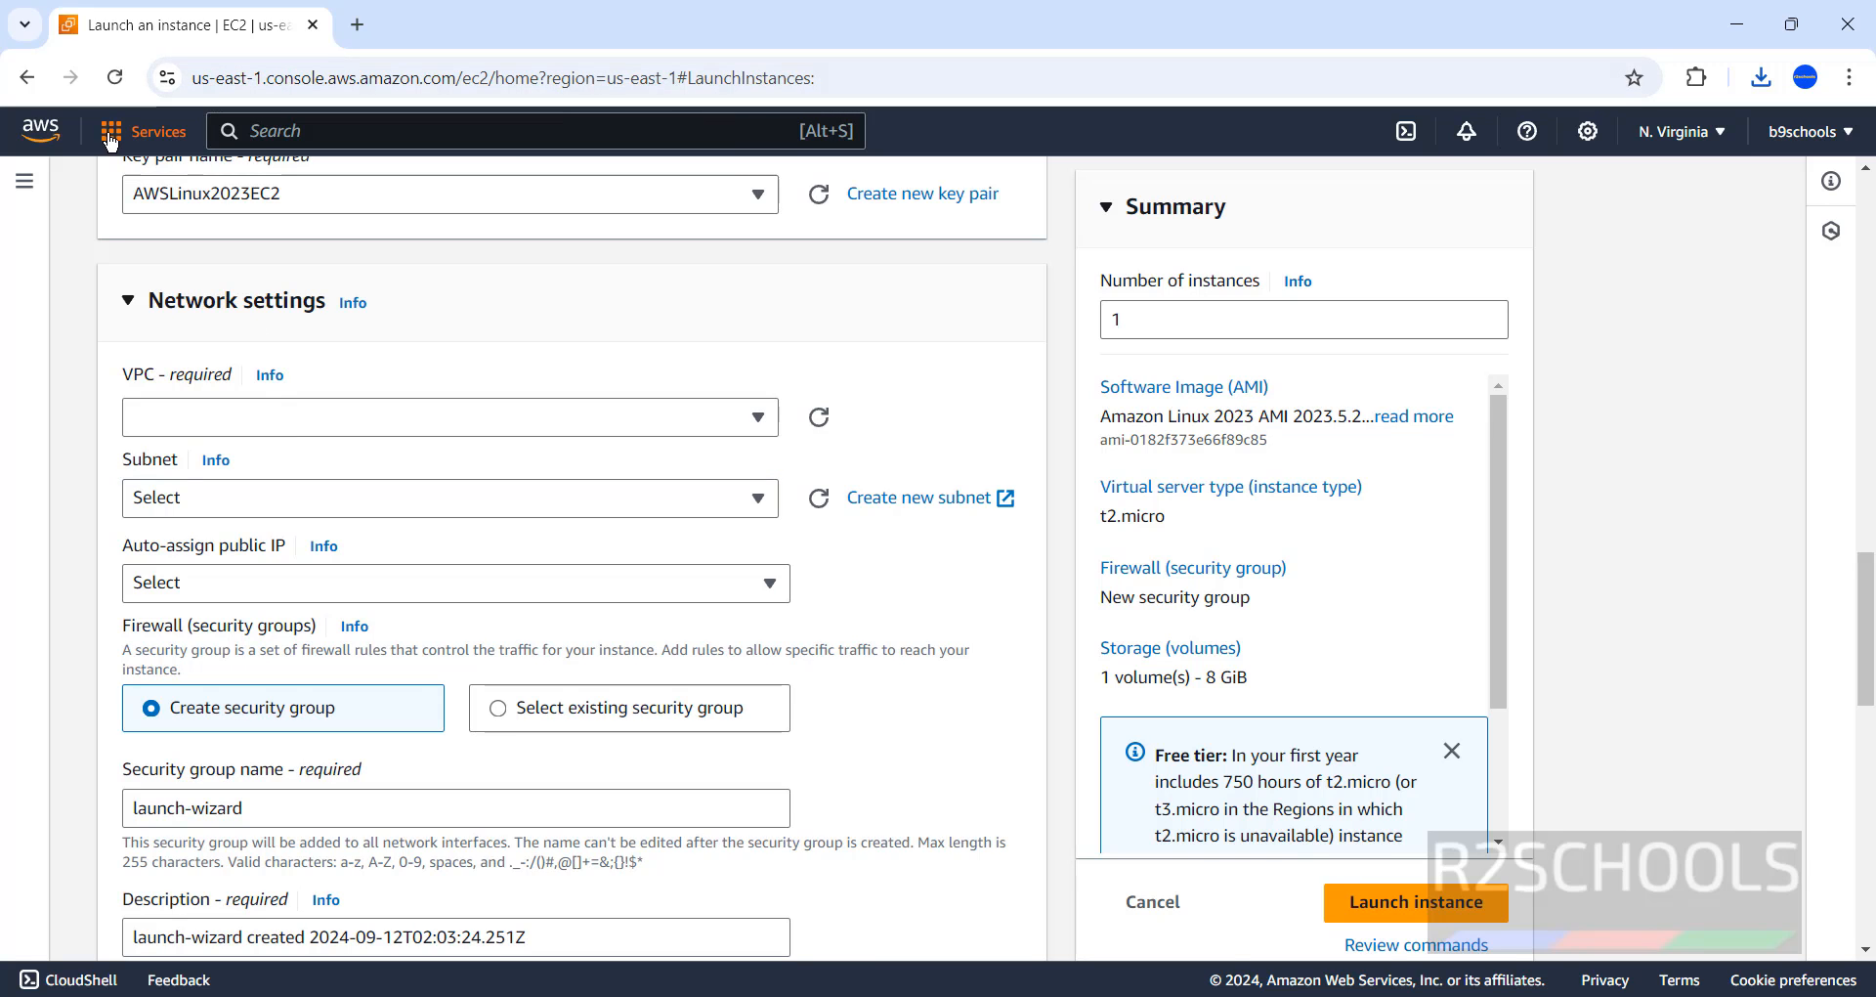
Search 'vpc' and open the VPC console in a new browser tab, keeping the launch page.
{"action": "left_click", "coordinate": [143, 131]}
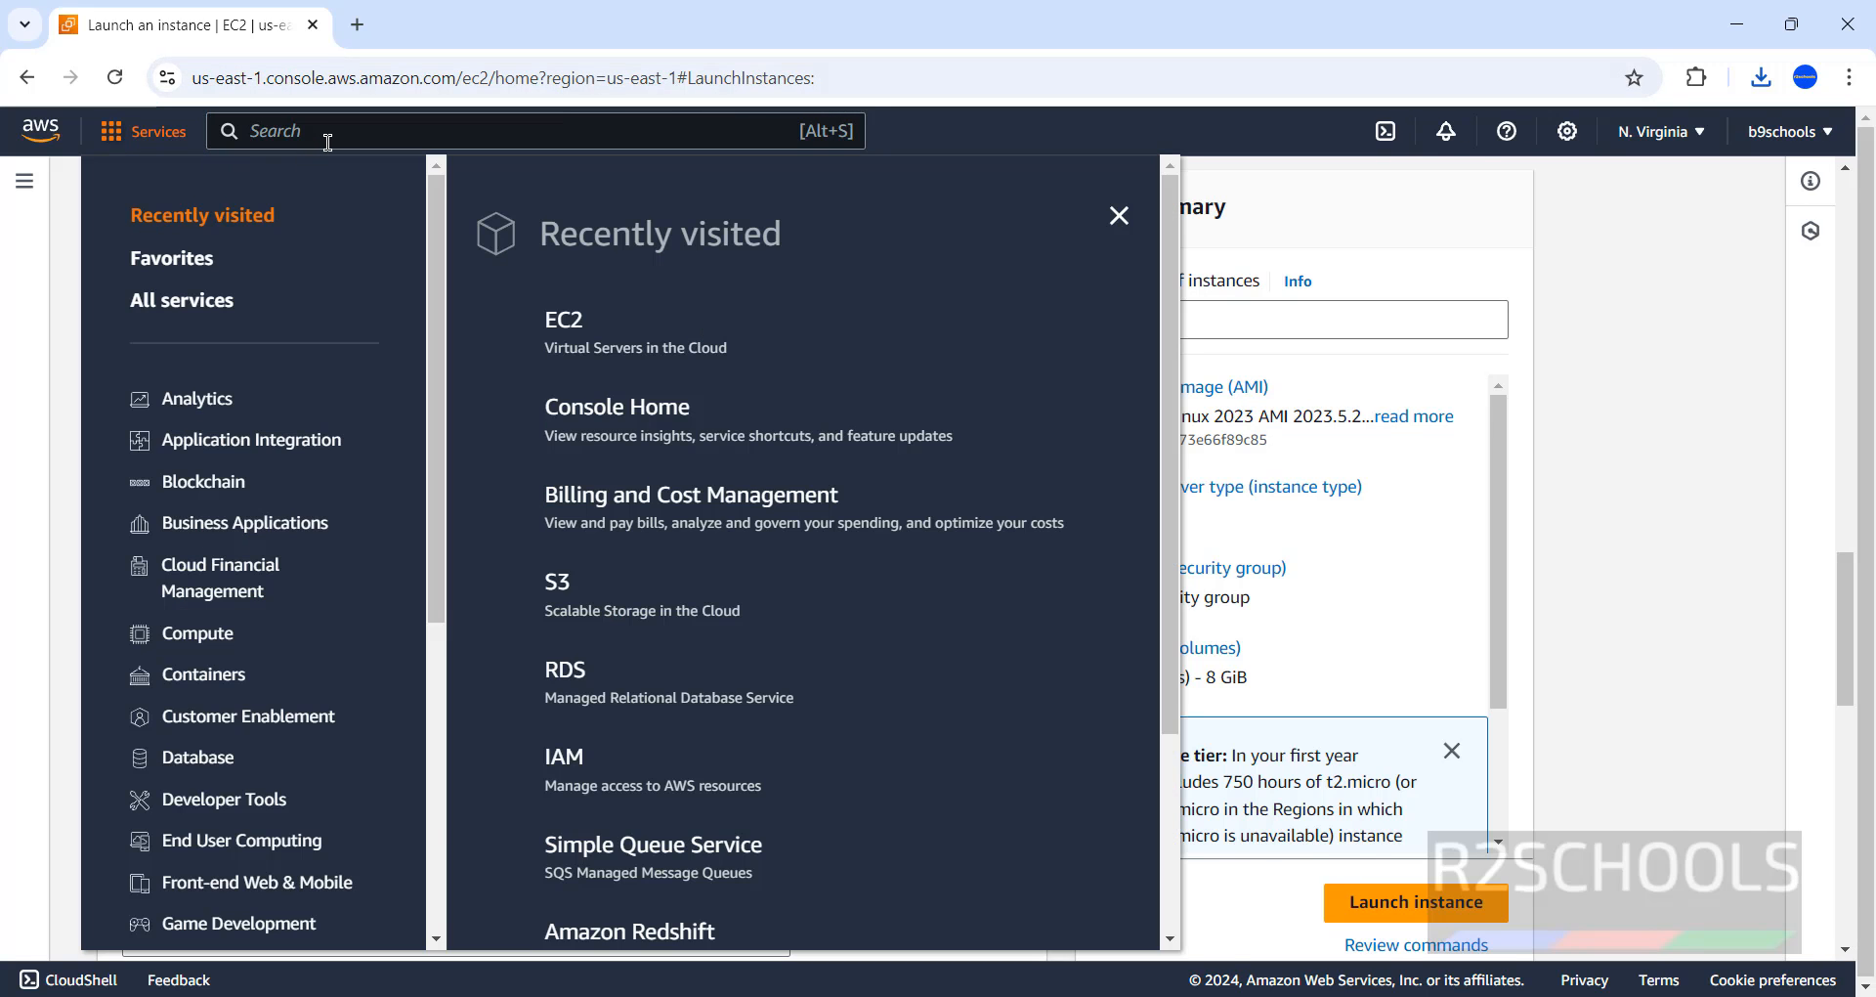
{"action": "type", "text": "vpc"}
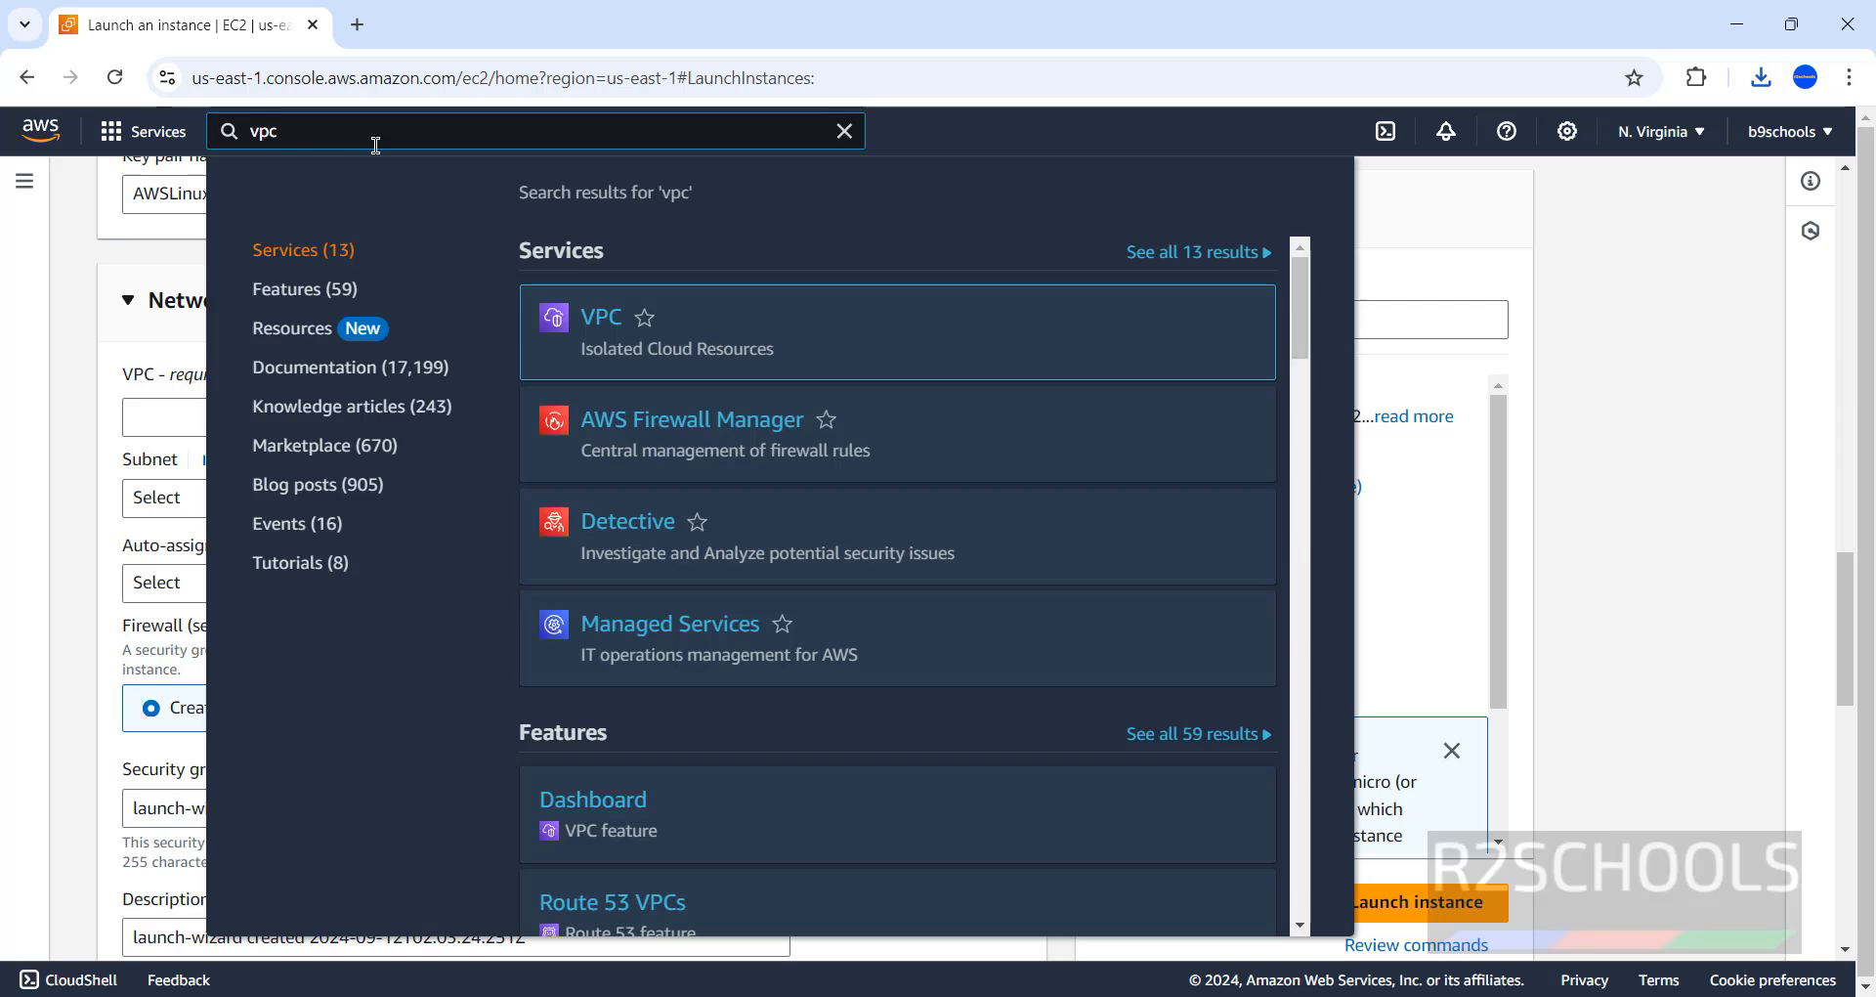
{"action": "right_click", "coordinate": [600, 317]}
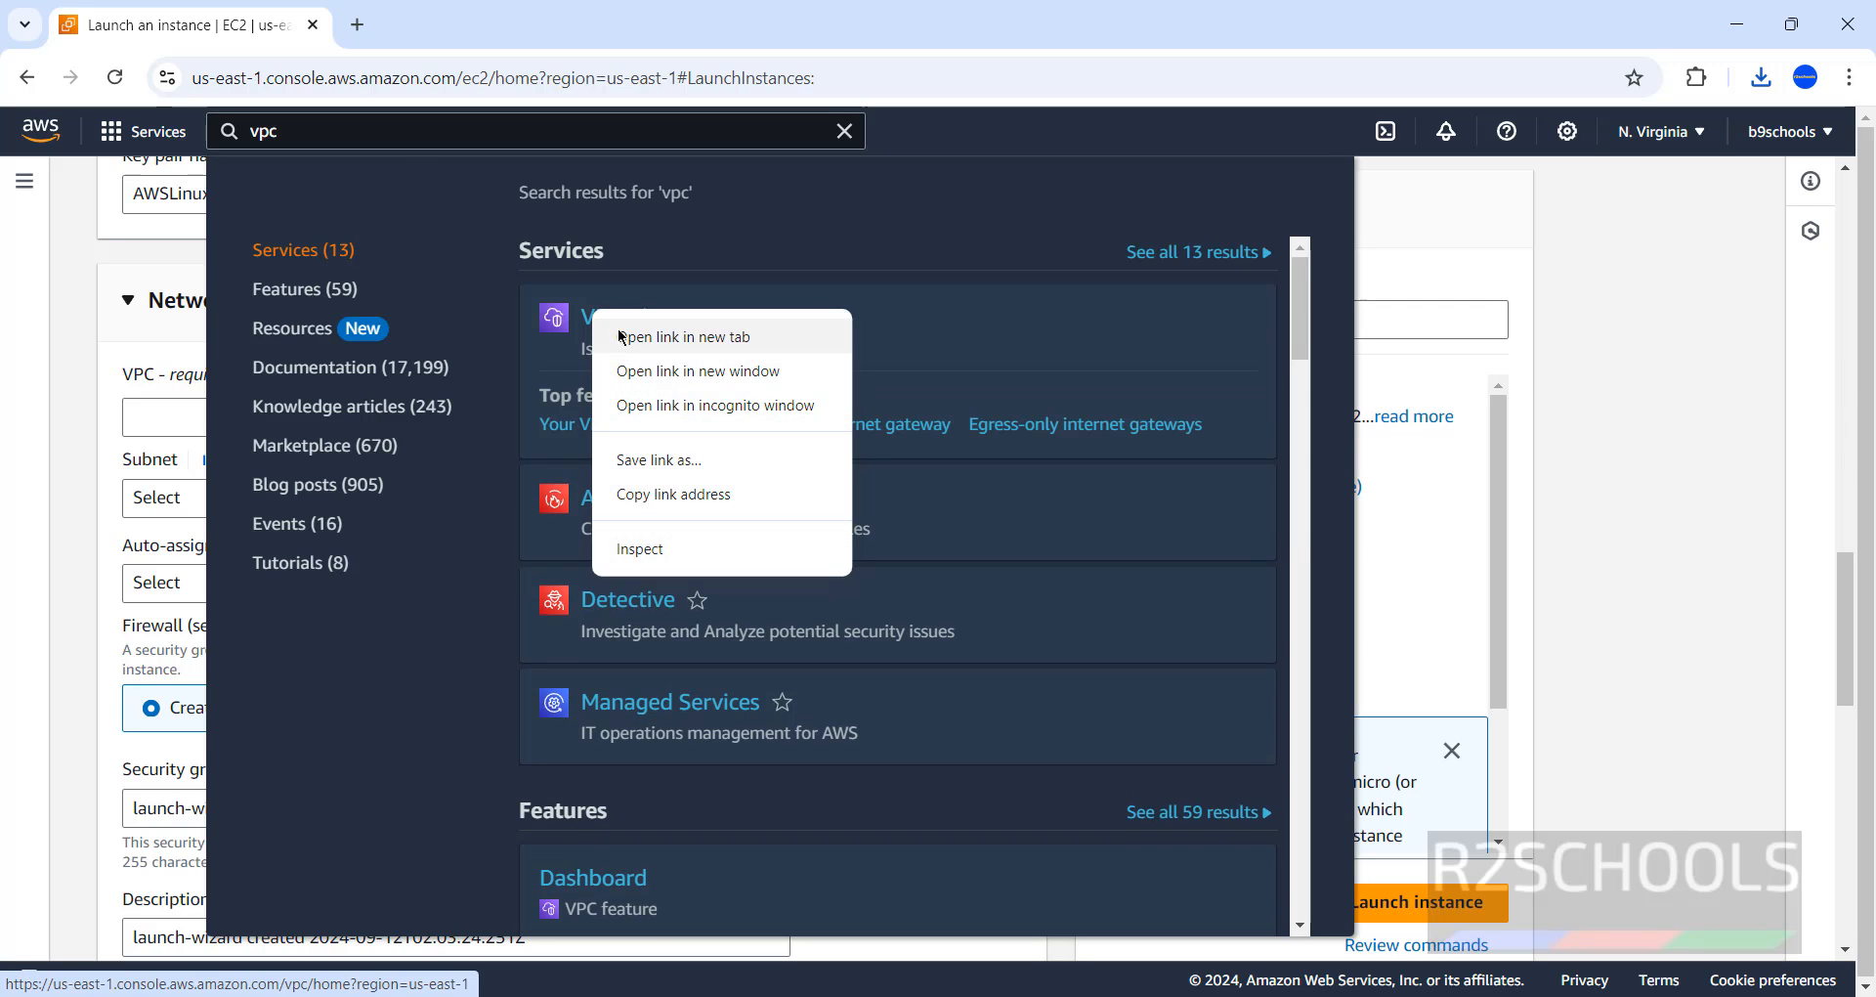
{"action": "left_click", "coordinate": [682, 336]}
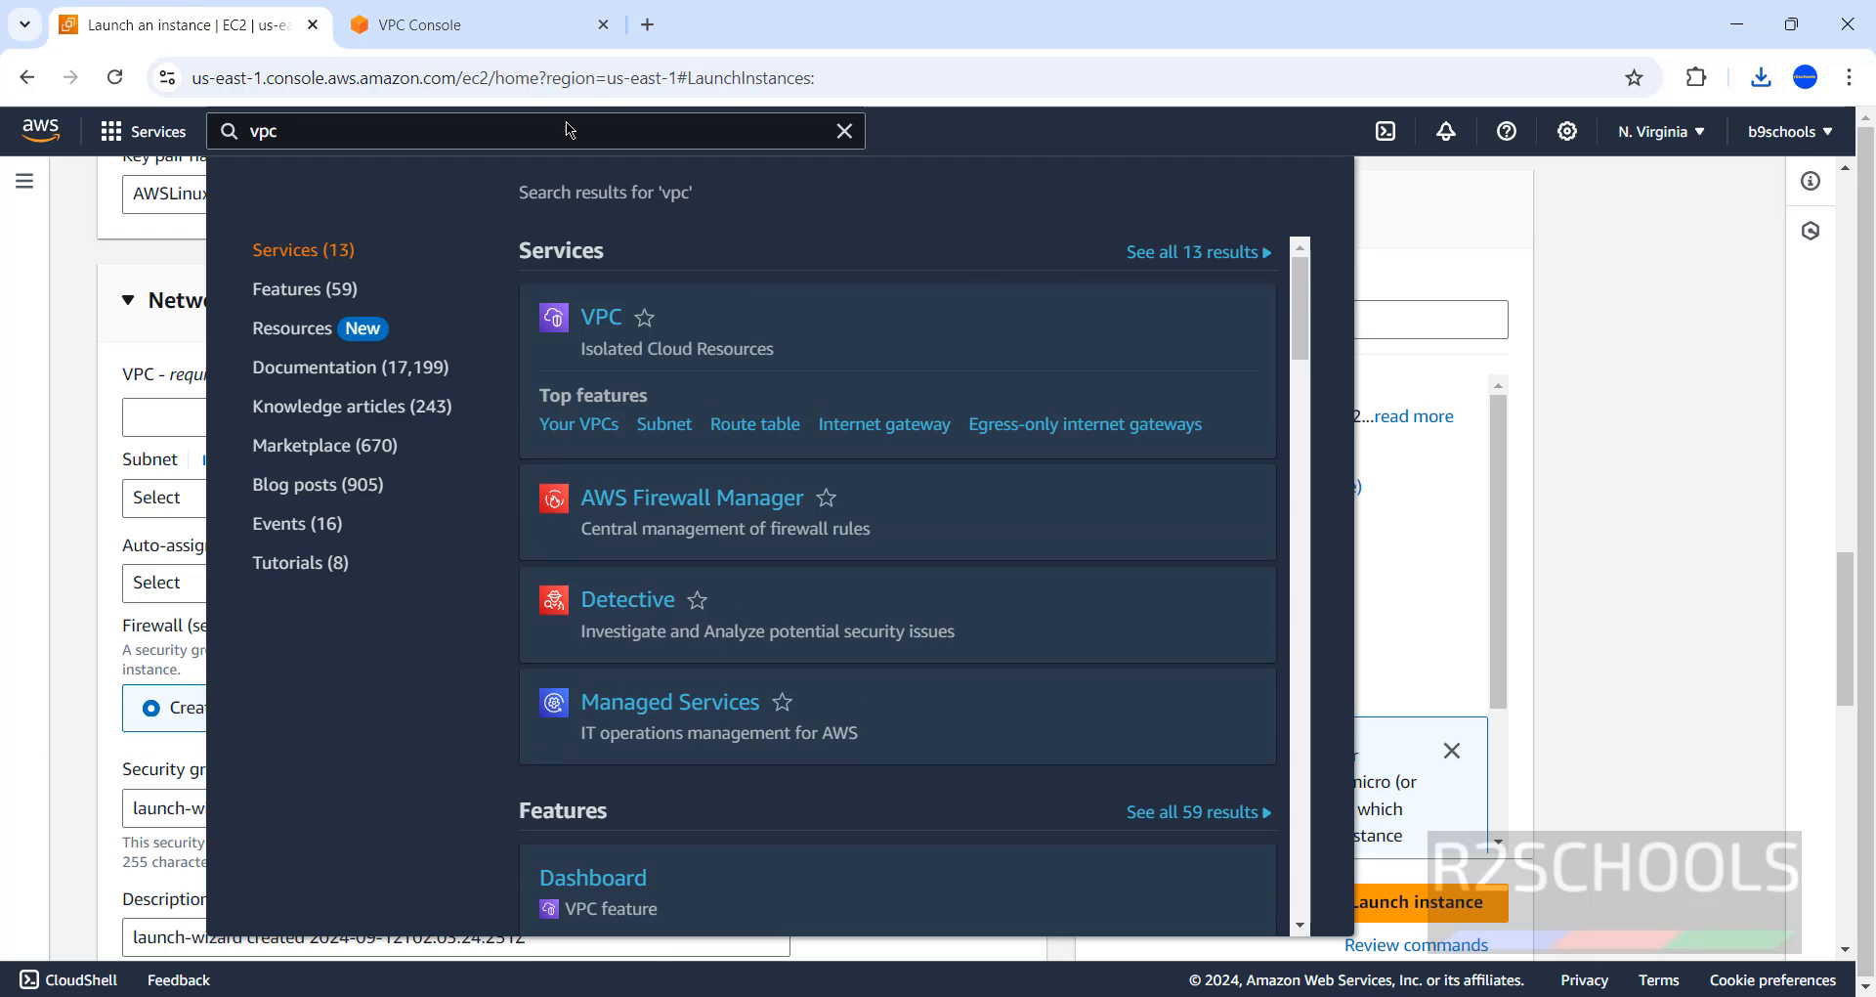
{"action": "left_click", "coordinate": [600, 317]}
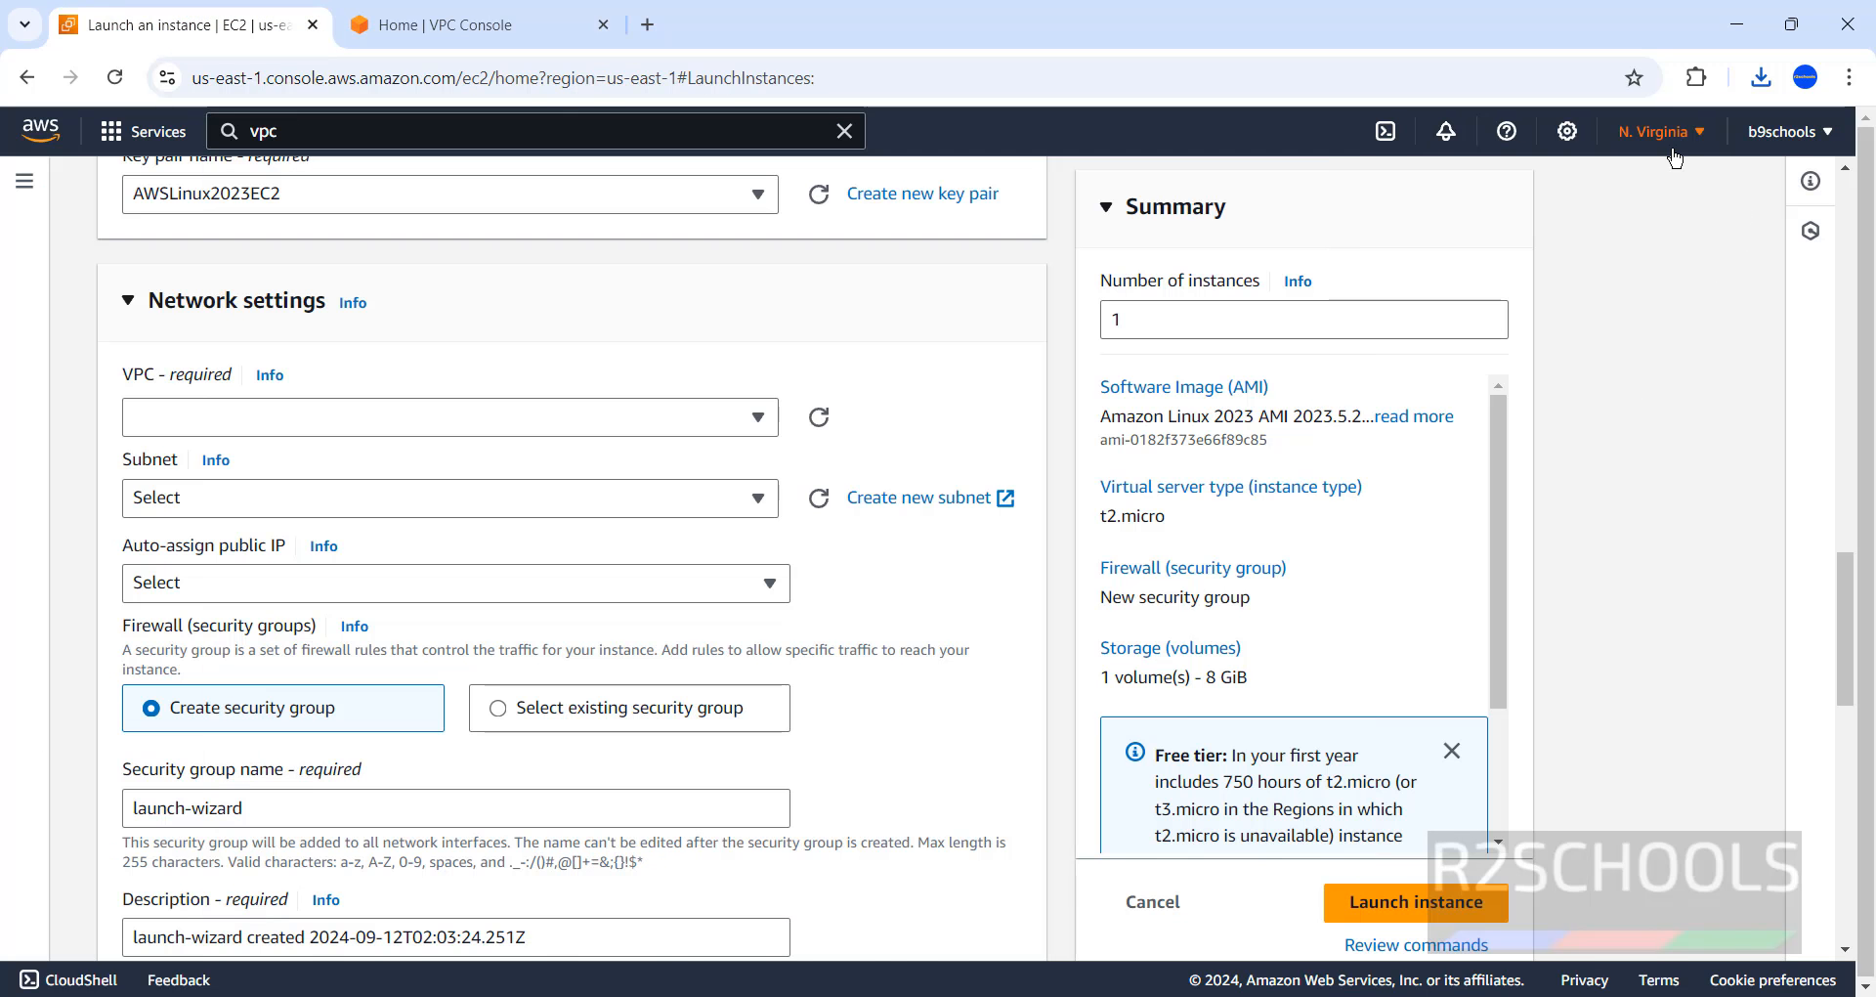
{"action": "left_click", "coordinate": [1660, 131]}
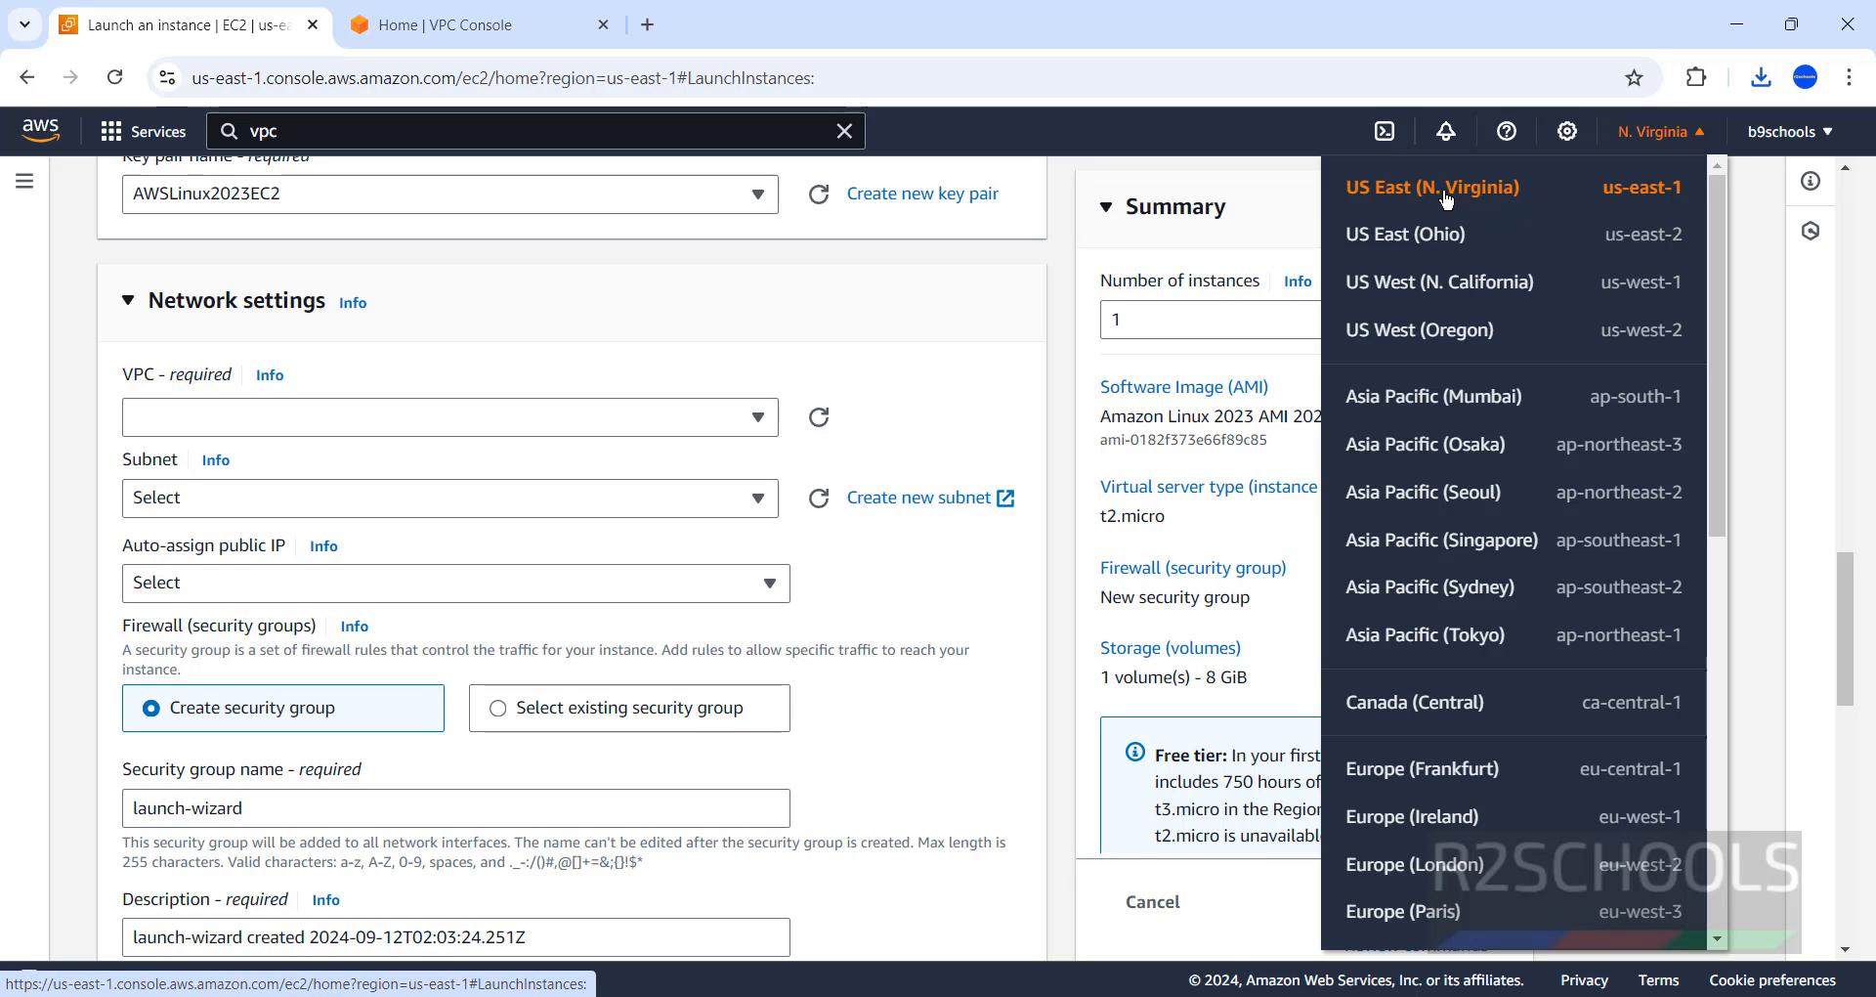
{"action": "mouse_move", "coordinate": [1640, 205]}
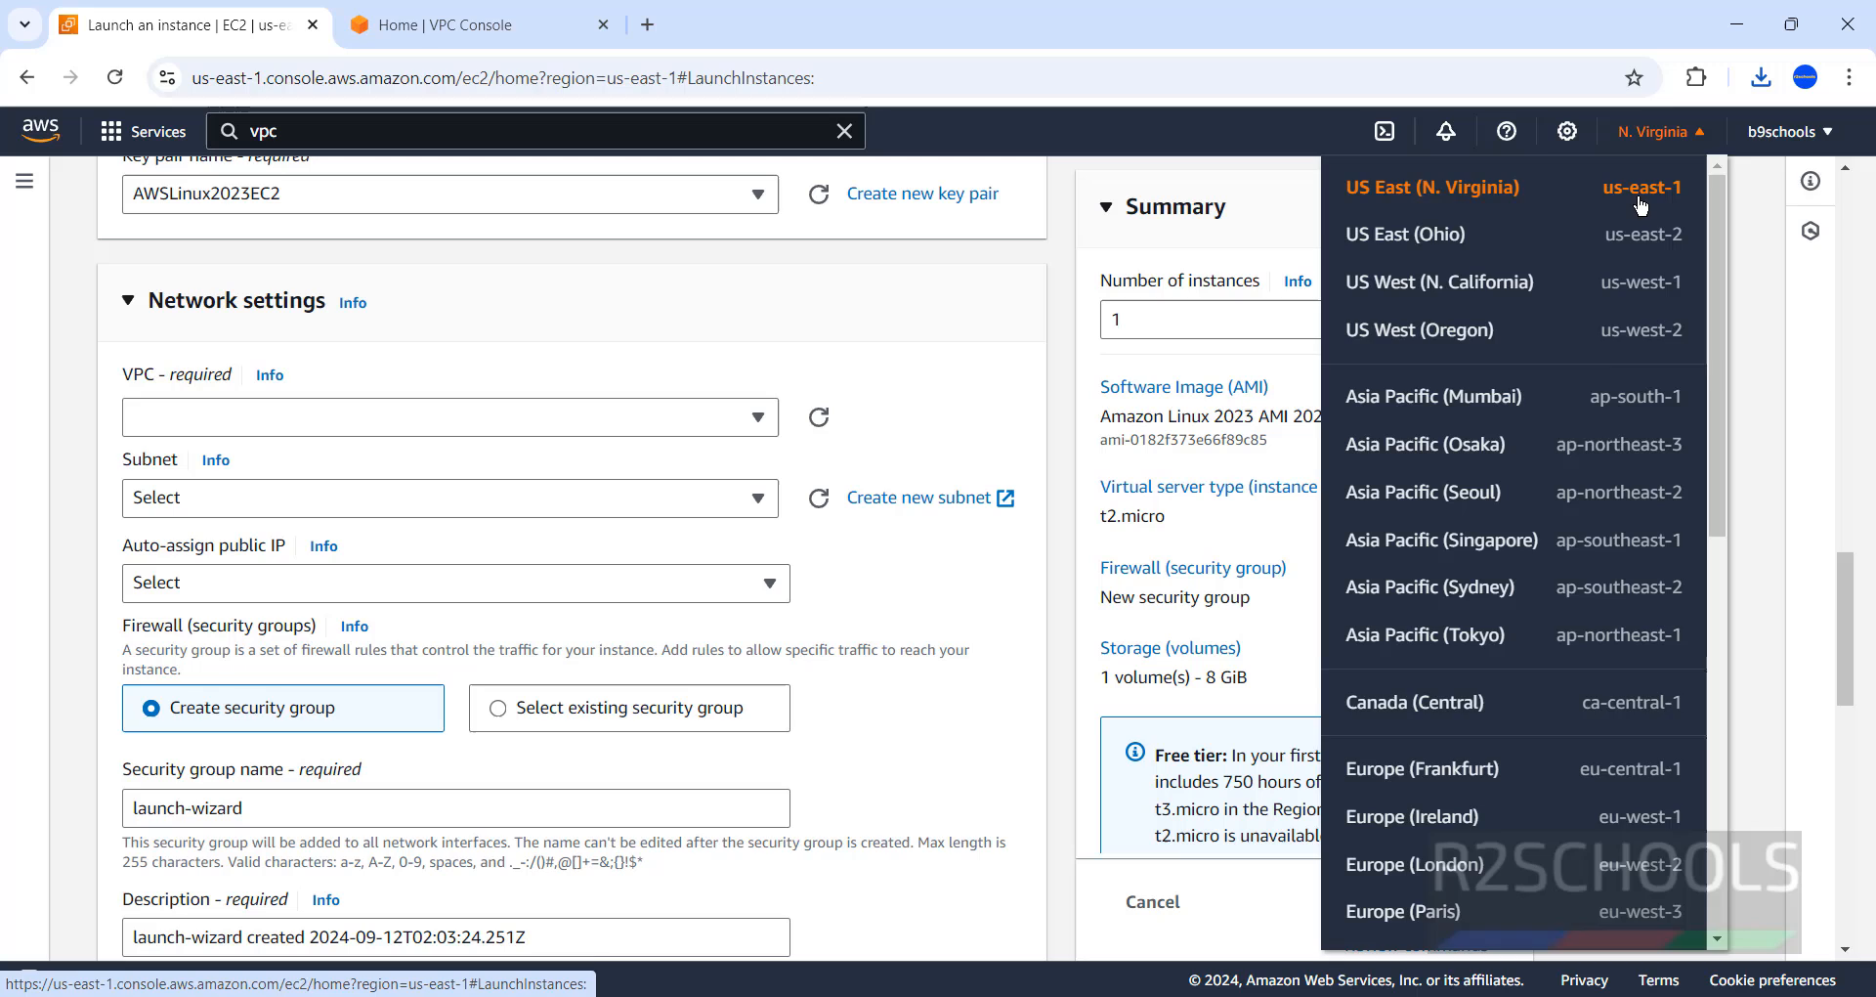
{"action": "mouse_move", "coordinate": [1440, 196]}
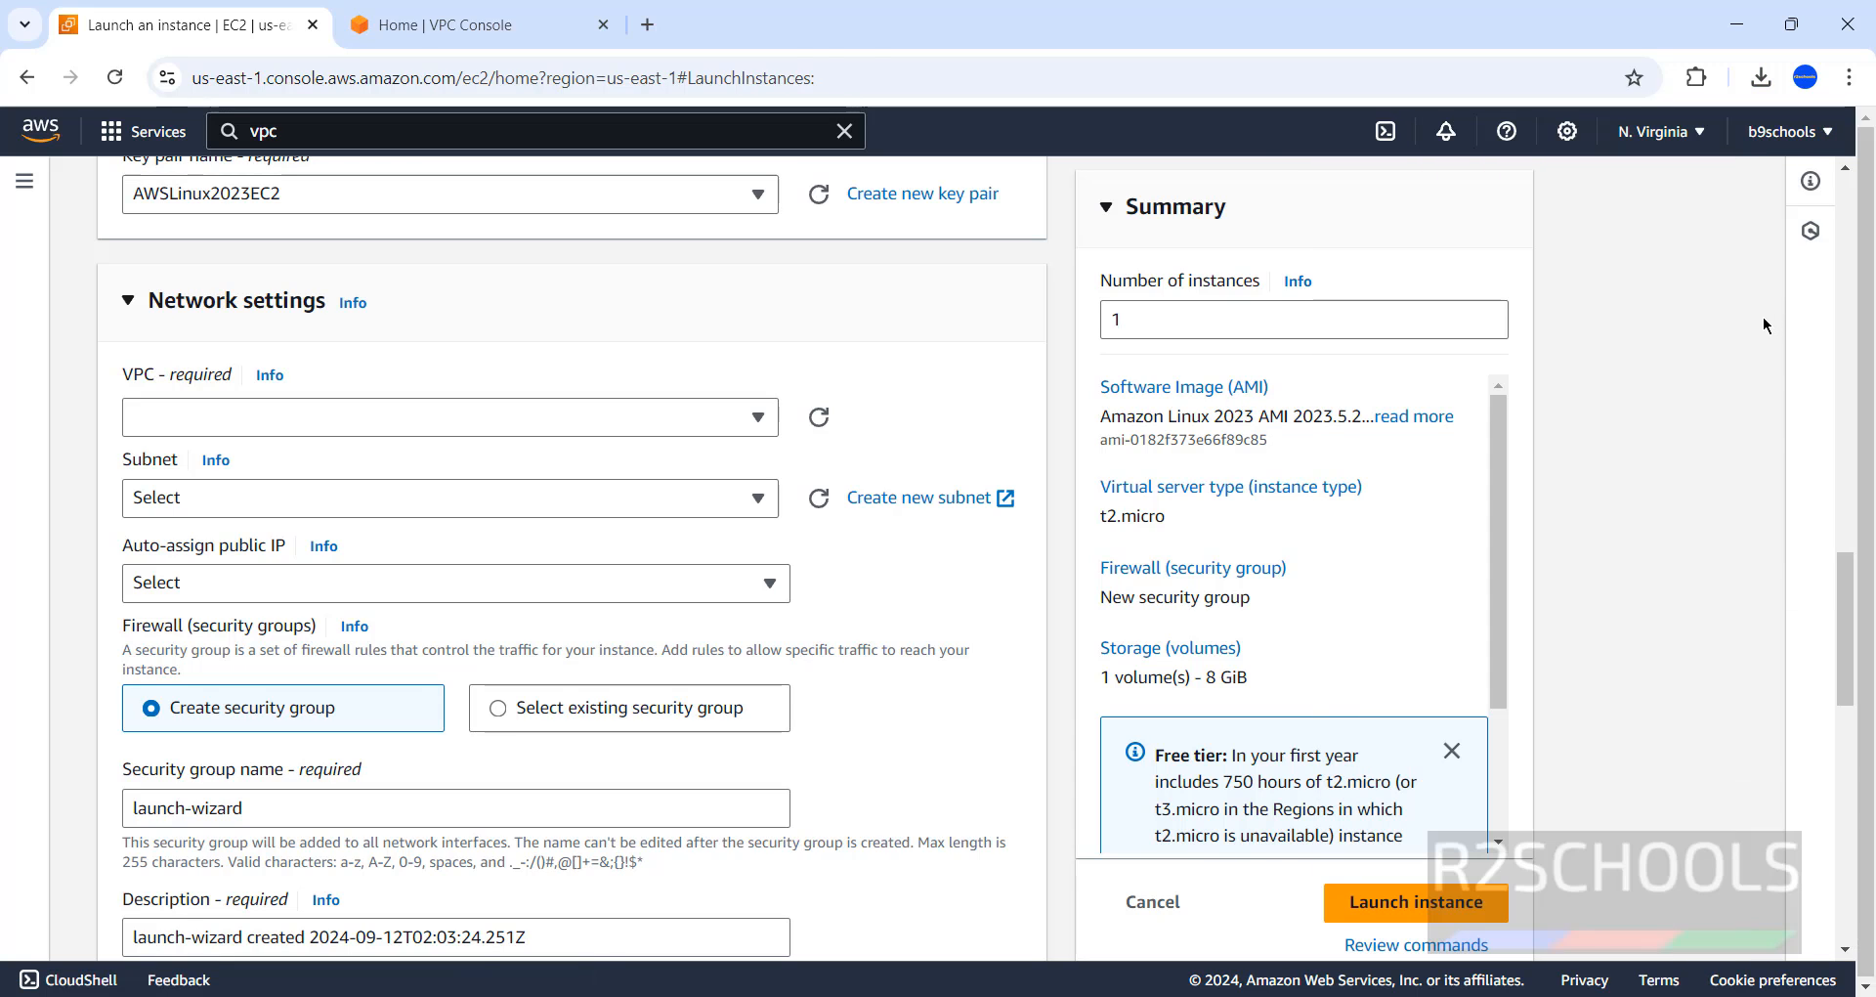
Switch to the VPC tab and begin the Create VPC workflow with the VPC and more option.
{"action": "left_click", "coordinate": [467, 24]}
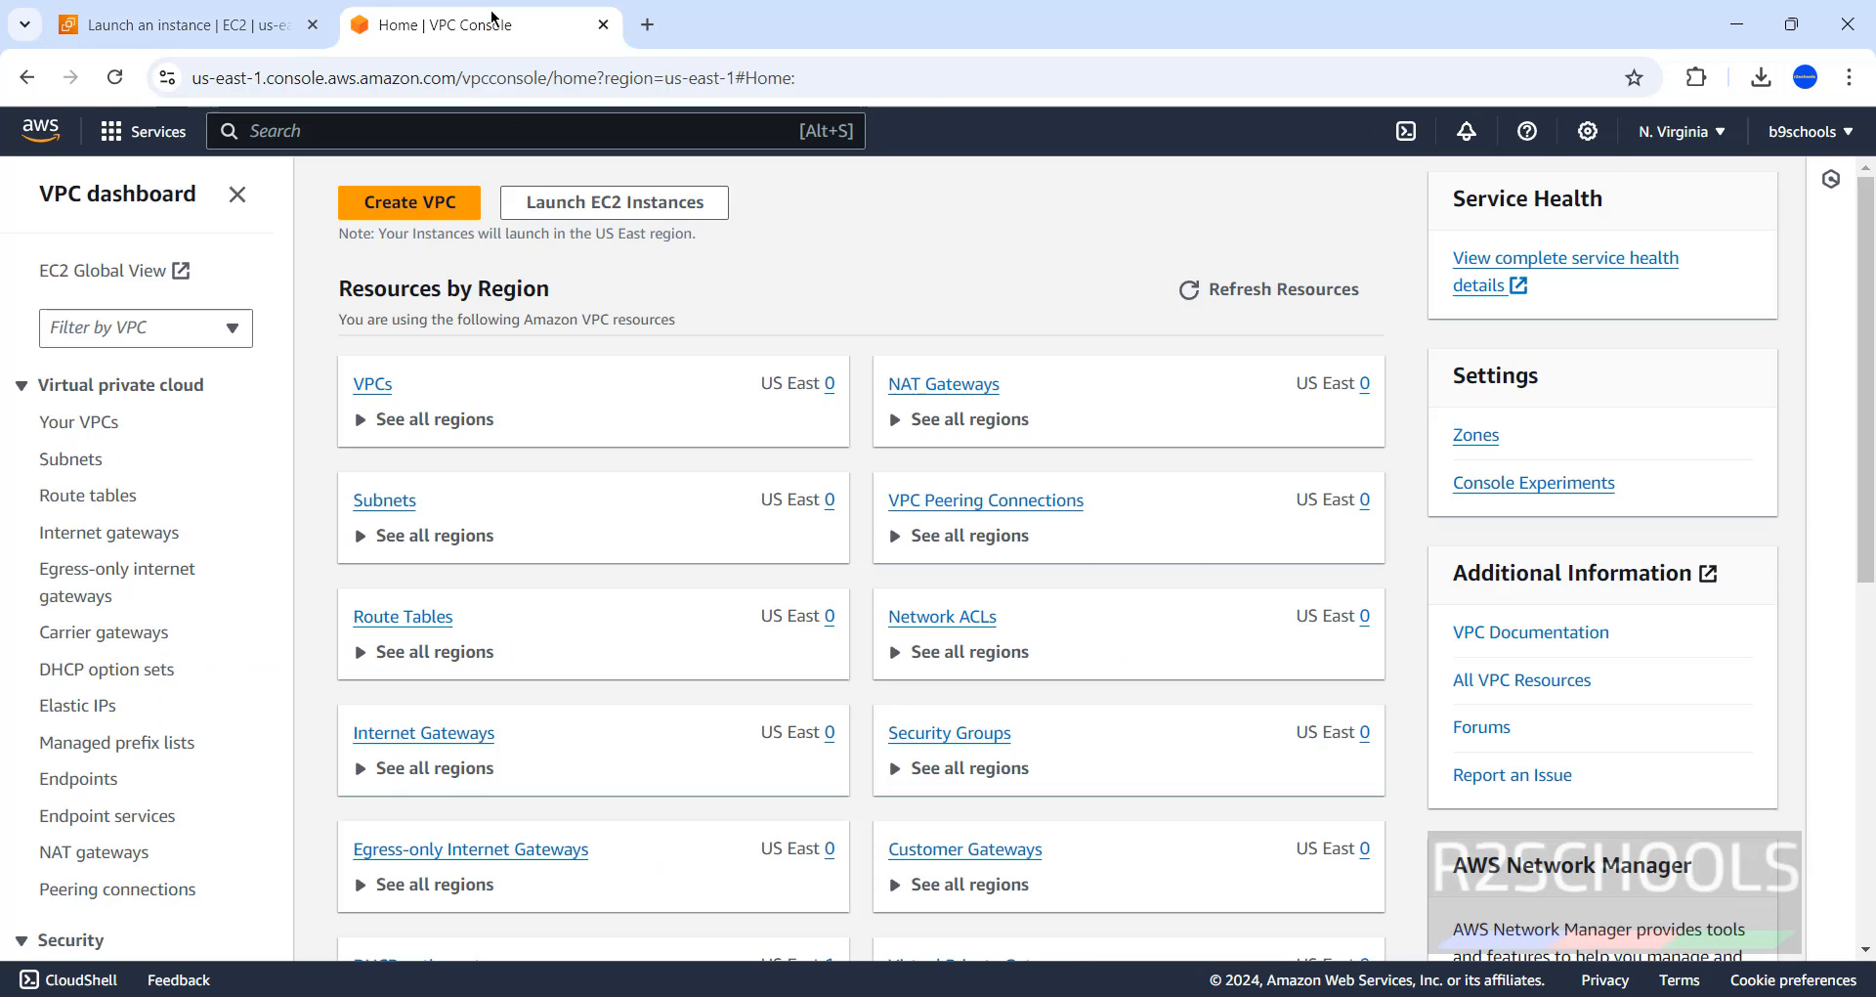
{"action": "left_click", "coordinate": [1675, 131]}
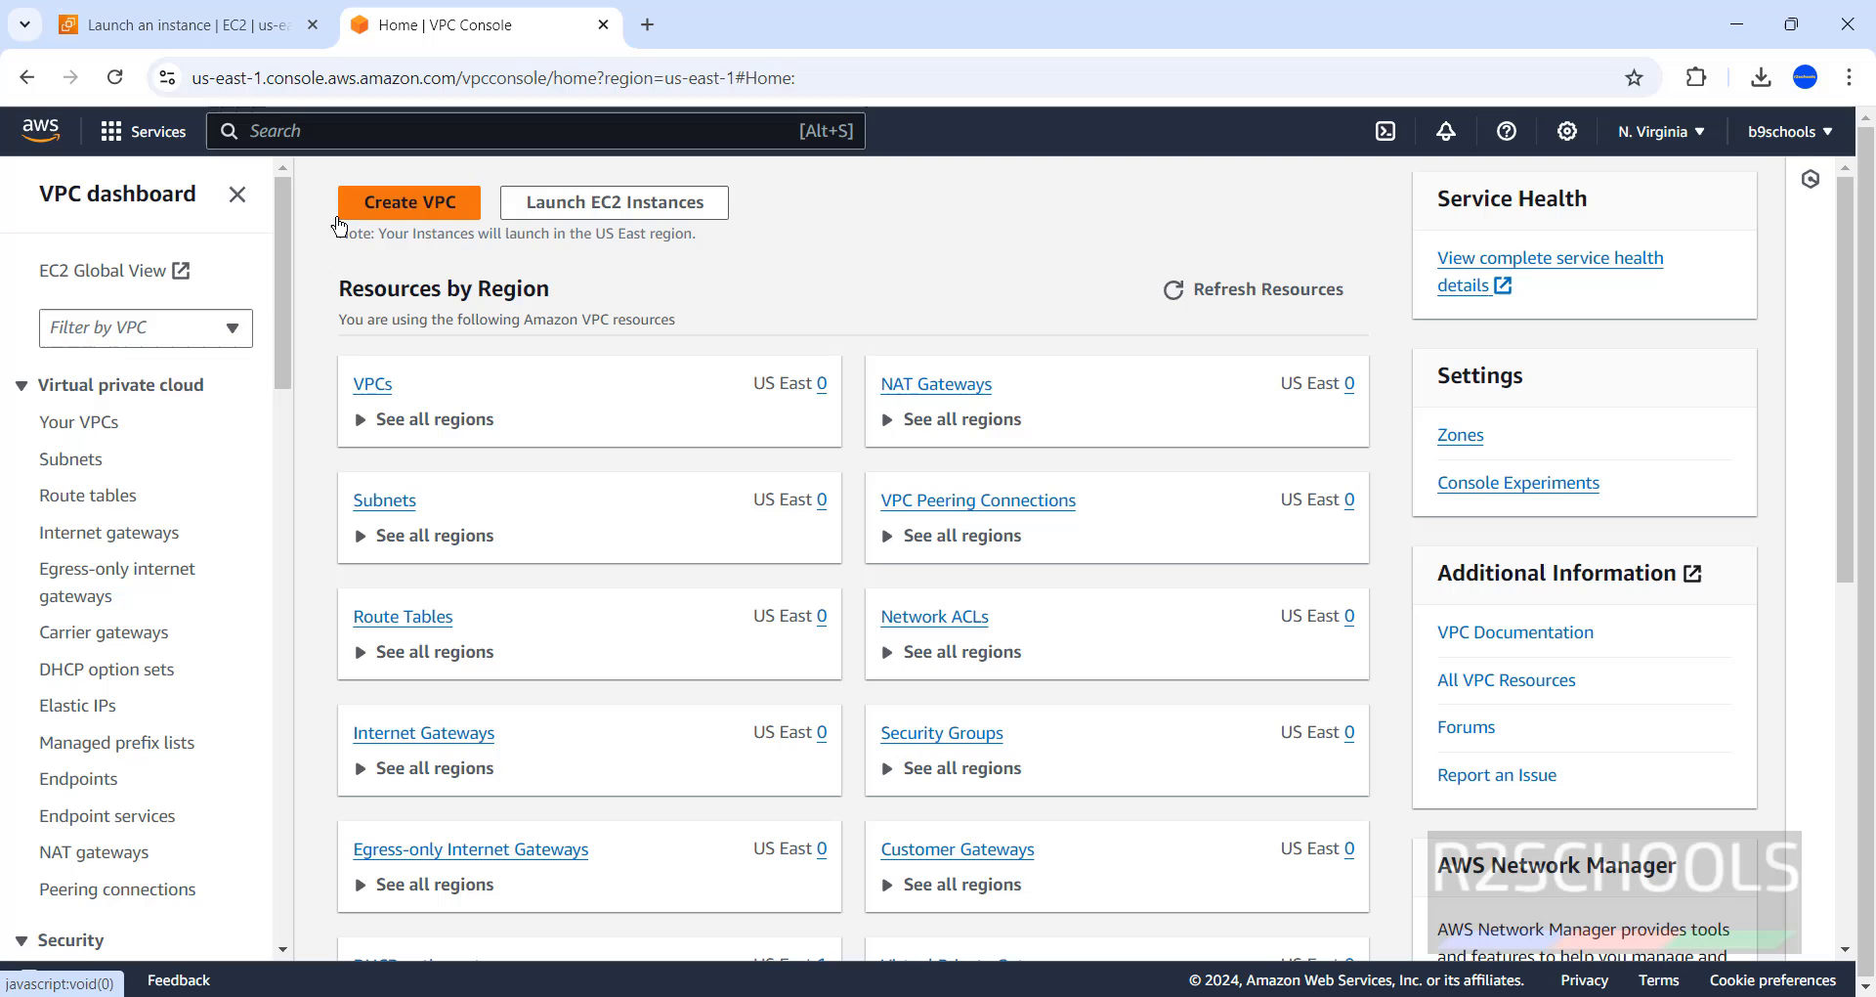
{"action": "mouse_move", "coordinate": [367, 414]}
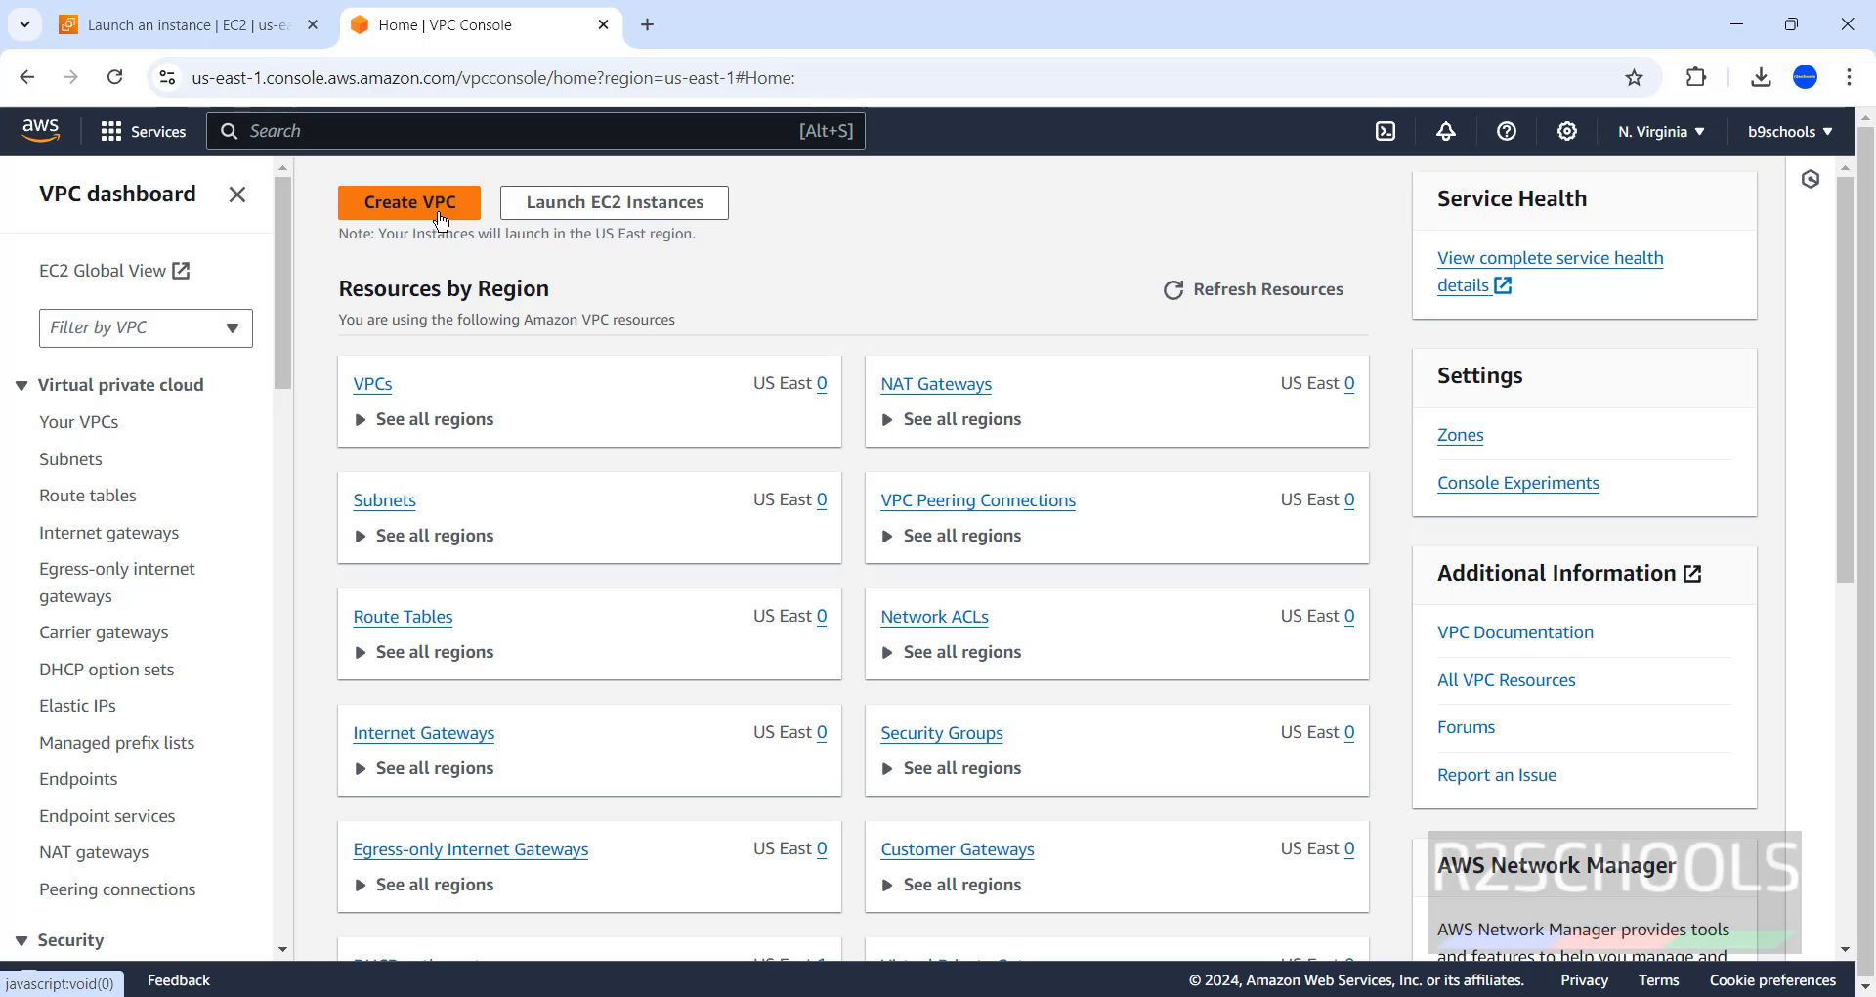
{"action": "left_click", "coordinate": [408, 201]}
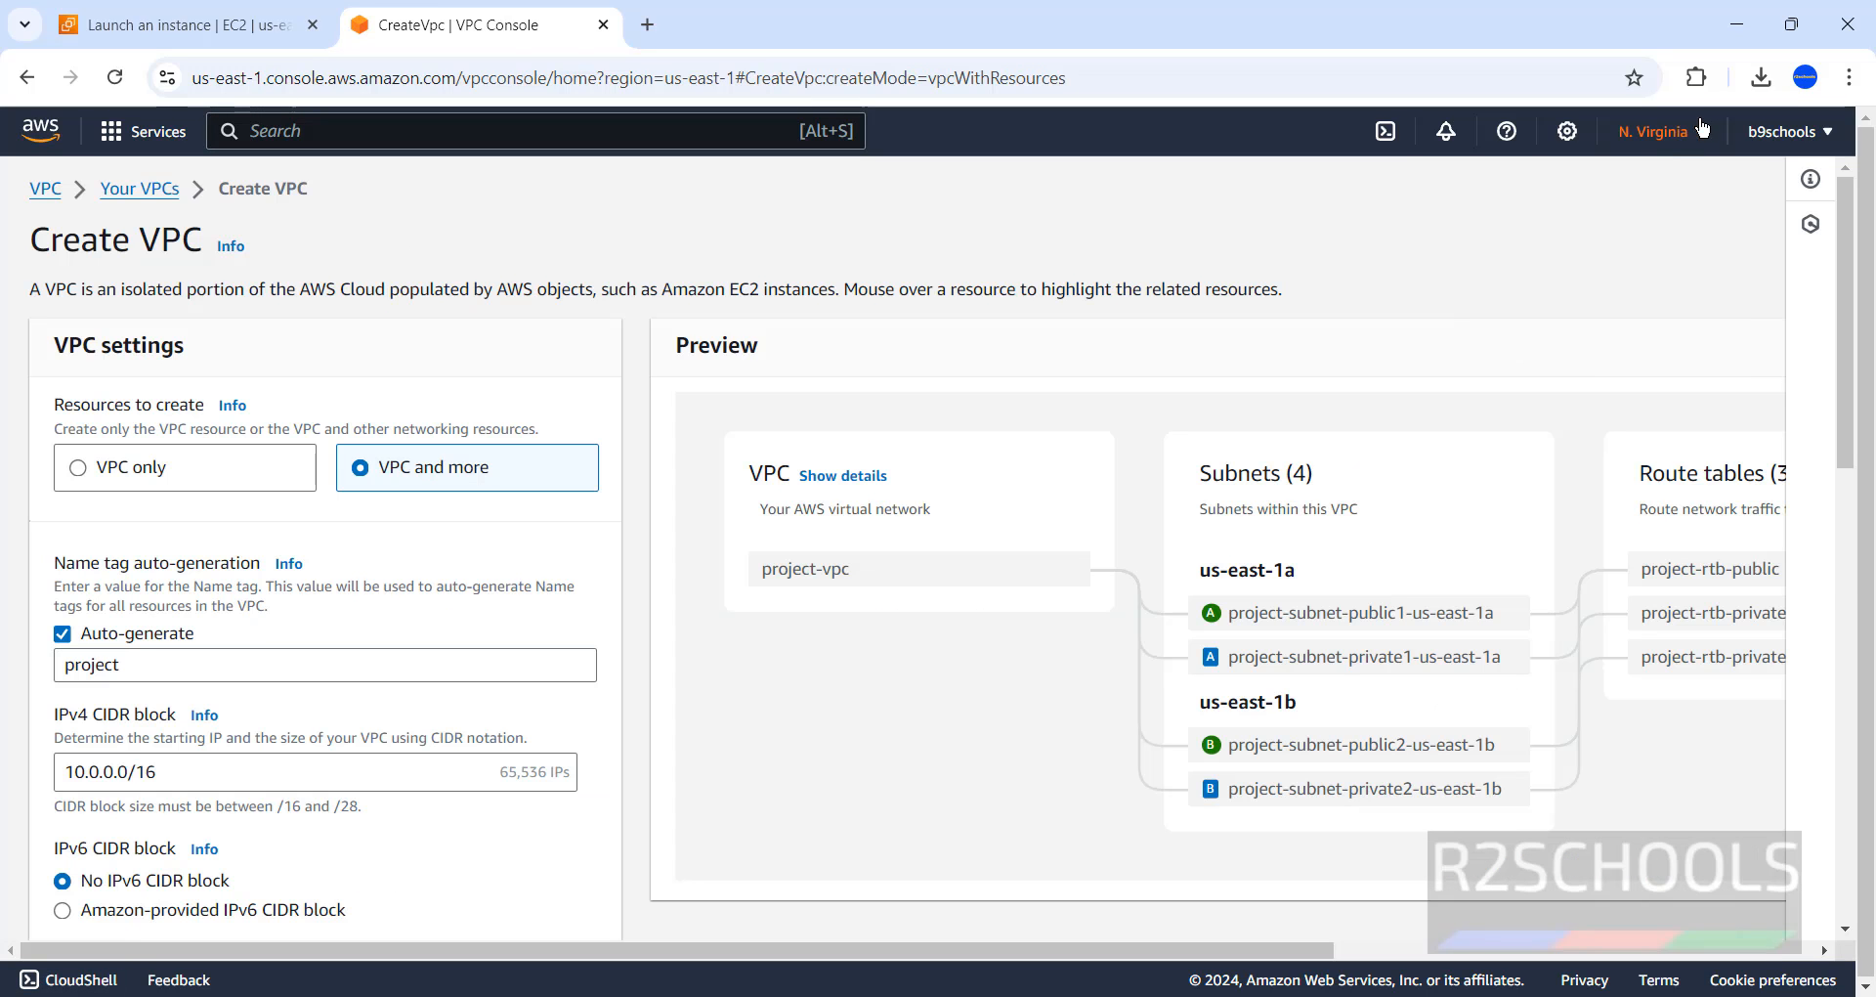
{"action": "left_click", "coordinate": [1658, 131]}
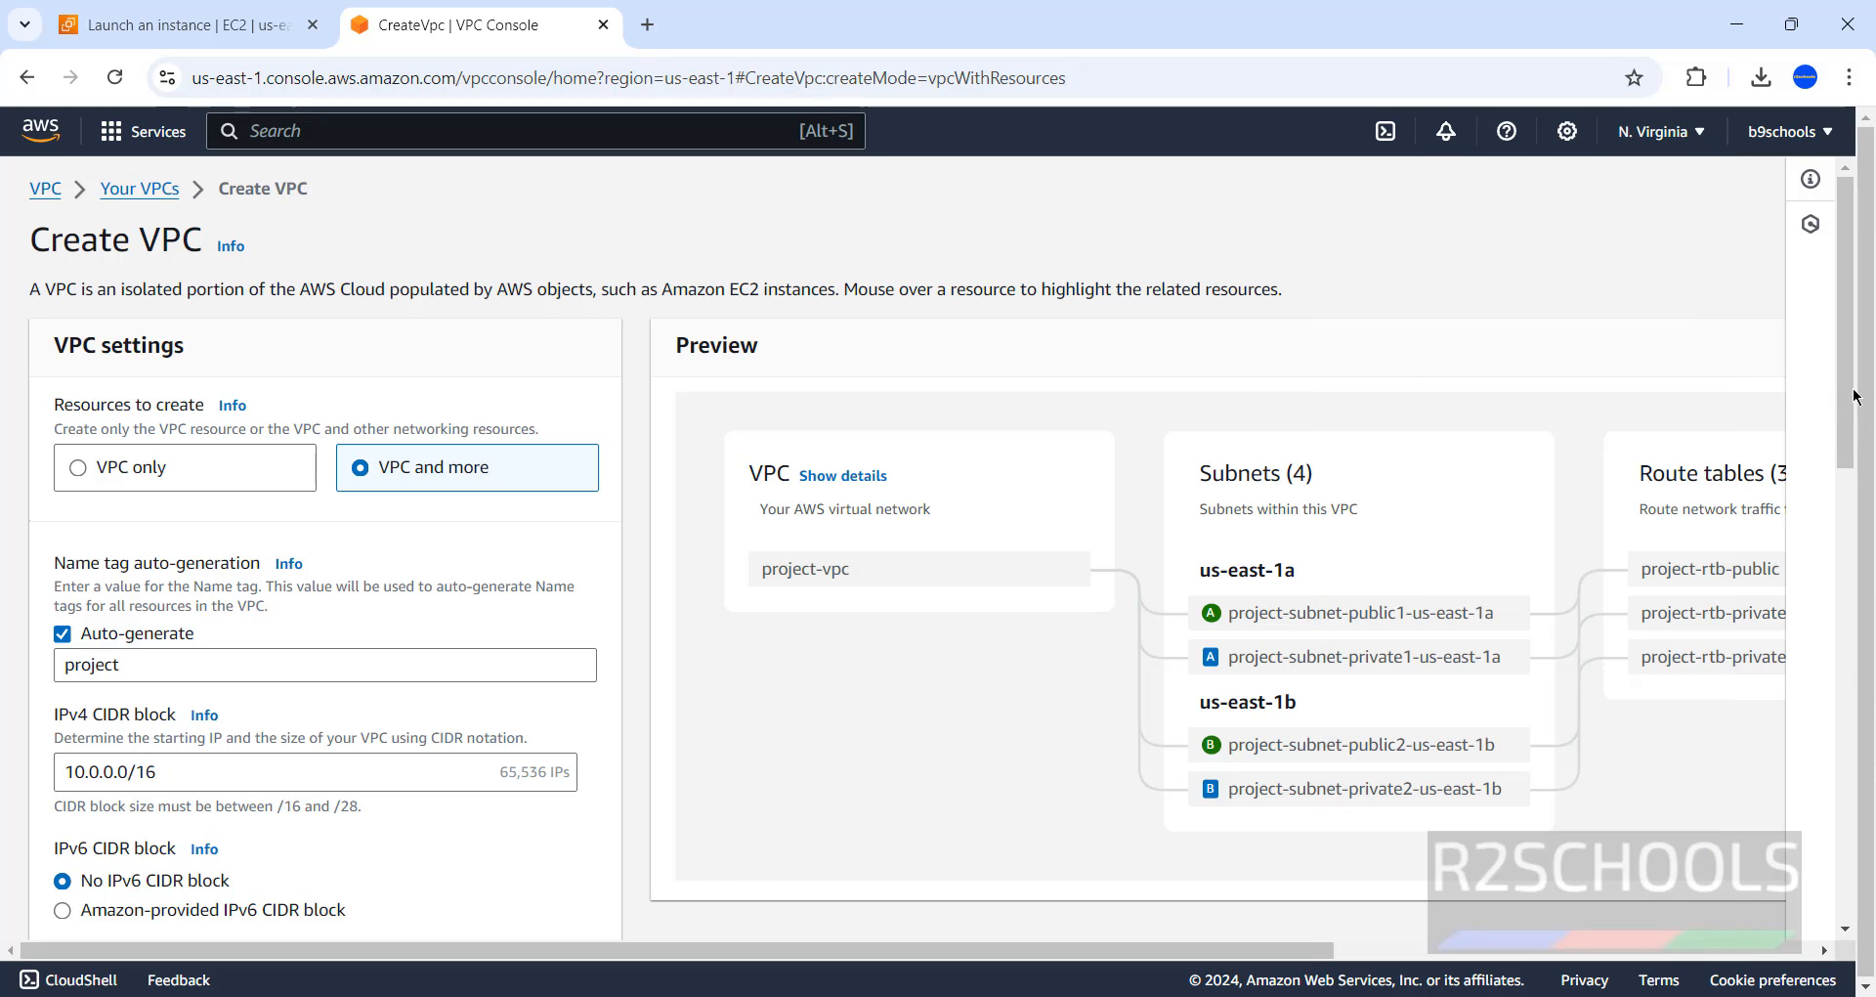
{"action": "scroll", "scroll_direction": "down", "scroll_amount": 3}
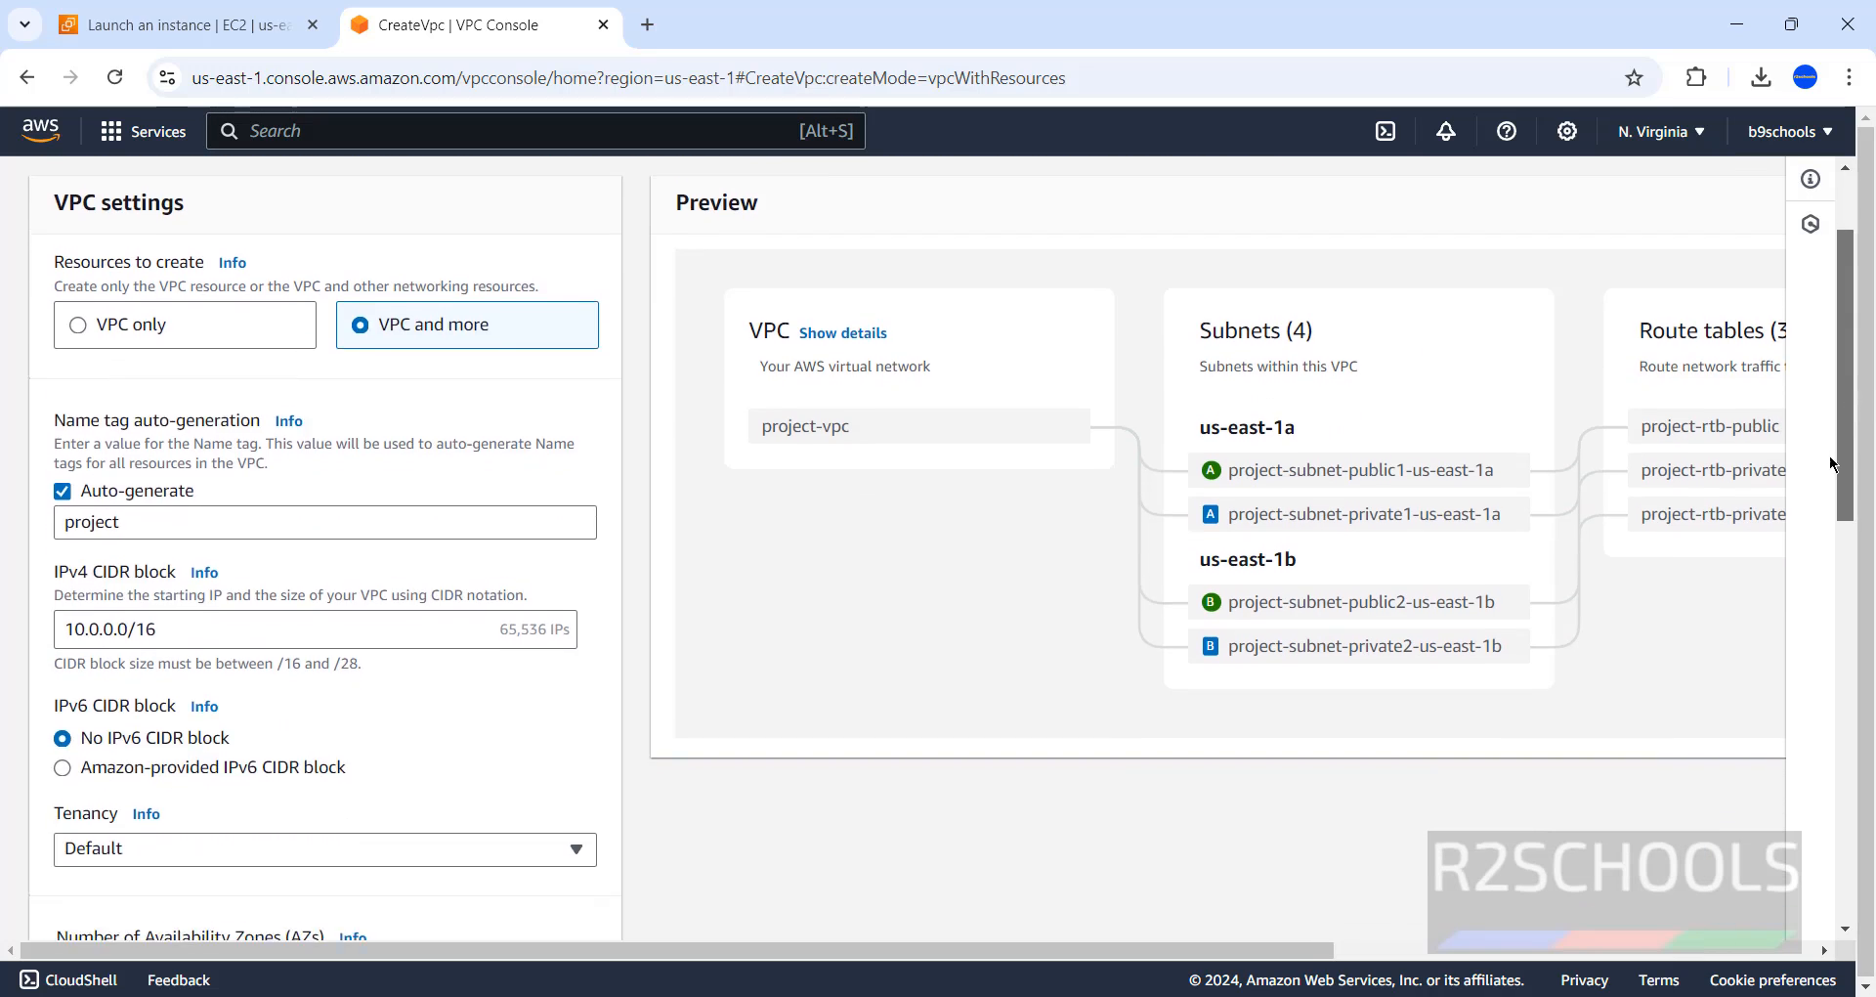
{"action": "scroll", "scroll_direction": "down", "scroll_amount": 3}
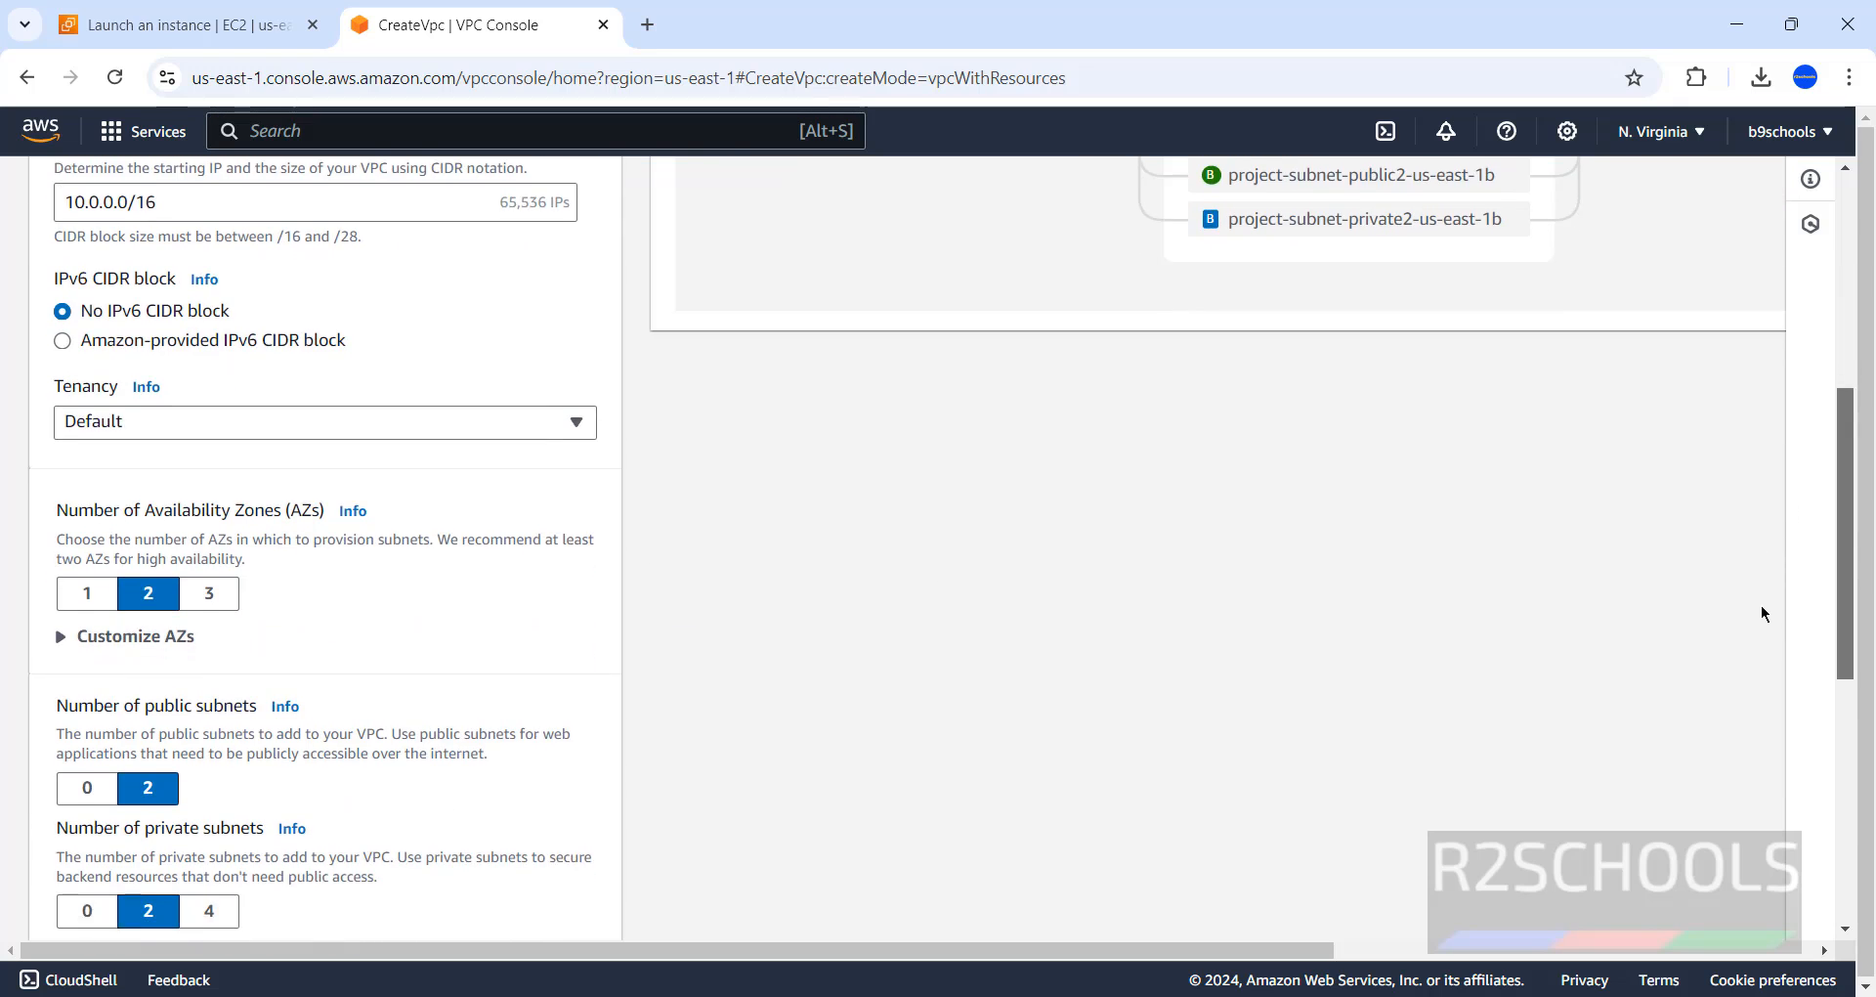
{"action": "scroll", "scroll_direction": "up", "scroll_amount": 3}
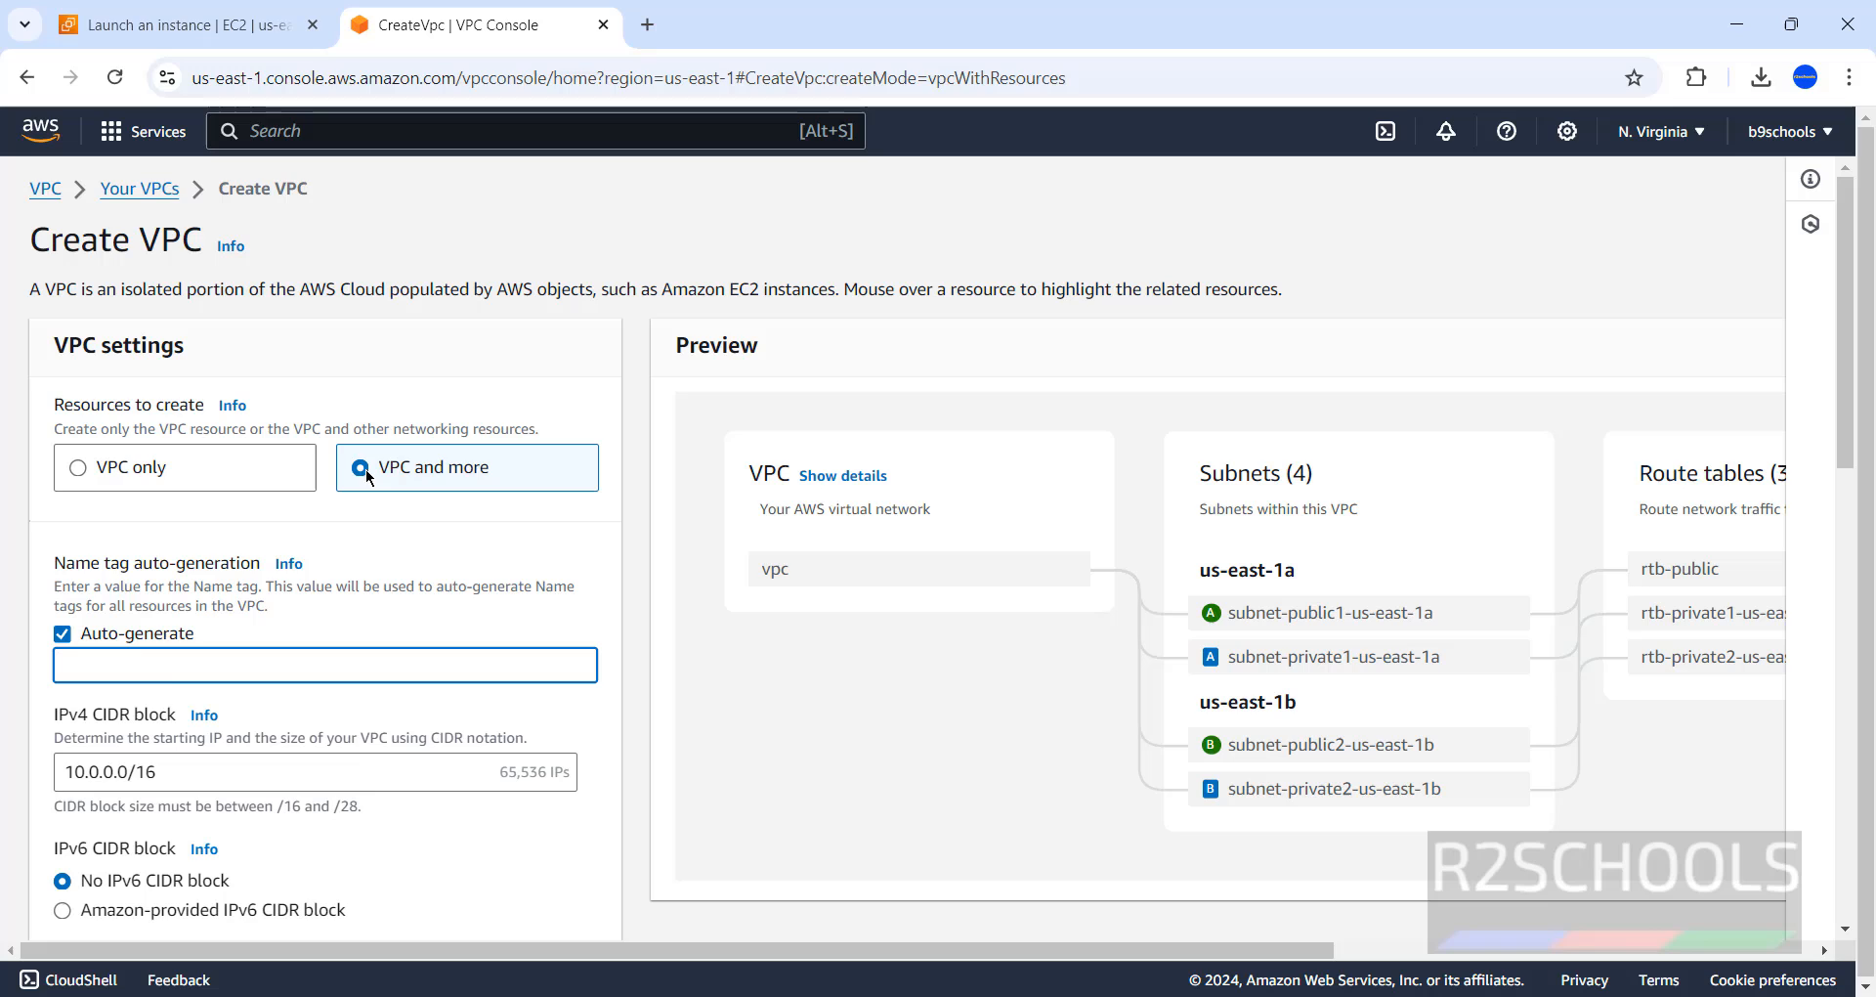
Name the VPC vpc_az and create it with its subnets, gateway and route tables.
{"action": "type", "text": "v"}
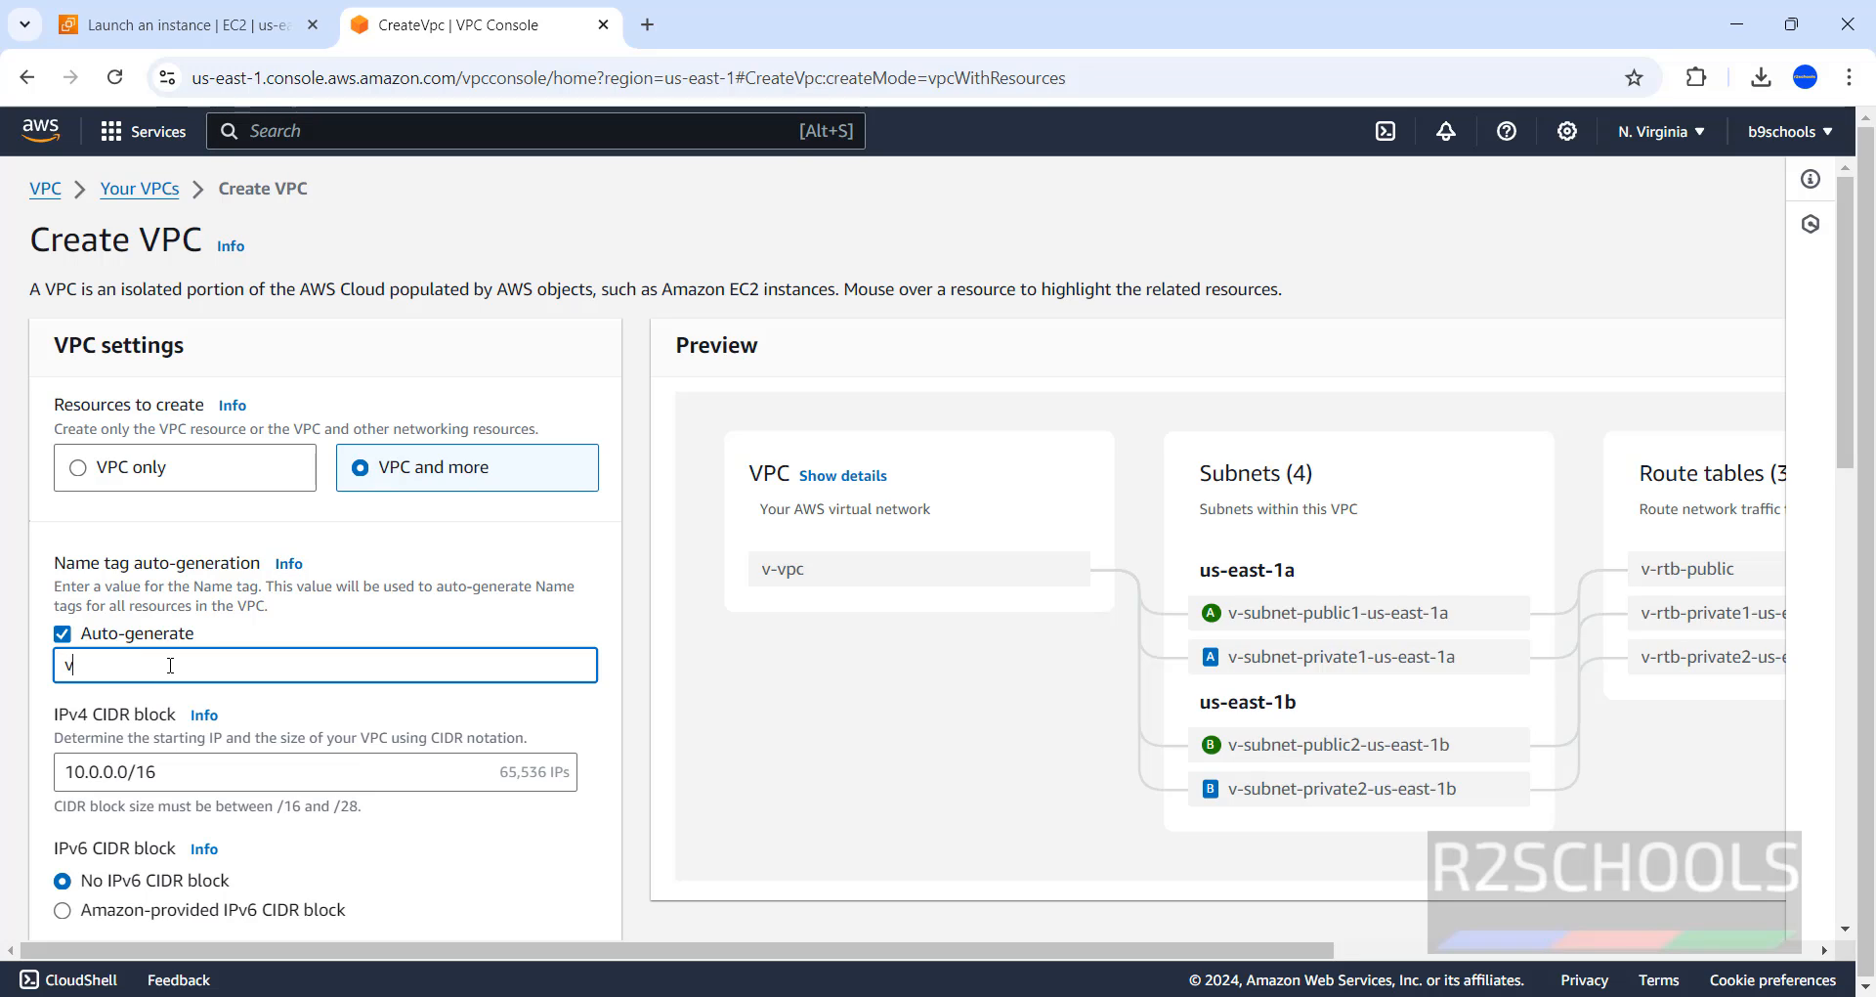
{"action": "type", "text": "pc_"}
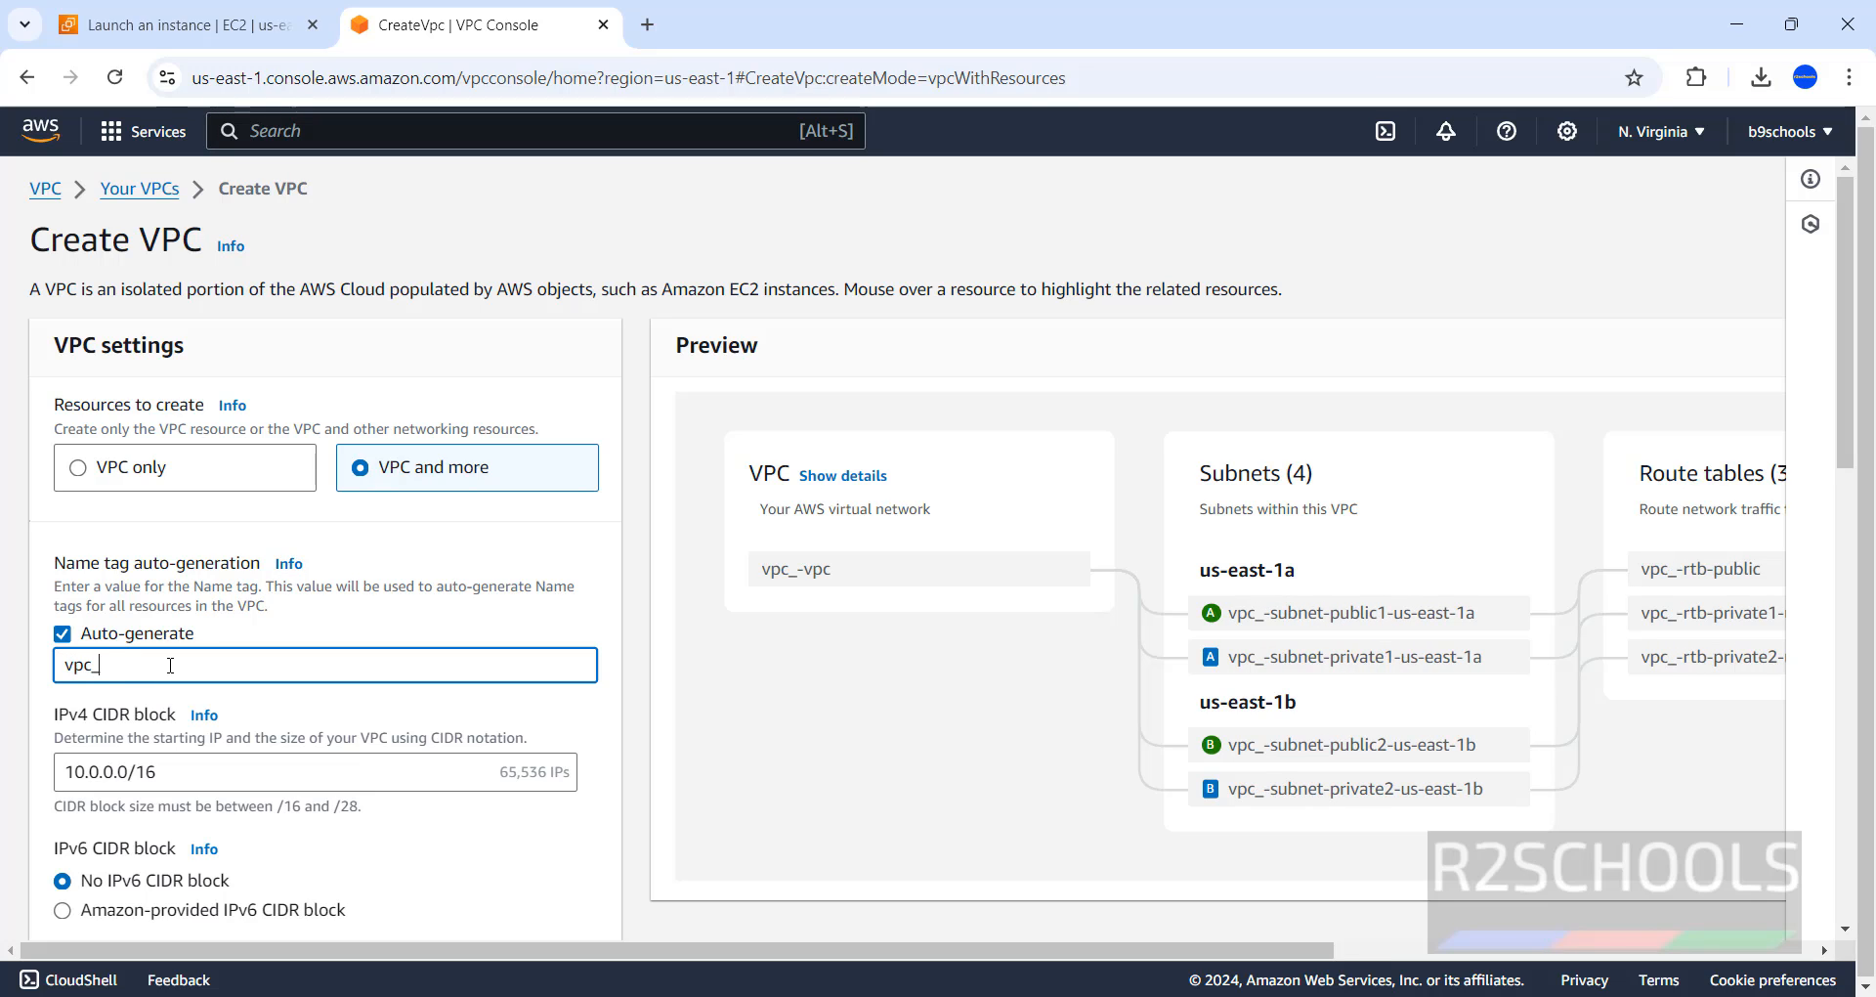
{"action": "type", "text": "az"}
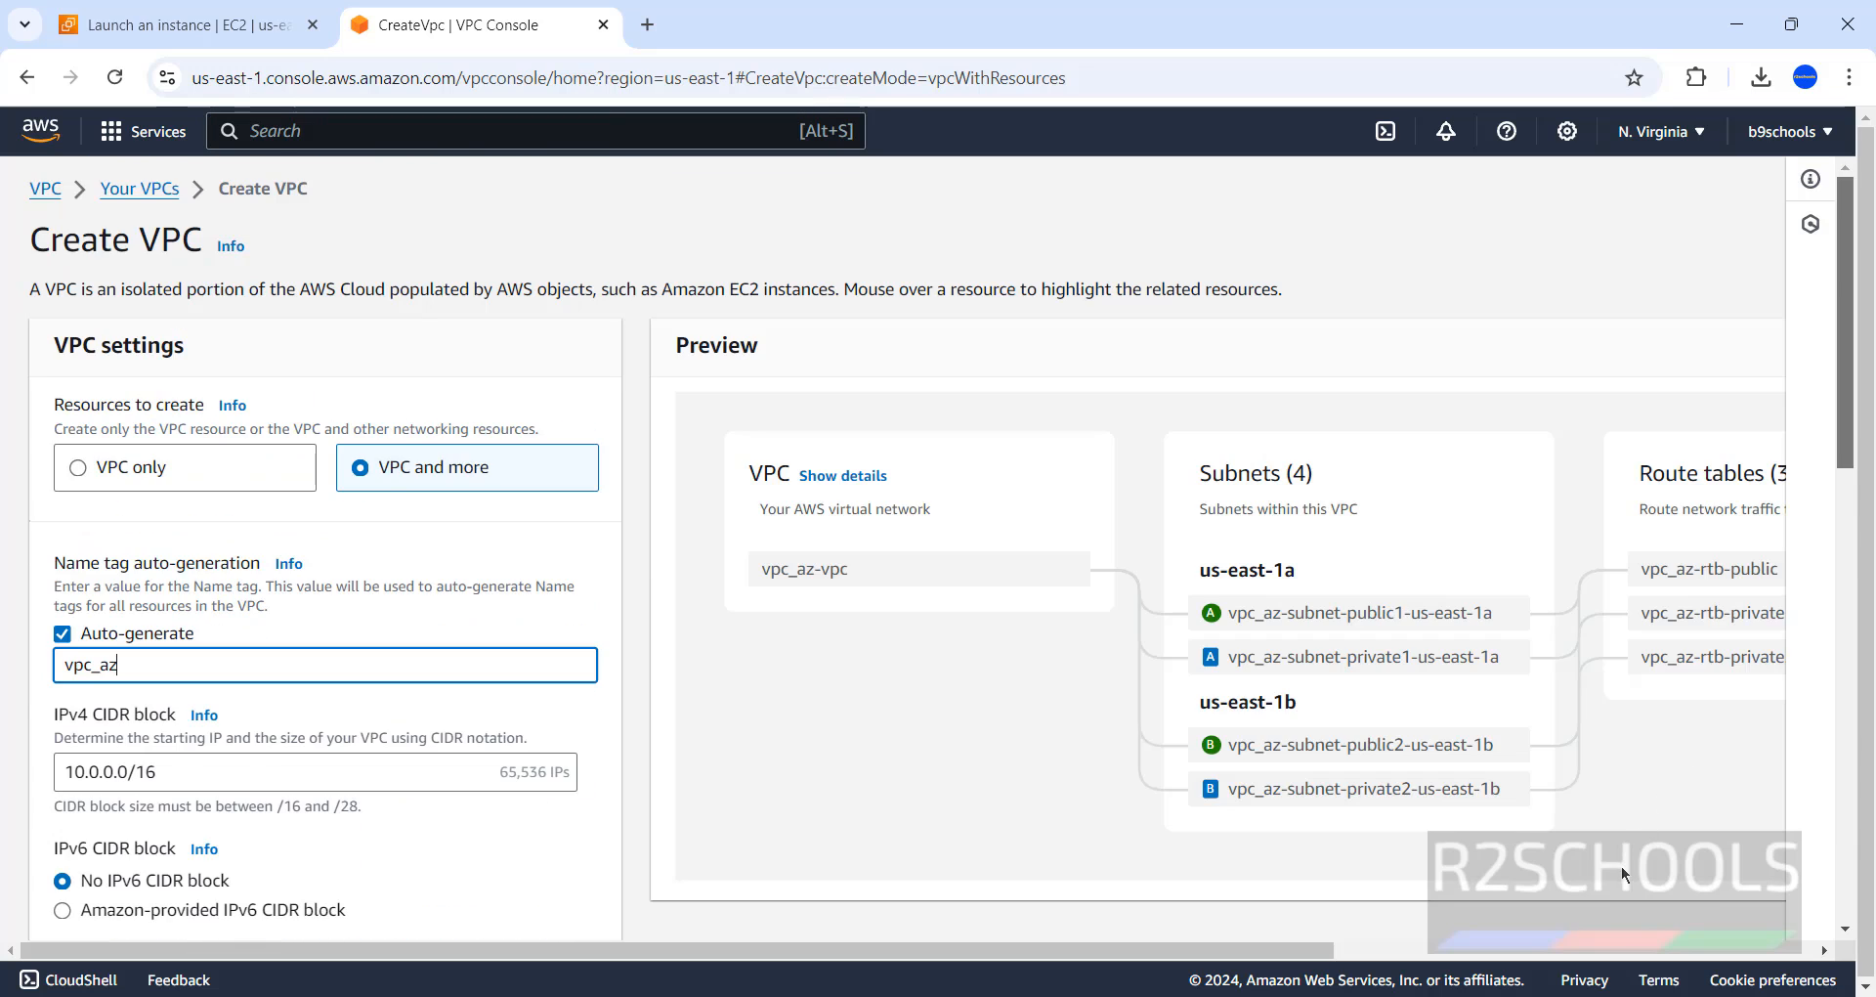
{"action": "scroll", "scroll_direction": "down", "scroll_amount": 3}
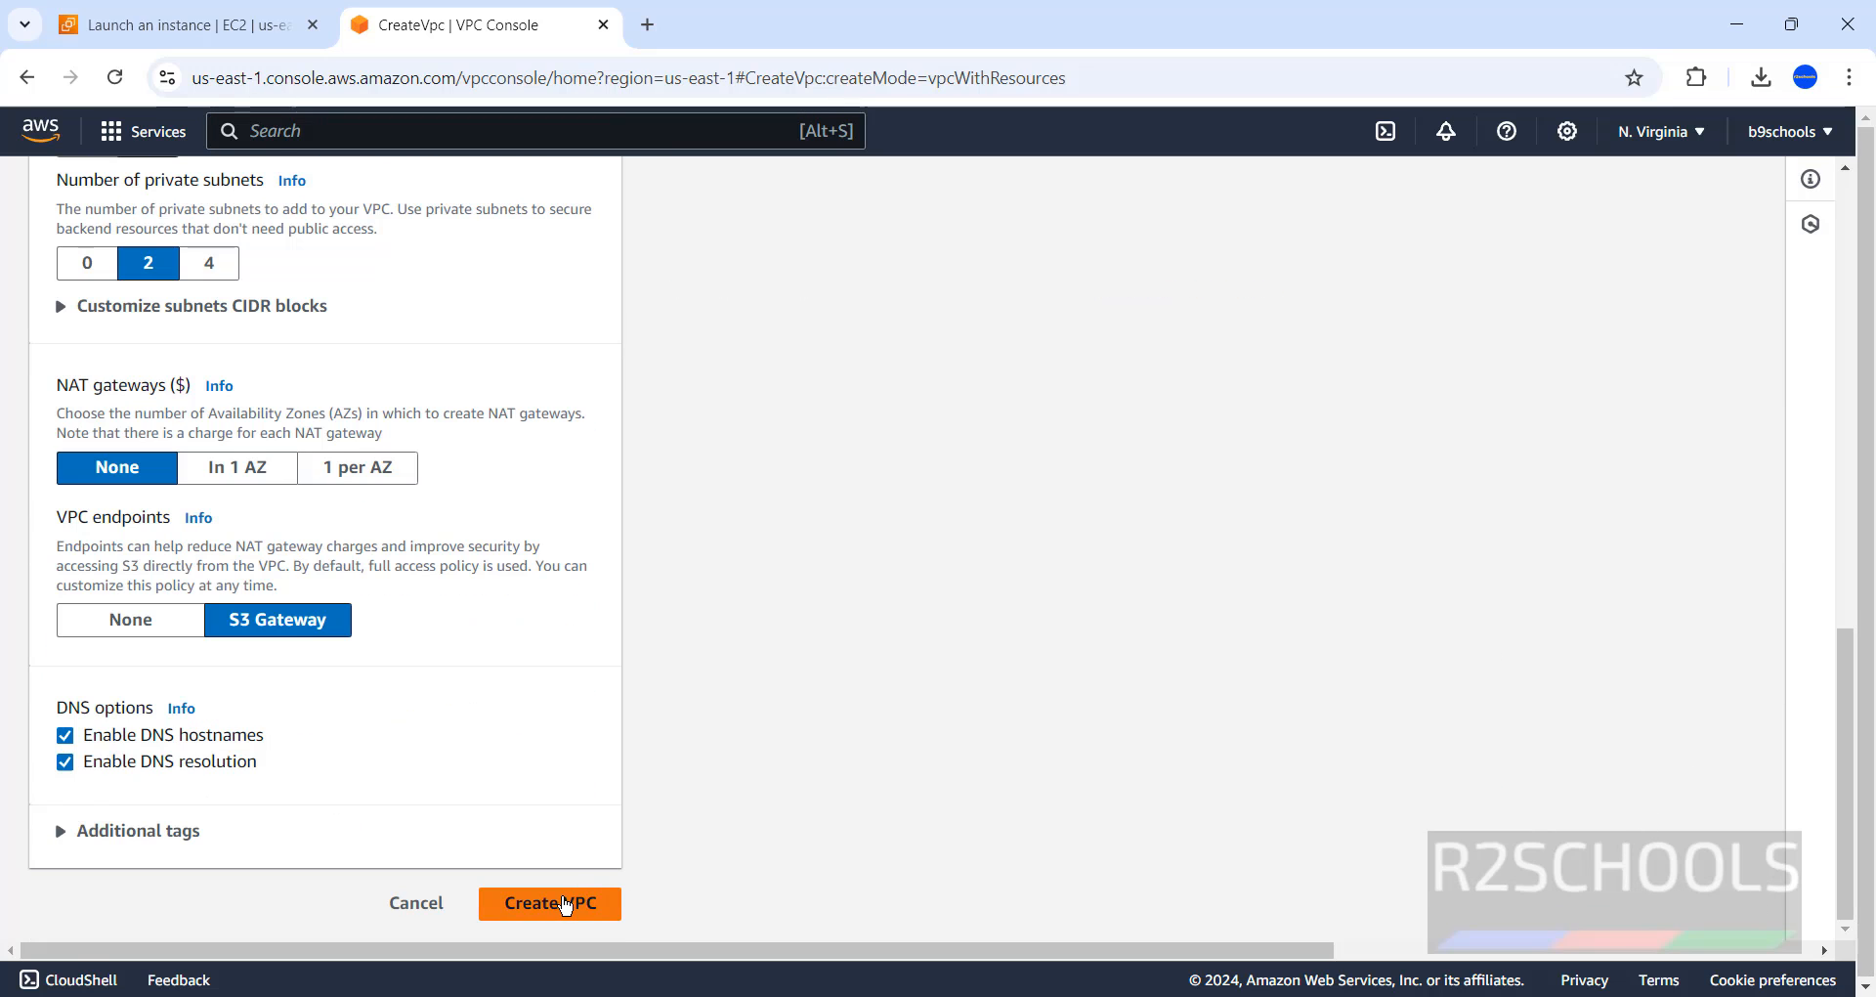
{"action": "left_click", "coordinate": [549, 903]}
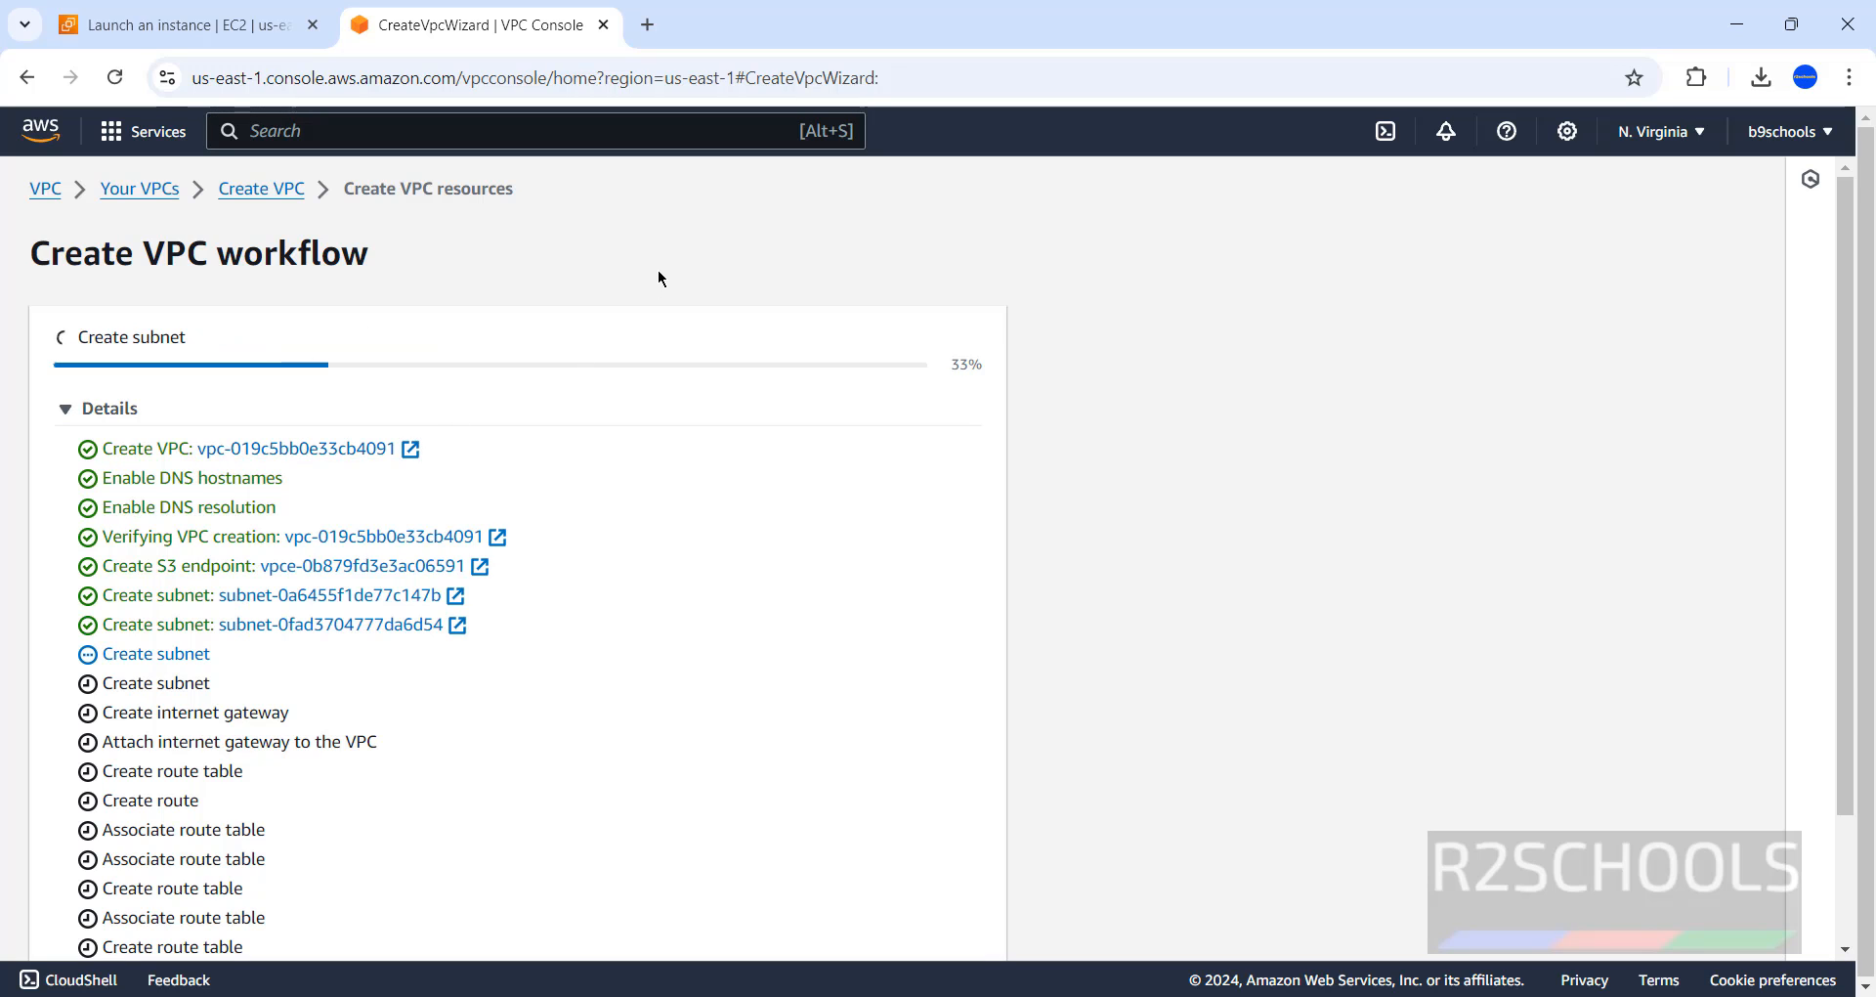
Back in the launch form, choose vpc_az-vpc's public1 subnet in us-east-1a and enable auto-assign public IP.
{"action": "left_click", "coordinate": [180, 23]}
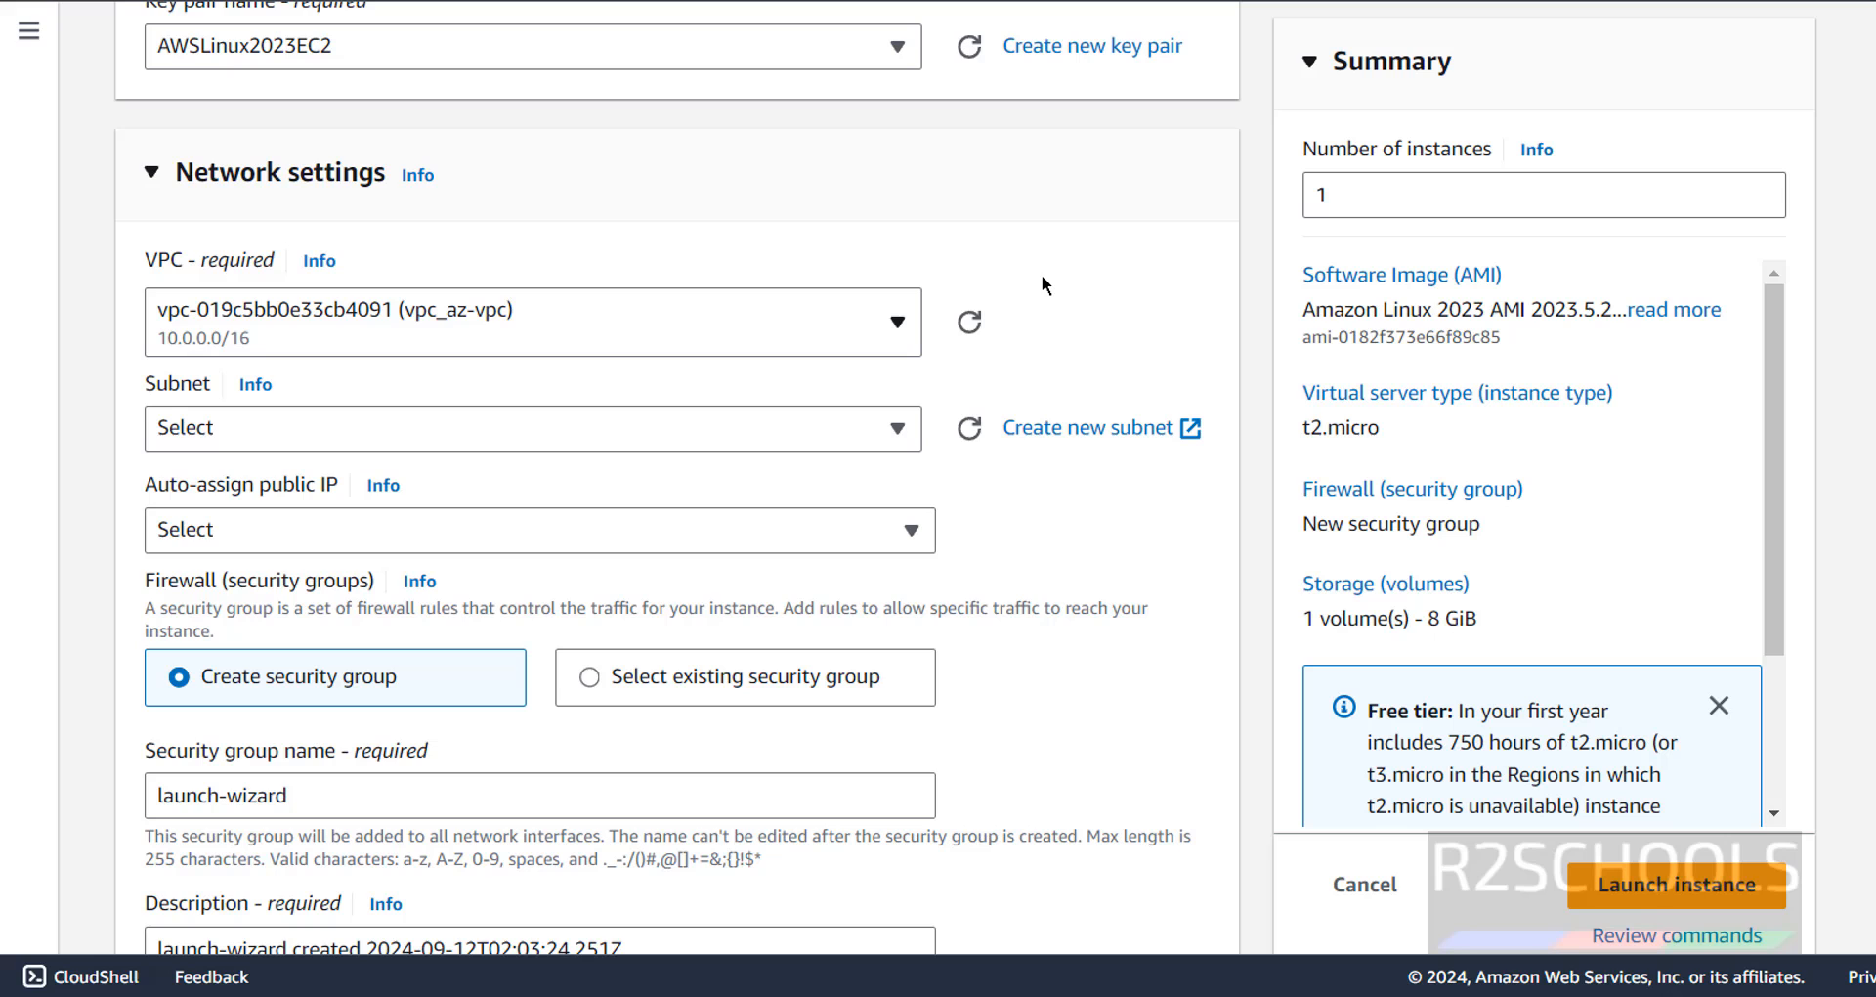
{"action": "mouse_move", "coordinate": [899, 428]}
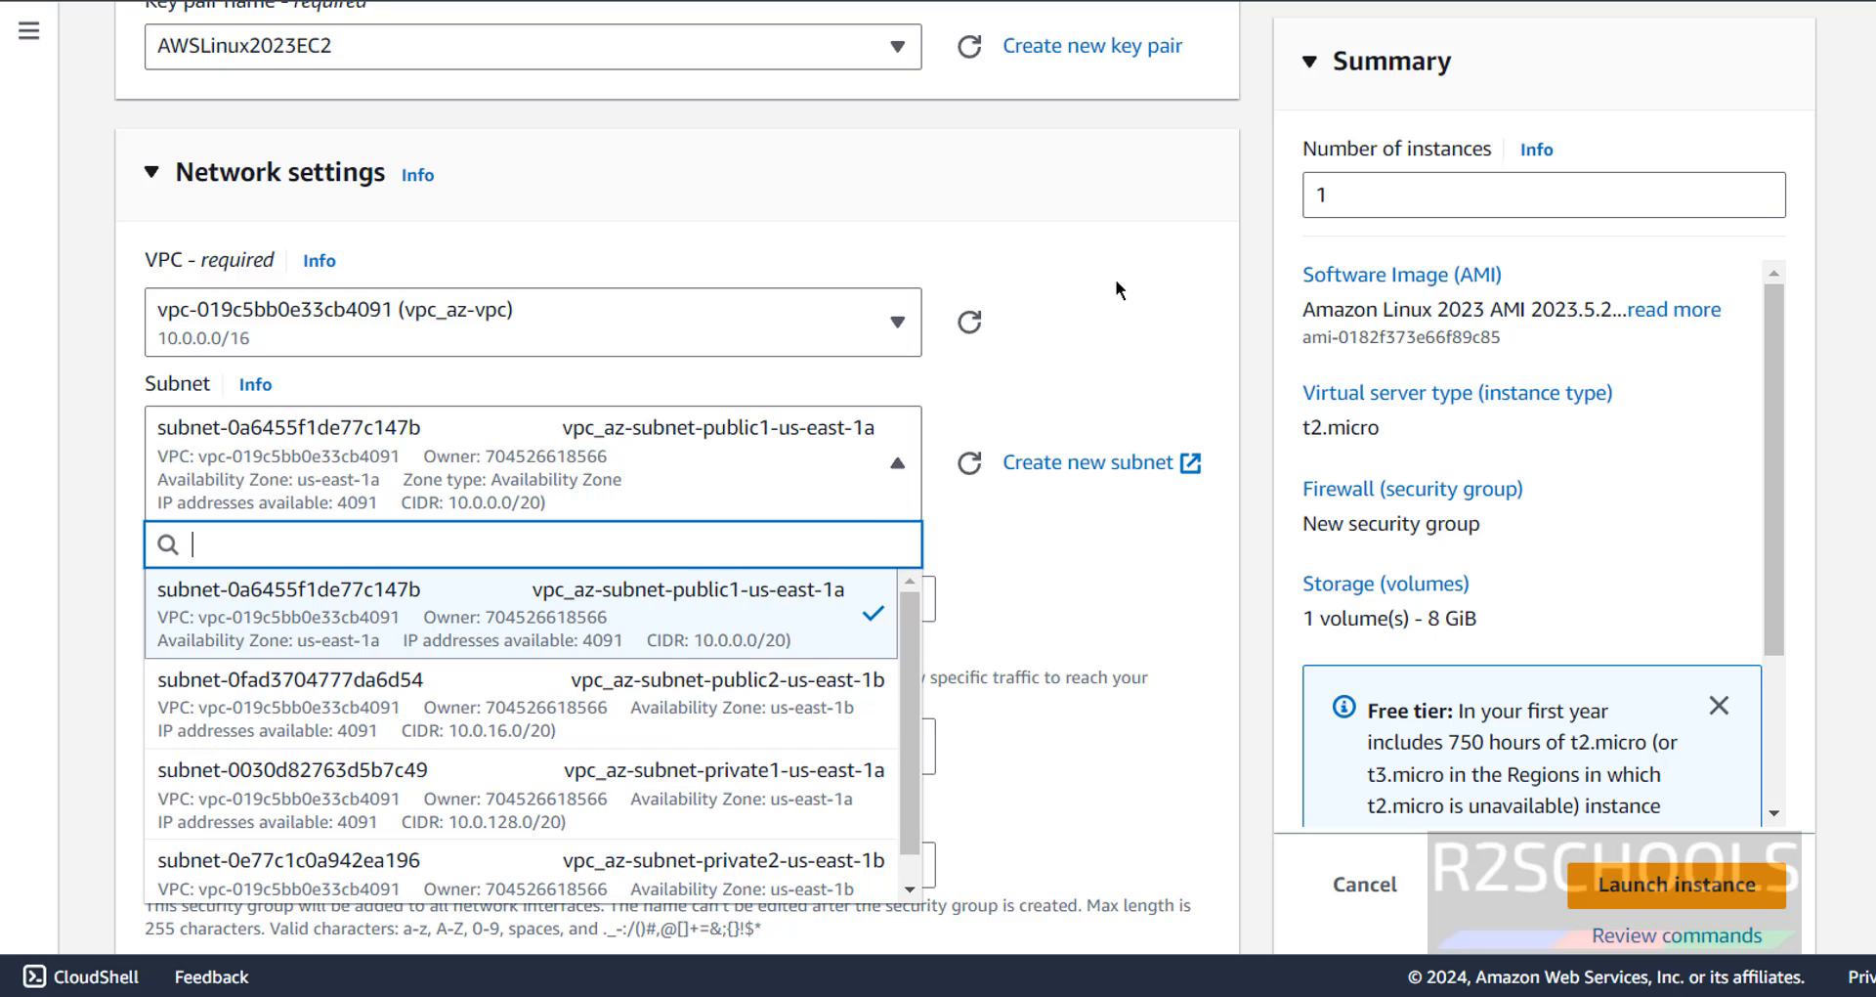
{"action": "left_click", "coordinate": [502, 588]}
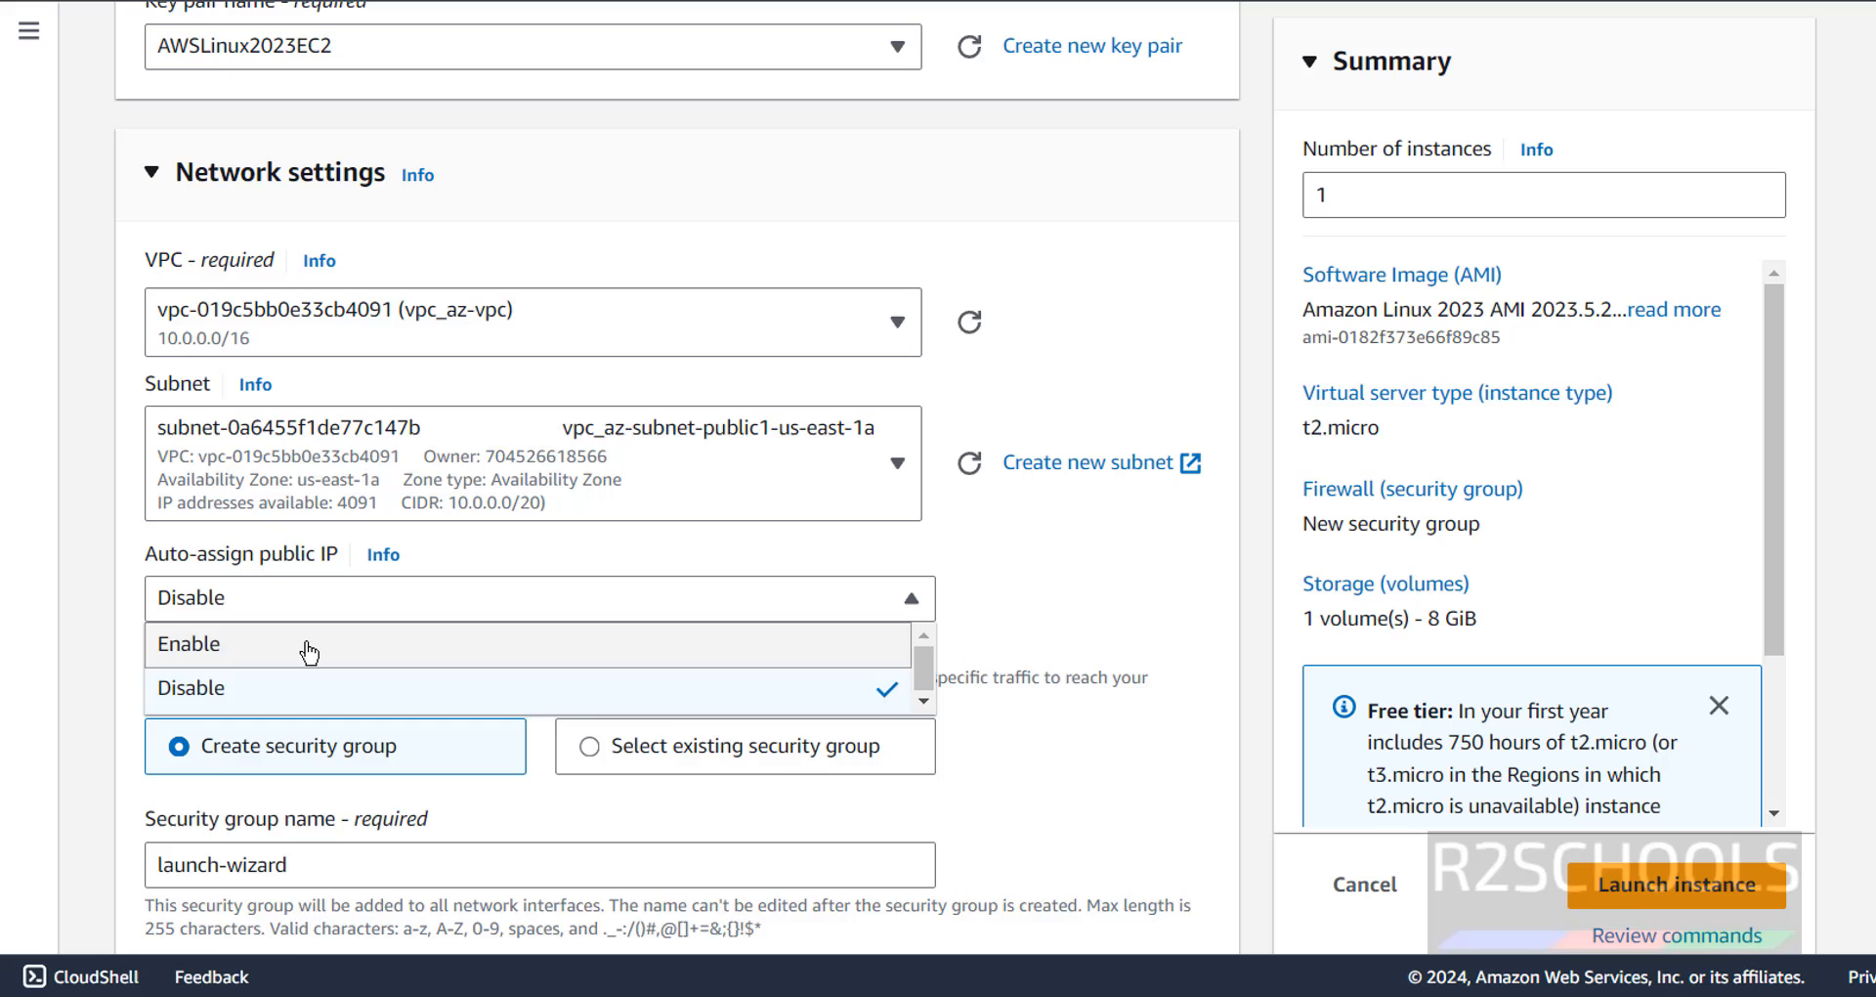
{"action": "left_click", "coordinate": [188, 644]}
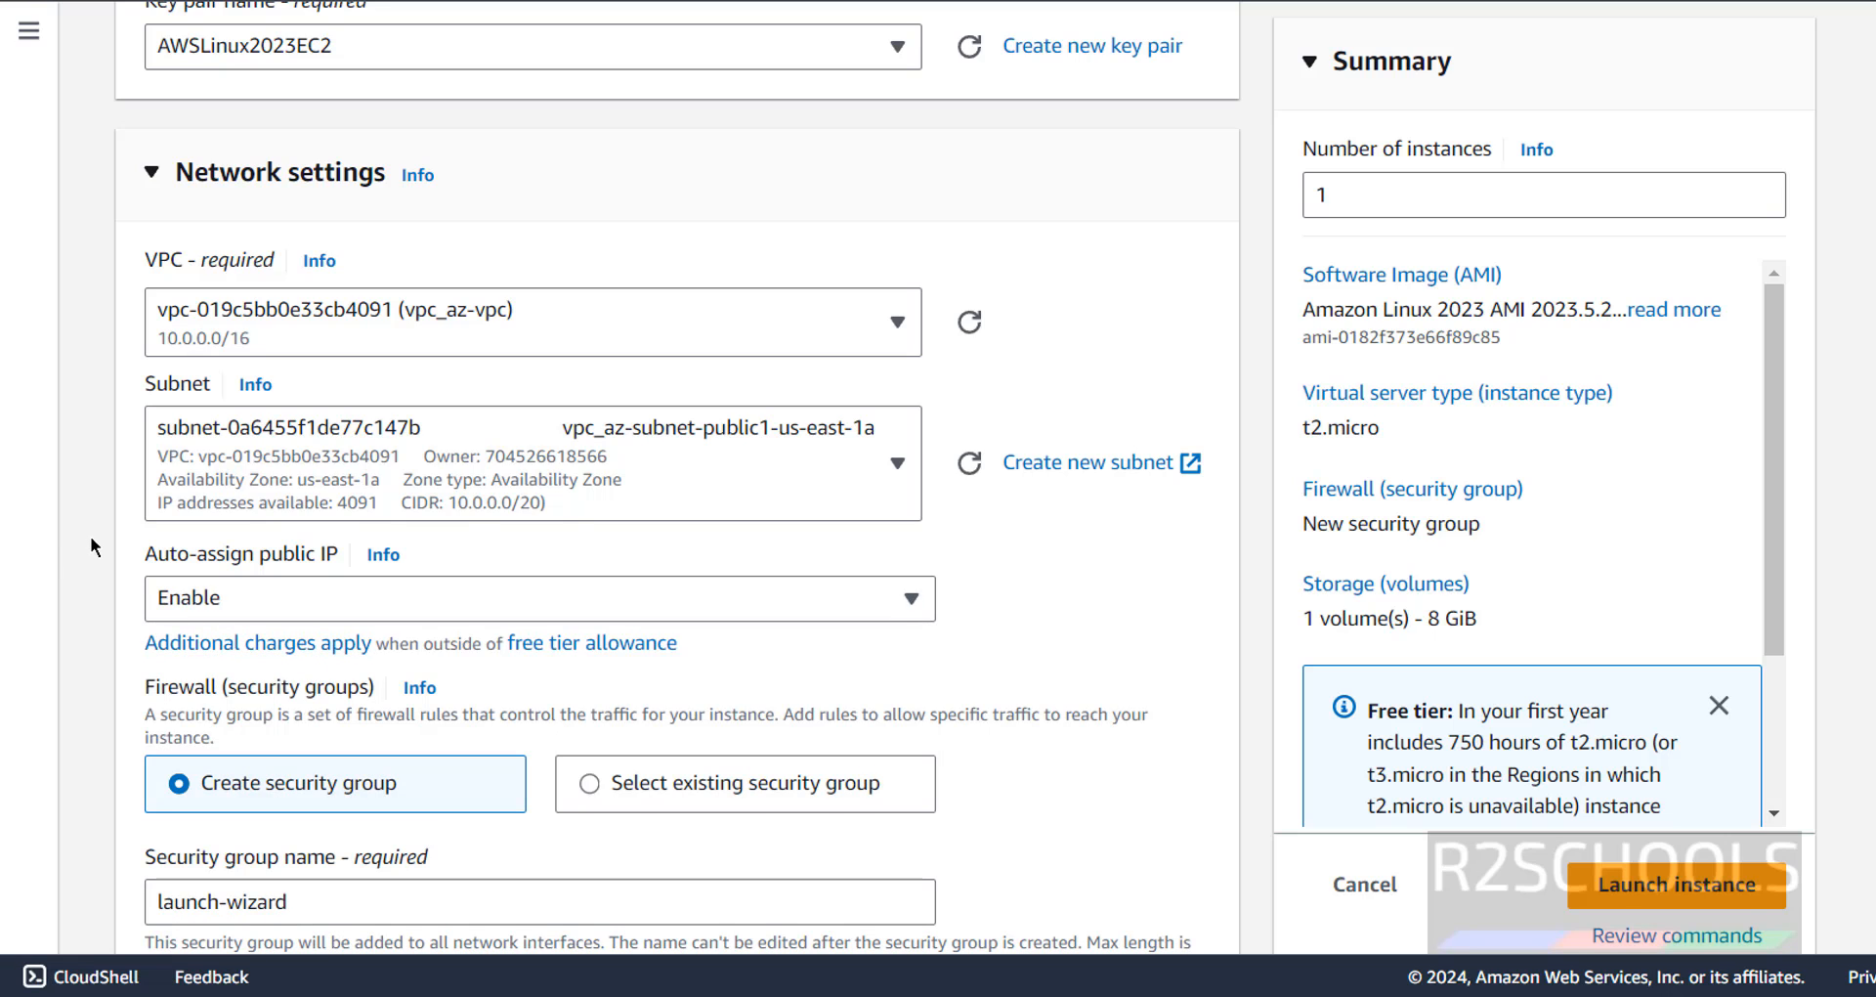
{"action": "mouse_move", "coordinate": [1591, 438]}
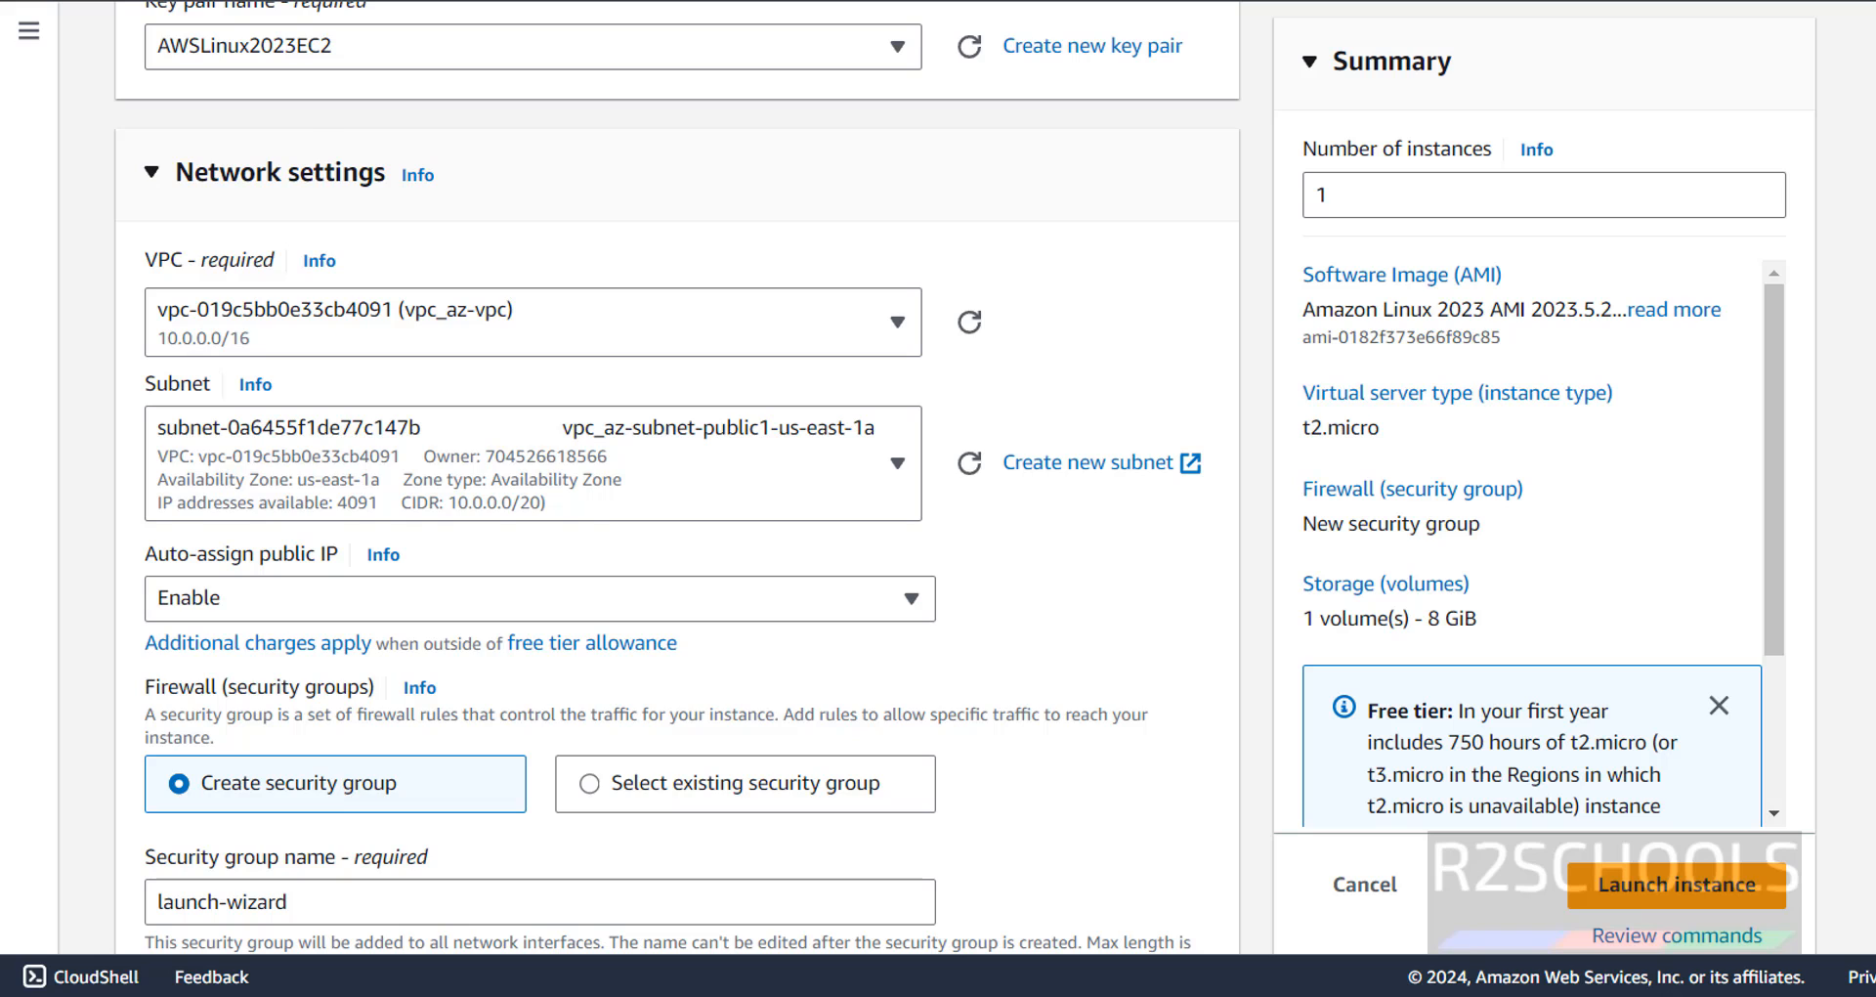
Rename the new security group from launch-wizard to azlinux-sg.
{"action": "scroll", "scroll_direction": "down", "scroll_amount": 3}
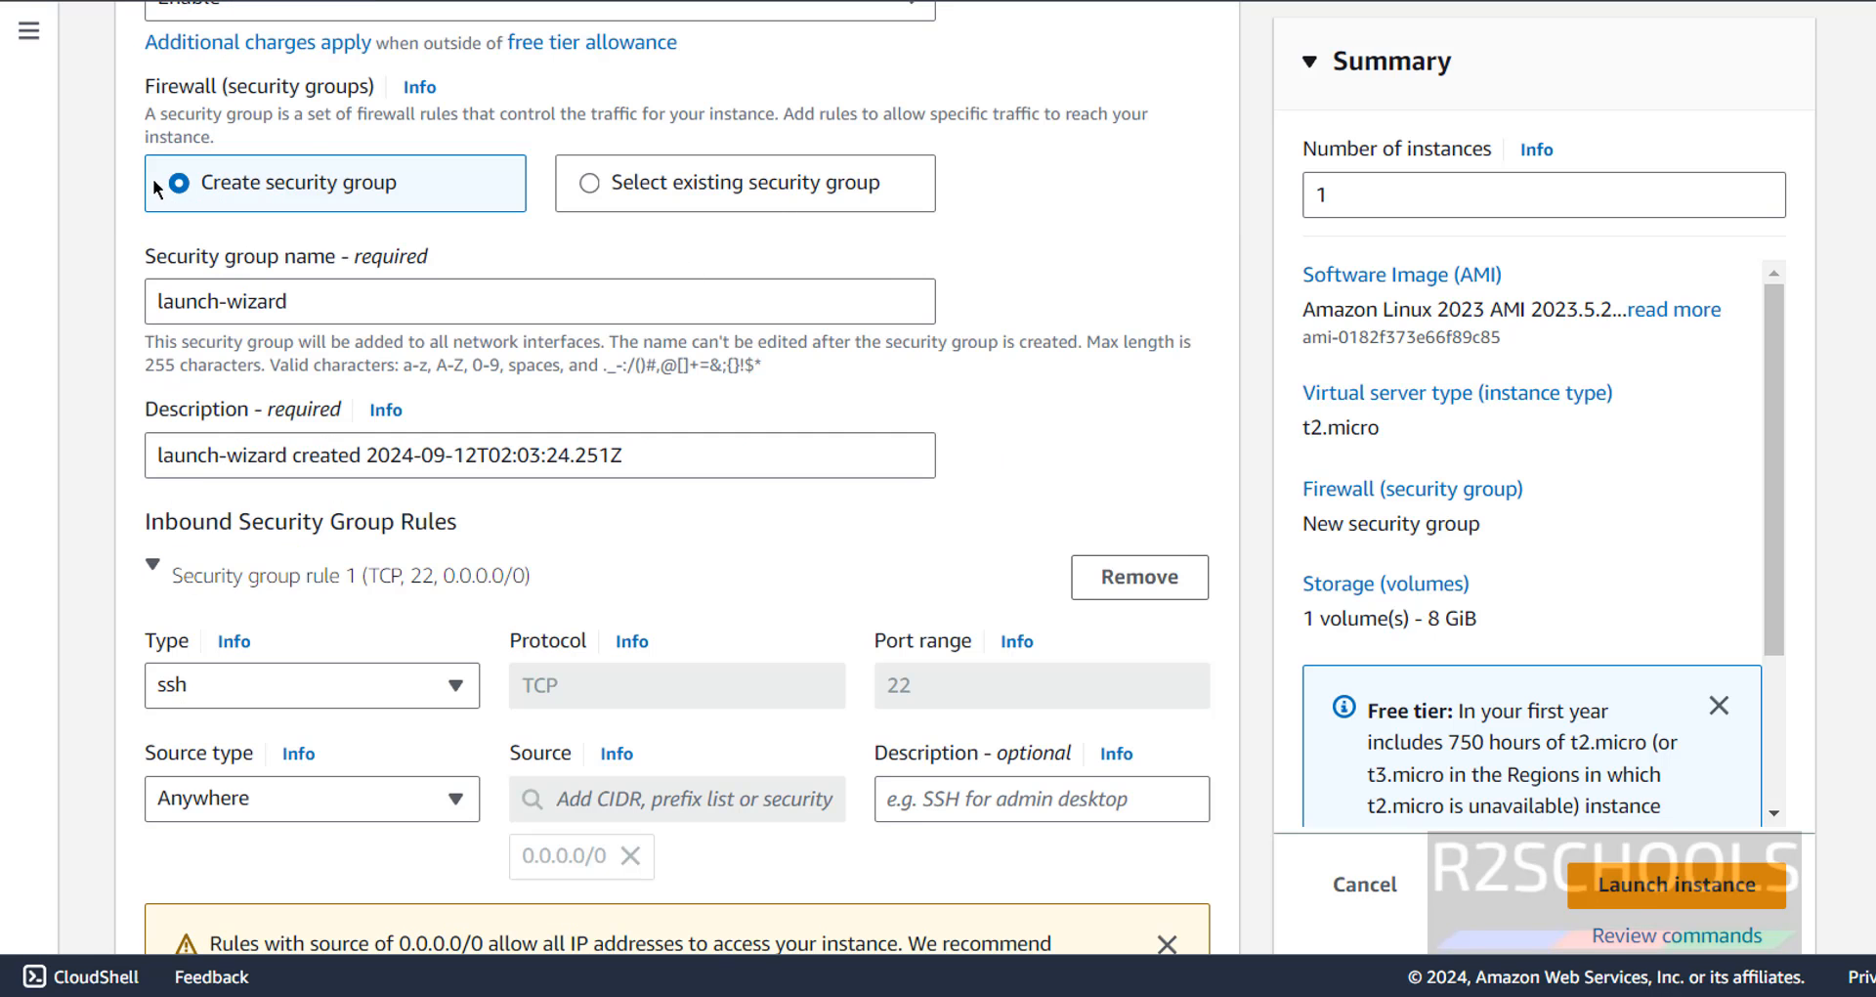
{"action": "mouse_move", "coordinate": [602, 189]}
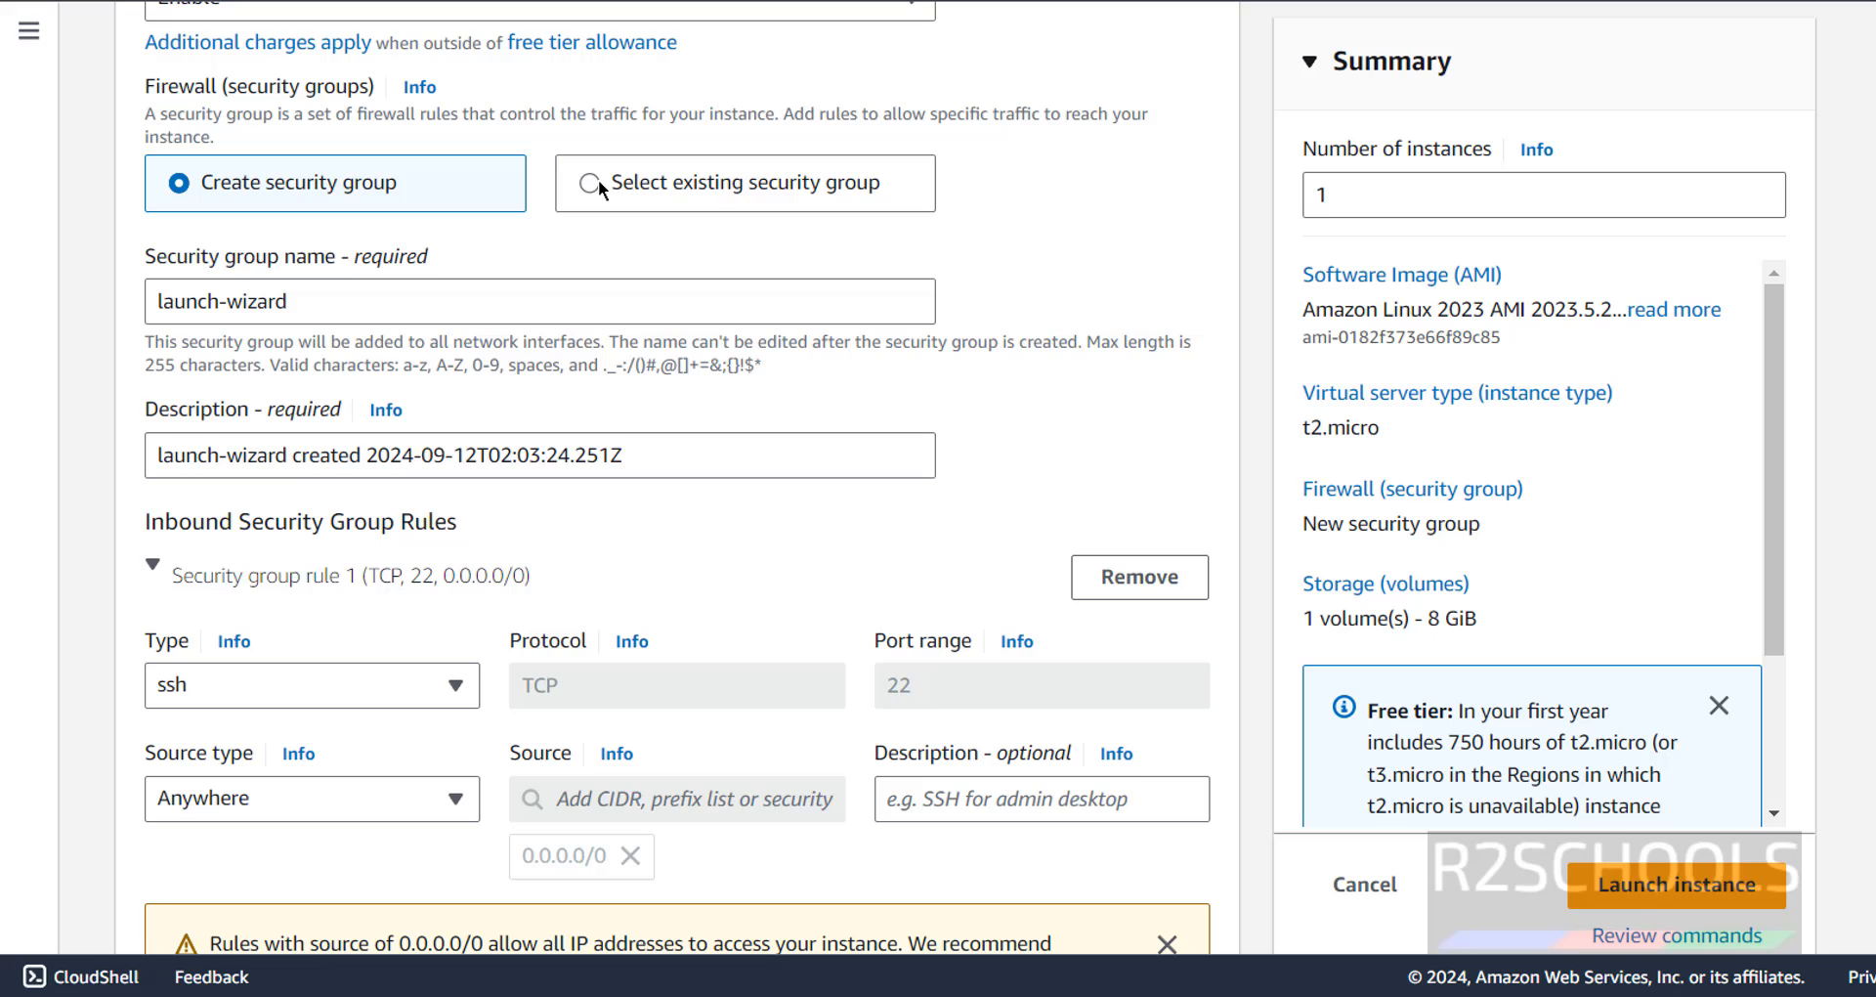
{"action": "mouse_move", "coordinate": [1249, 536]}
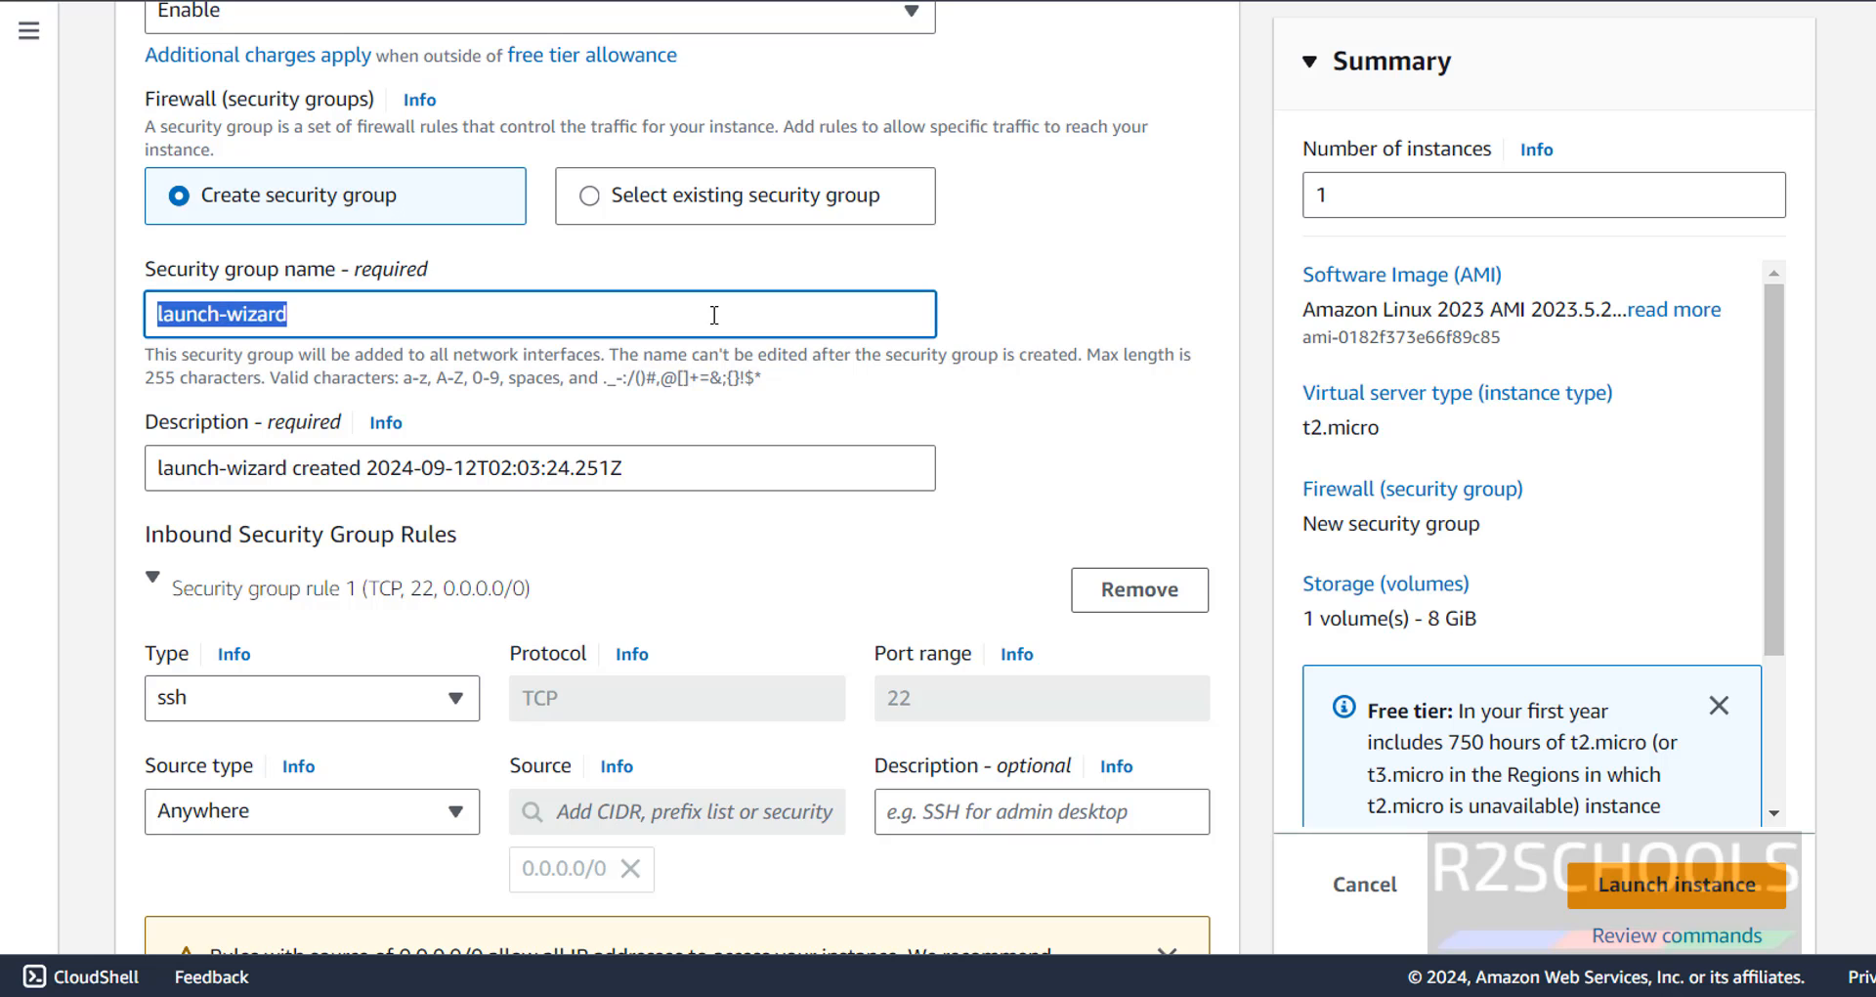
{"action": "type", "text": "MyWebServerGroup"}
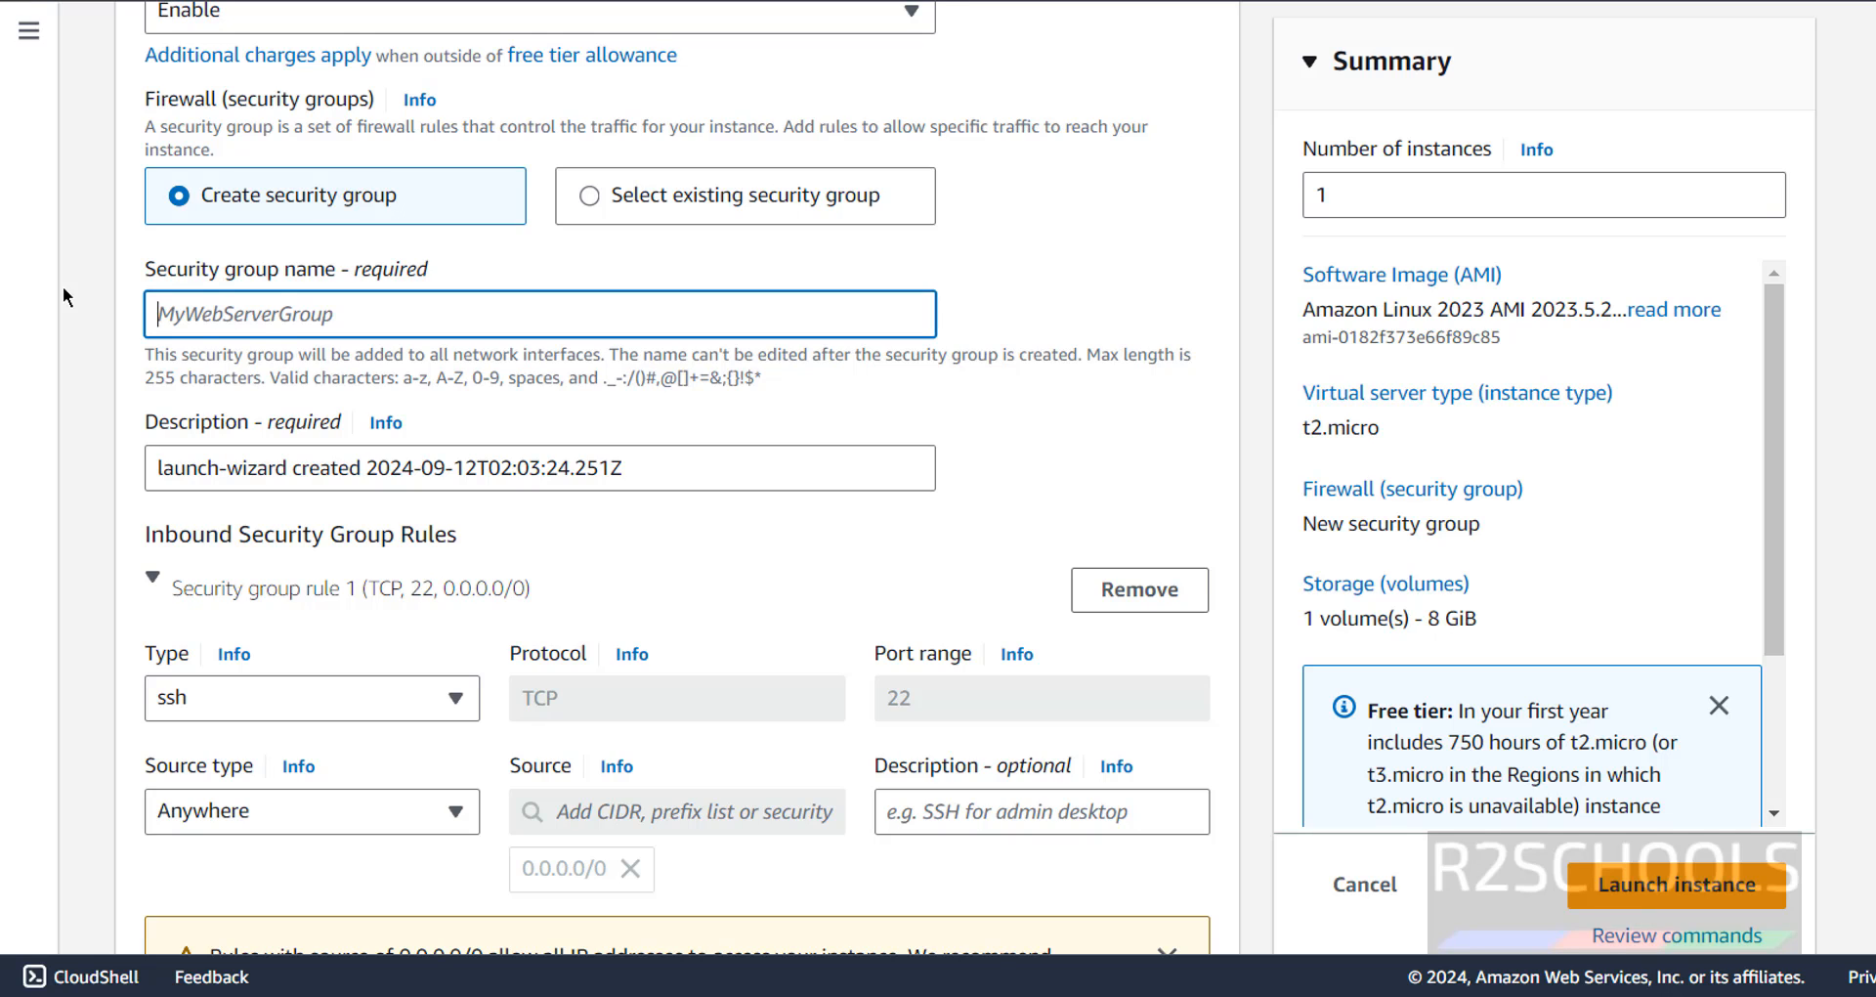
{"action": "type", "text": "azlinux"}
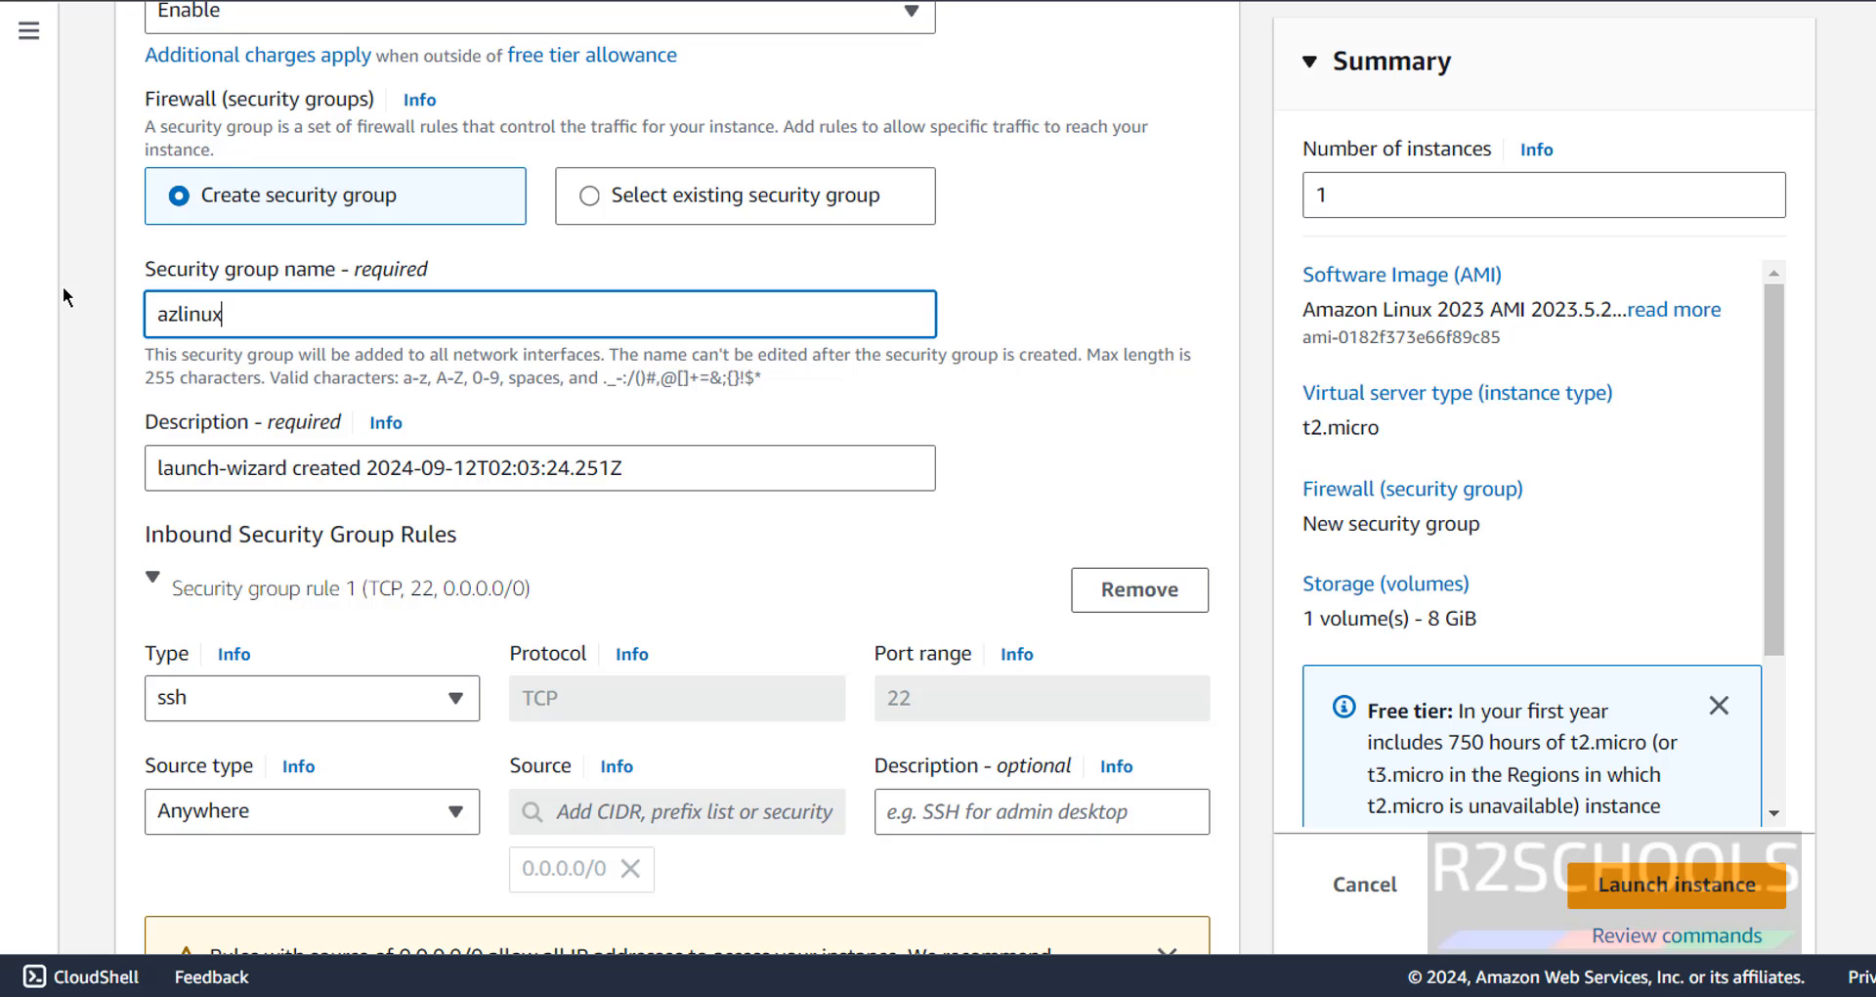
{"action": "type", "text": "-sg"}
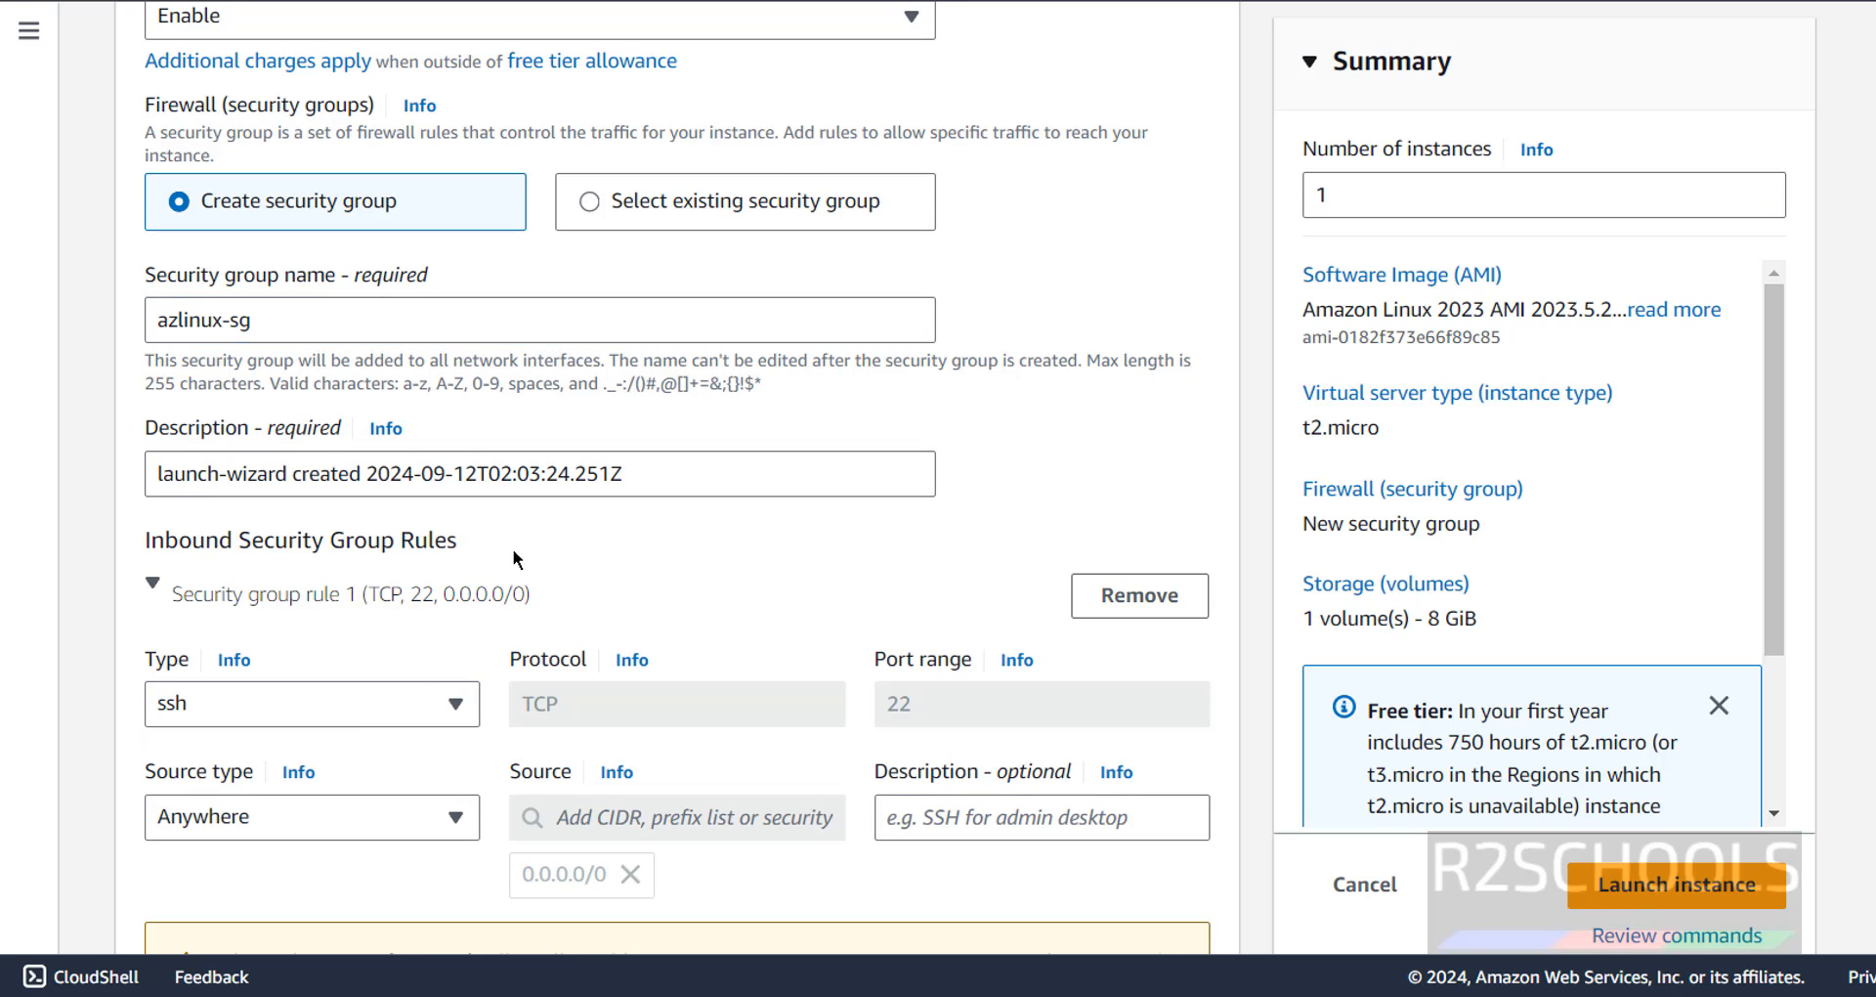
{"action": "mouse_move", "coordinate": [289, 567]}
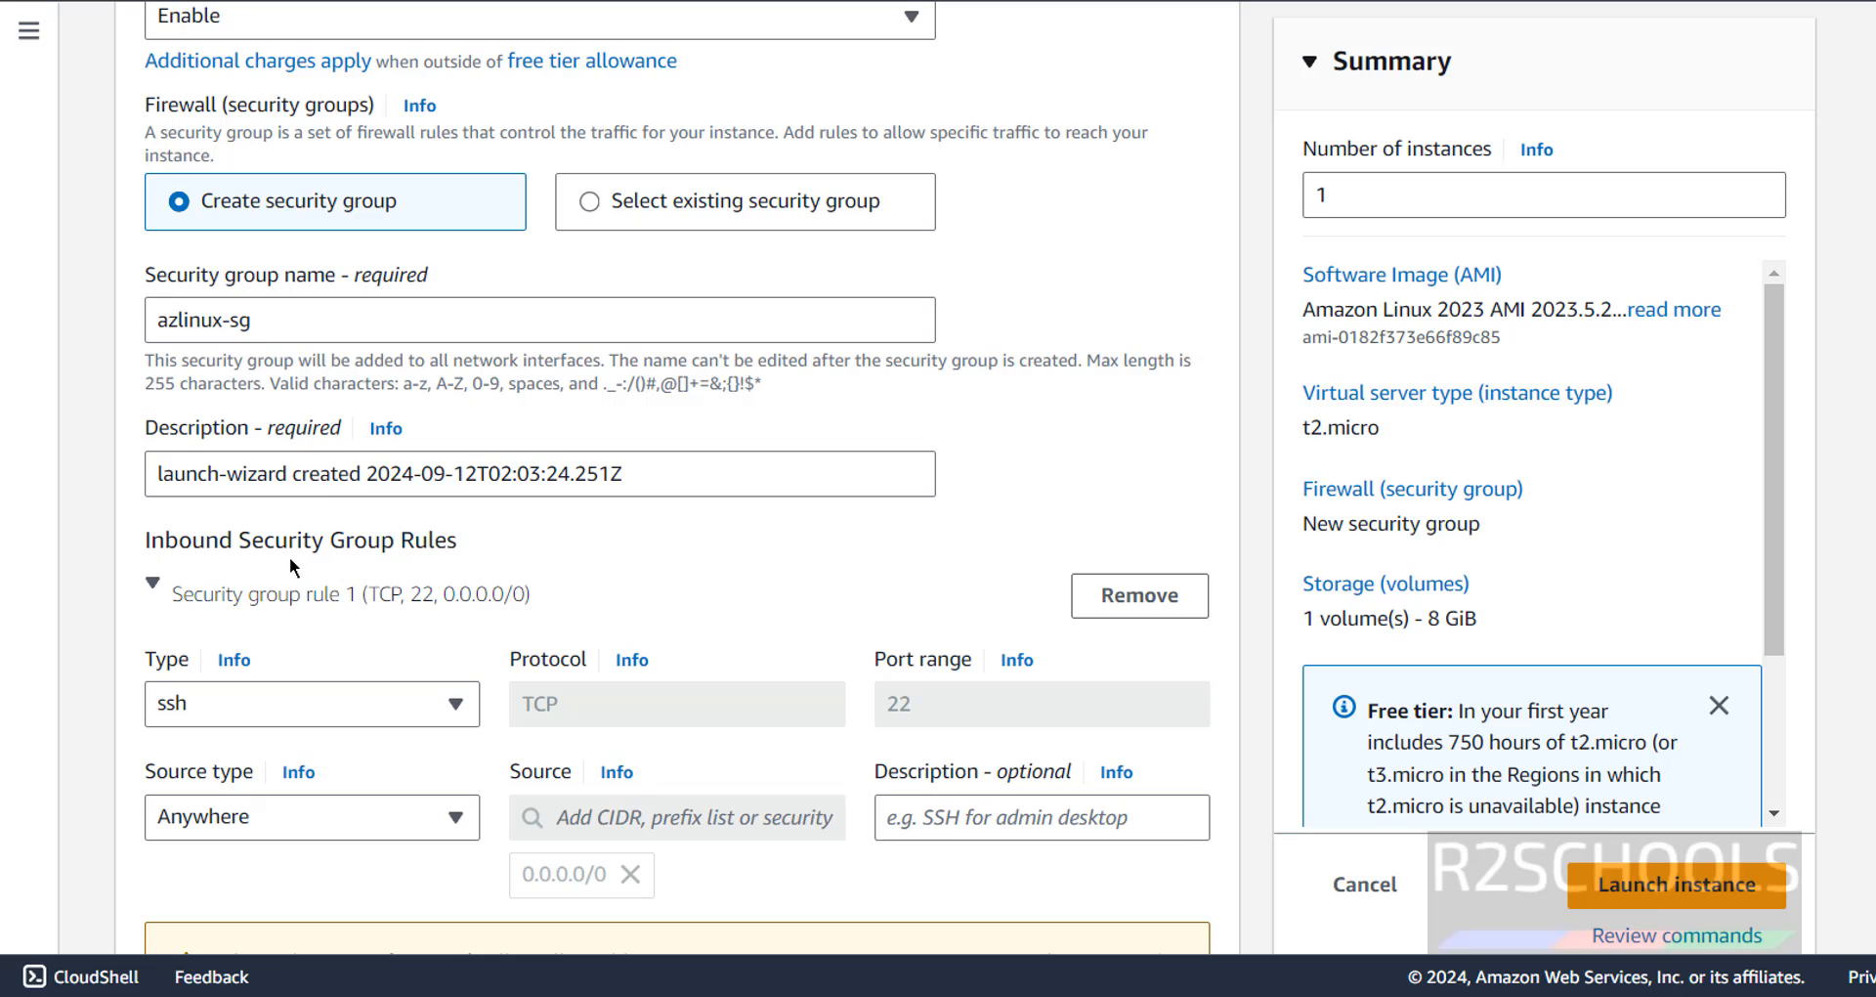
{"action": "mouse_move", "coordinate": [473, 674]}
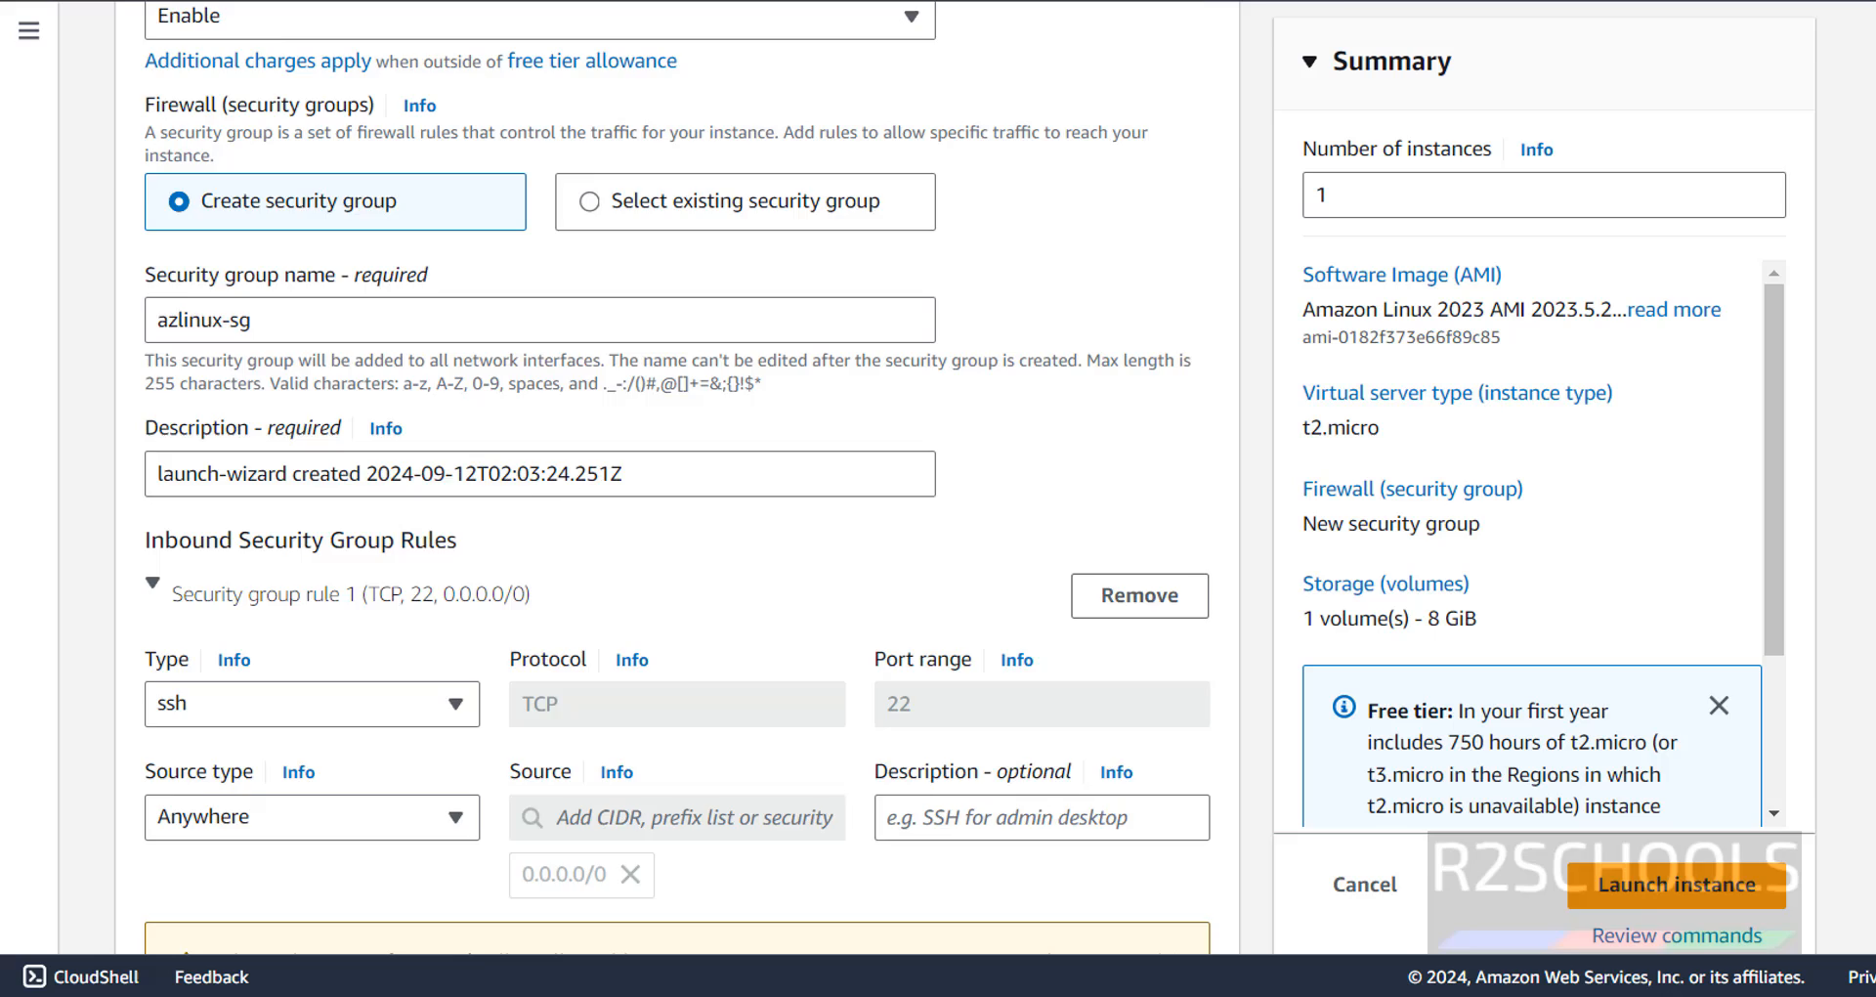
Set the root volume size to 30 GiB gp3 in Configure storage.
{"action": "scroll", "scroll_direction": "down", "scroll_amount": 3}
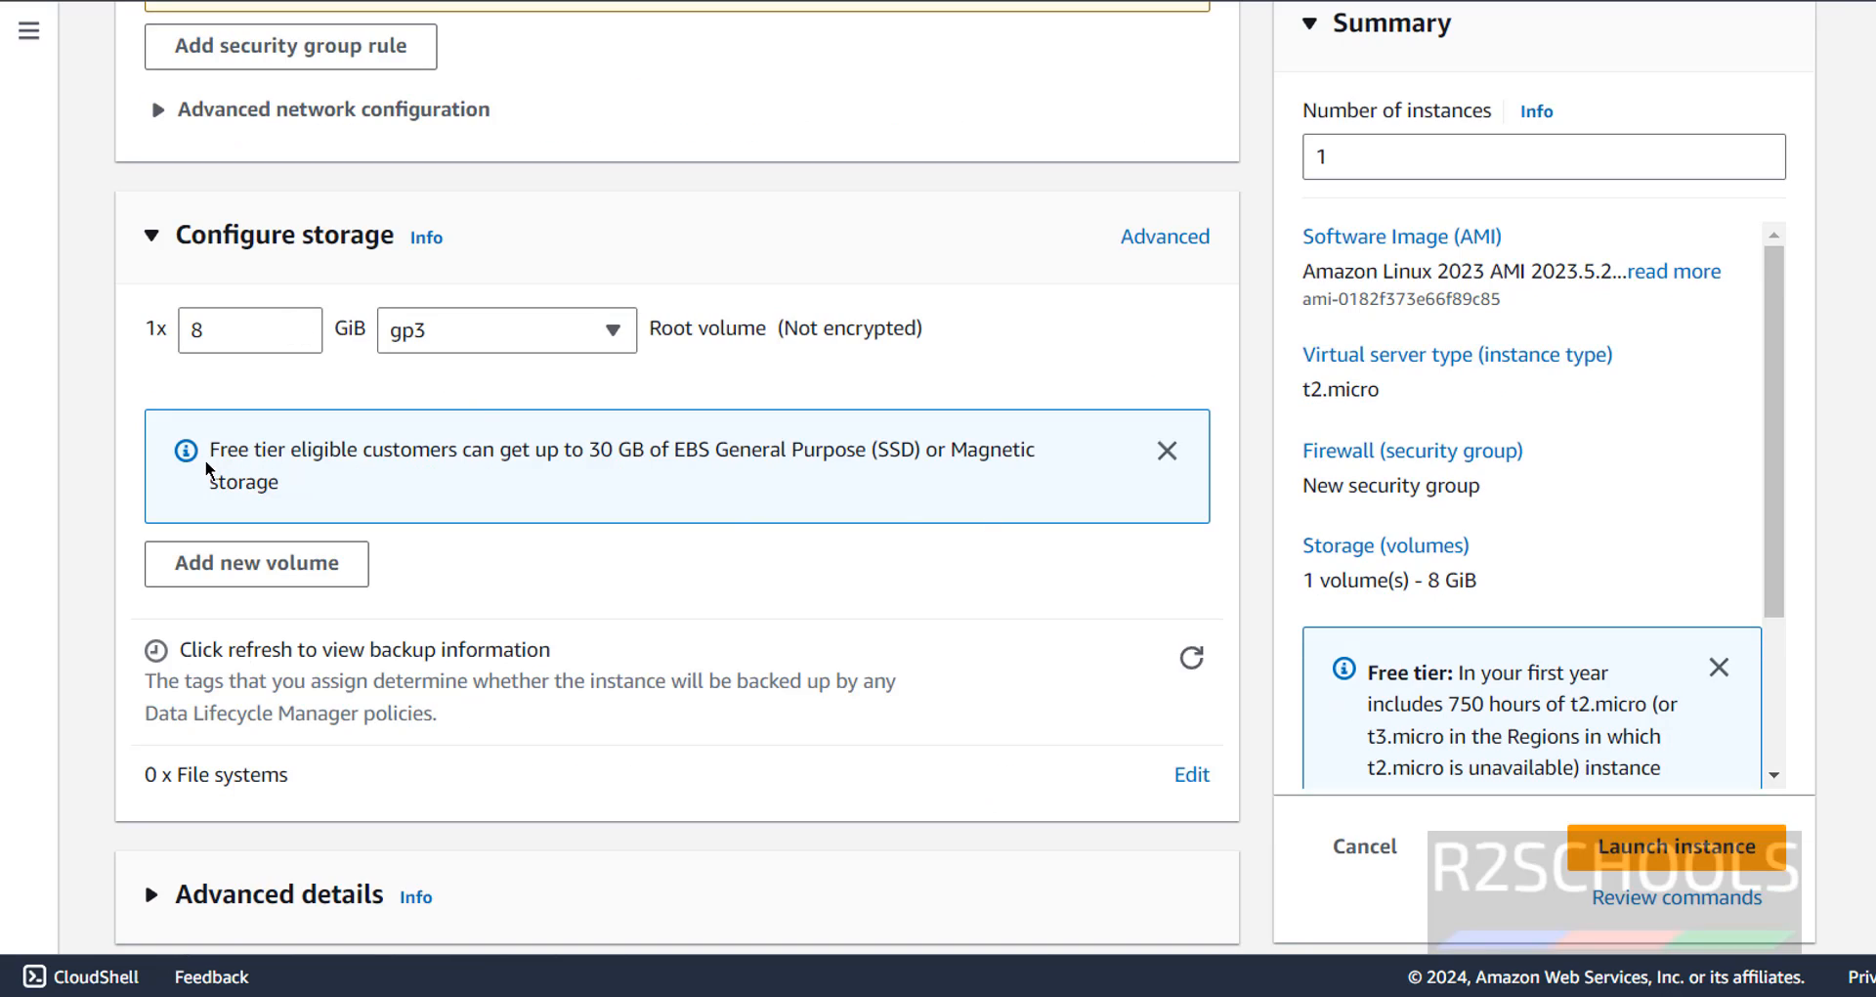
{"action": "mouse_move", "coordinate": [662, 455]}
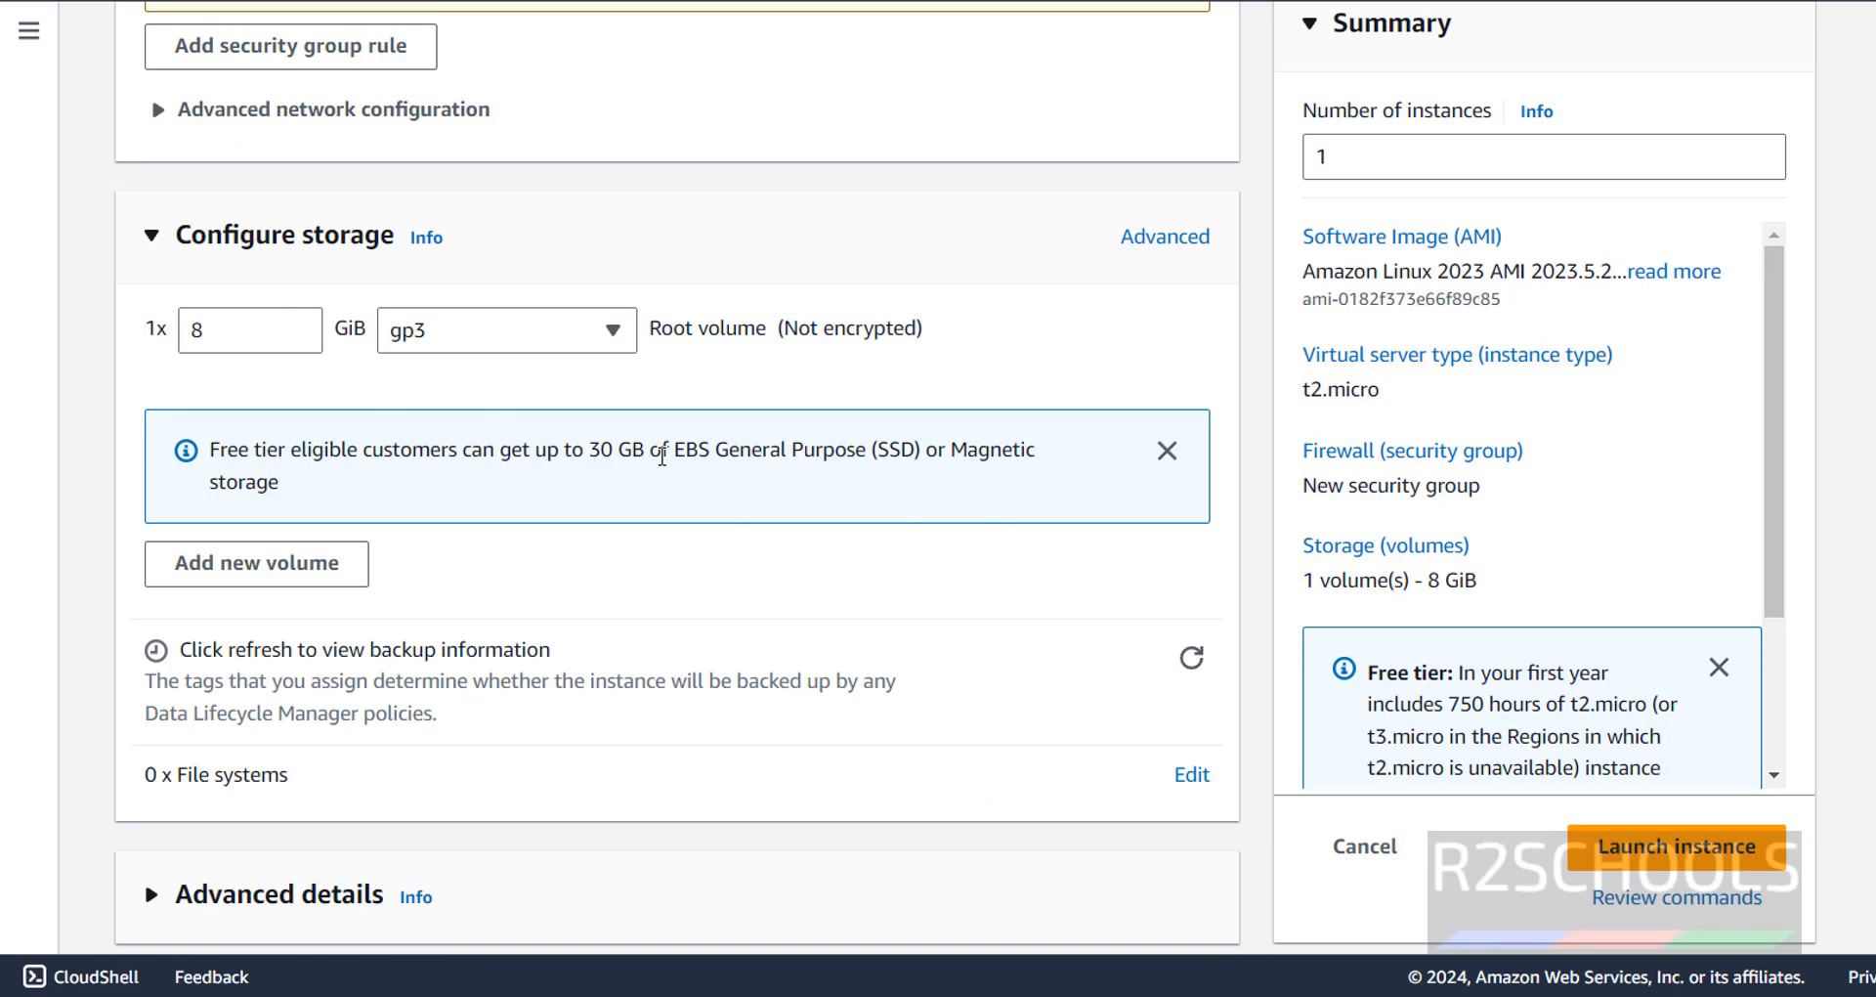
{"action": "mouse_move", "coordinate": [708, 455]}
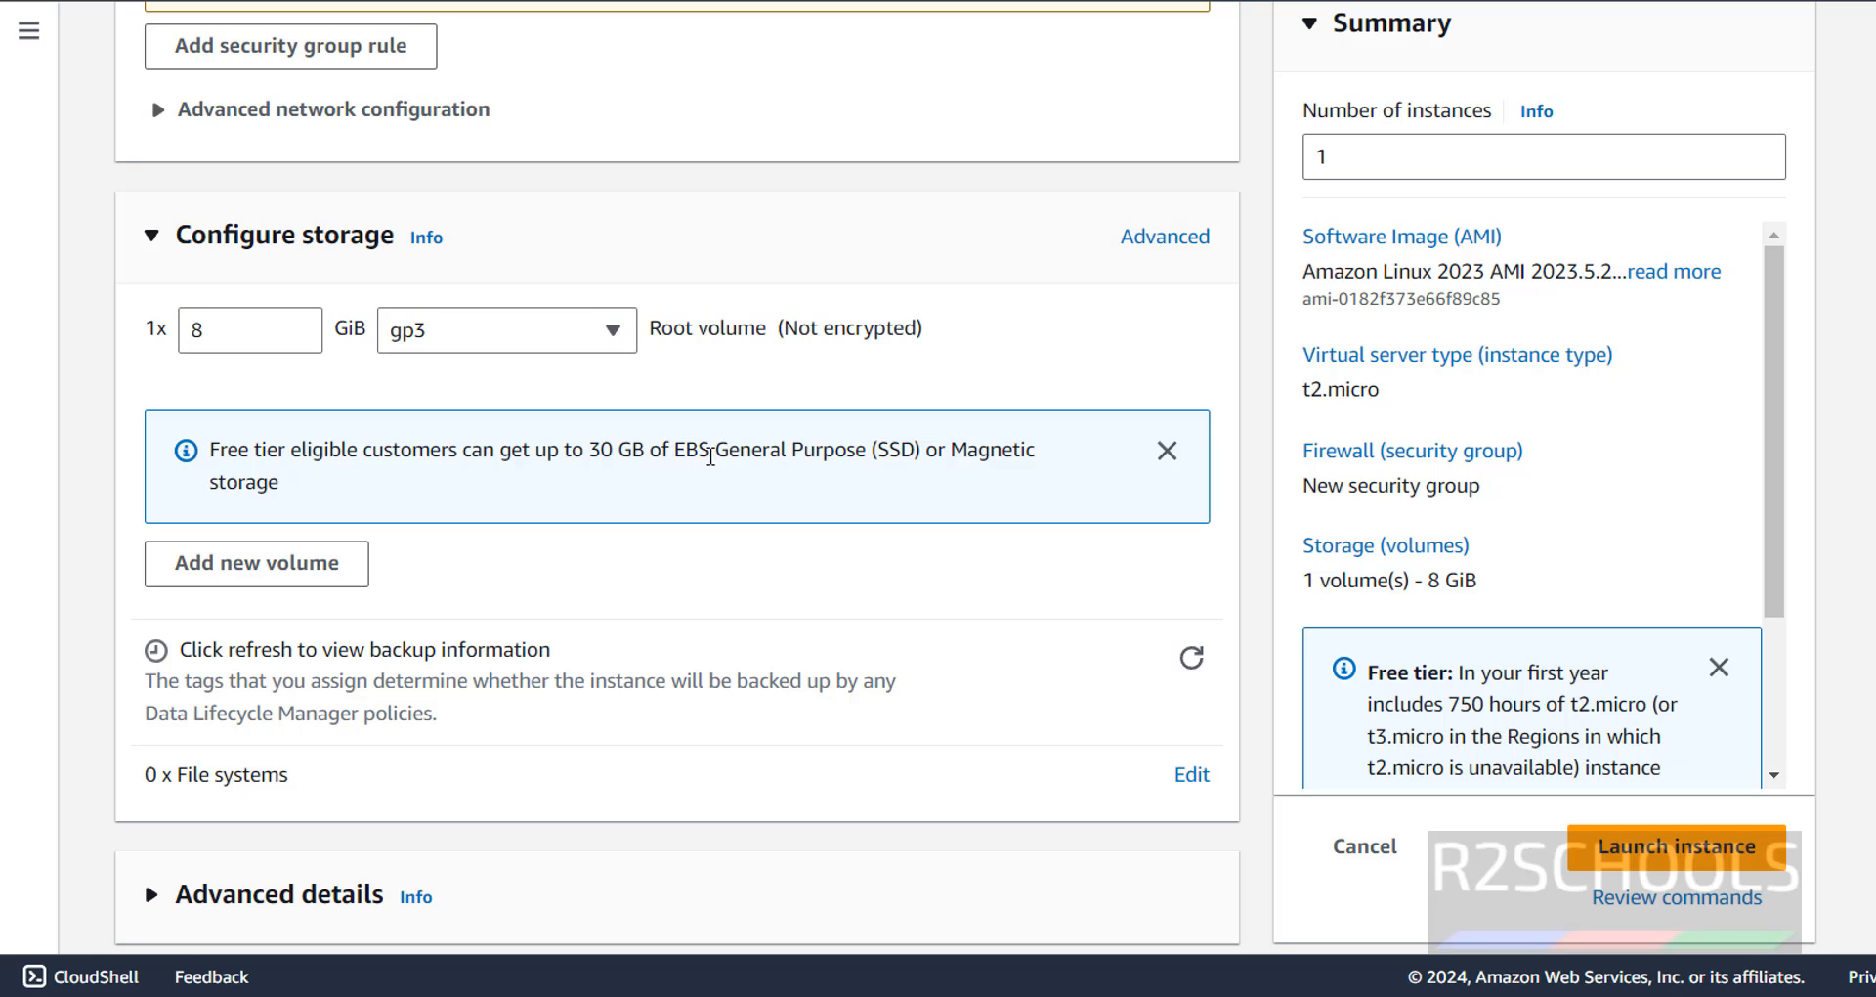
{"action": "mouse_move", "coordinate": [958, 458]}
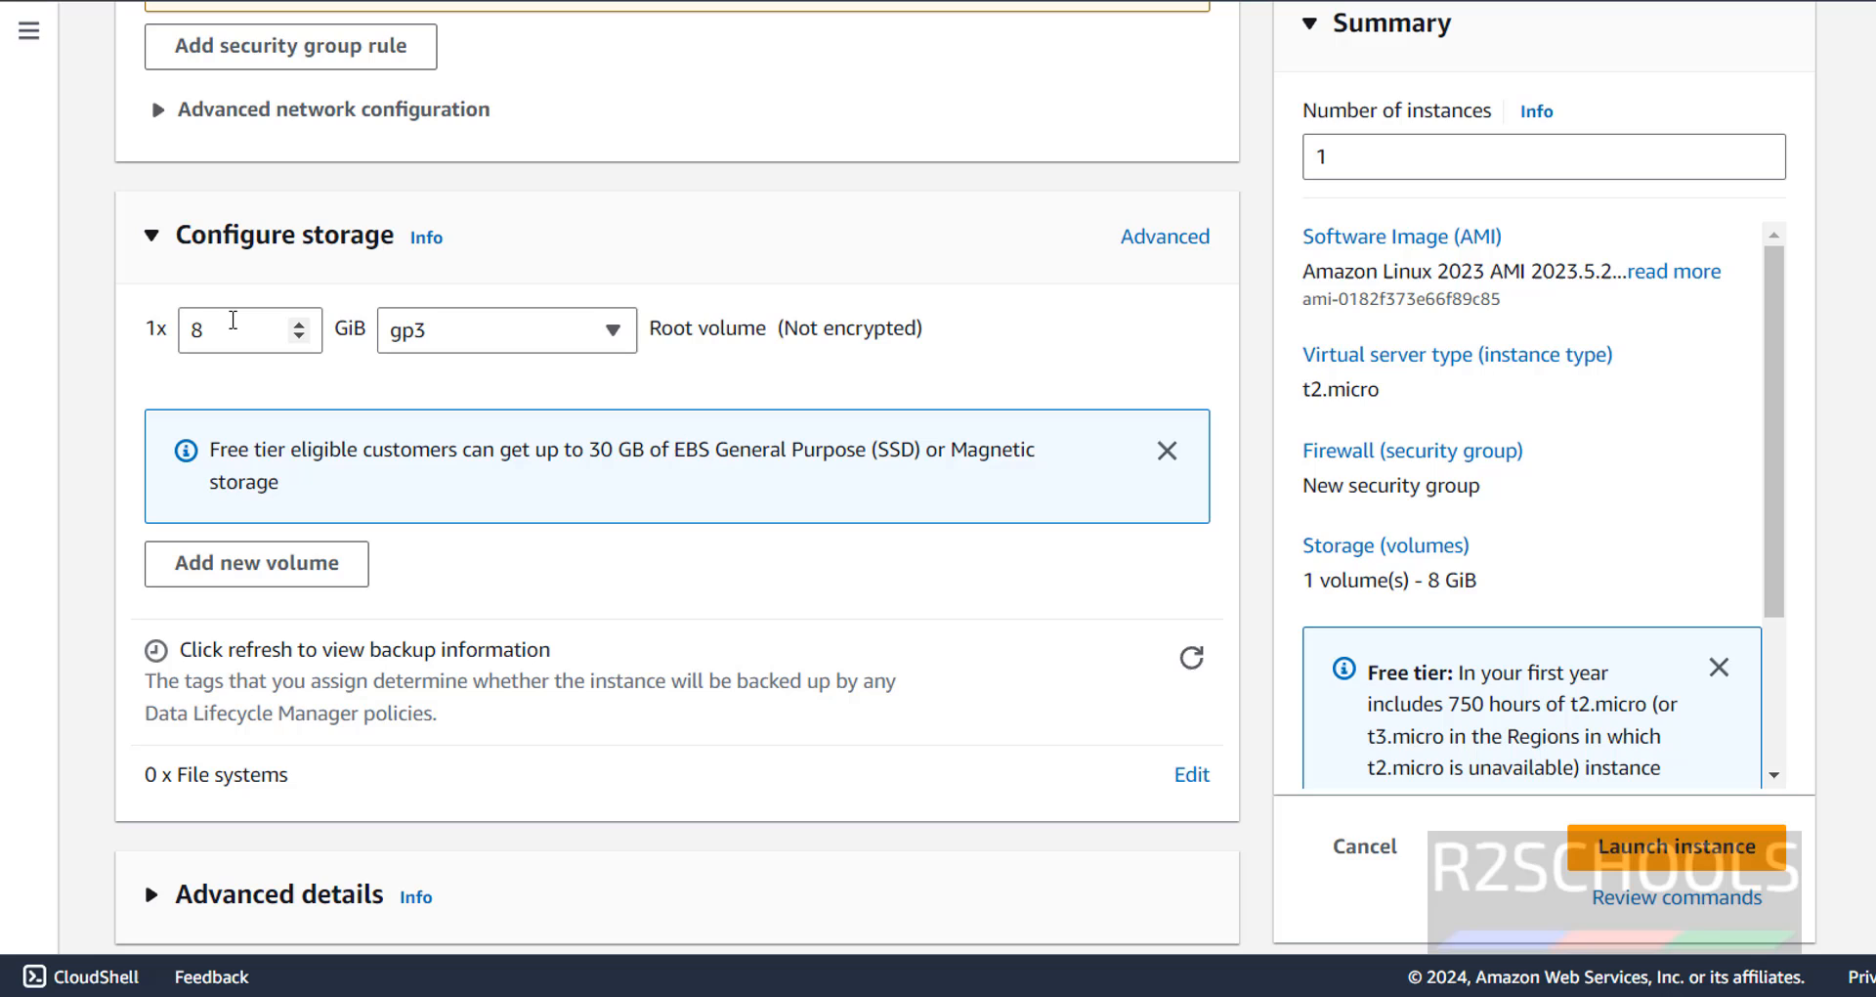
{"action": "type", "text": "30"}
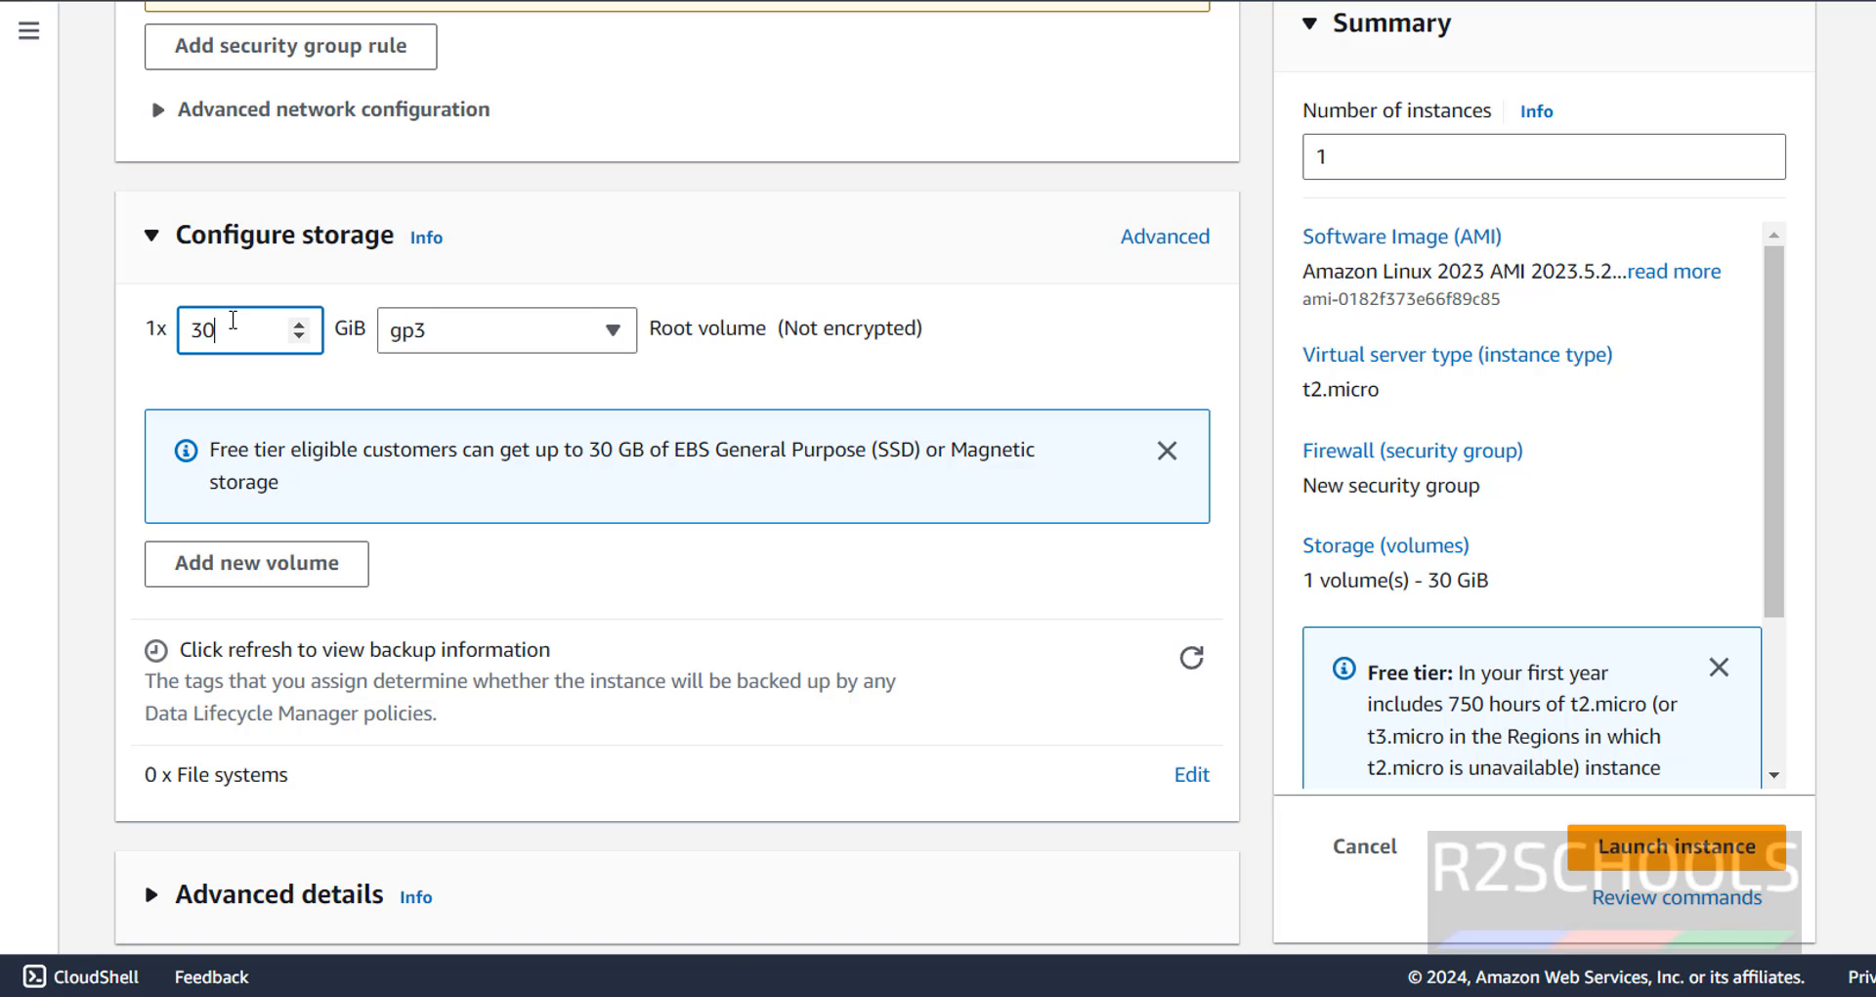
{"action": "mouse_move", "coordinate": [864, 780]}
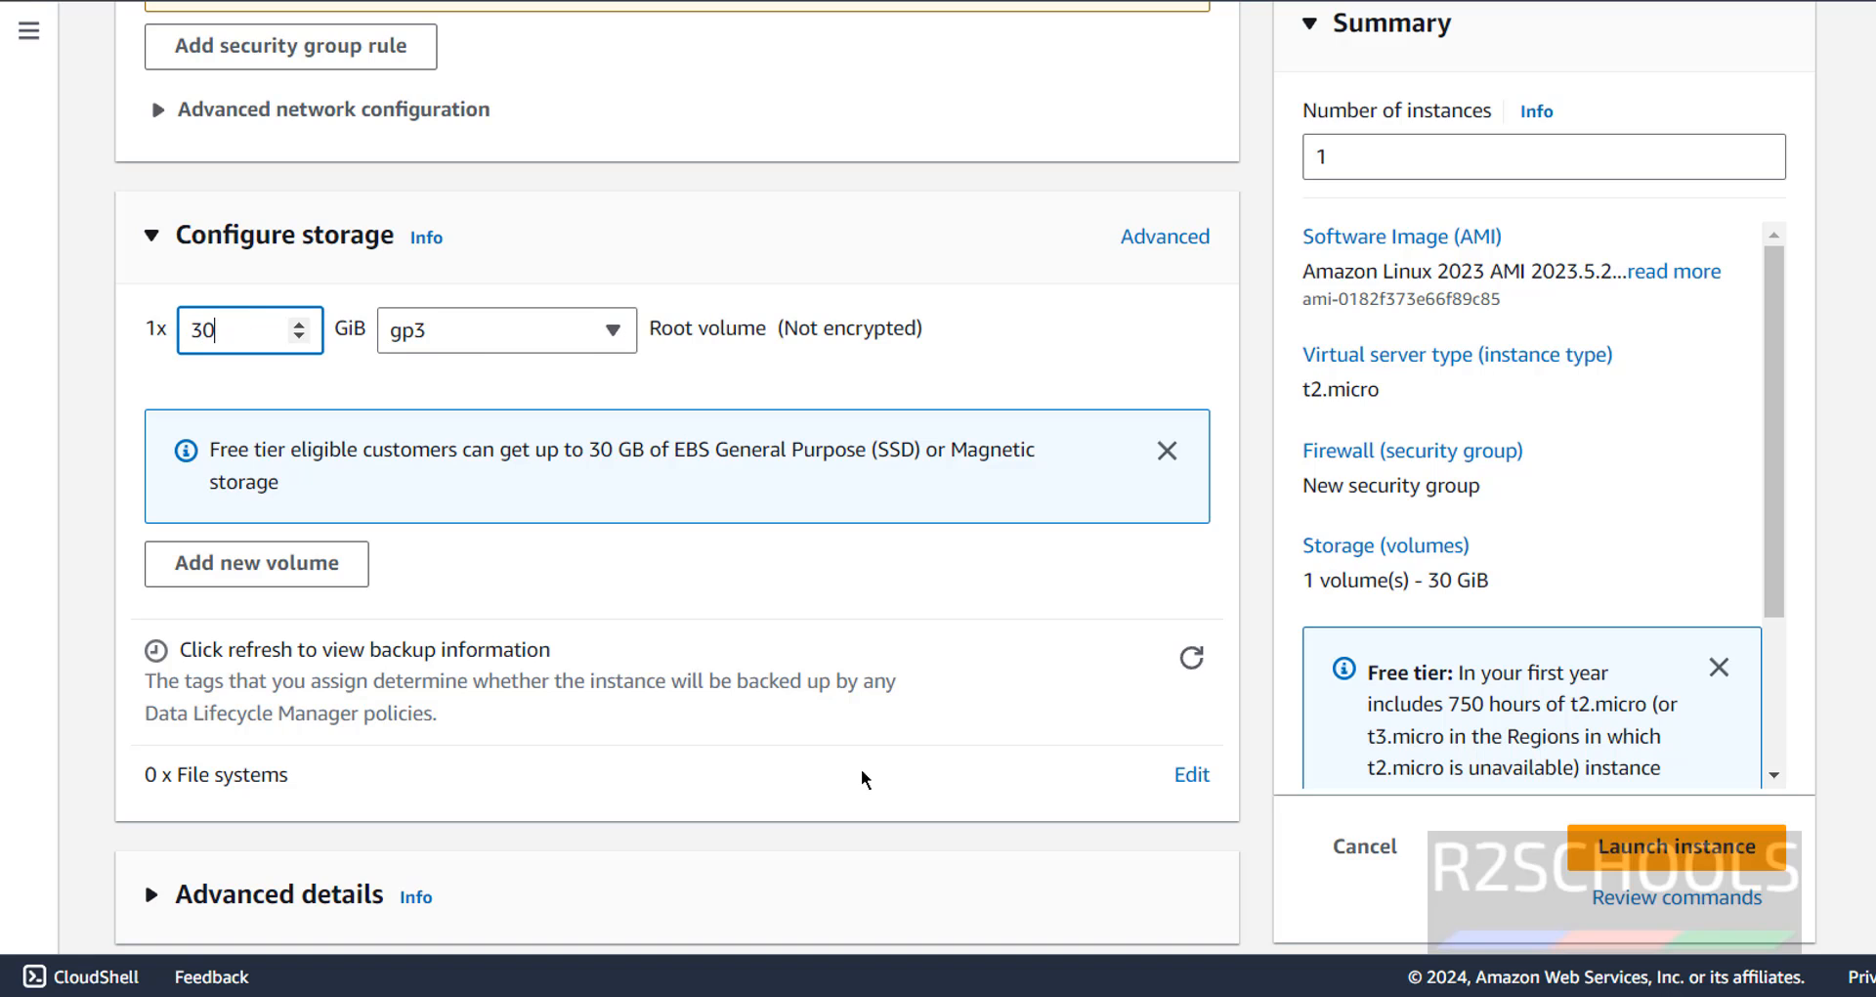
{"action": "scroll", "scroll_direction": "down", "scroll_amount": 3}
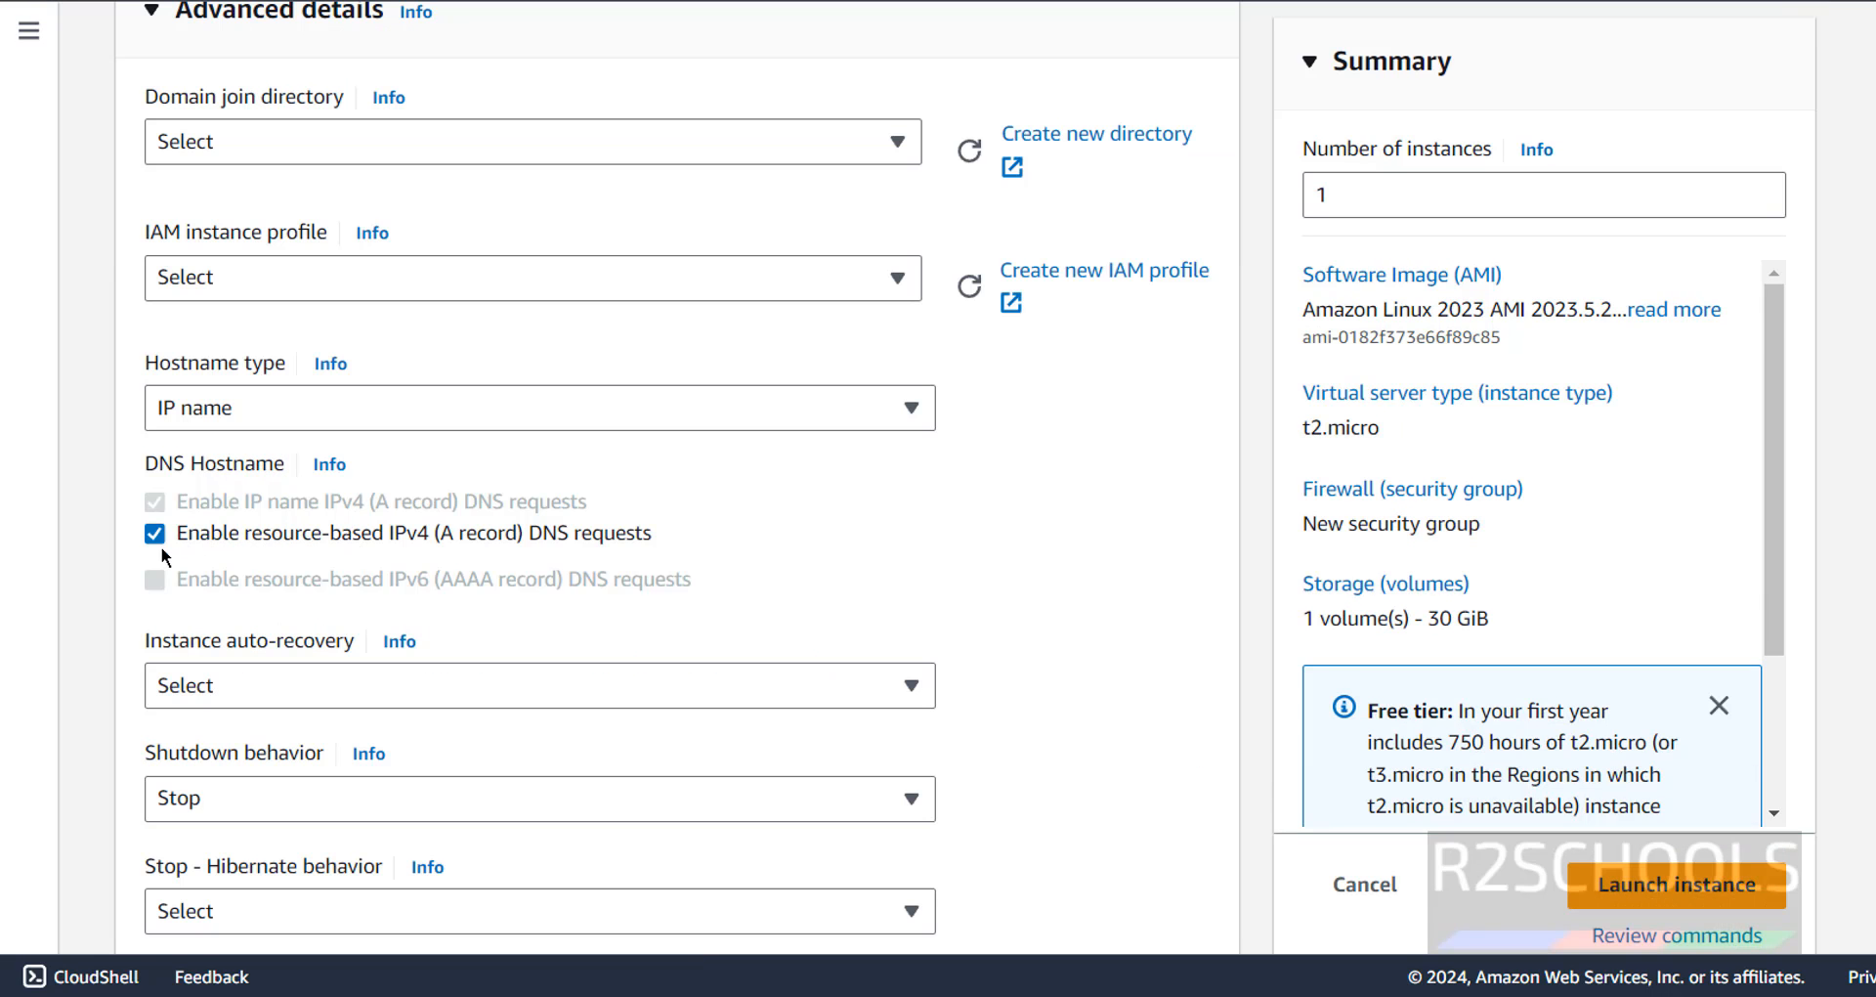
{"action": "mouse_move", "coordinate": [633, 561]}
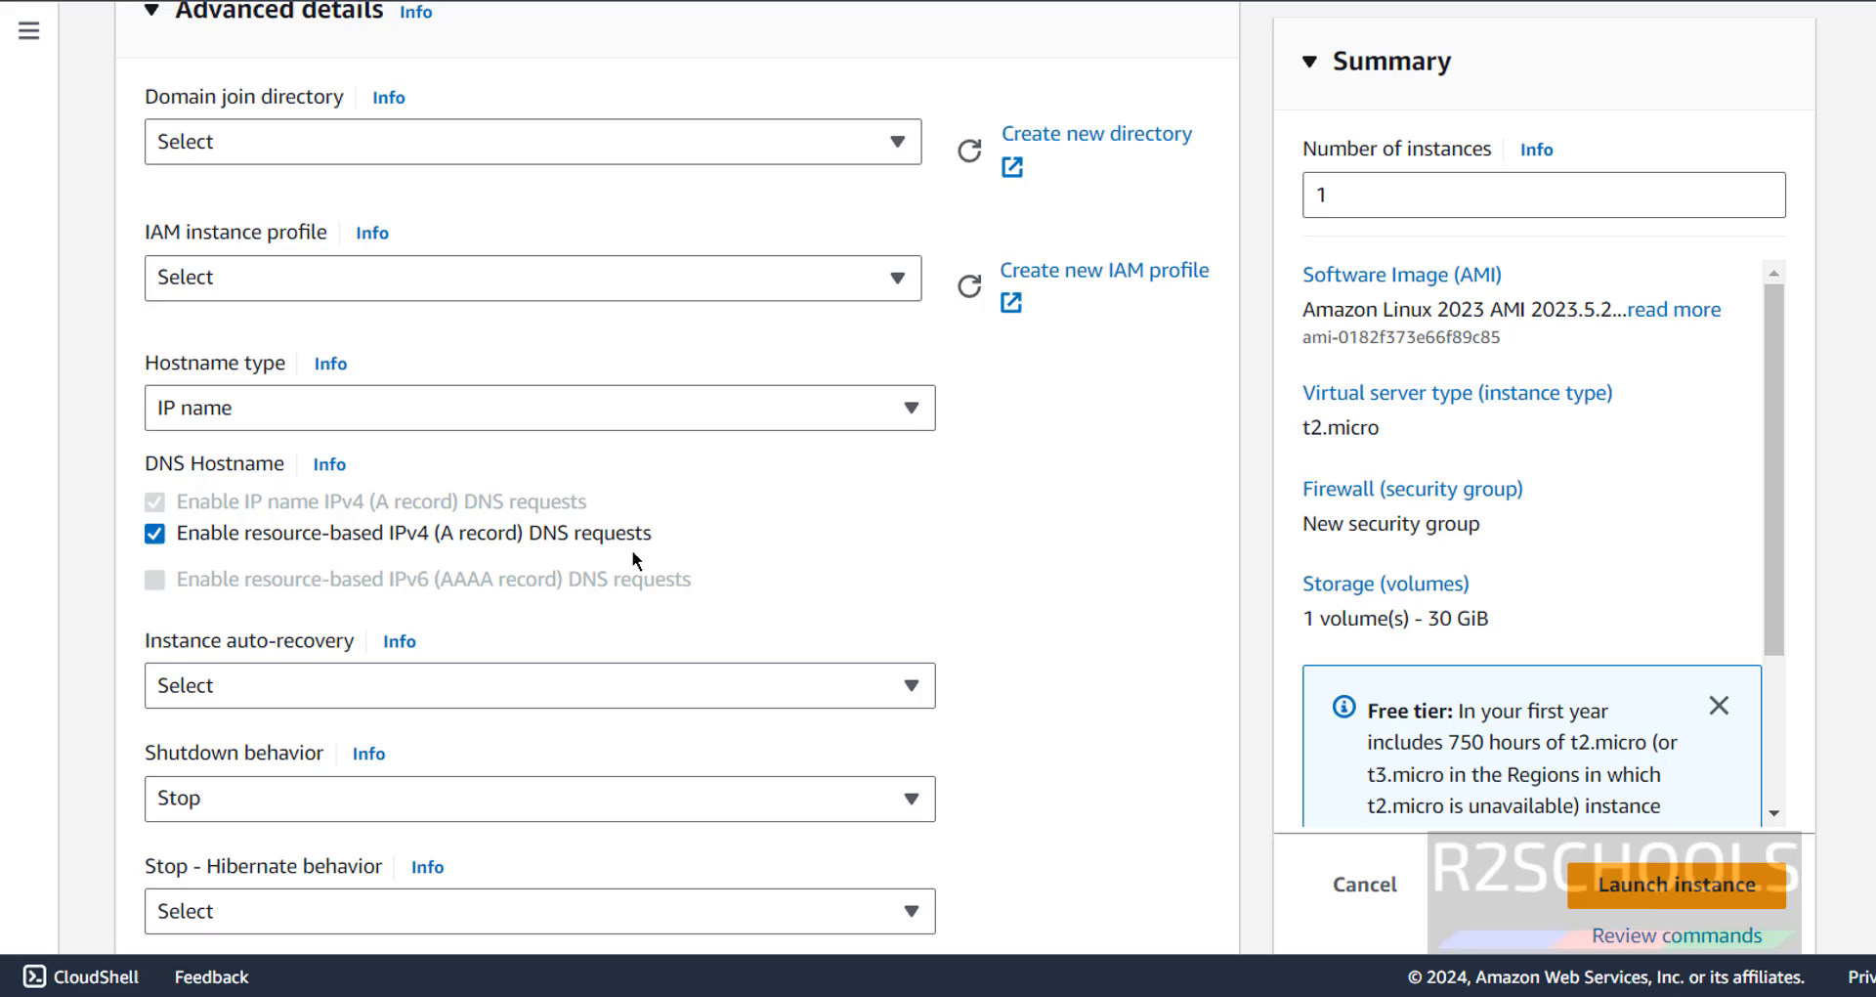
{"action": "left_click", "coordinate": [540, 407]}
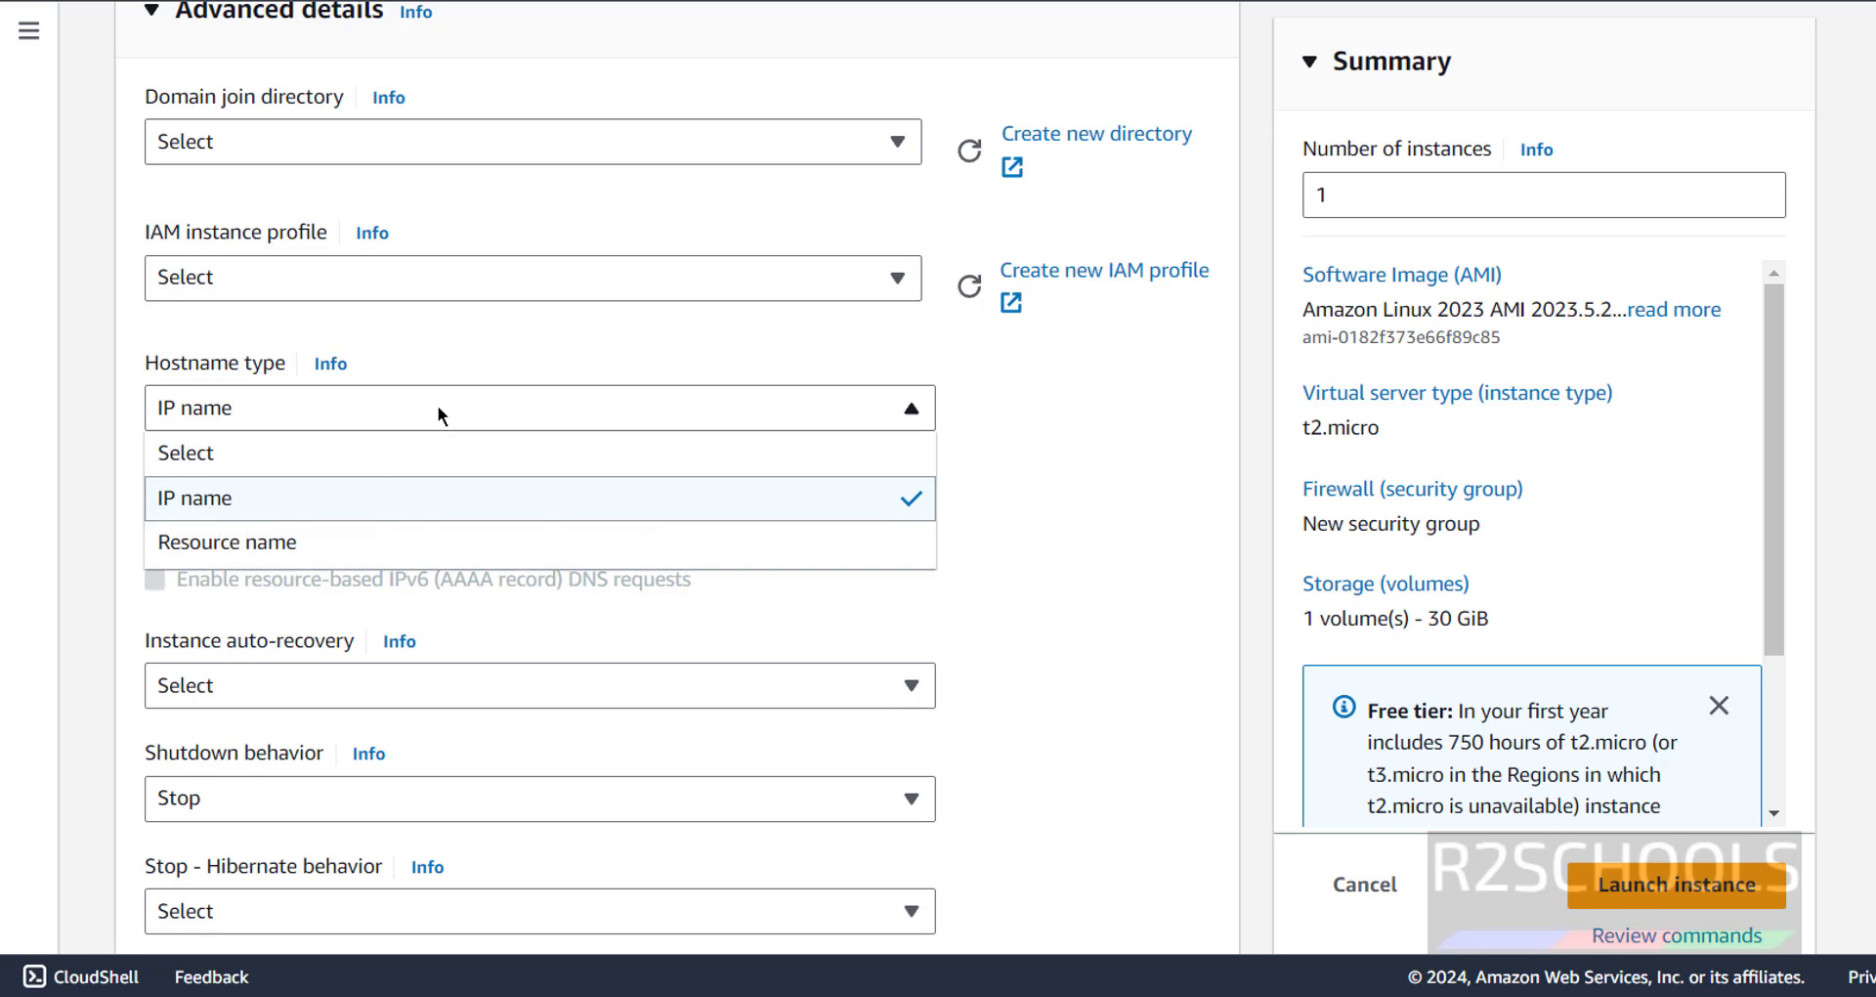
{"action": "left_click", "coordinate": [227, 542]}
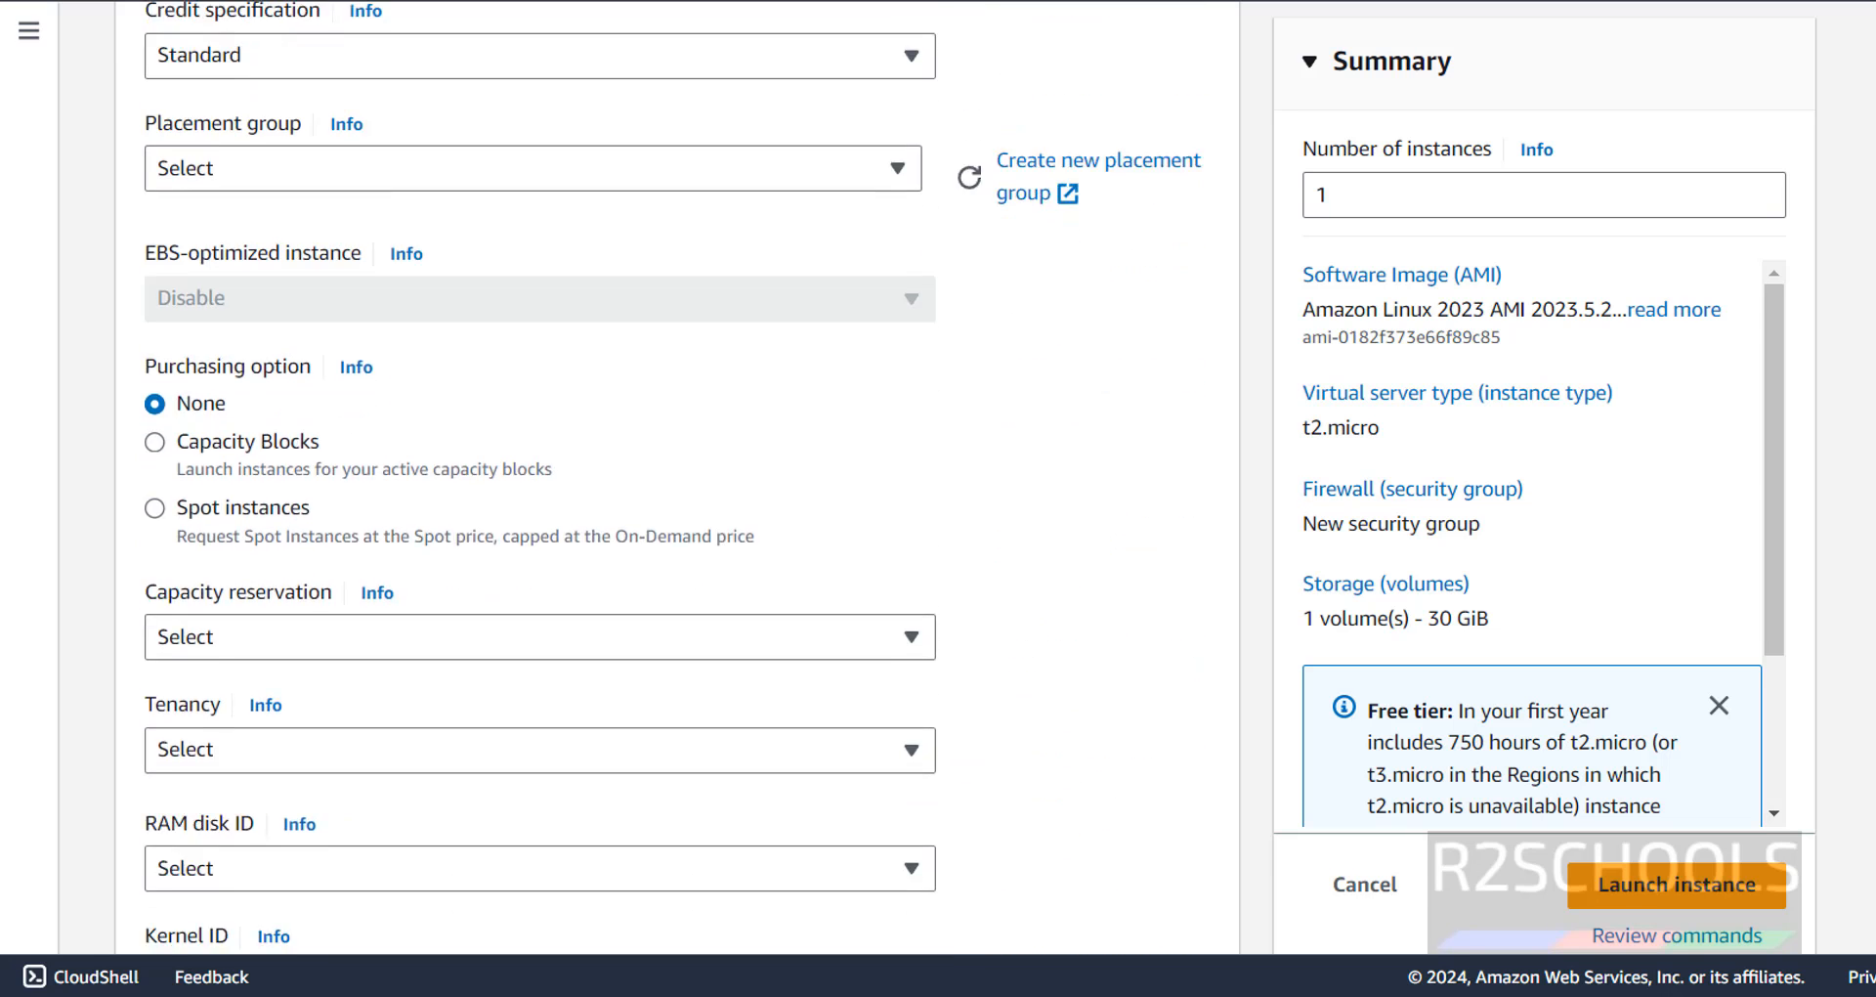
{"action": "scroll", "scroll_direction": "down", "scroll_amount": 3}
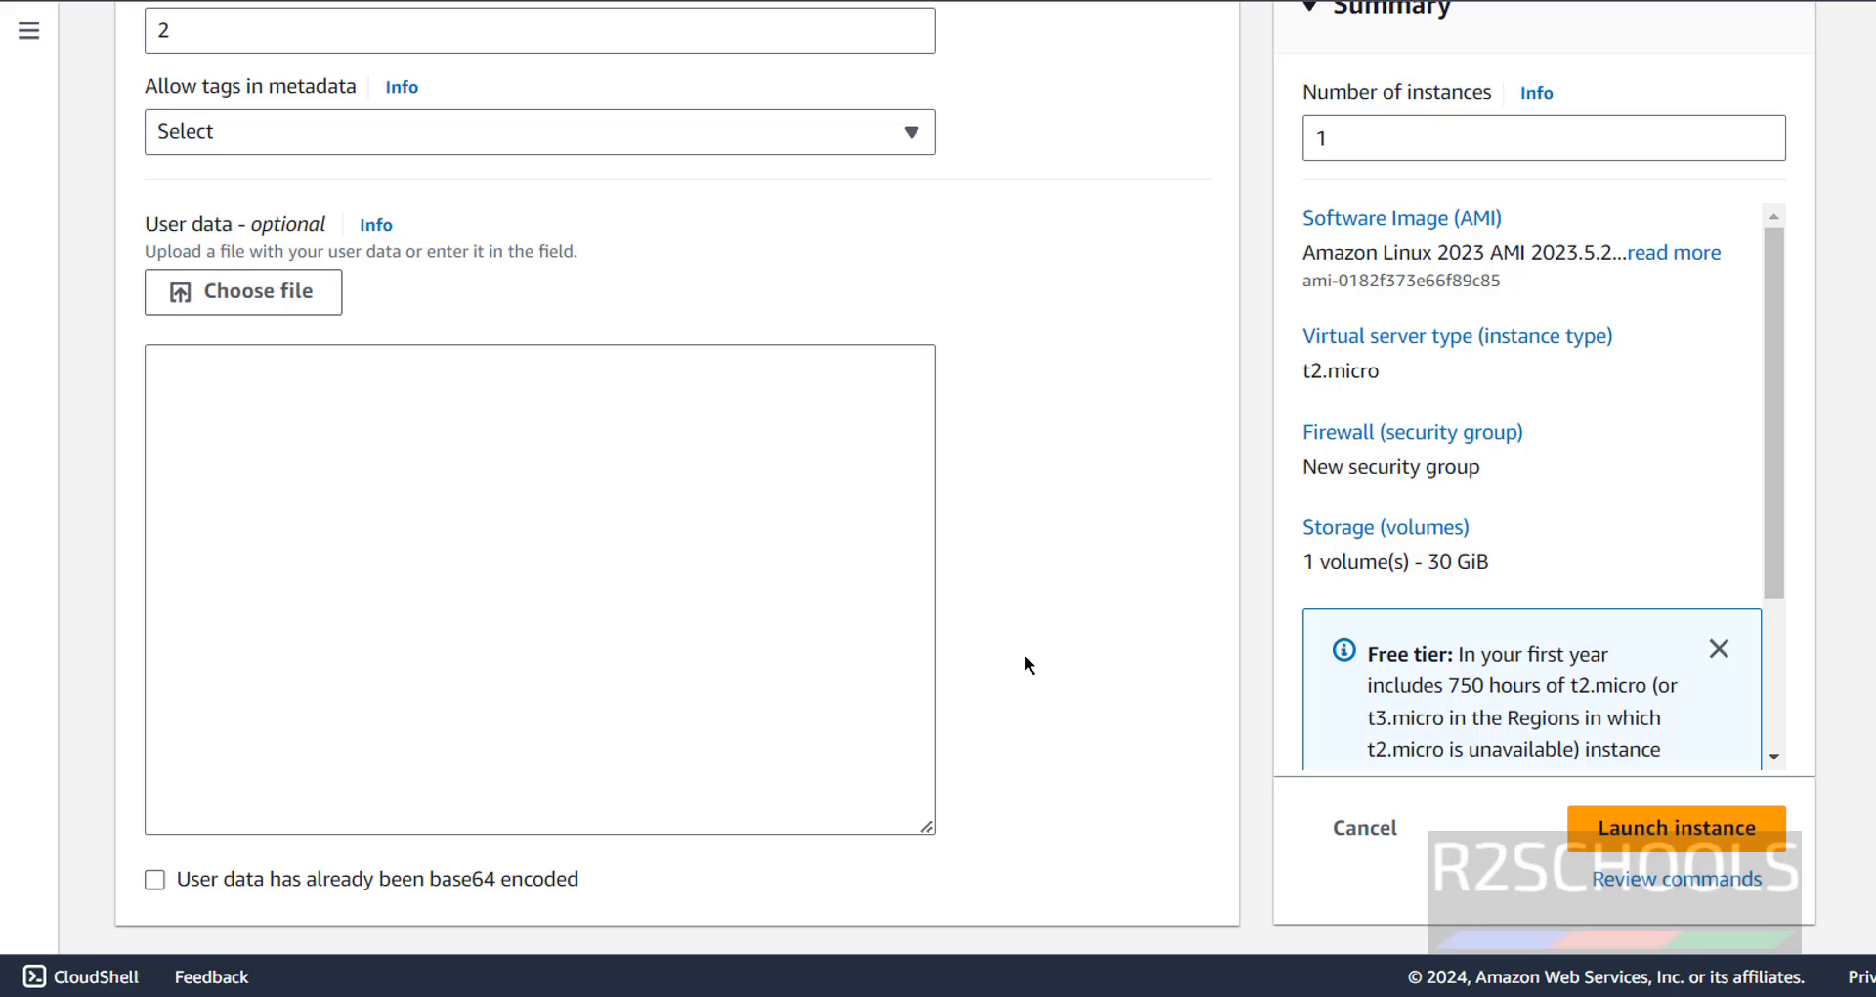
{"action": "left_click", "coordinate": [540, 586]}
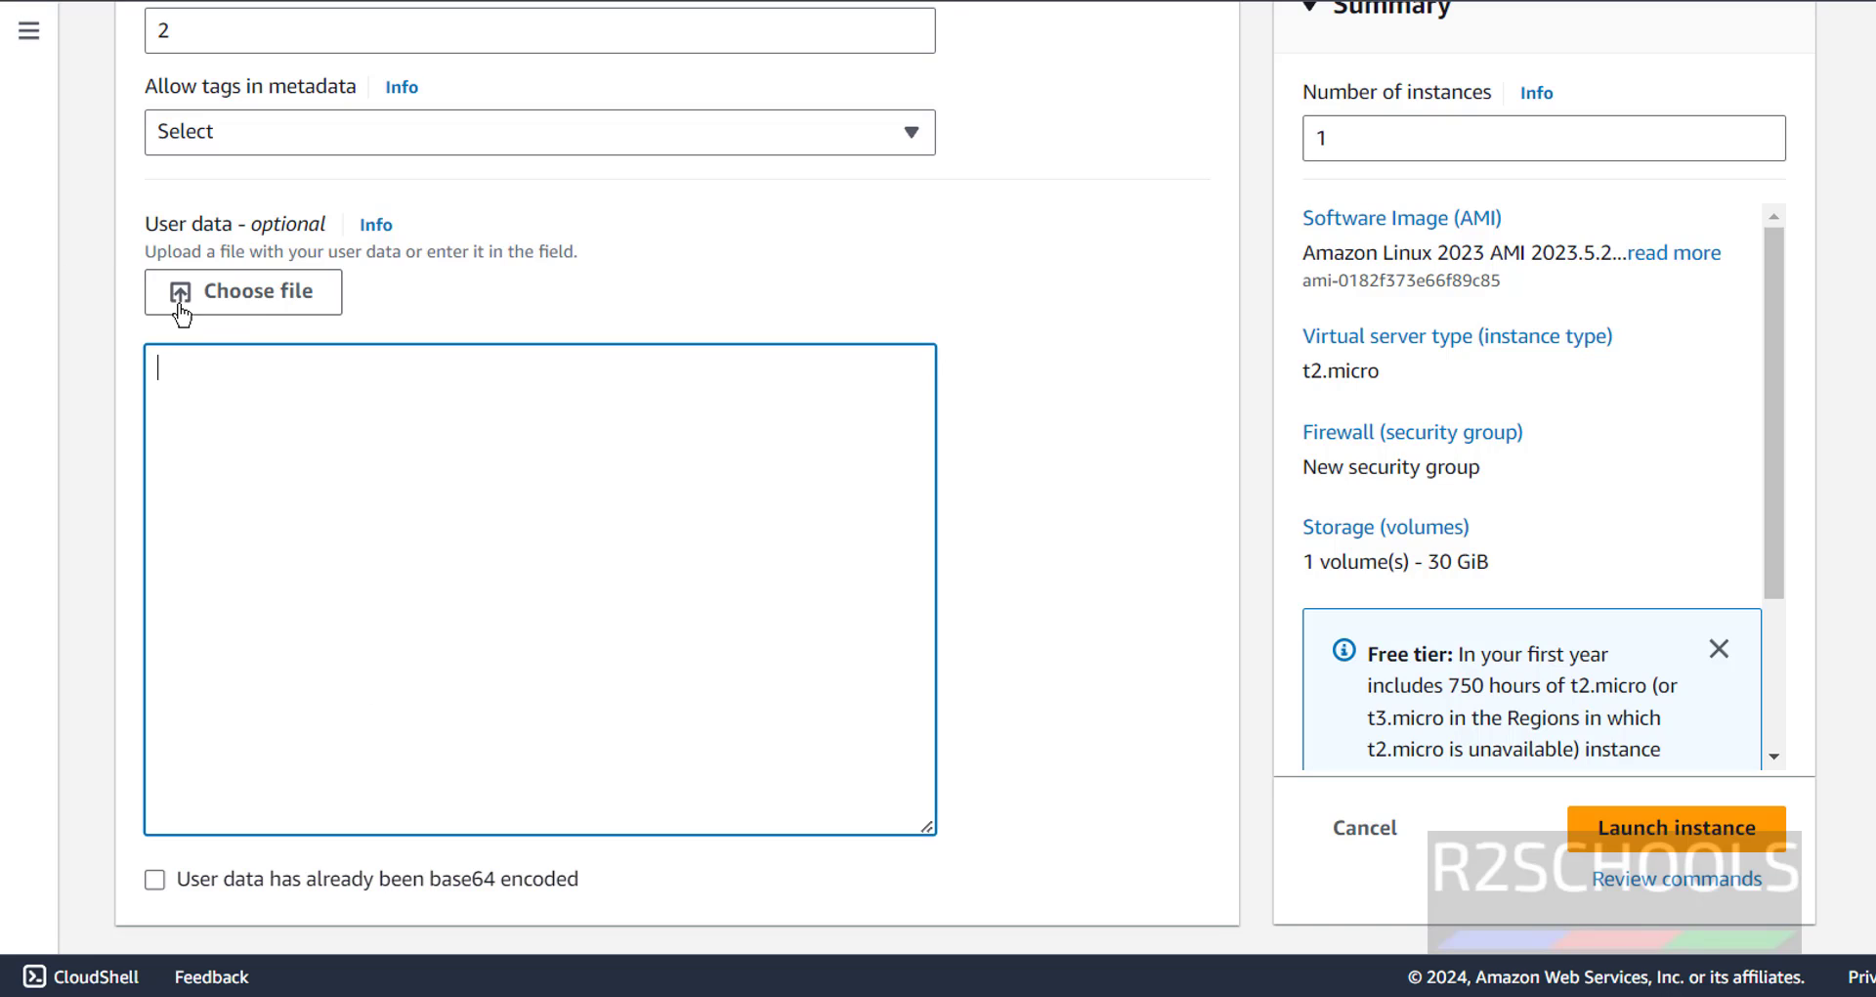
{"action": "mouse_move", "coordinate": [1088, 739]}
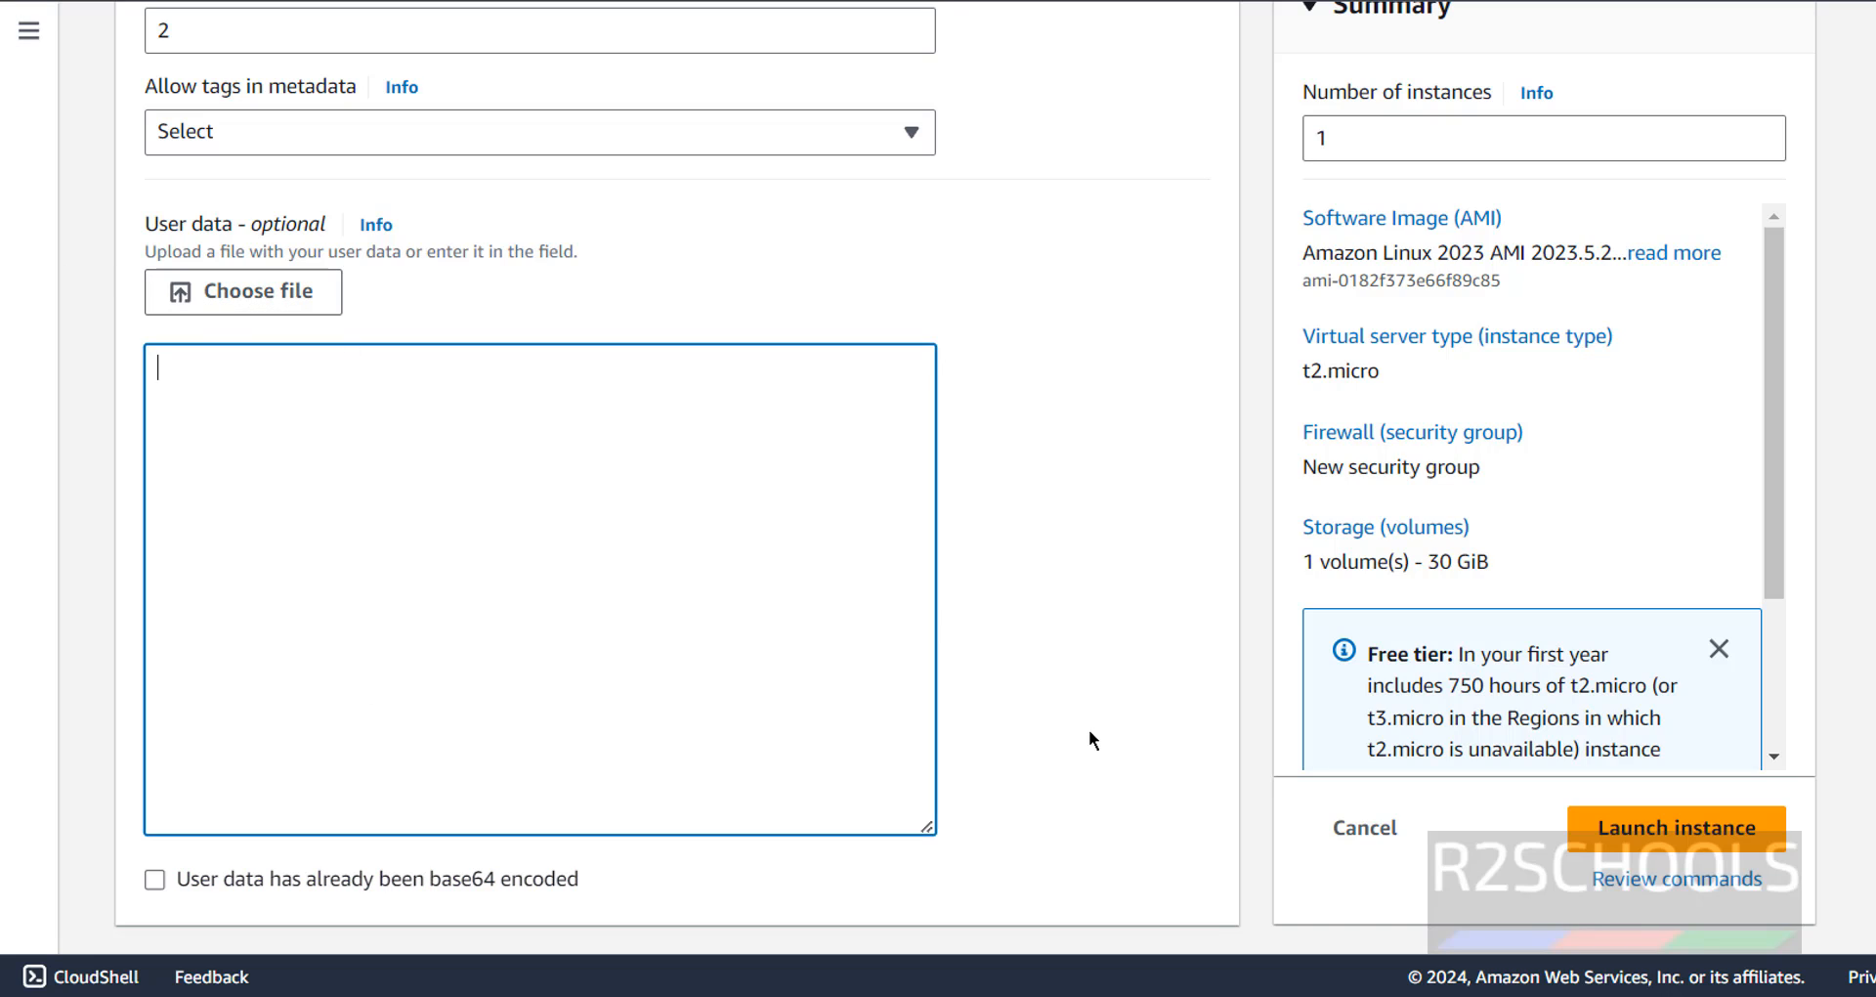
{"action": "scroll", "scroll_direction": "down", "scroll_amount": 3}
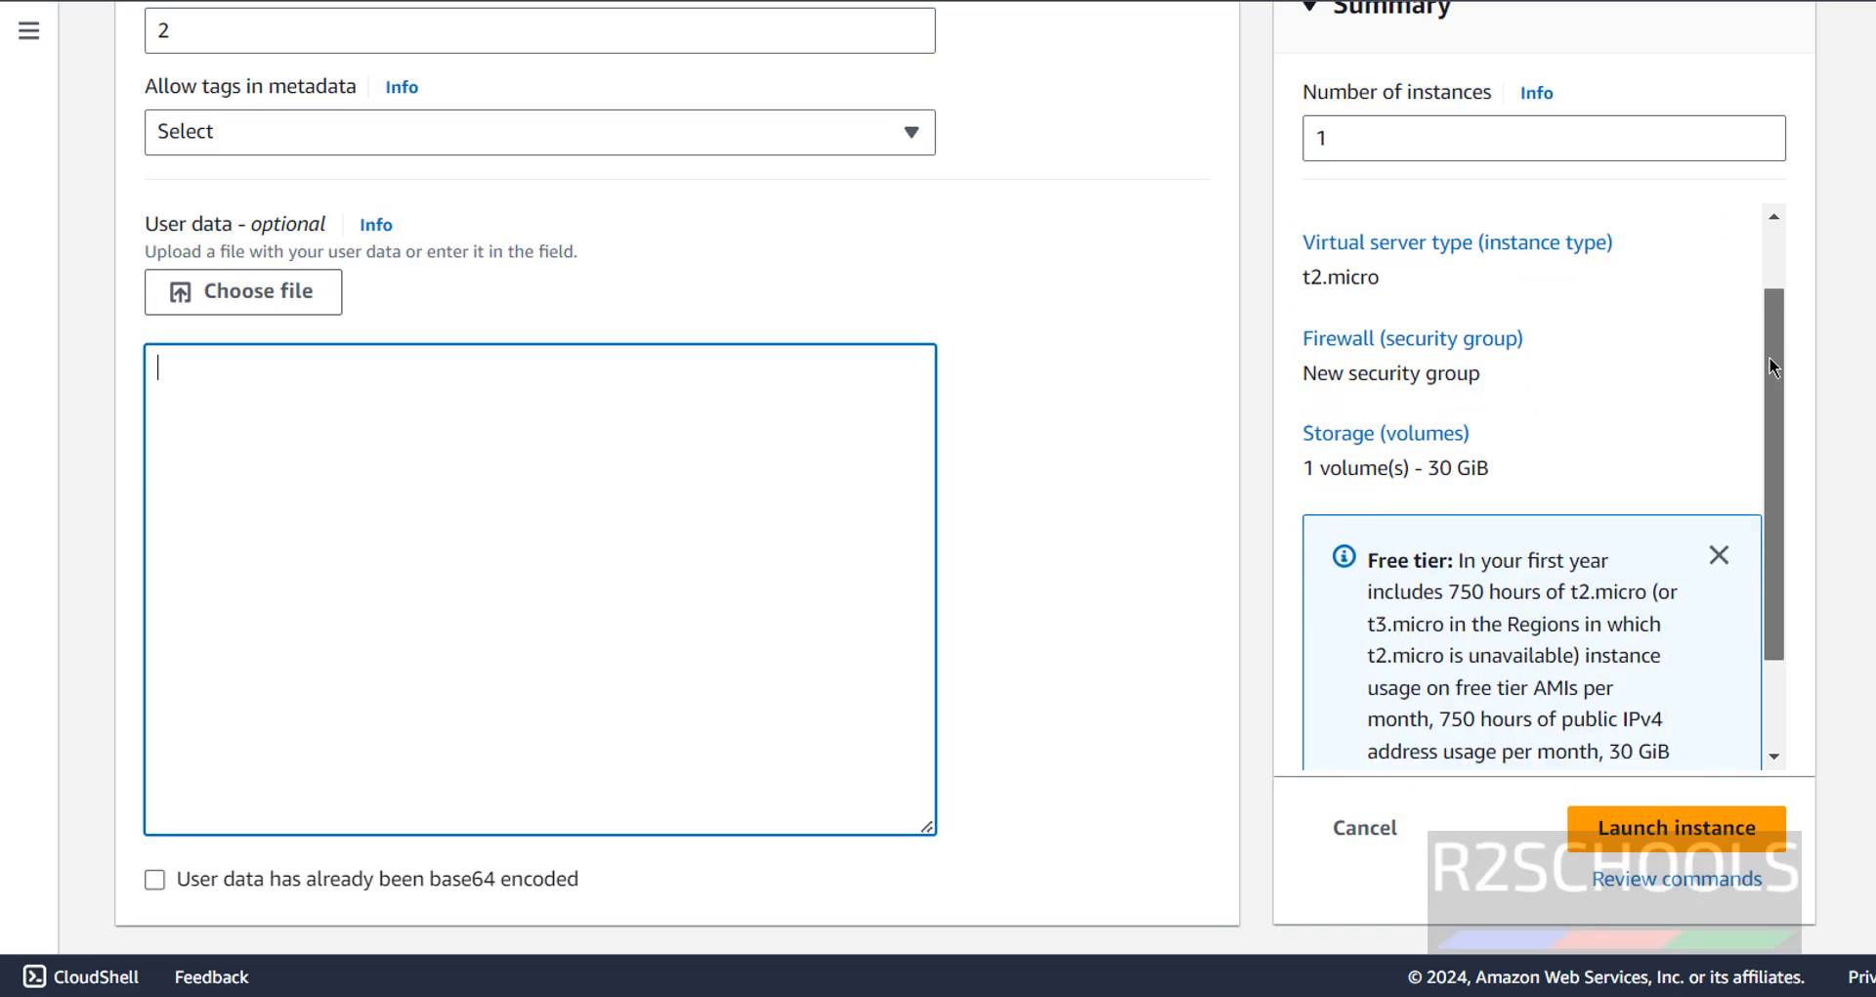
{"action": "scroll", "scroll_direction": "up", "scroll_amount": 3}
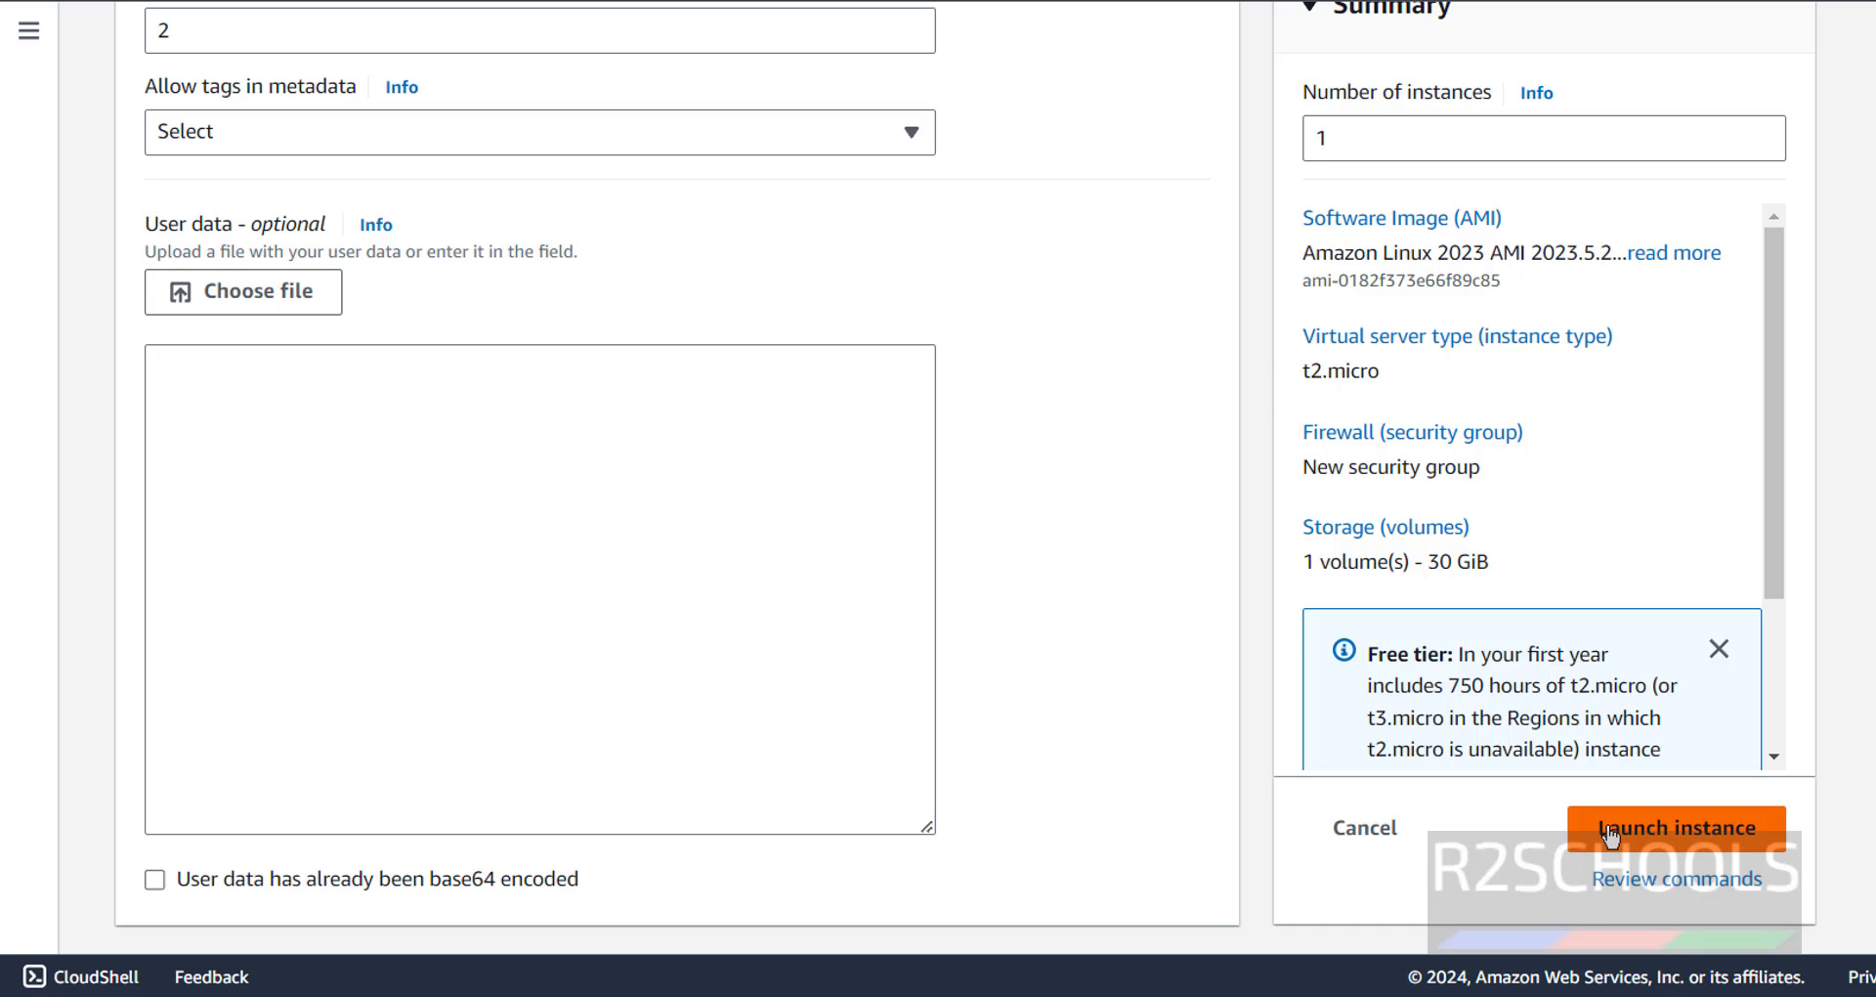
Launch the configured Amazon Linux 2023 t2.micro instance.
{"action": "left_click", "coordinate": [1677, 827]}
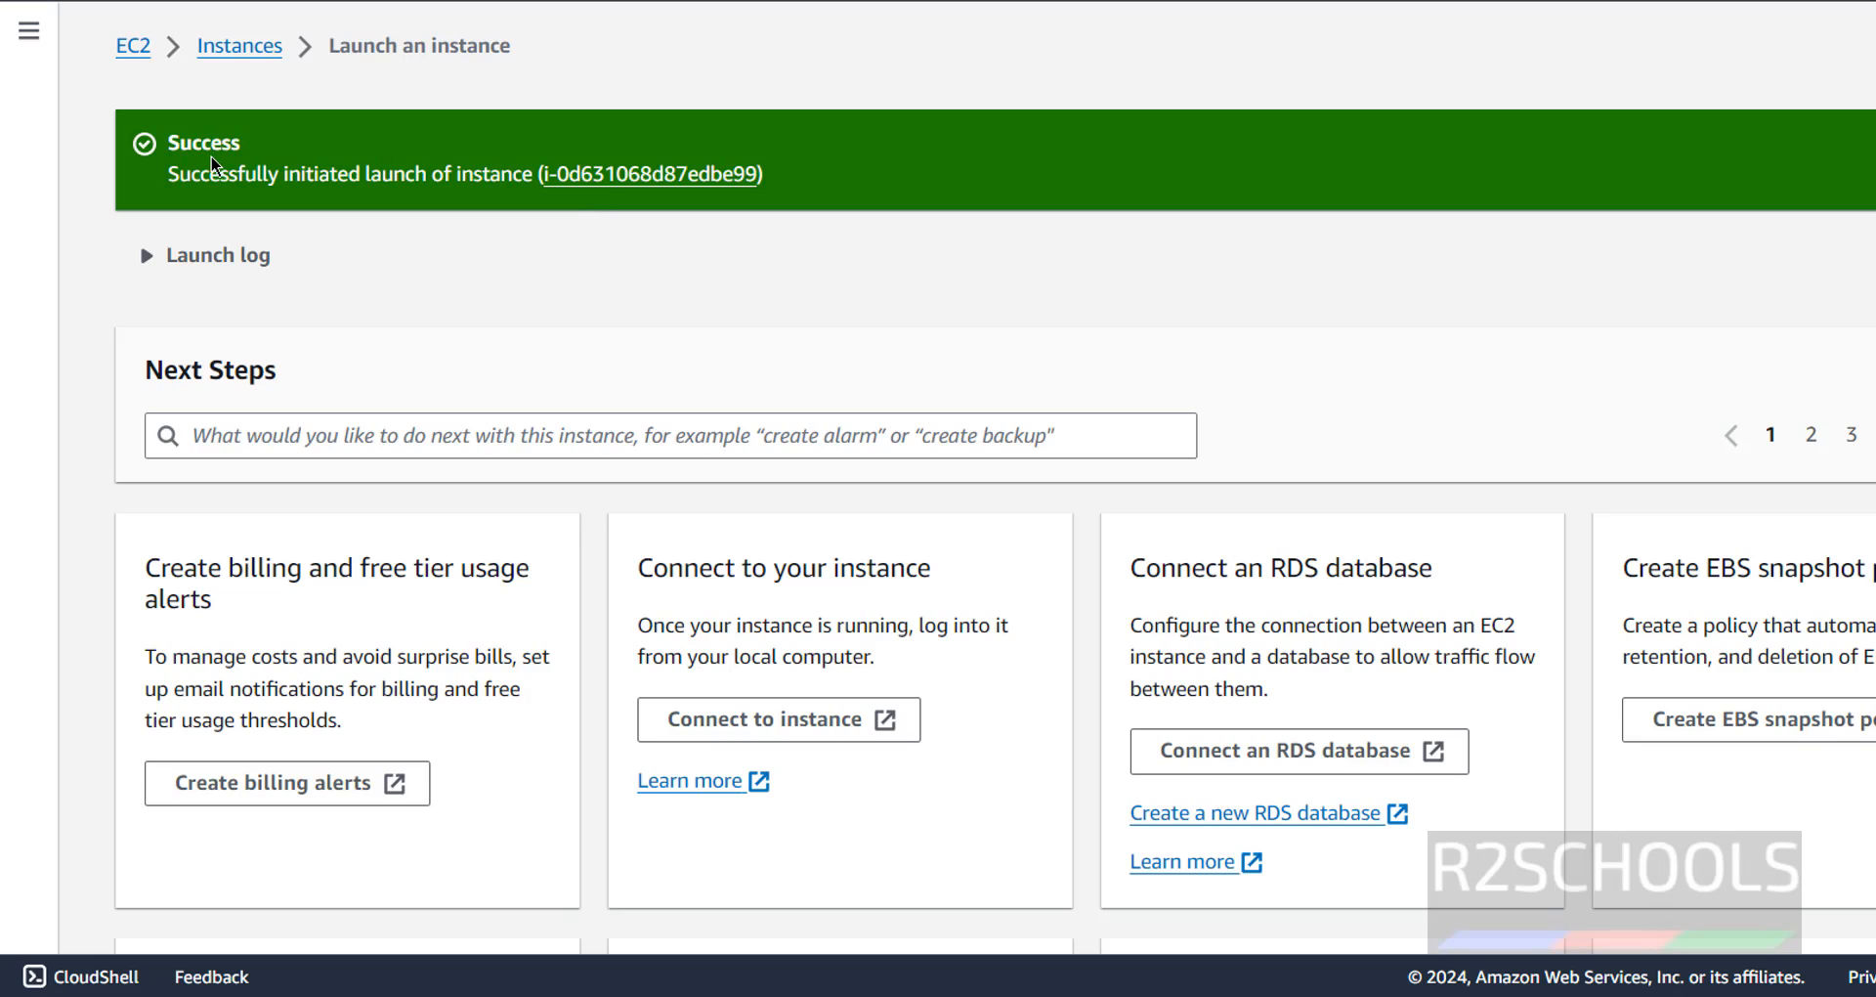
{"action": "mouse_move", "coordinate": [430, 180]}
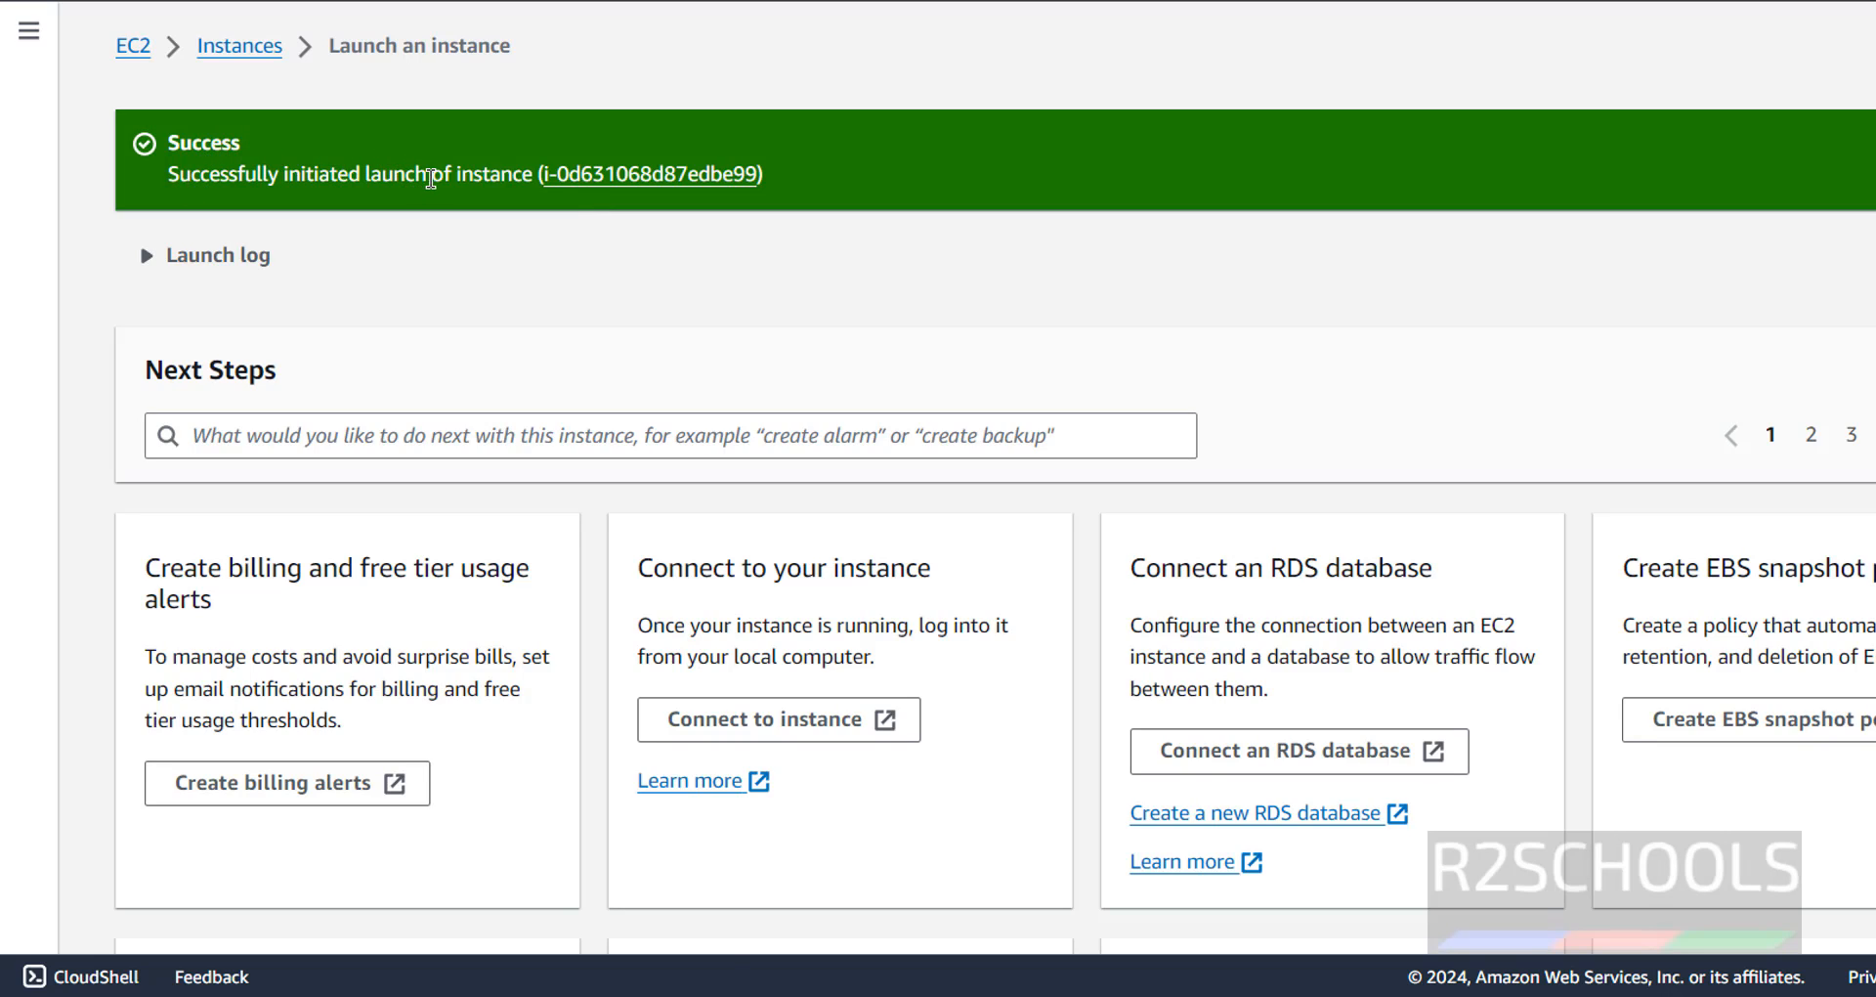
{"action": "mouse_move", "coordinate": [238, 45]}
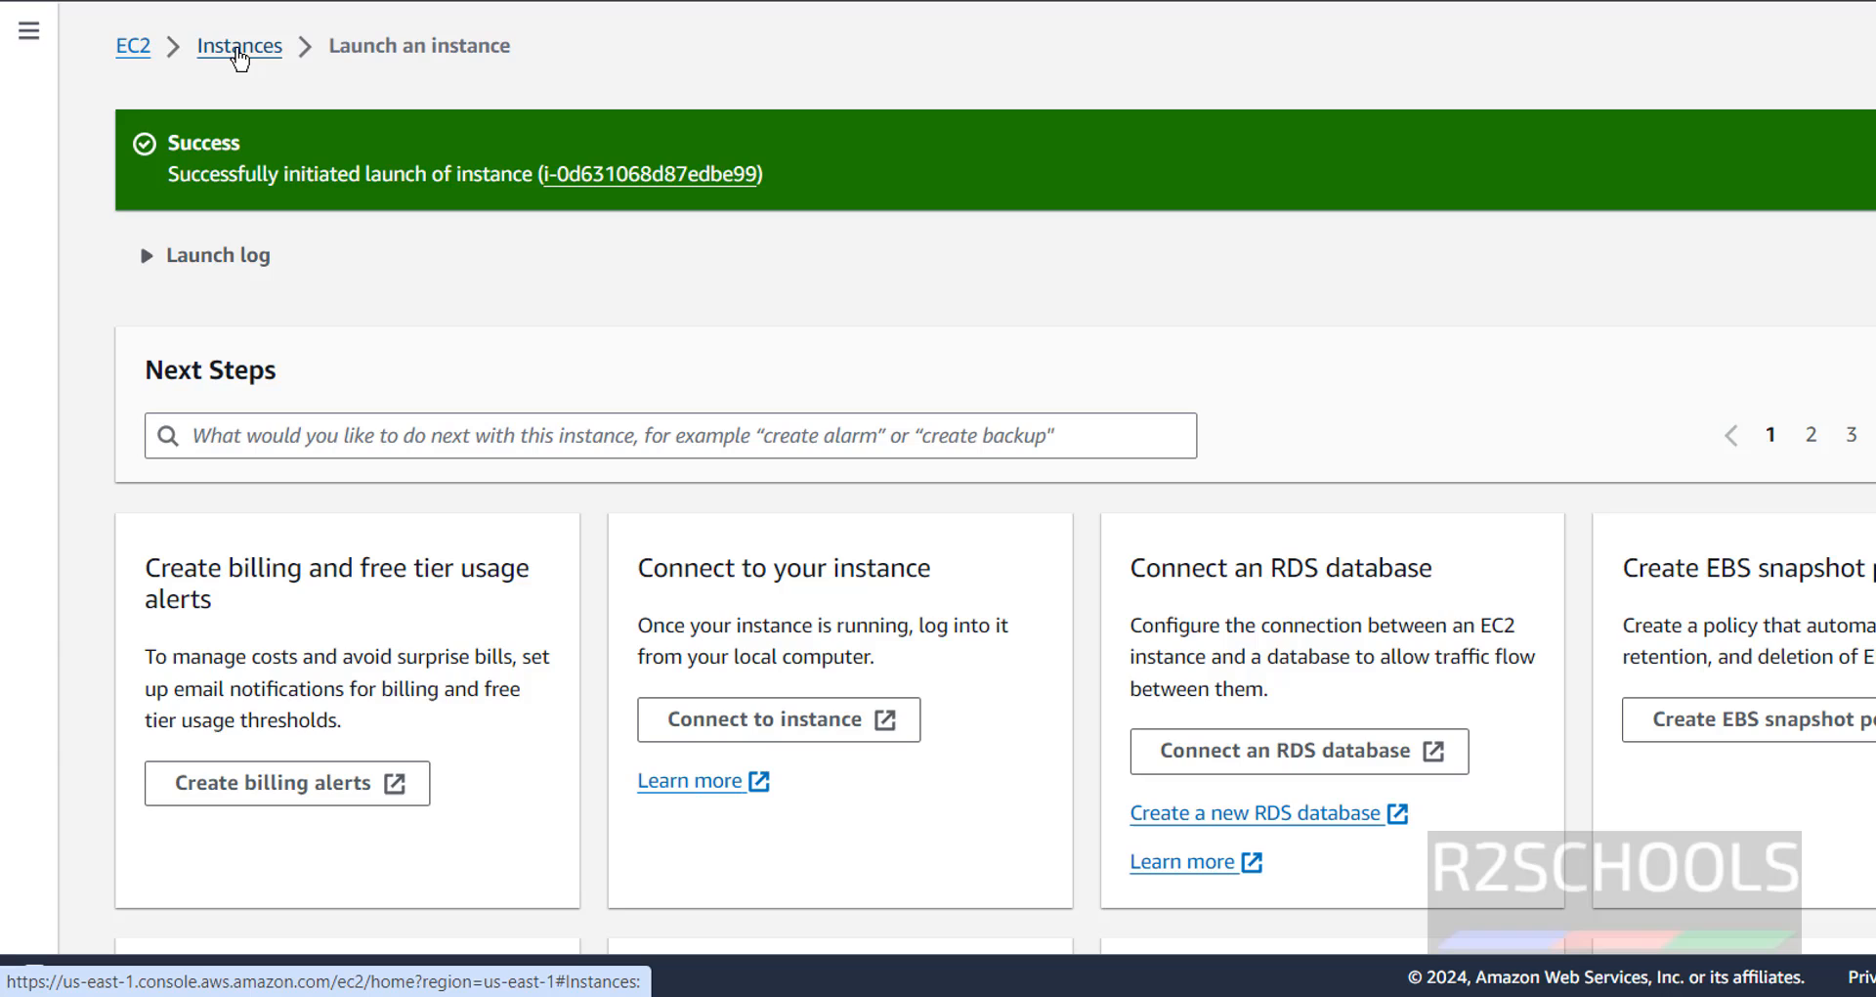
Show the new instance's SSH client connection instructions and start a Command Prompt.
{"action": "left_click", "coordinate": [239, 45]}
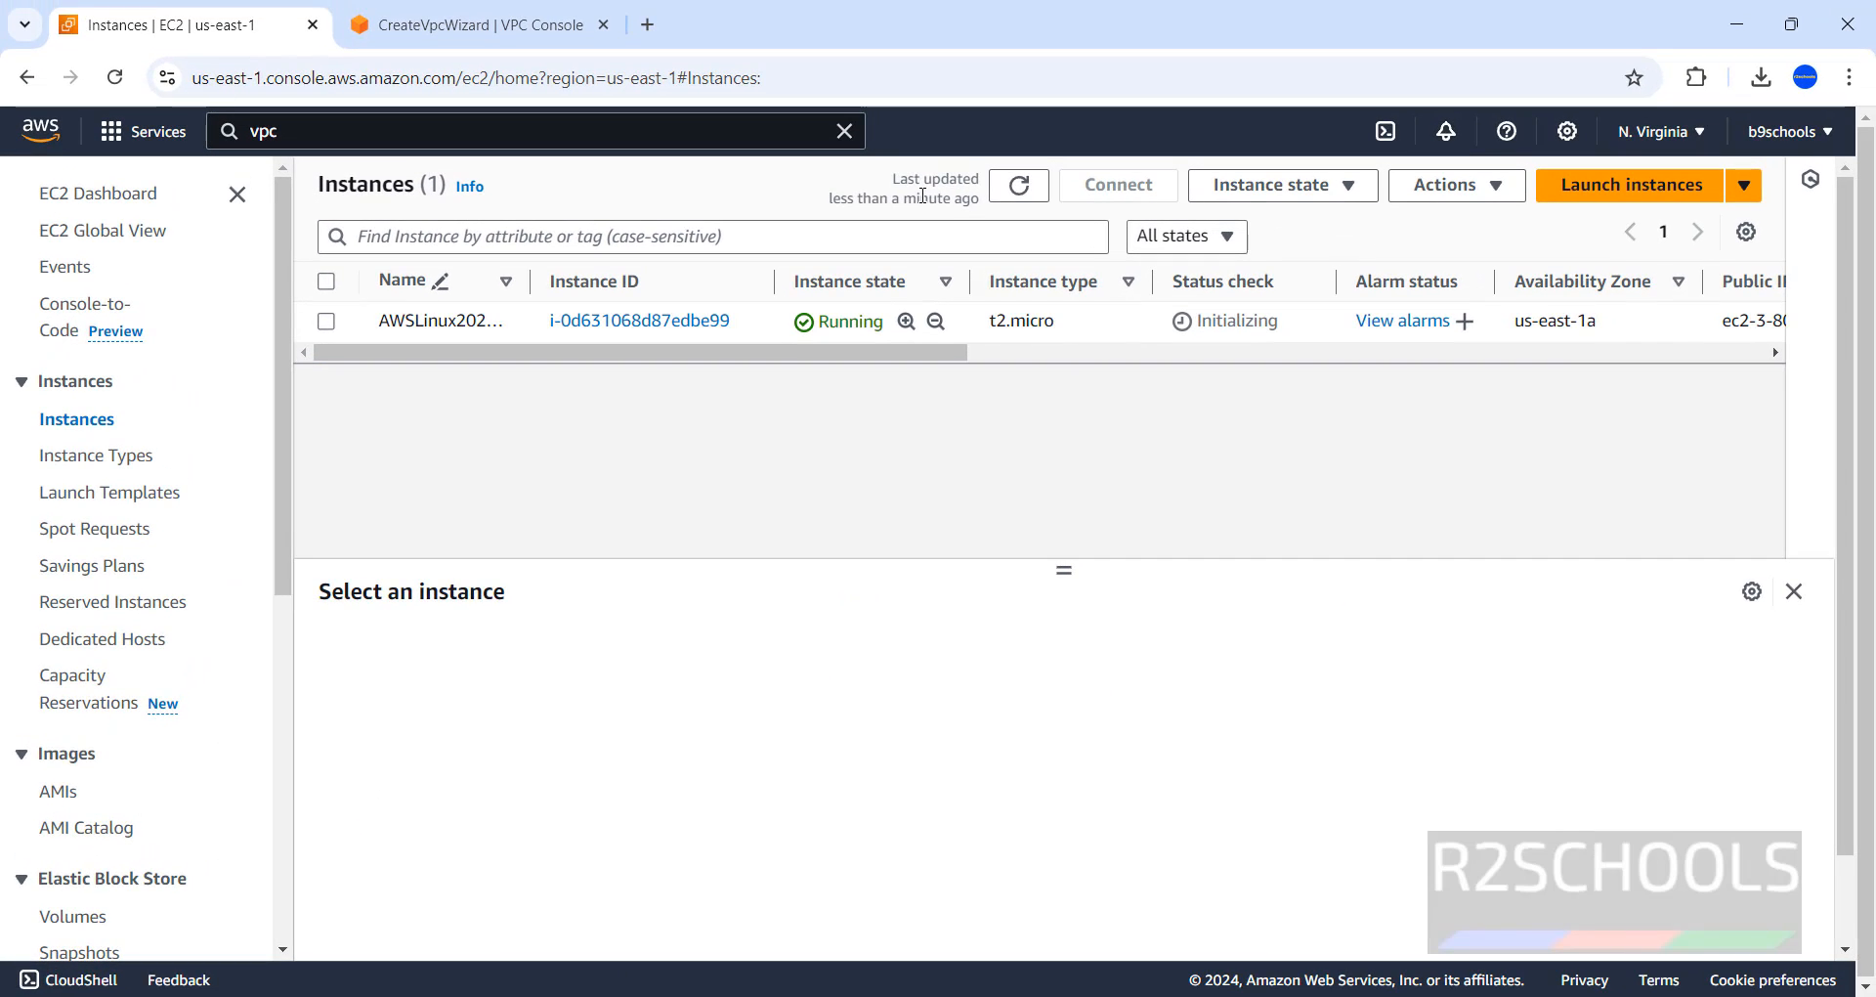
{"action": "mouse_move", "coordinate": [641, 319]}
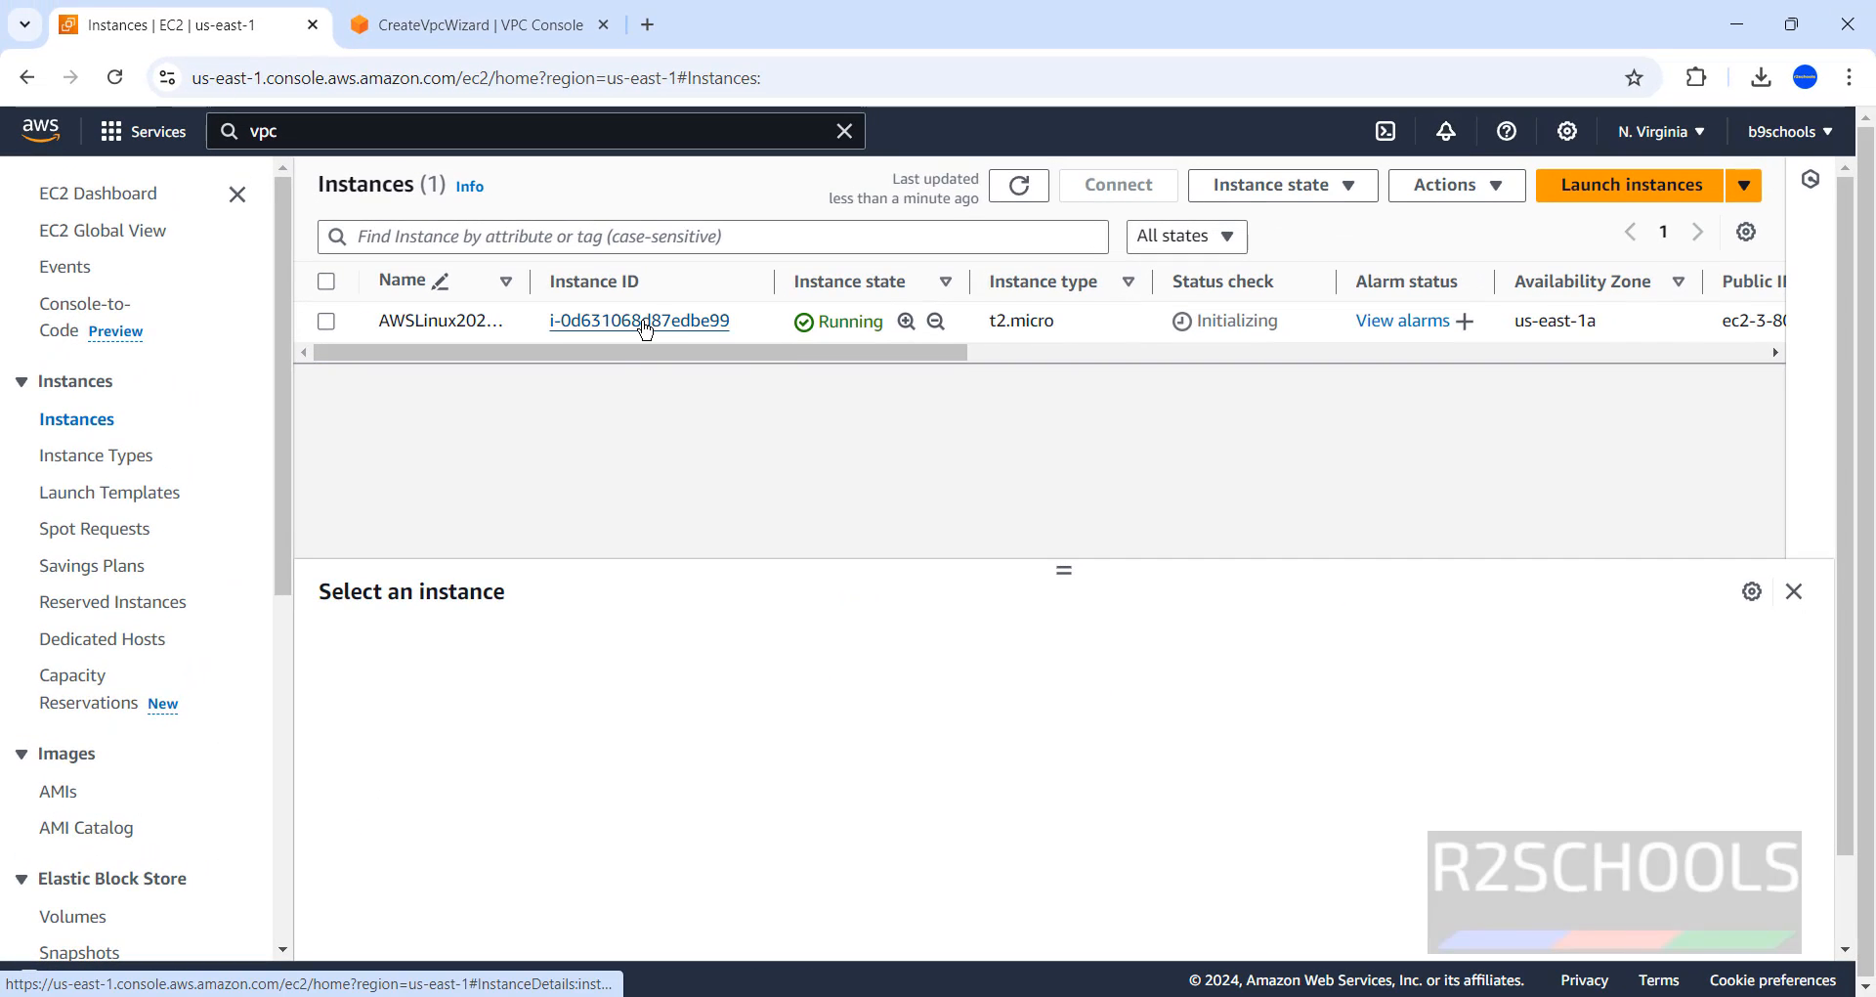
{"action": "left_click", "coordinate": [639, 321]}
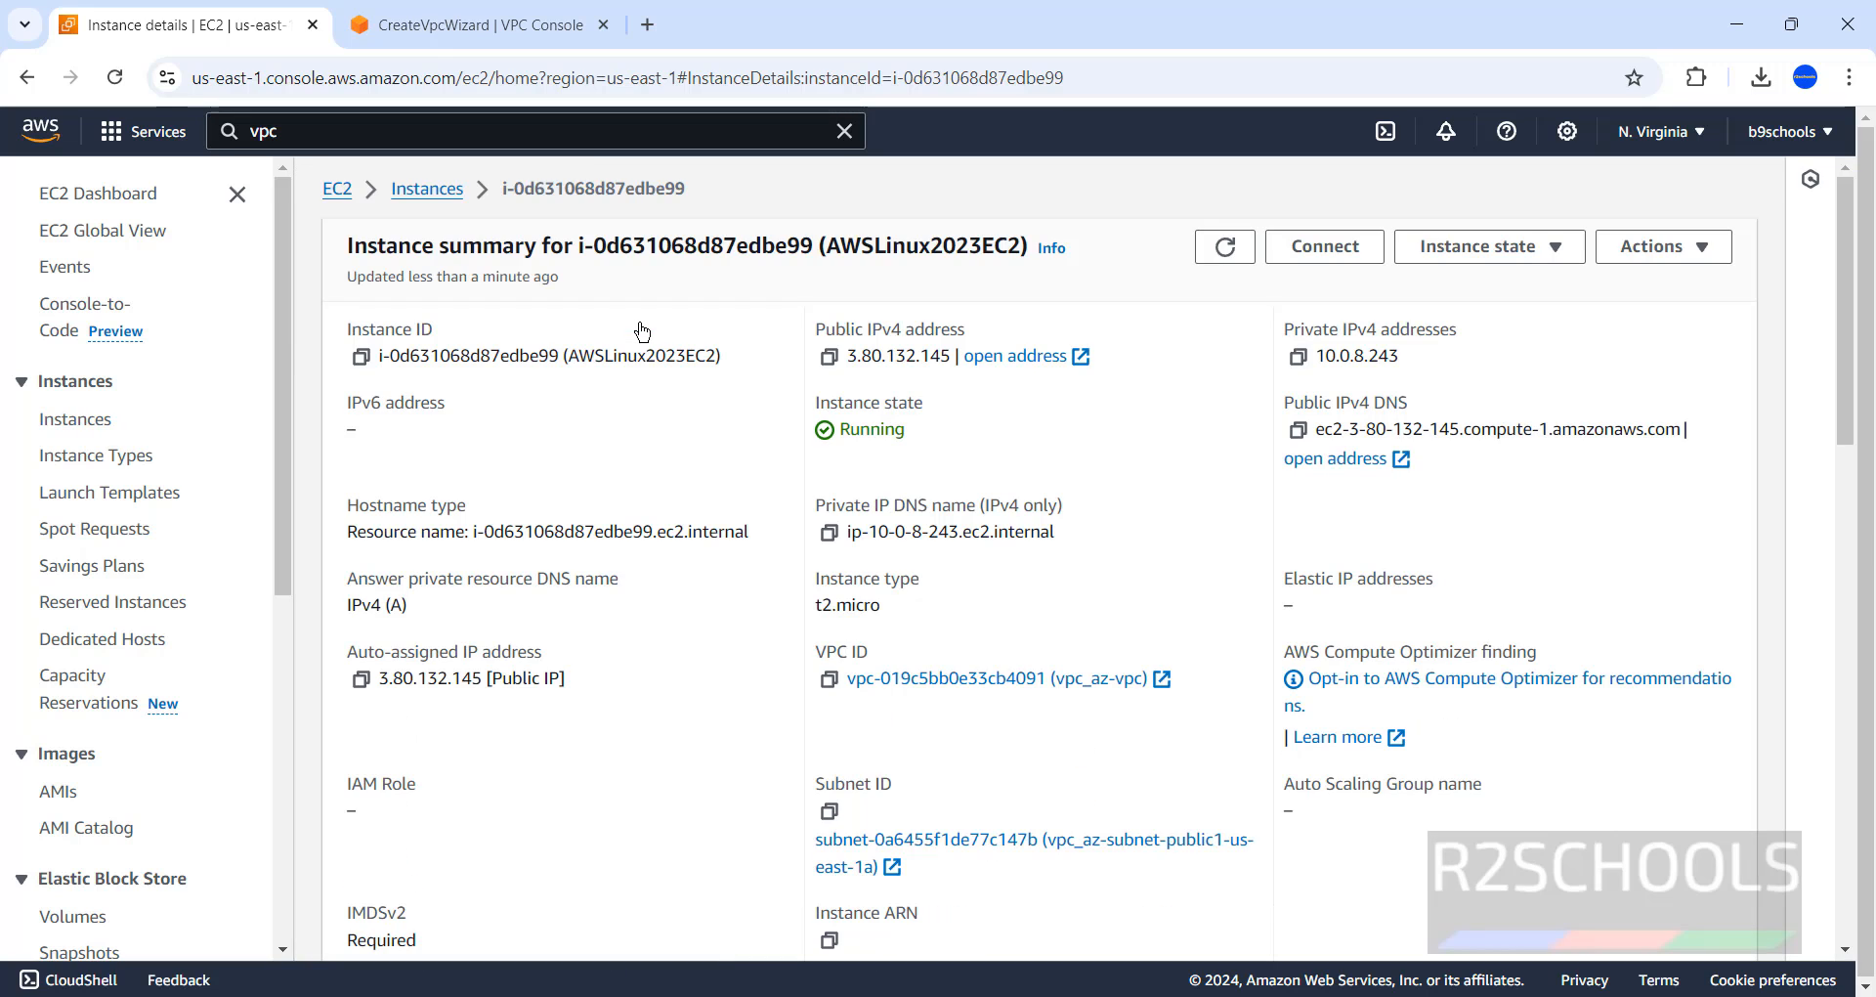
{"action": "mouse_move", "coordinate": [1175, 507]}
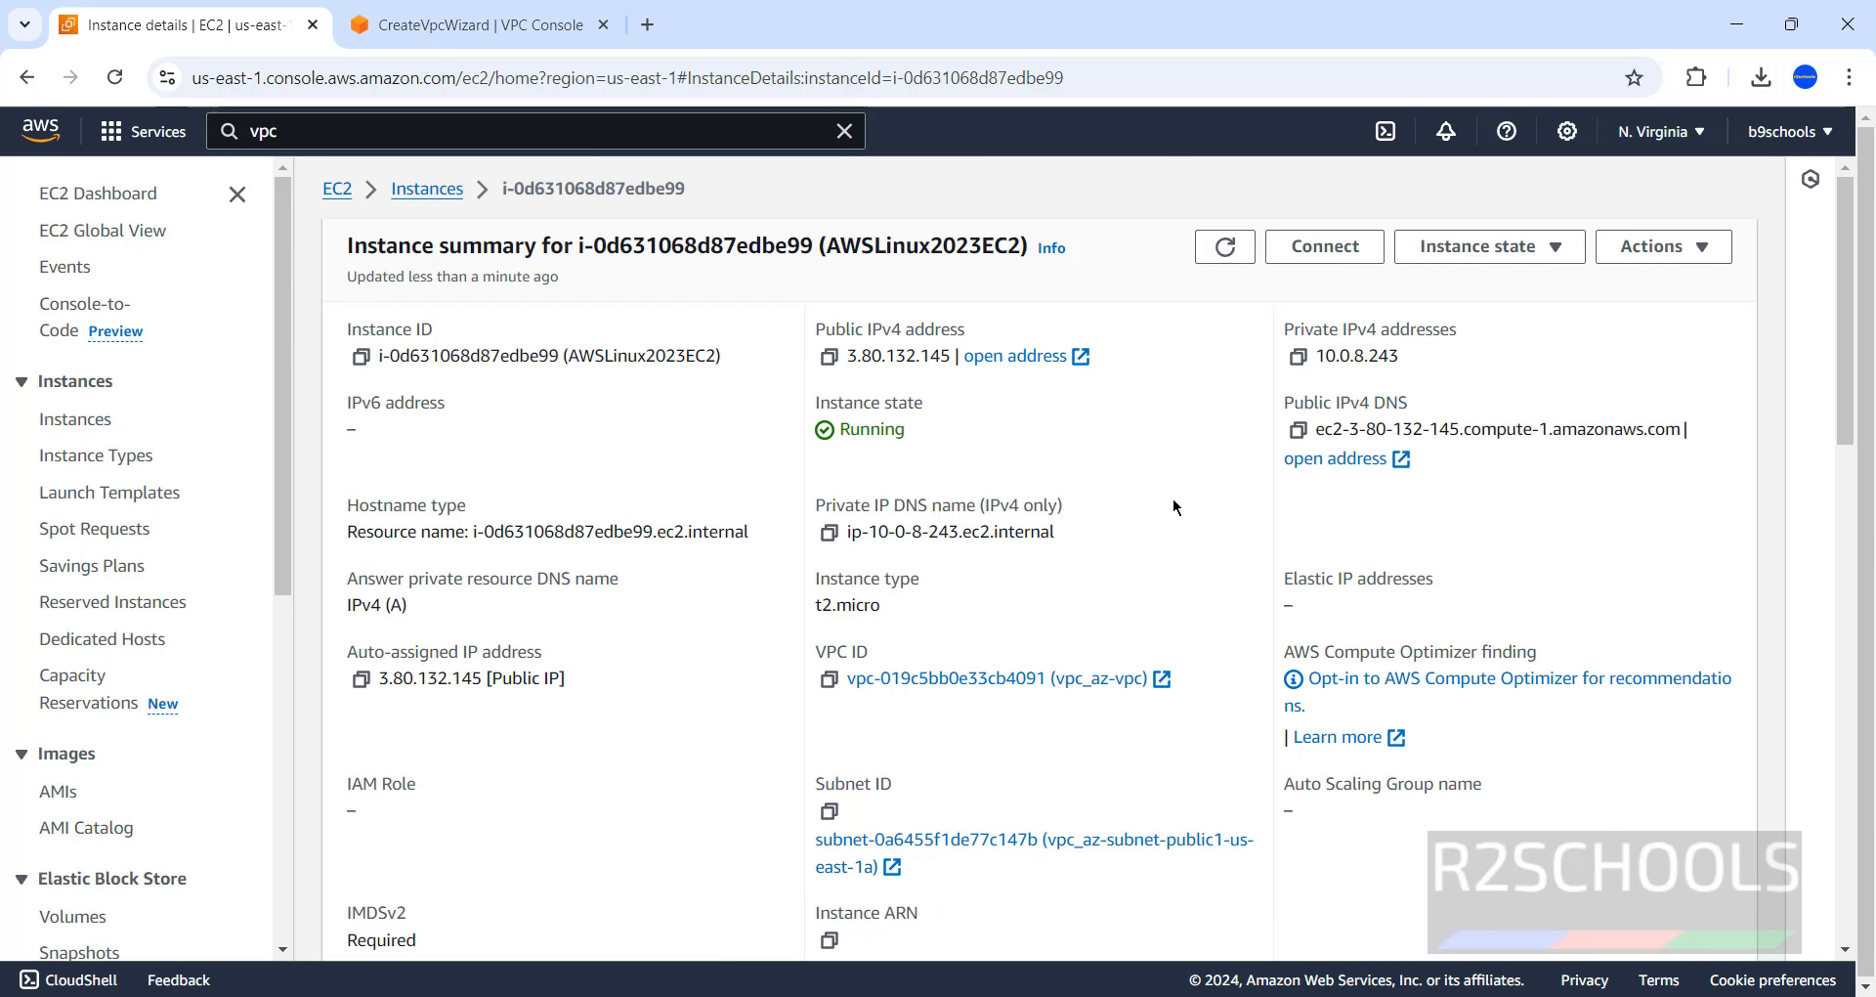
{"action": "mouse_move", "coordinate": [1319, 286]}
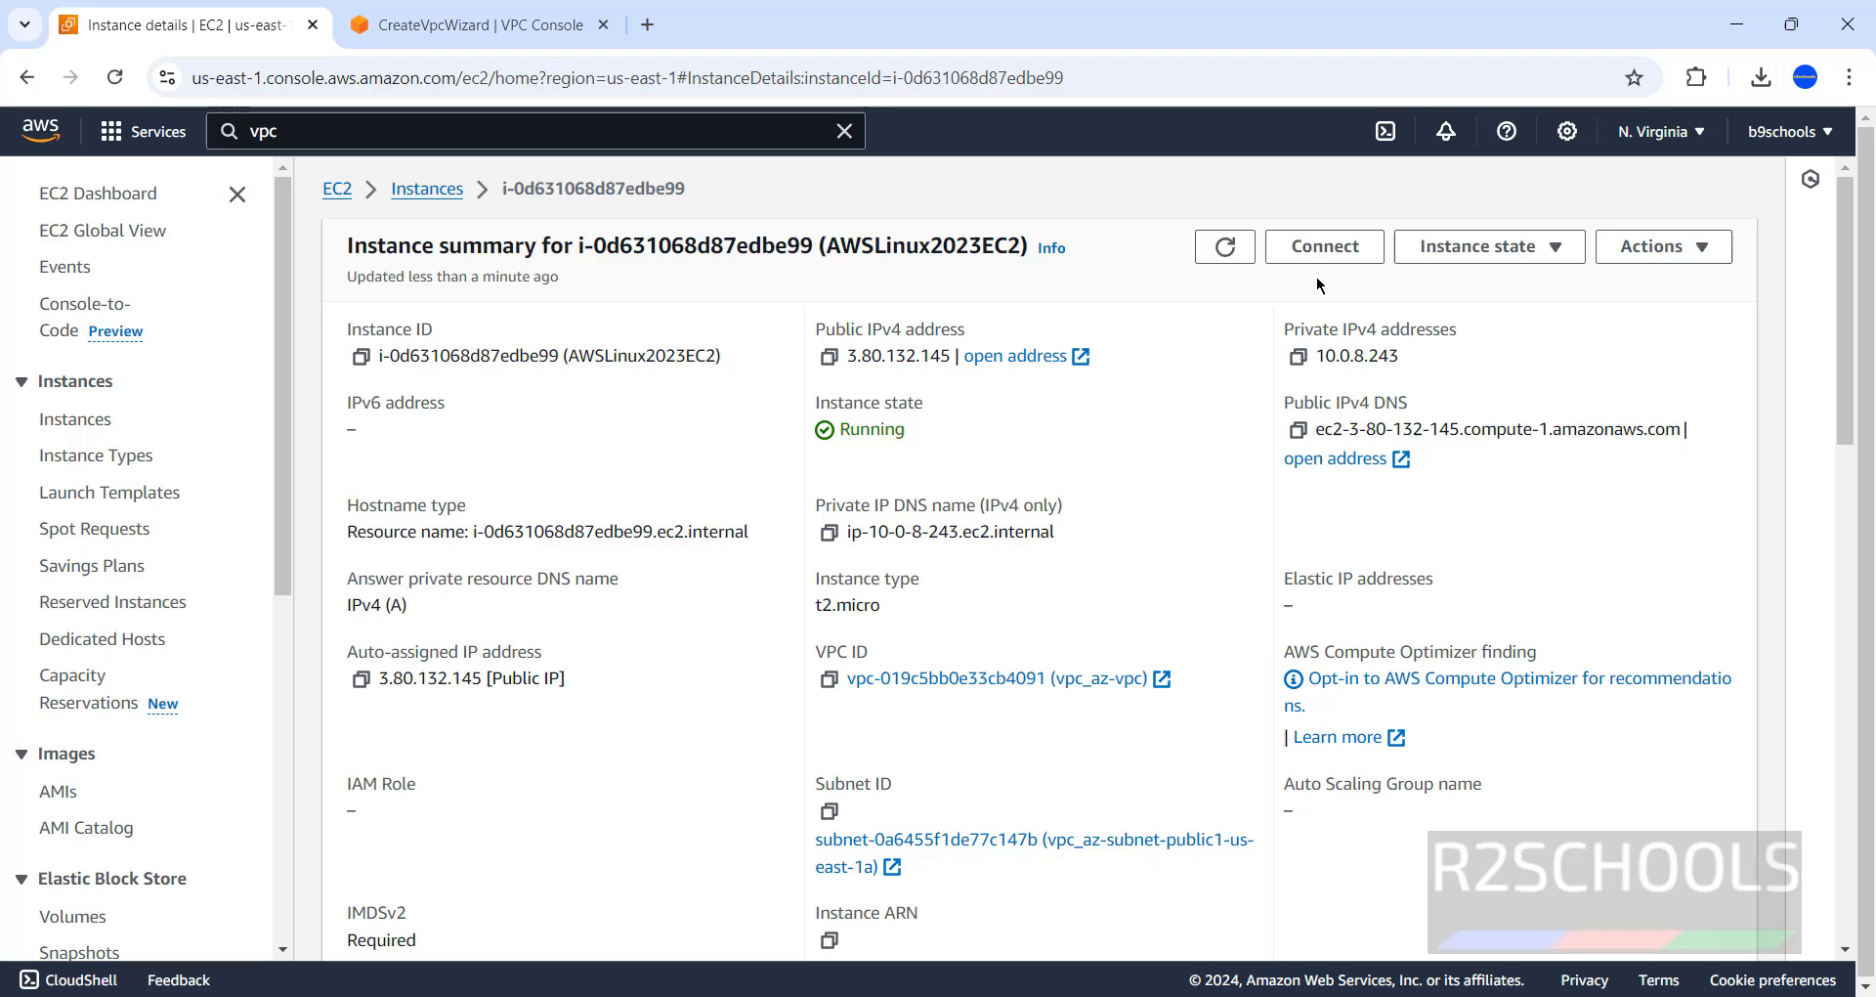
{"action": "left_click", "coordinate": [1323, 247]}
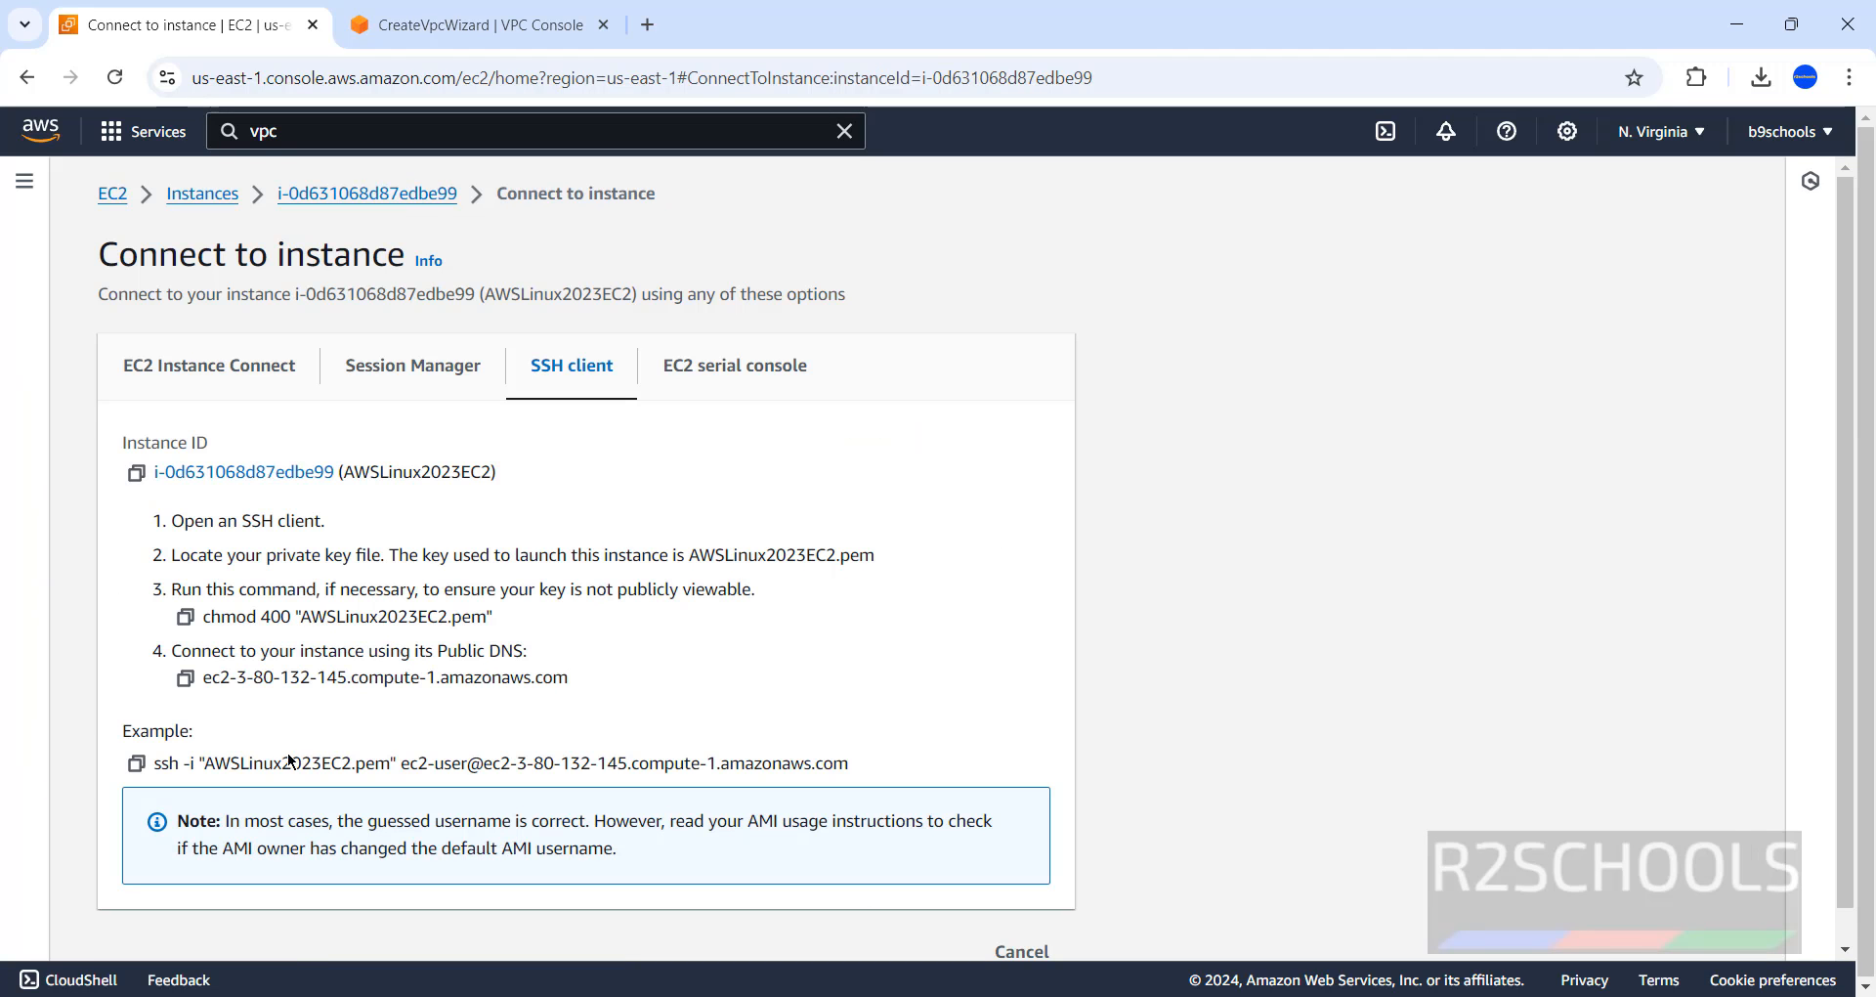
{"action": "left_click", "coordinate": [135, 764]}
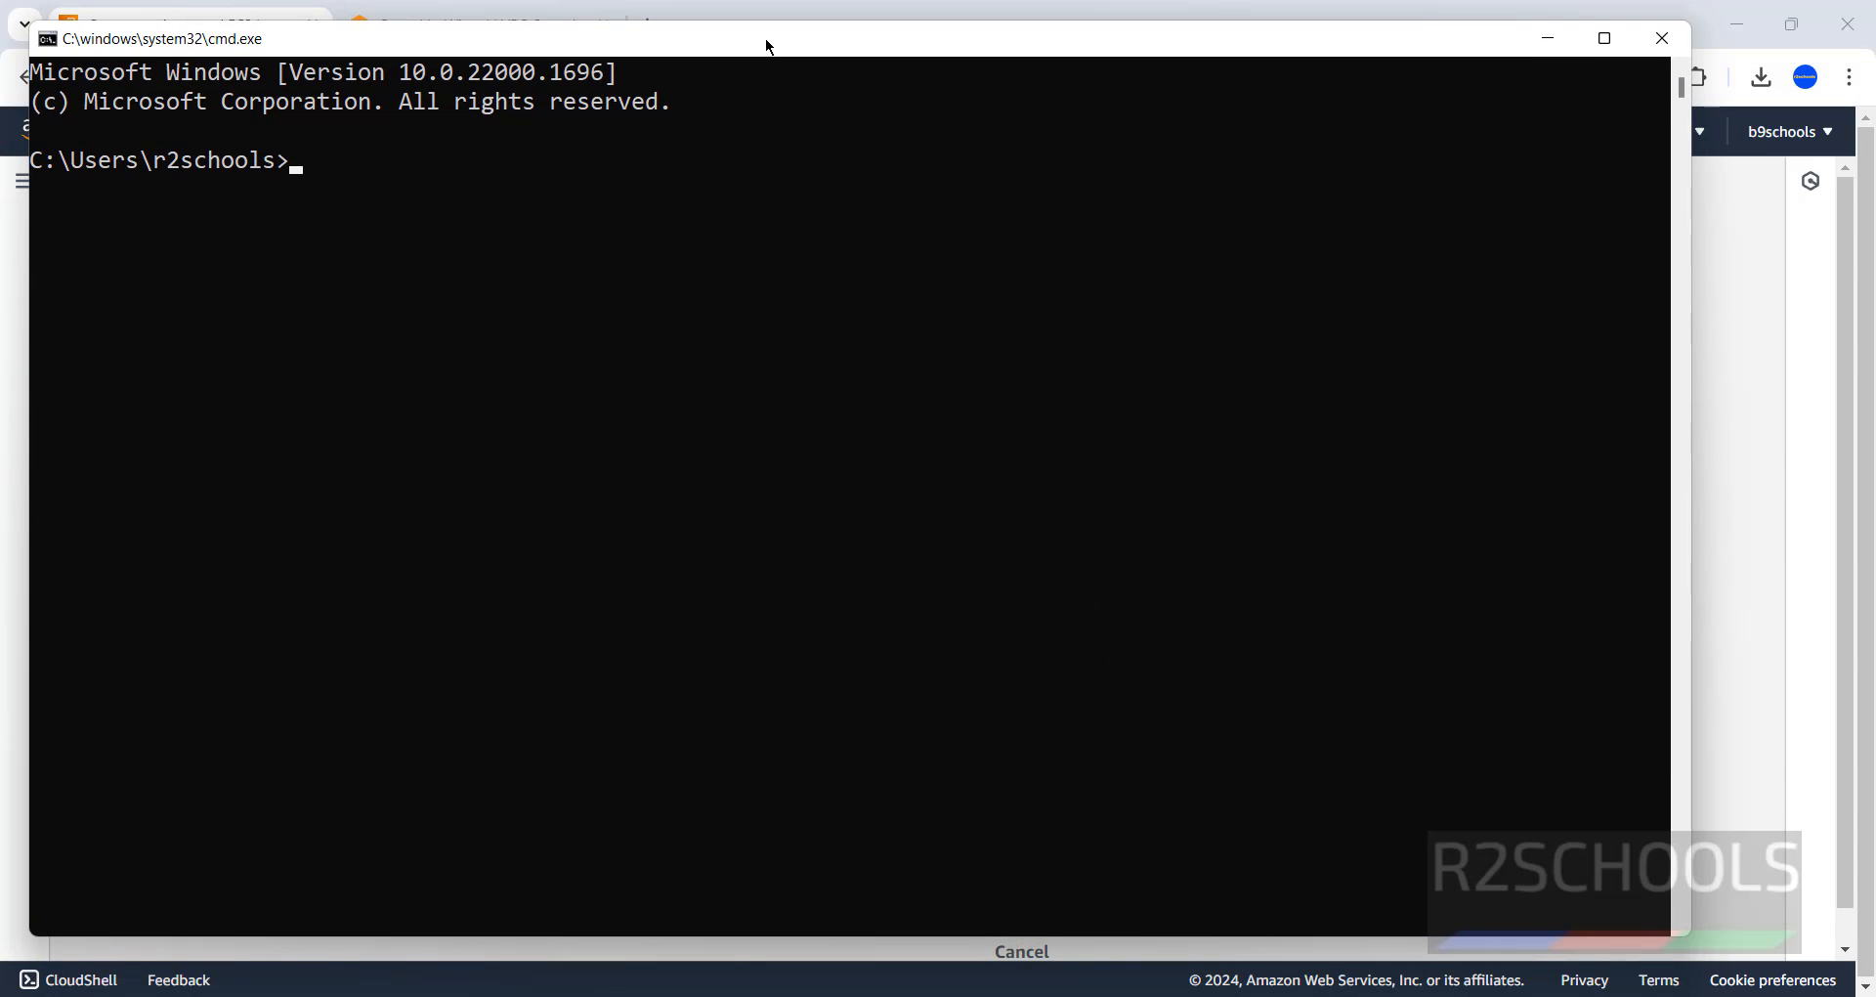
Change into the Downloads folder where the AWSLinux2023EC2.pem key file lives.
{"action": "type", "text": "cd"}
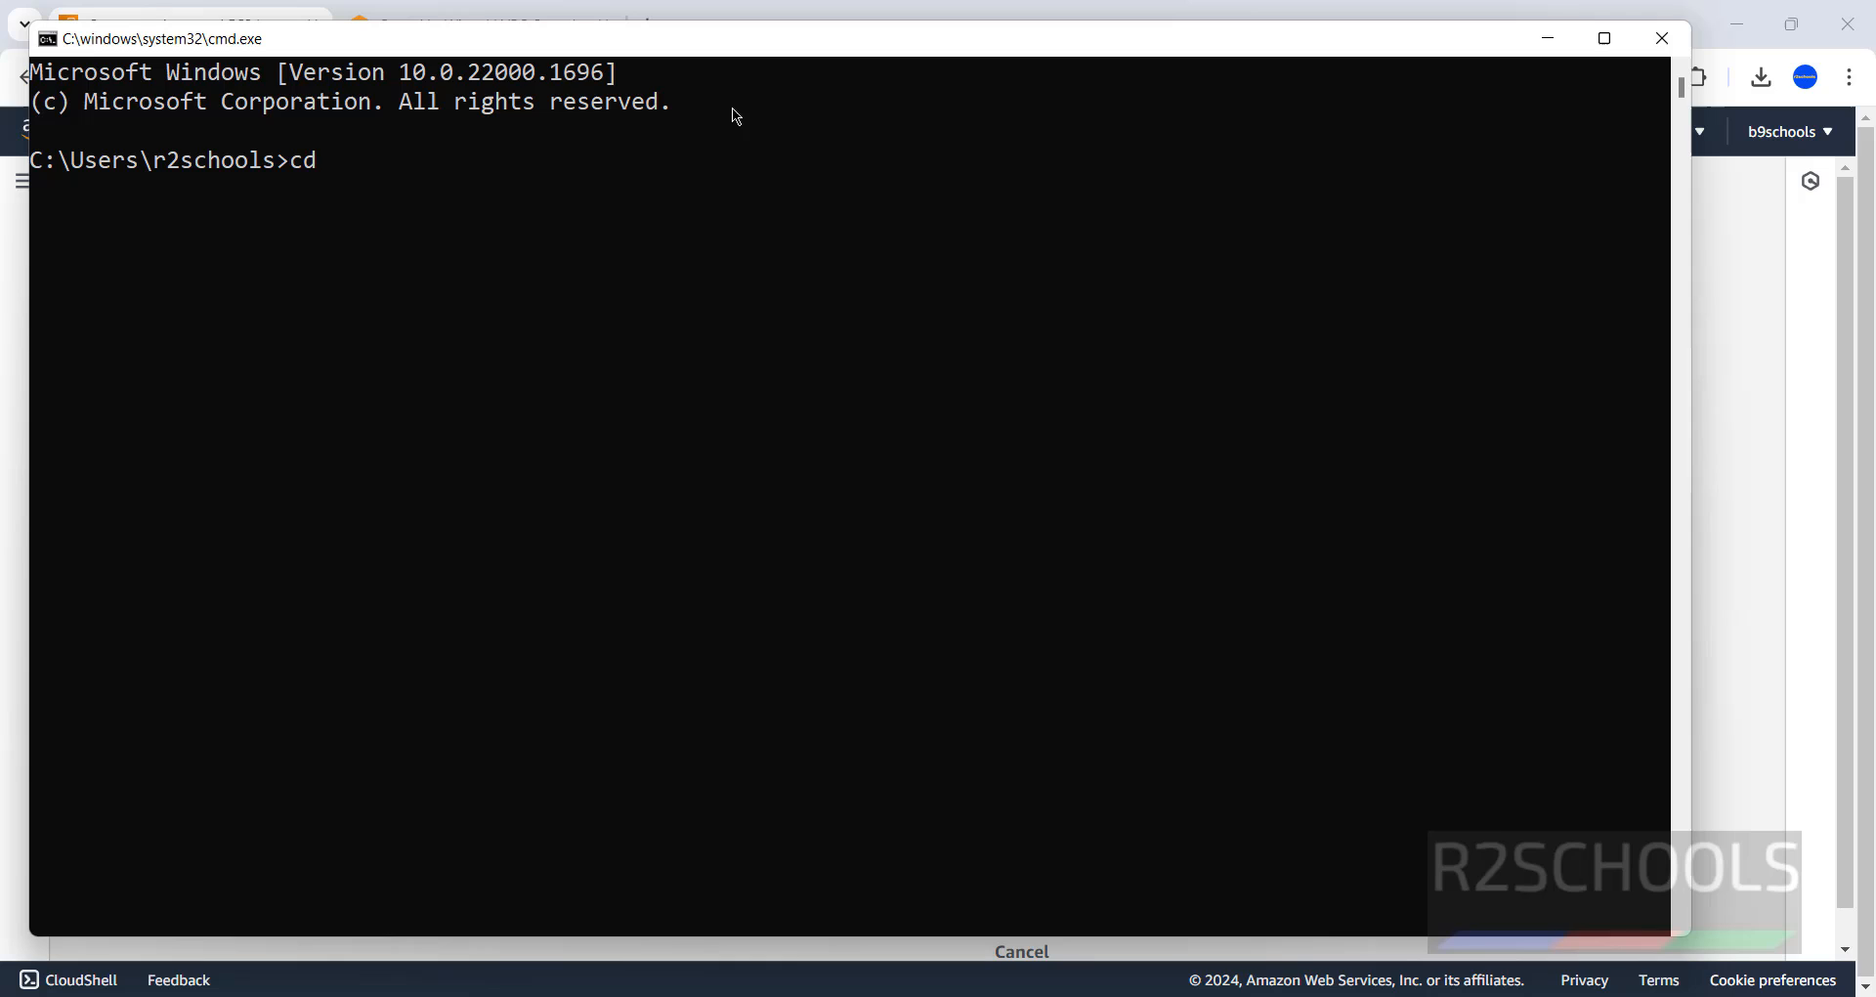
{"action": "key", "text": "Return"}
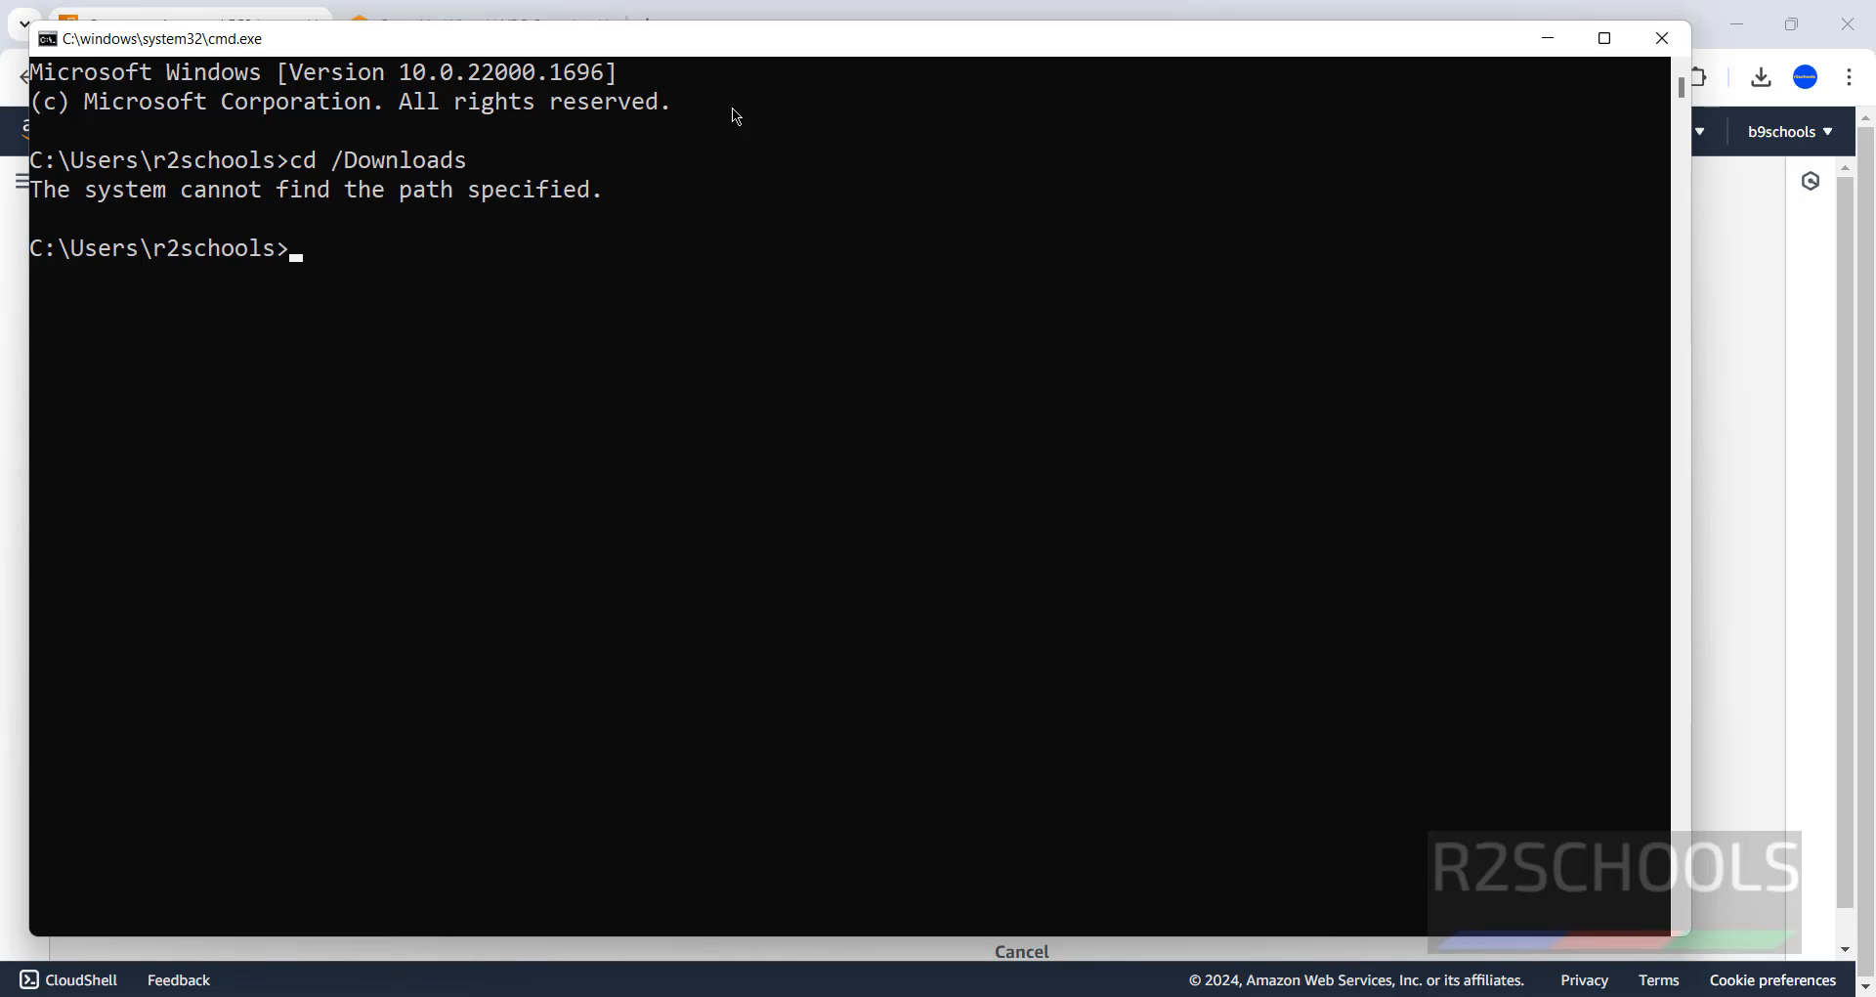
{"action": "type", "text": "cd Downloads"}
{"action": "type", "text": "dir *.pem"}
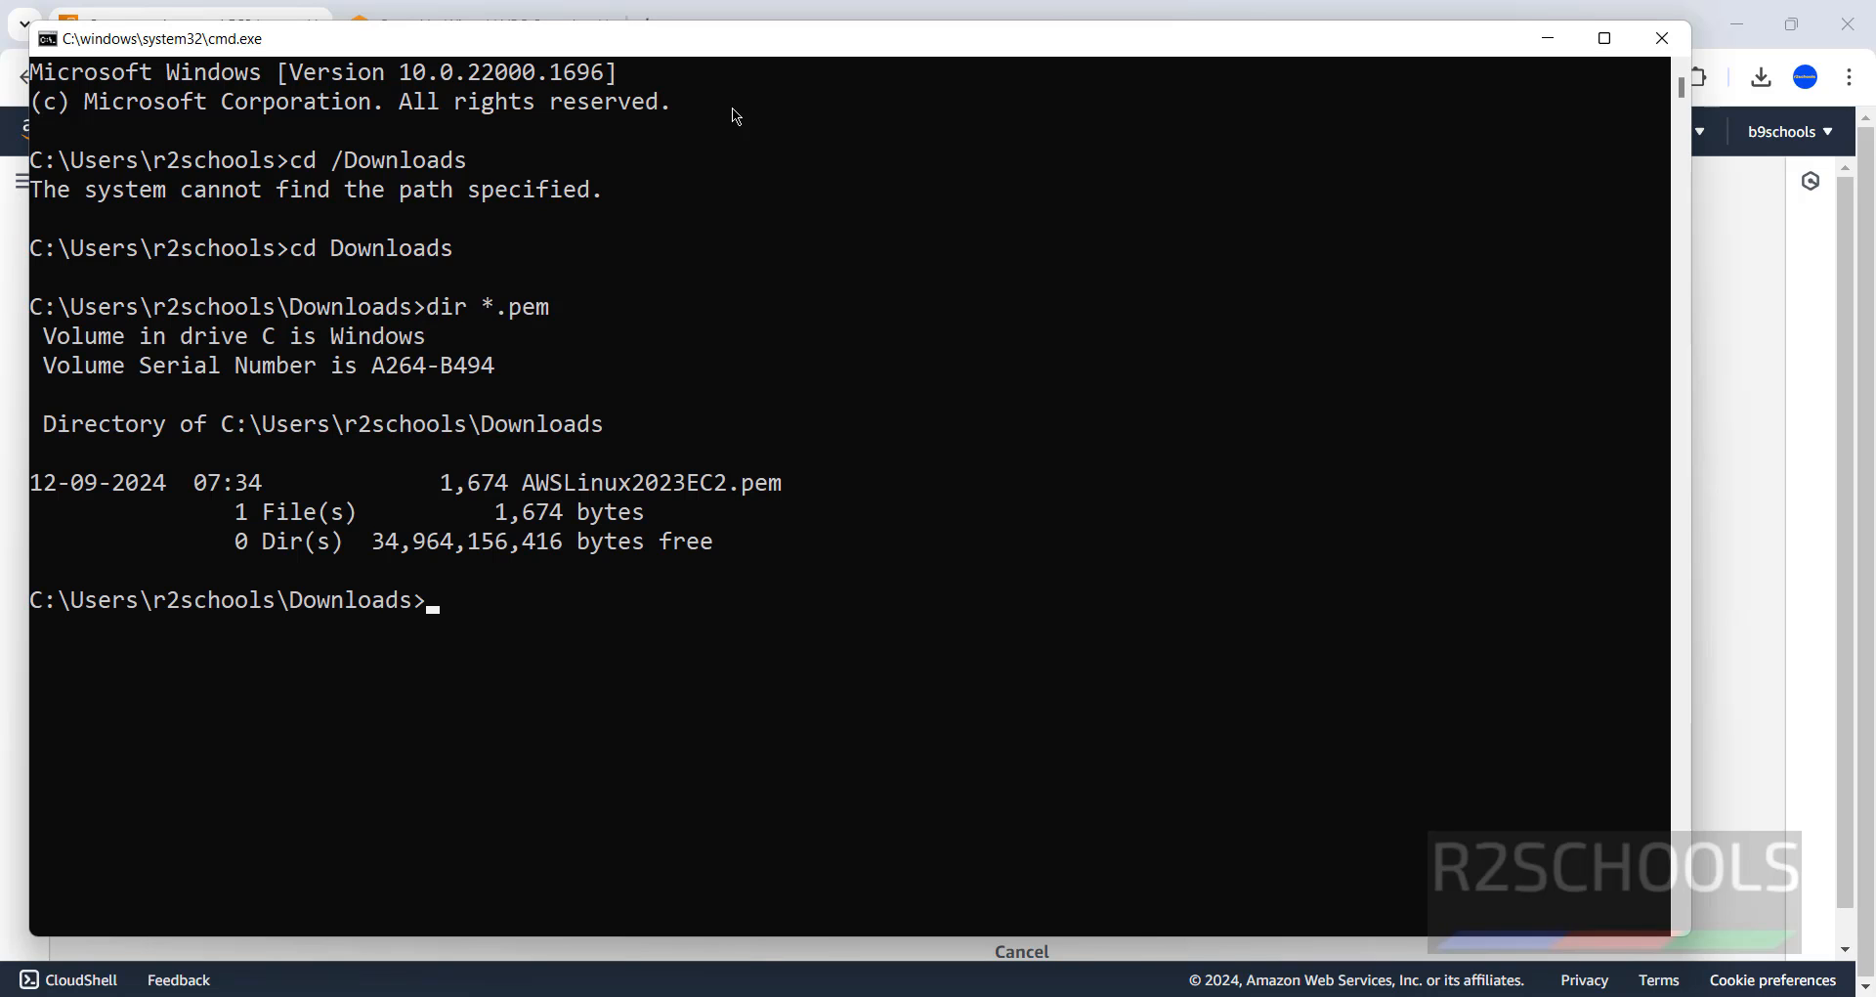
{"action": "mouse_move", "coordinate": [641, 494]}
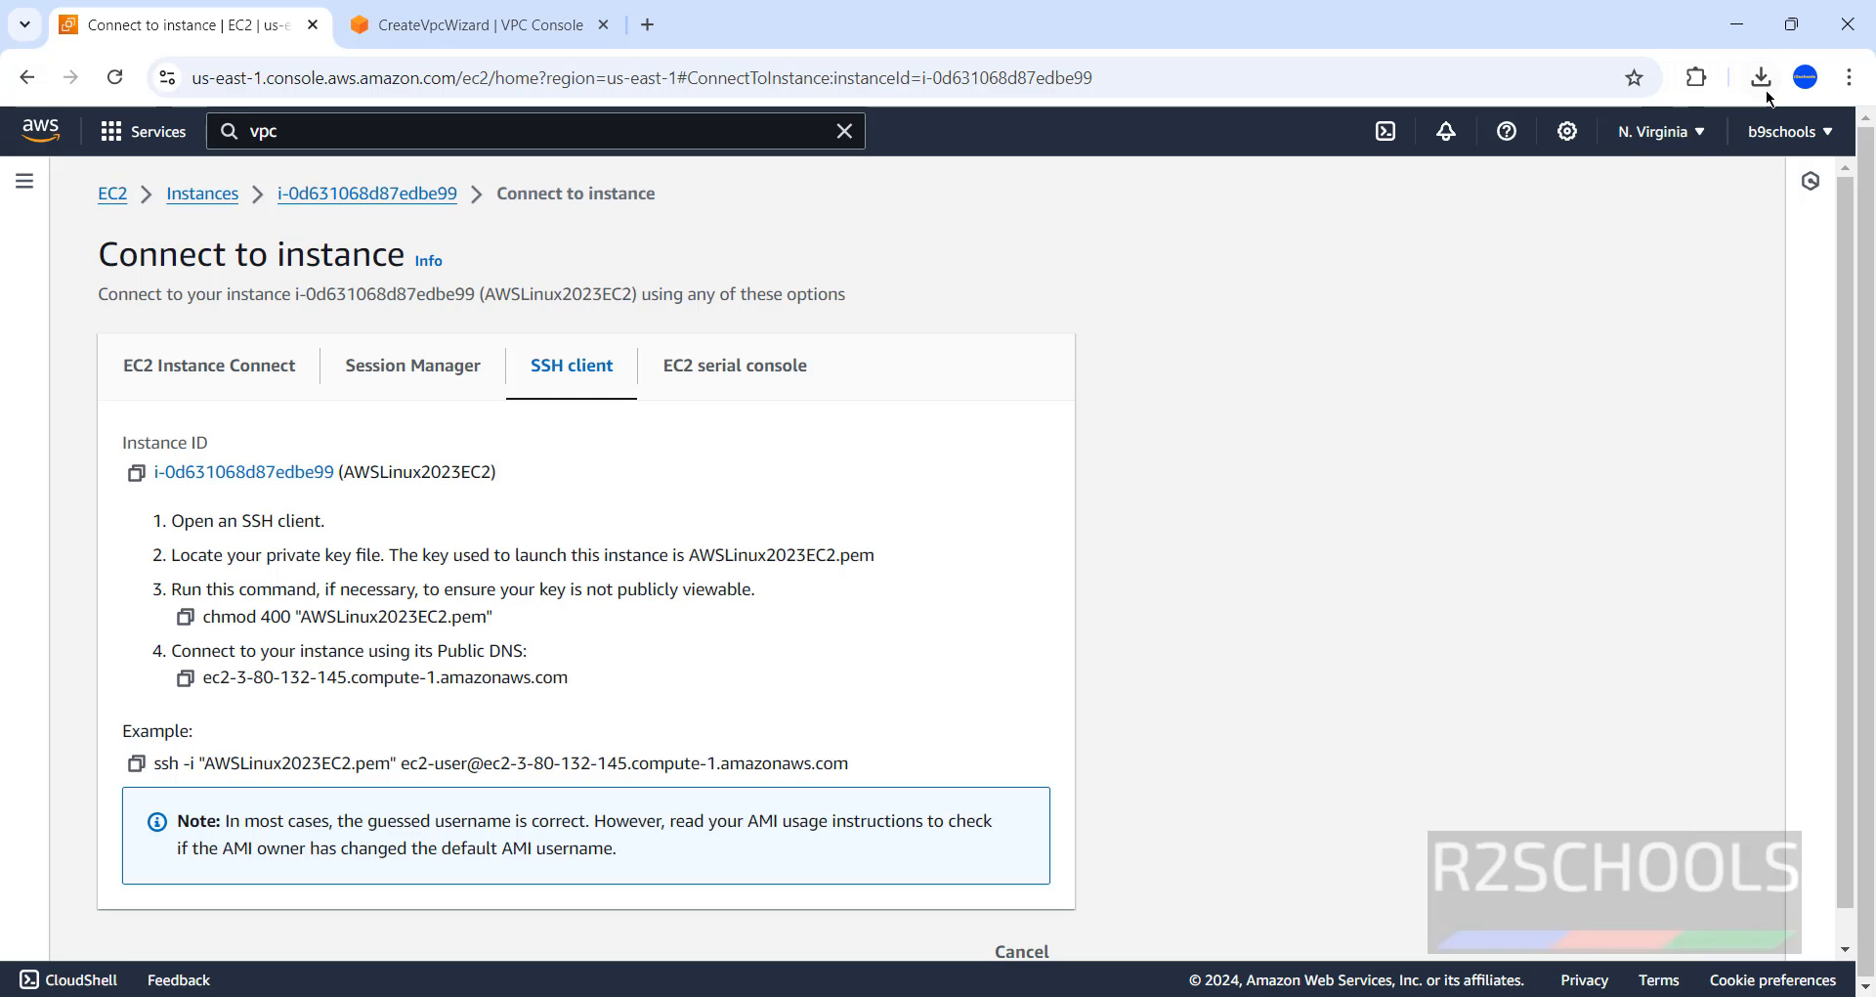
Copy the example ssh command for ec2-user with AWSLinux2023EC2.pem into Command Prompt.
{"action": "left_click", "coordinate": [1761, 76]}
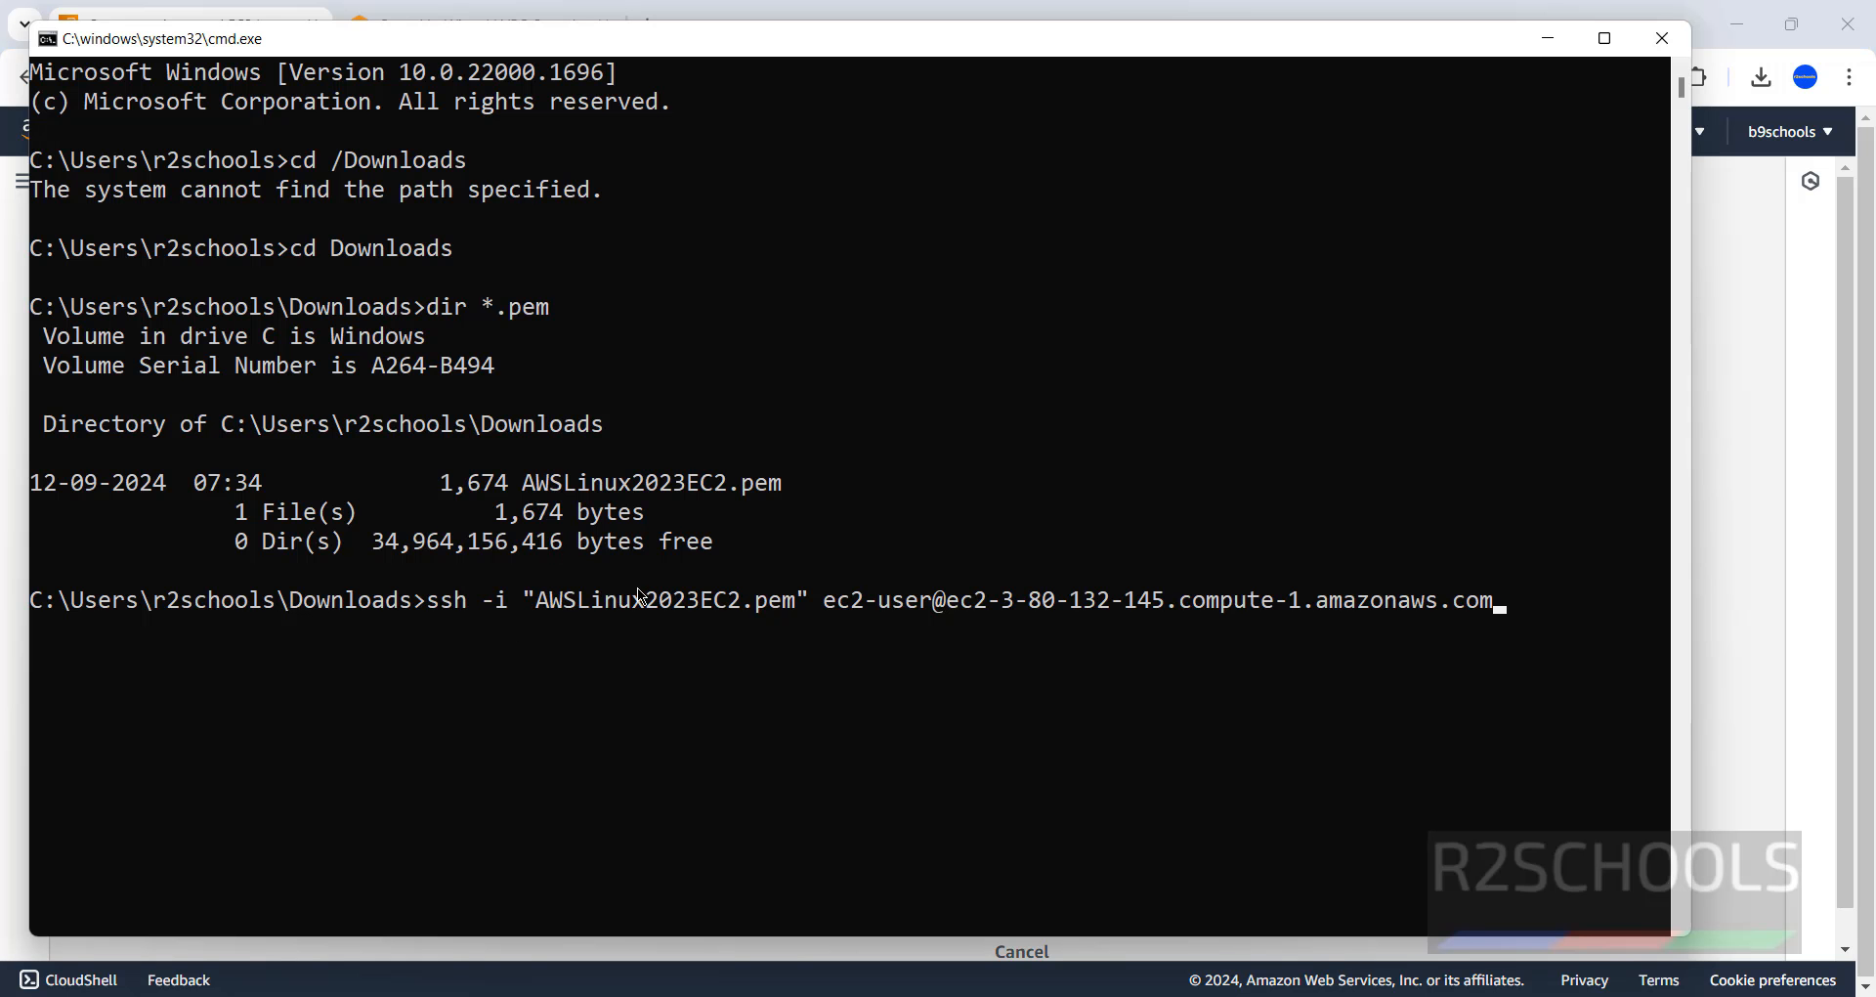
Run the ssh command, answer yes to trust the host, and reach the ec2-user shell.
{"action": "key", "text": "Return"}
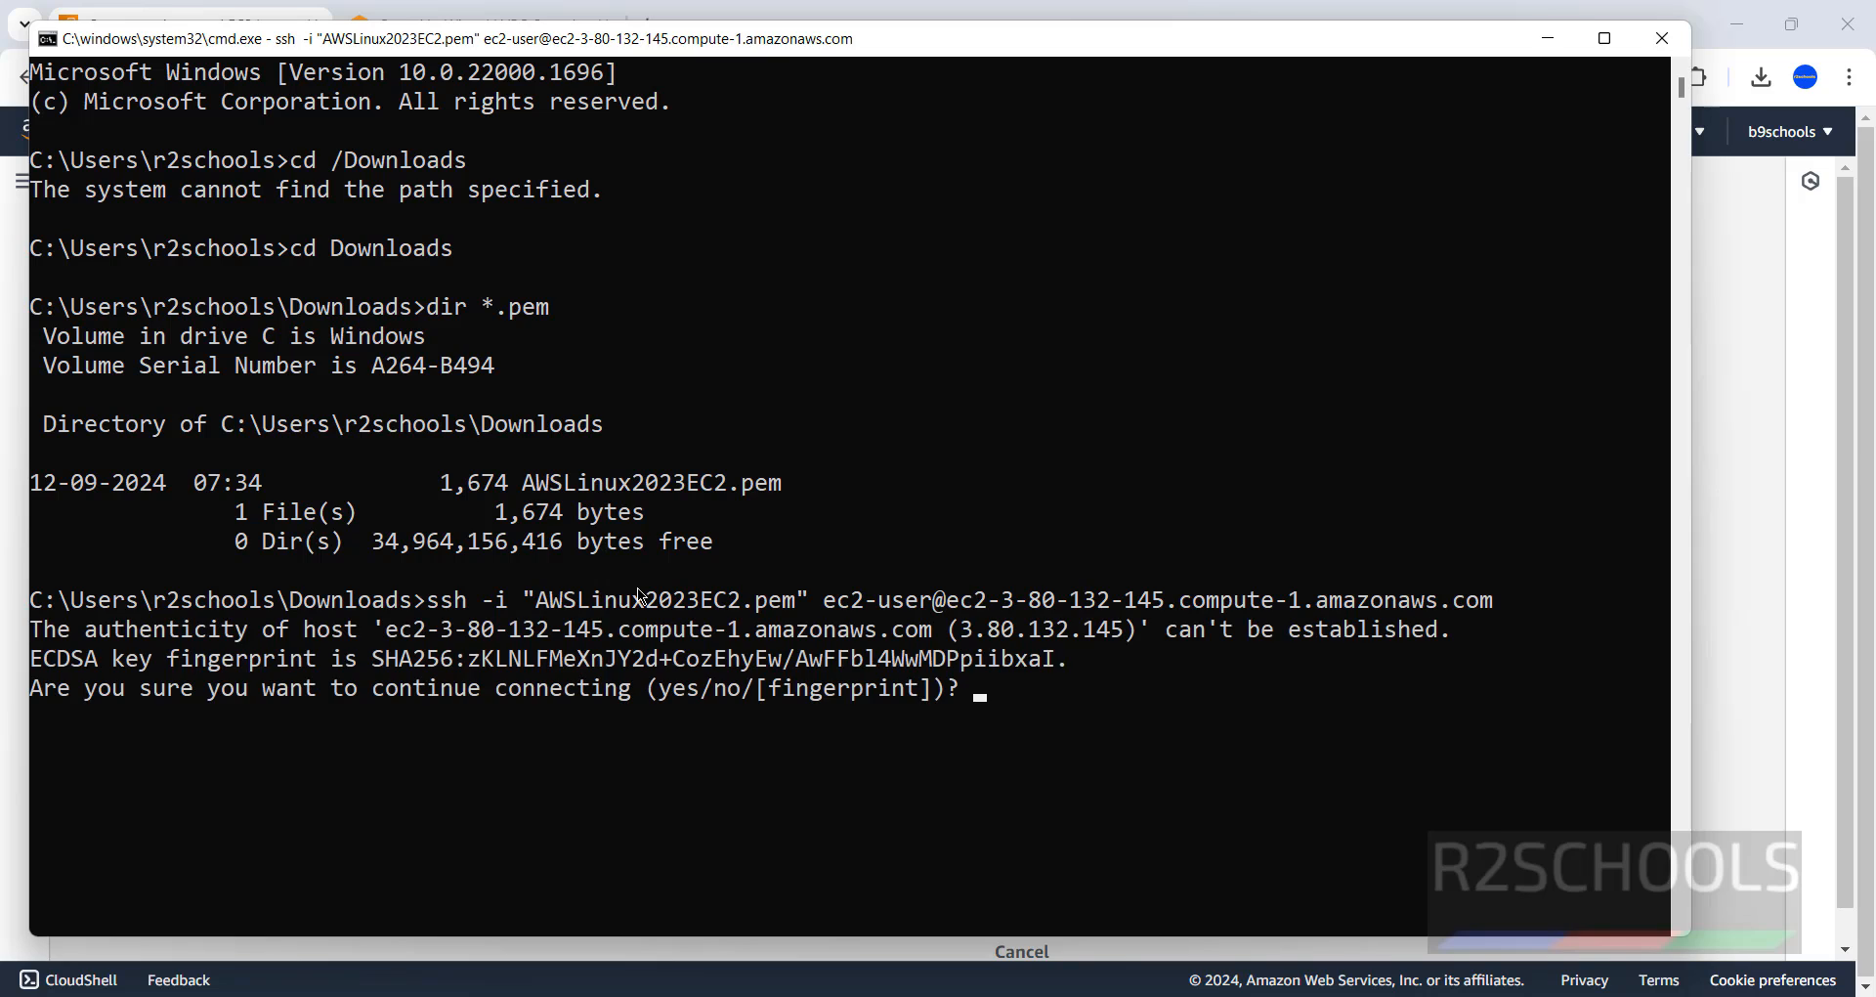
{"action": "type", "text": "yes"}
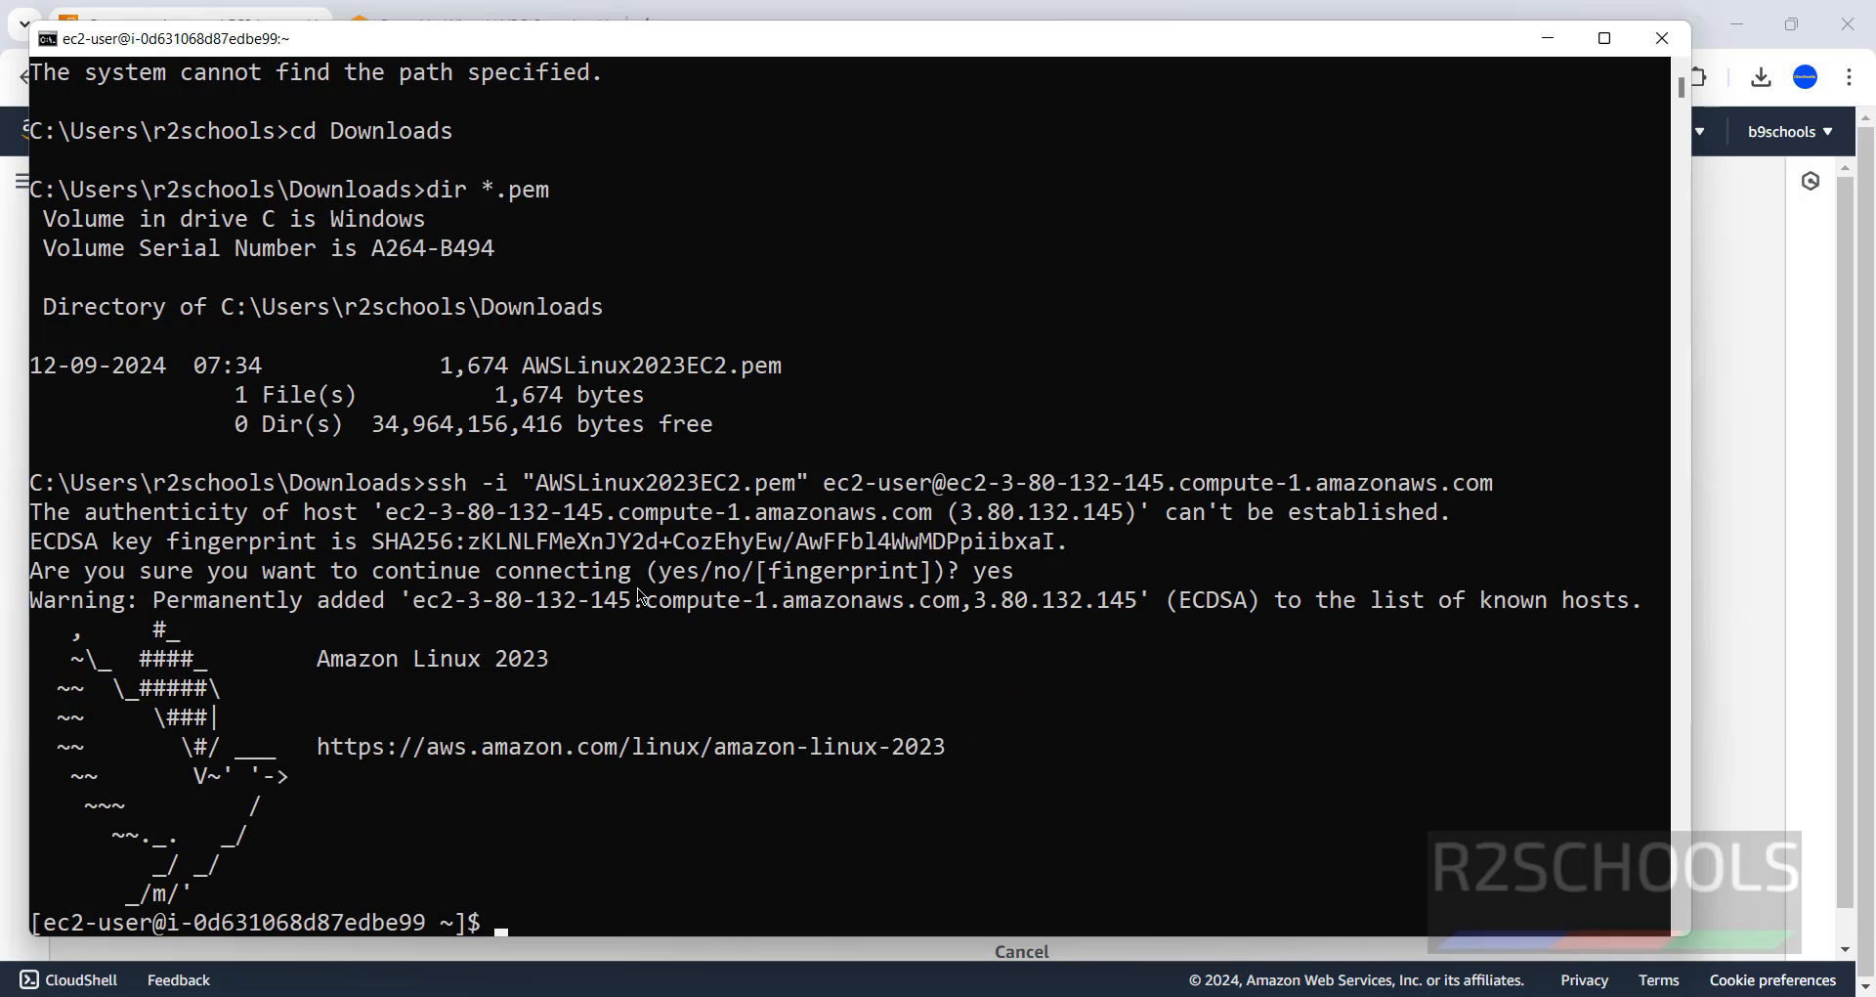
{"action": "double_click", "coordinate": [358, 659]}
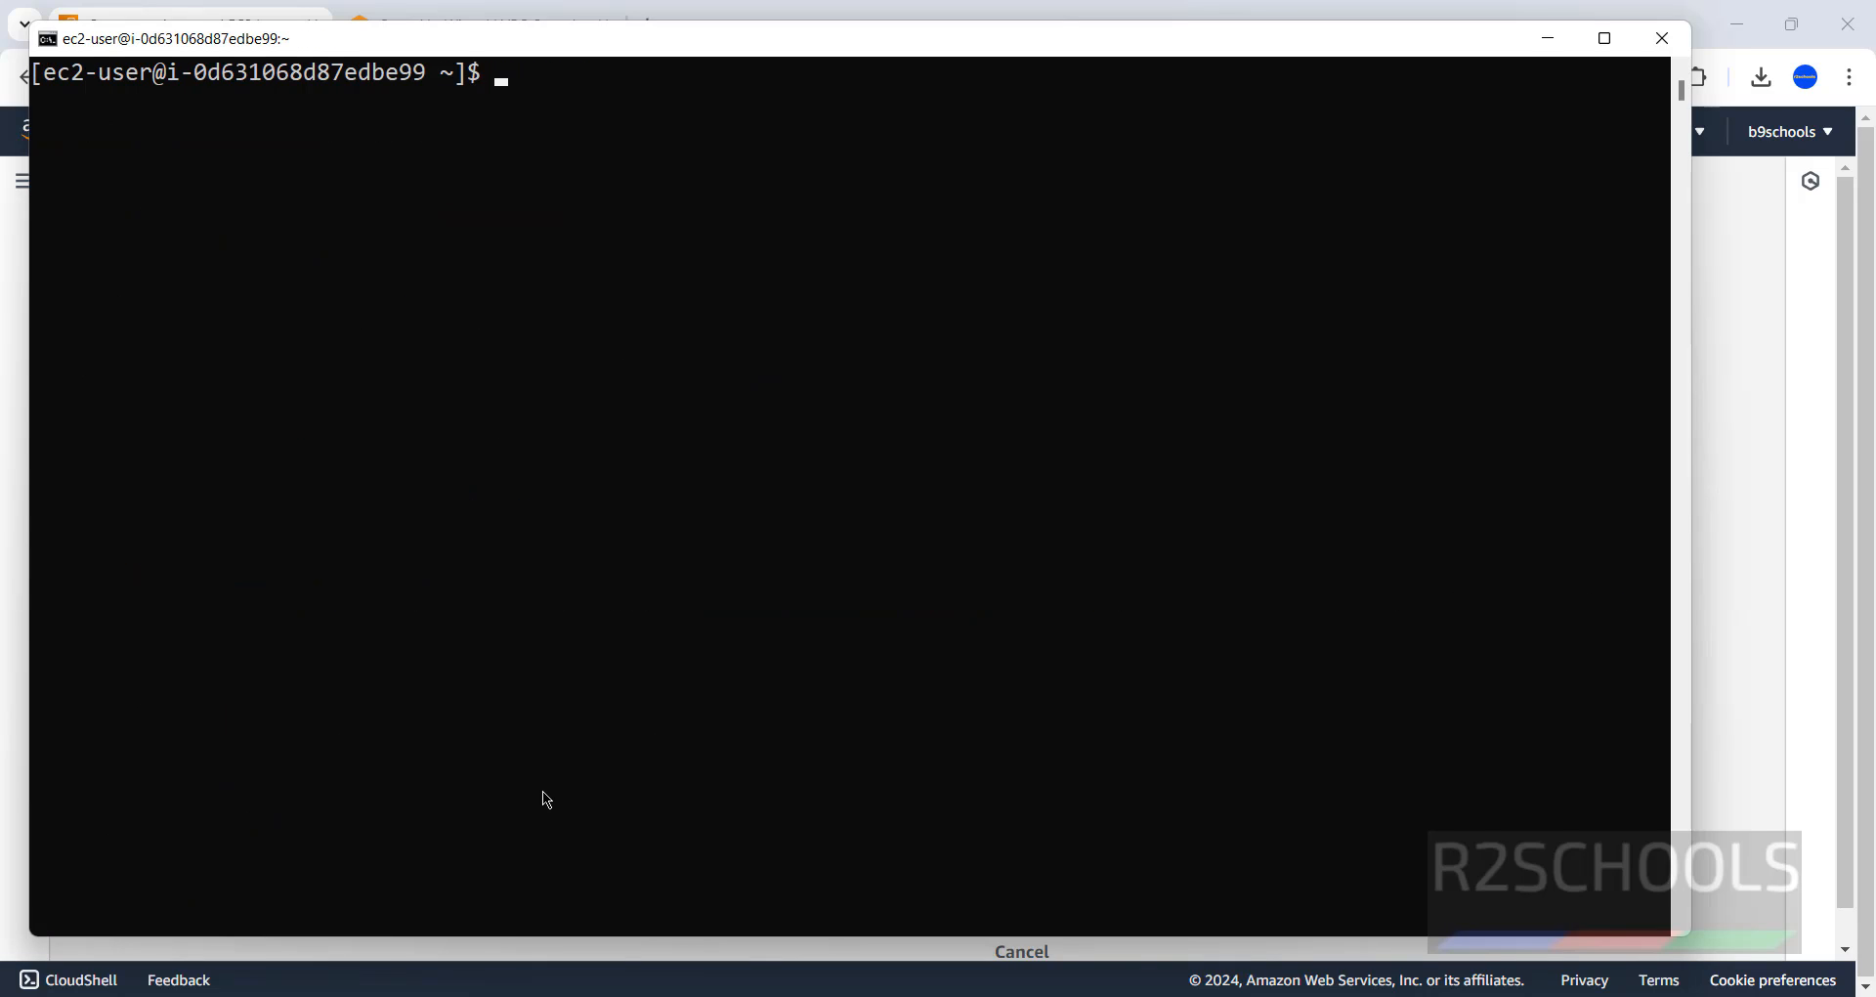
Run more /etc/os-release to show the instance runs Amazon Linux 2023.
{"action": "type", "text": "more /etc/"}
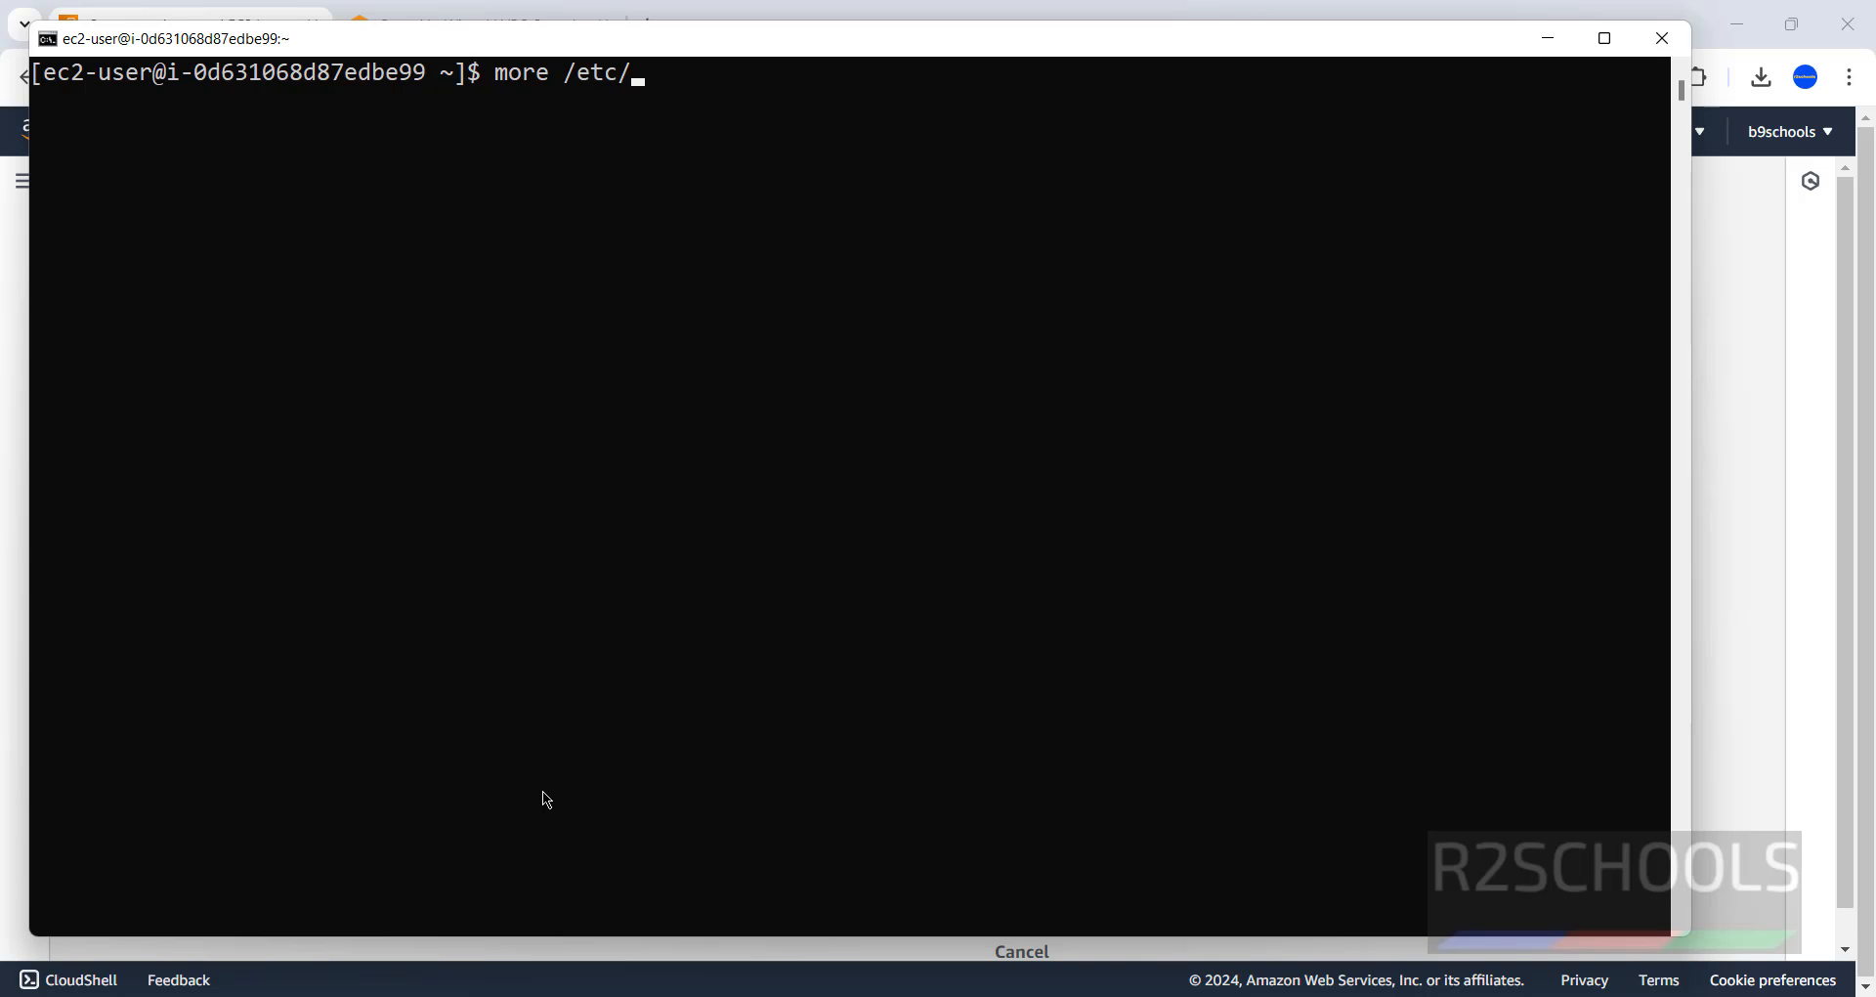
{"action": "type", "text": "os-rel"}
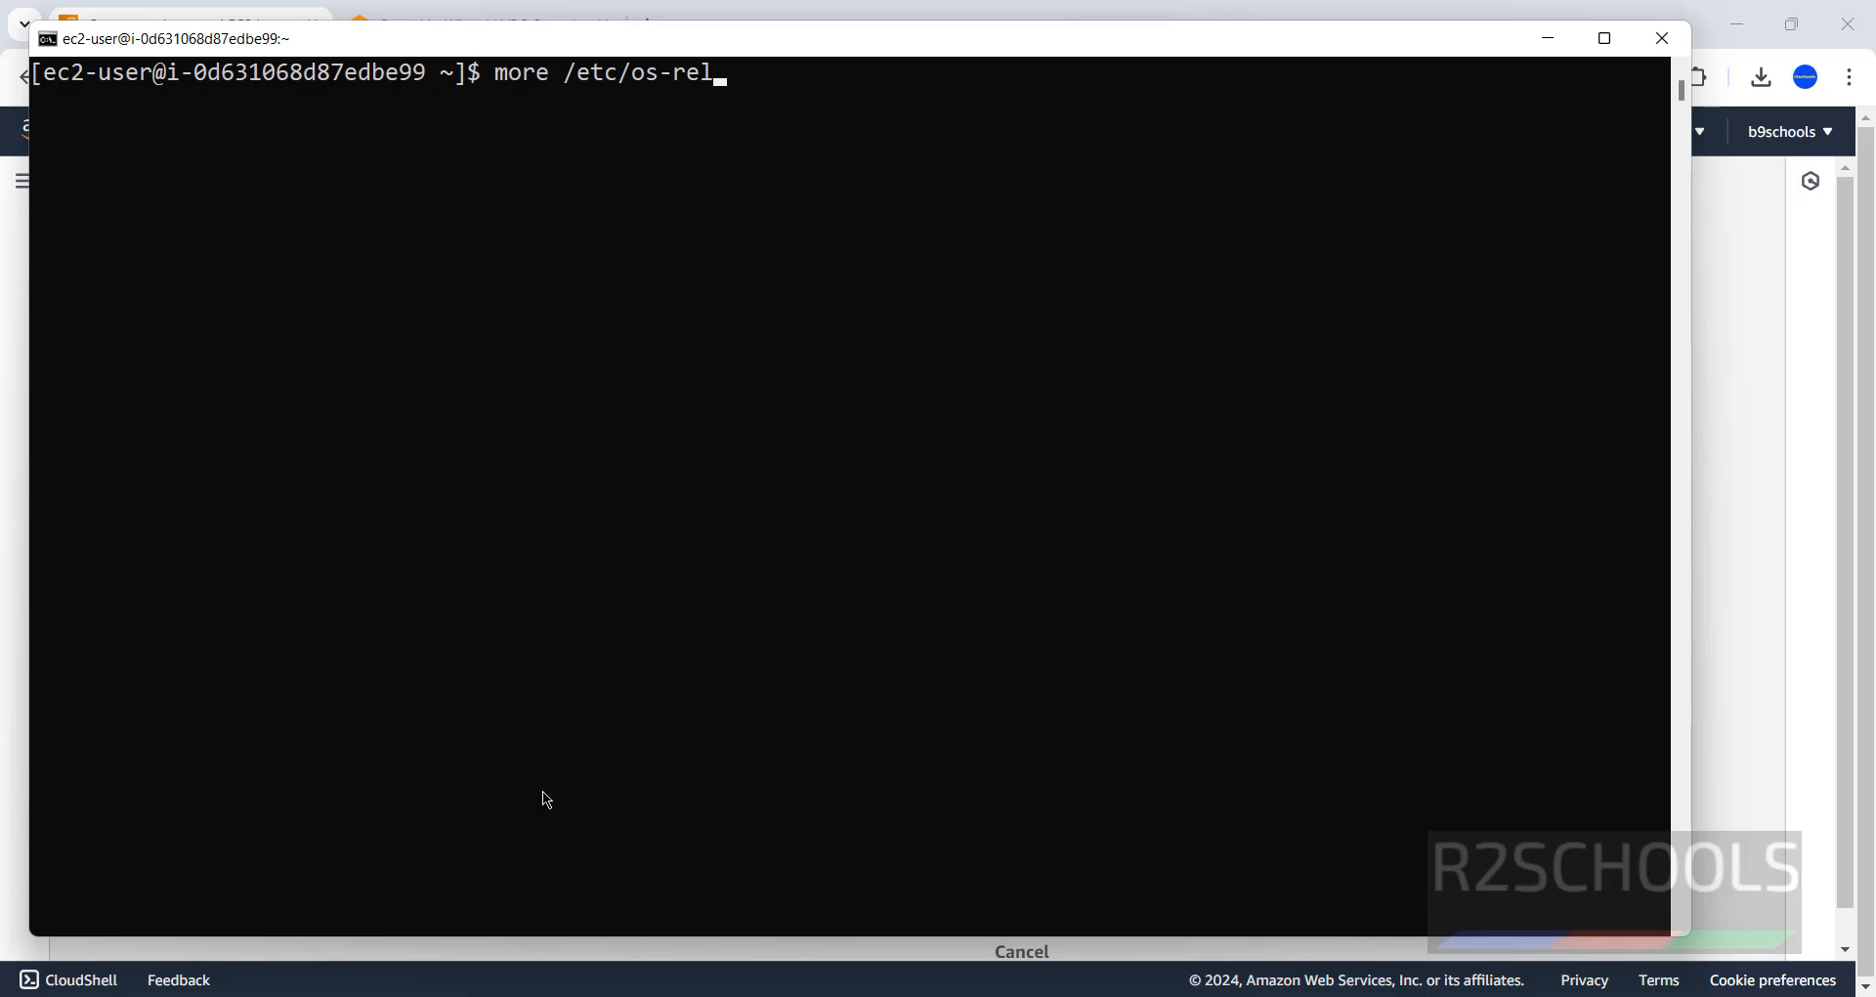
{"action": "key", "text": "Return"}
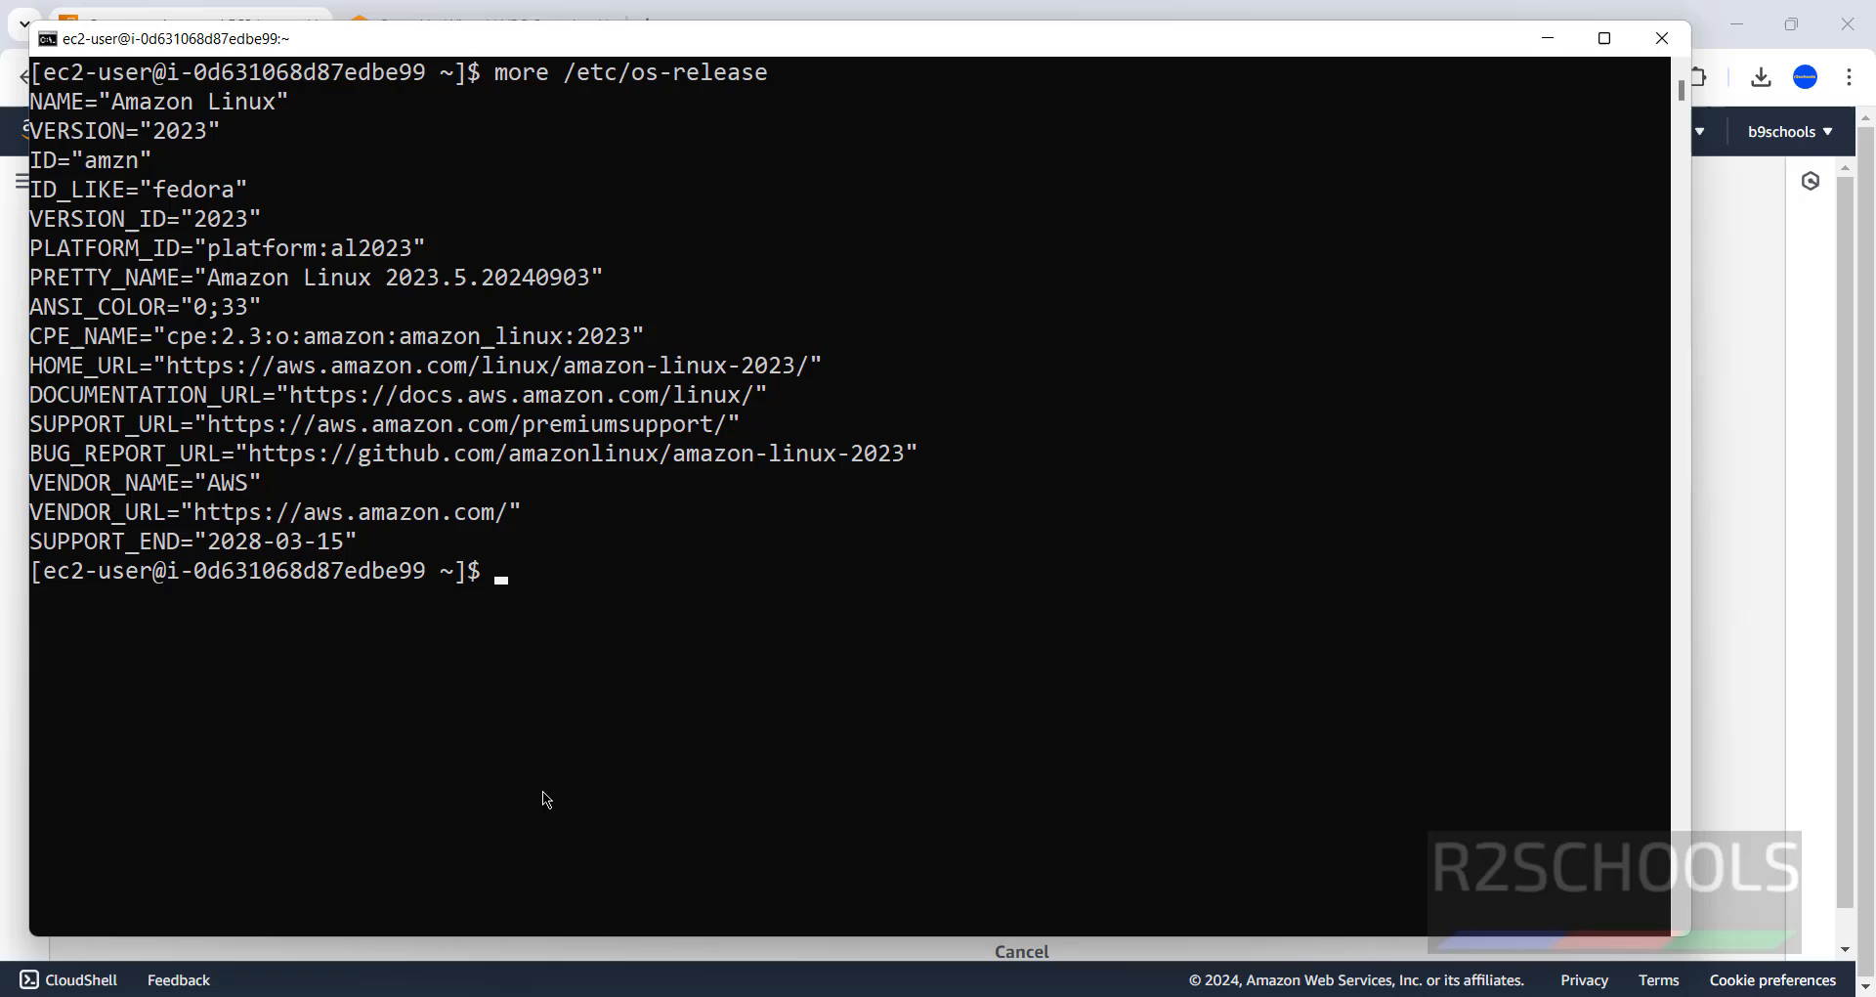
{"action": "mouse_move", "coordinate": [131, 116]}
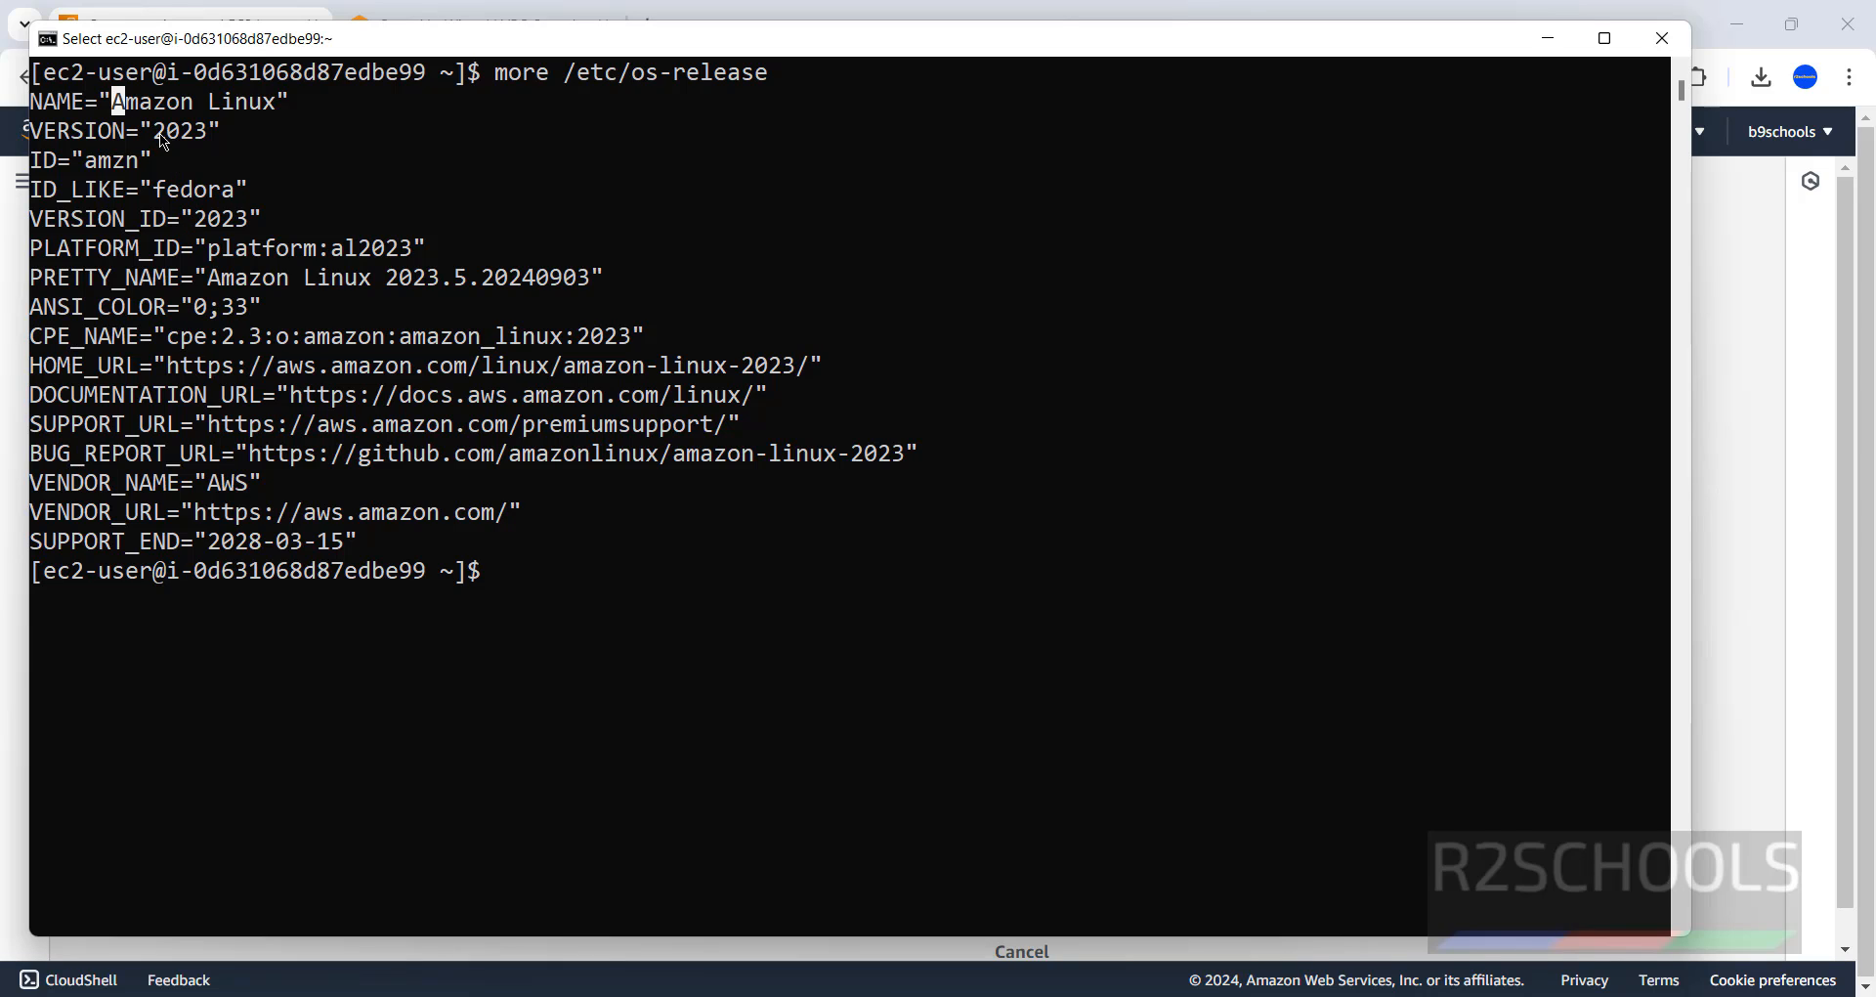
{"action": "mouse_move", "coordinate": [856, 586]}
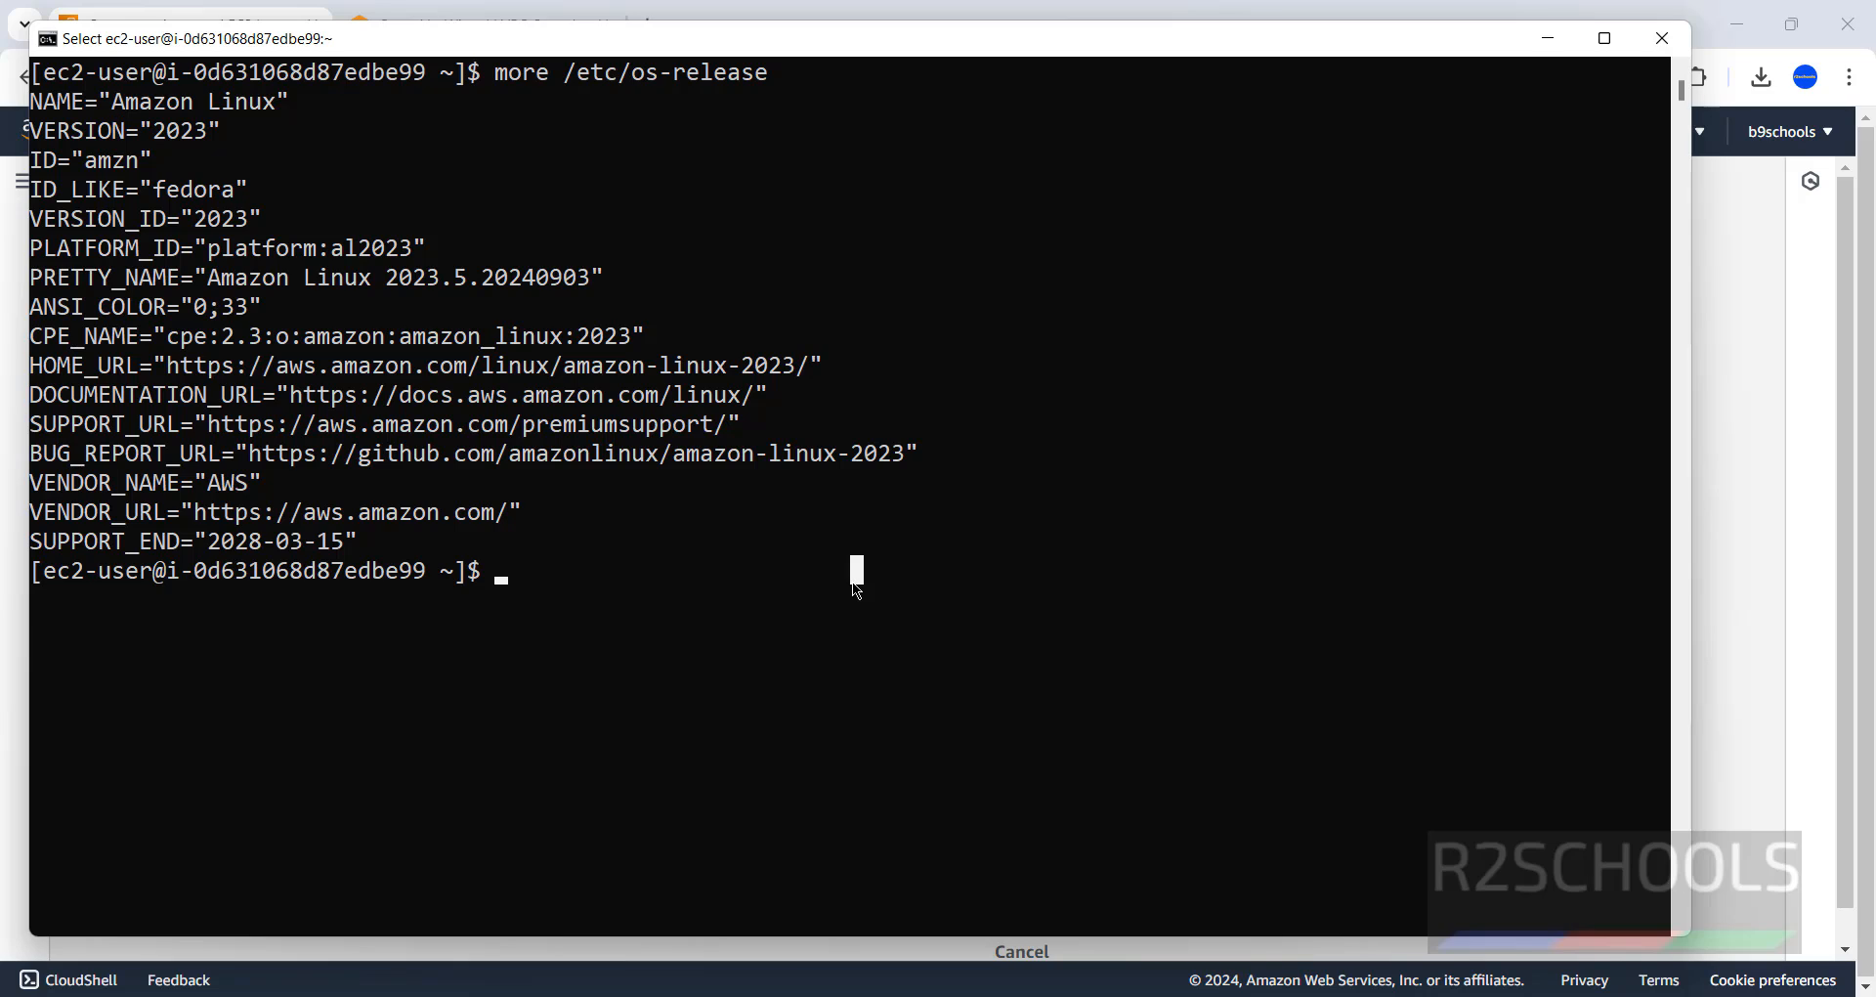